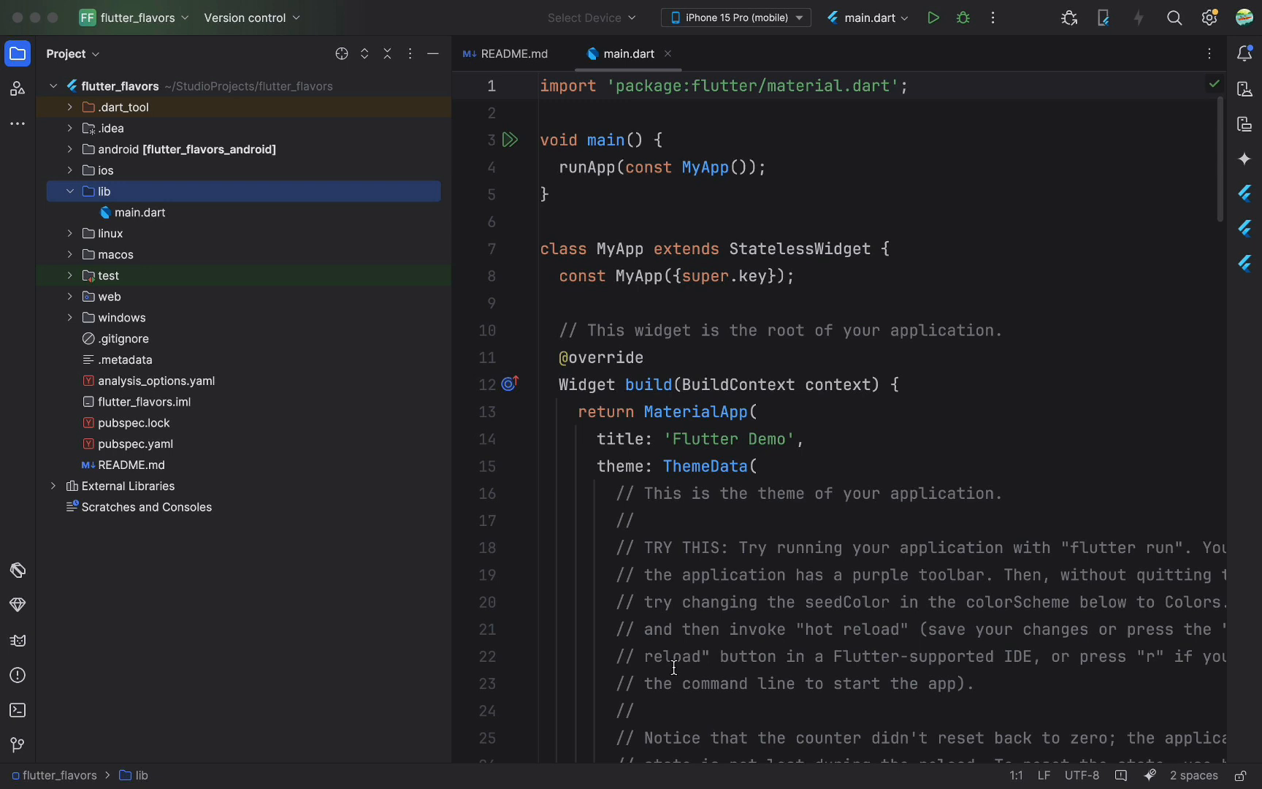
pyautogui.moveTo(713, 548)
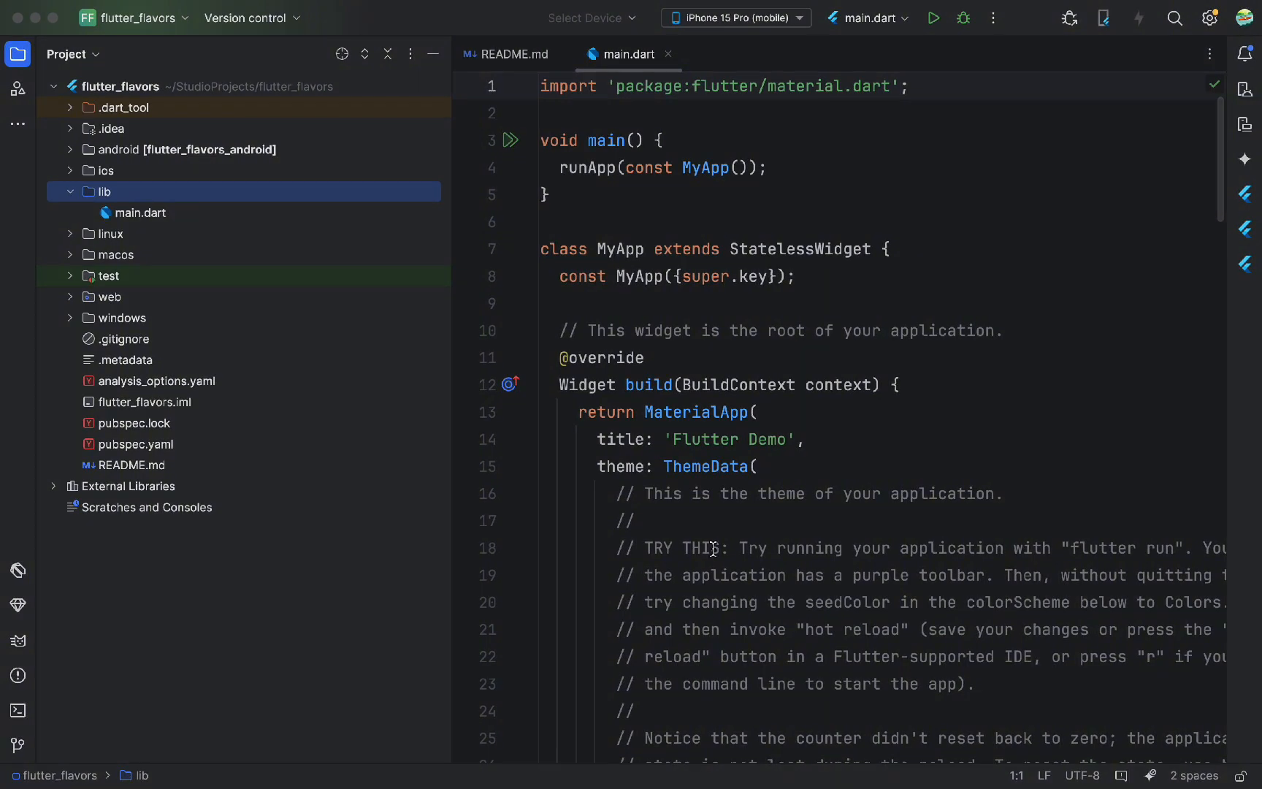
# Create a flavors directory under lib containing an empty flavor_config.dart file
pyautogui.rightClick(99, 192)
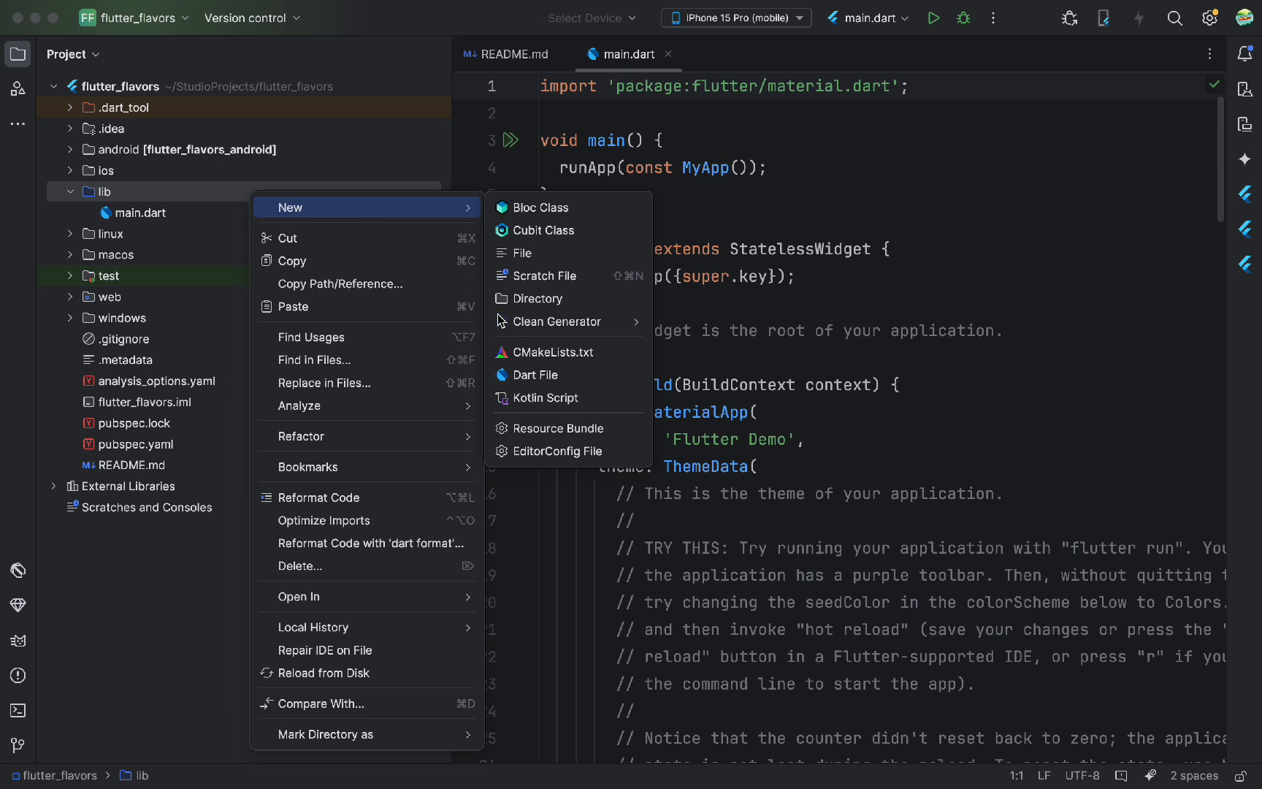
pyautogui.click(532, 299)
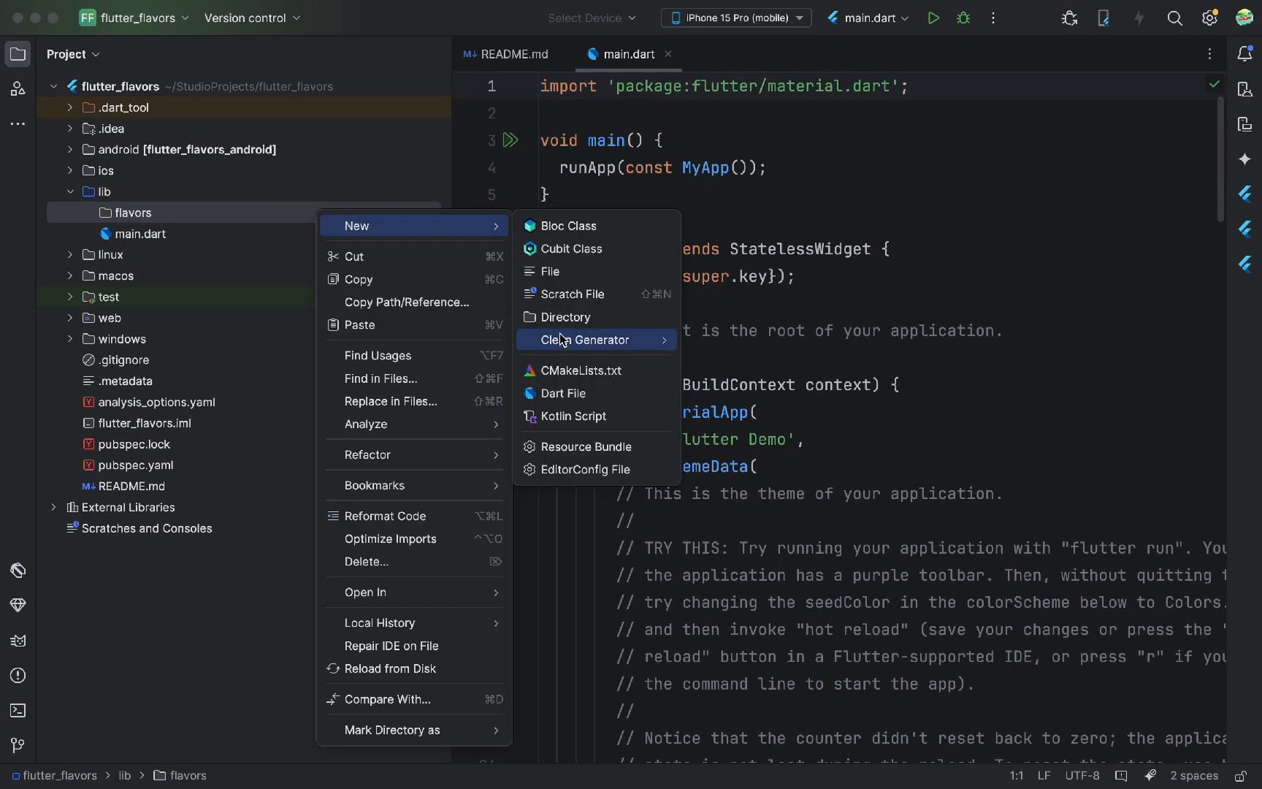
pyautogui.click(564, 393)
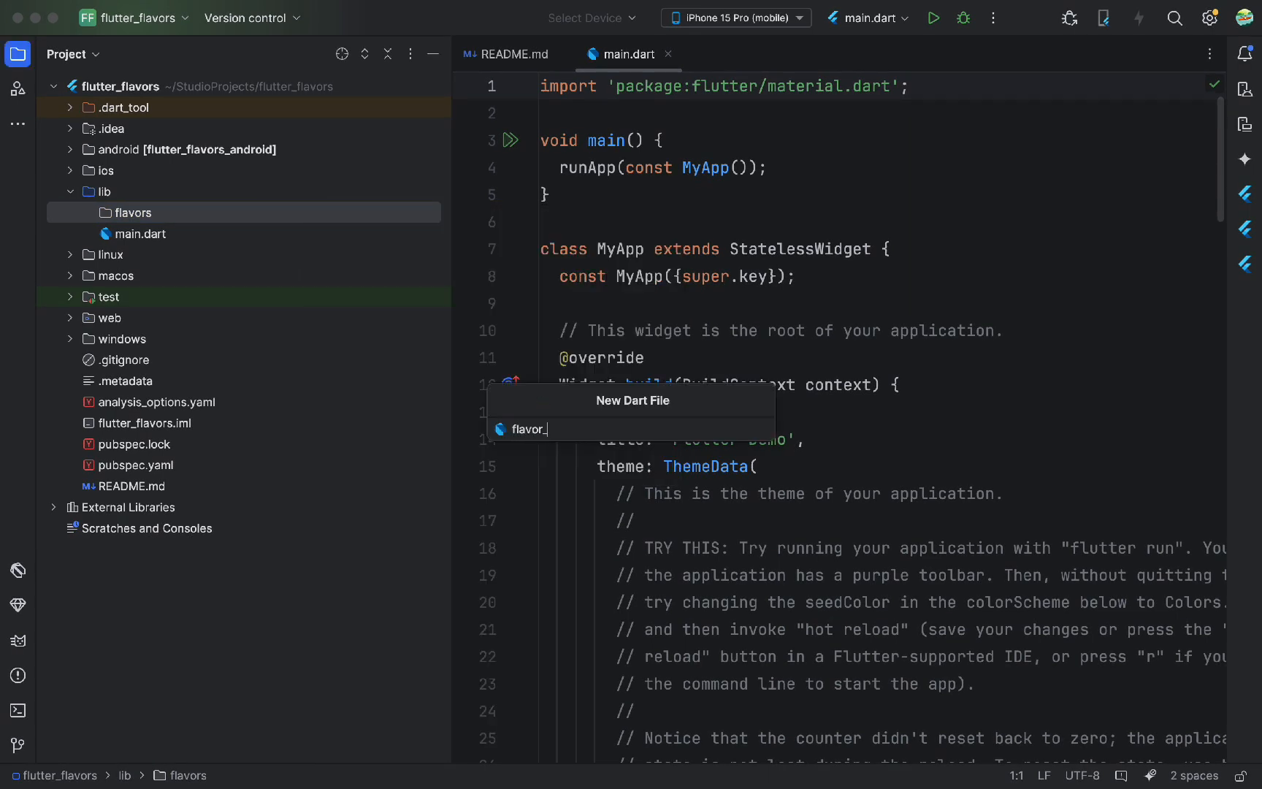
pyautogui.write('config')
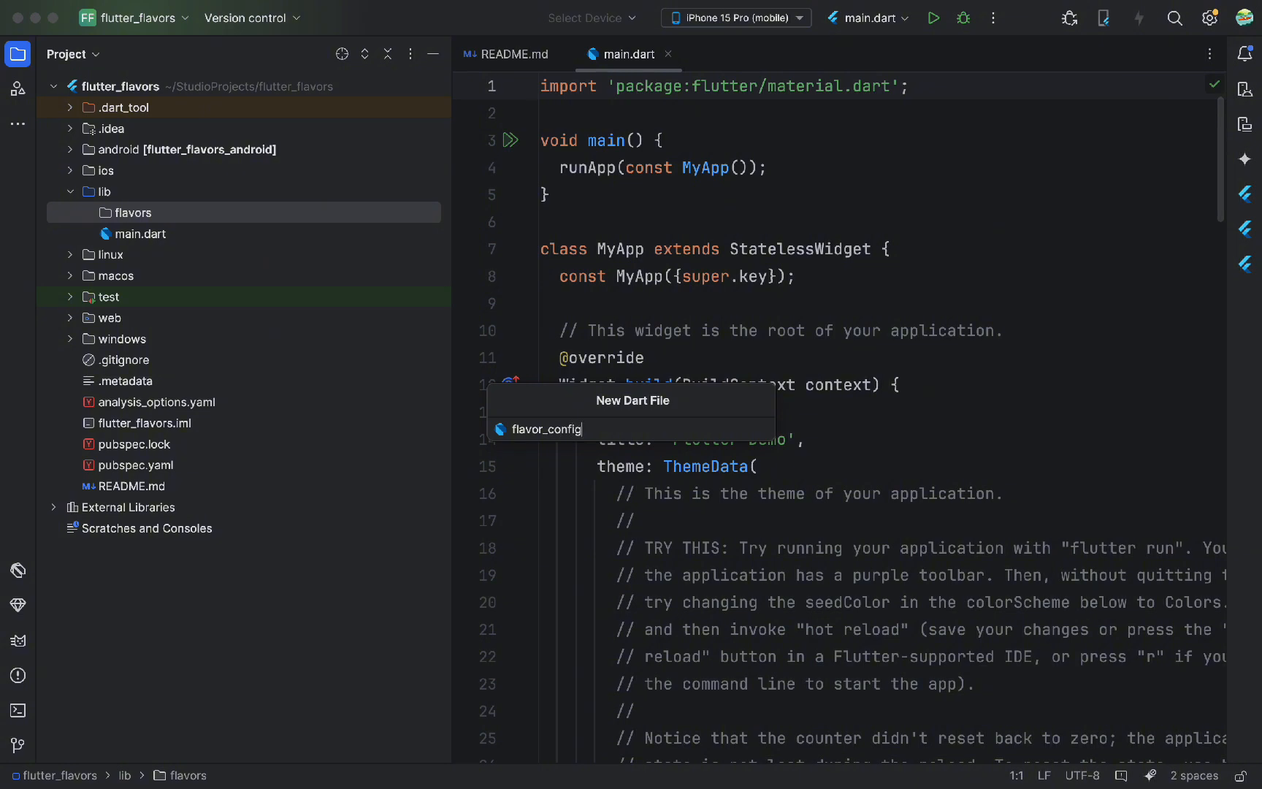
pyautogui.press('Enter')
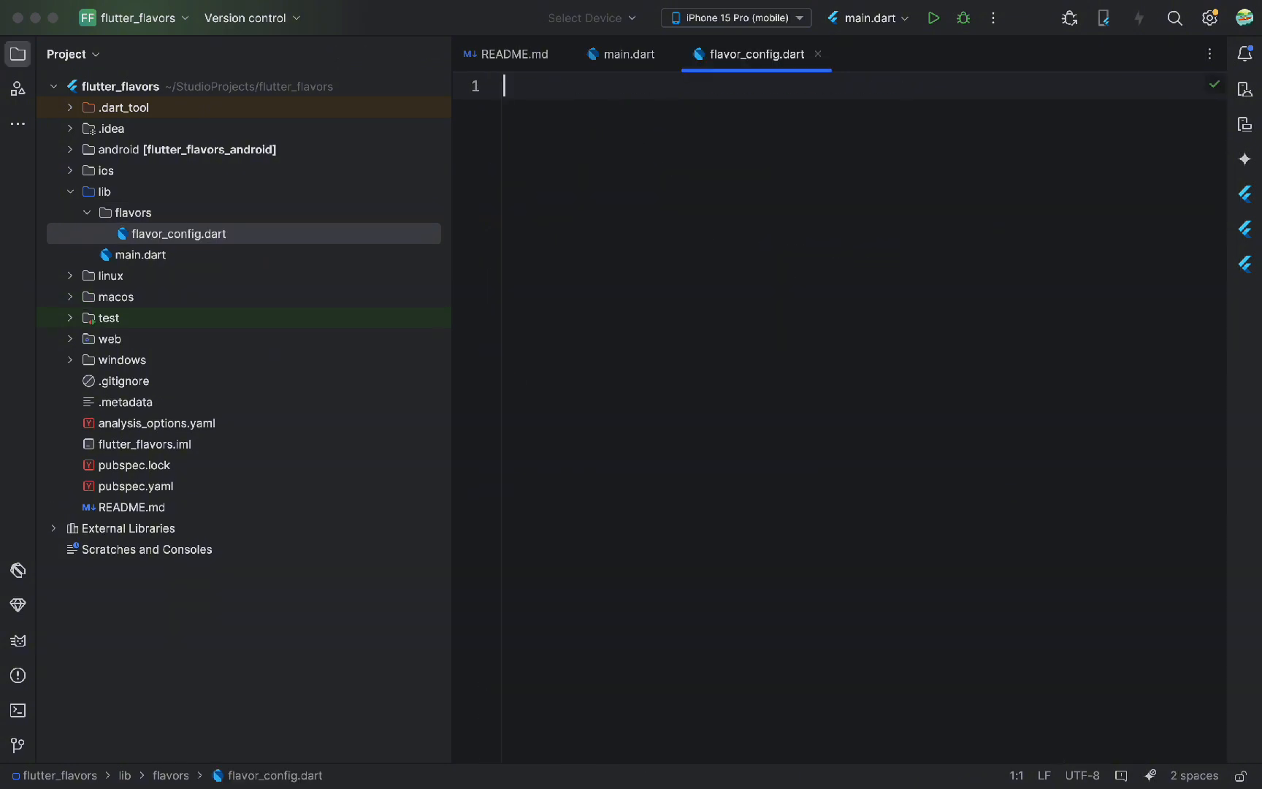
# Declare a Flavor enum with dev, staging and prod values
pyautogui.write('enum Fka')
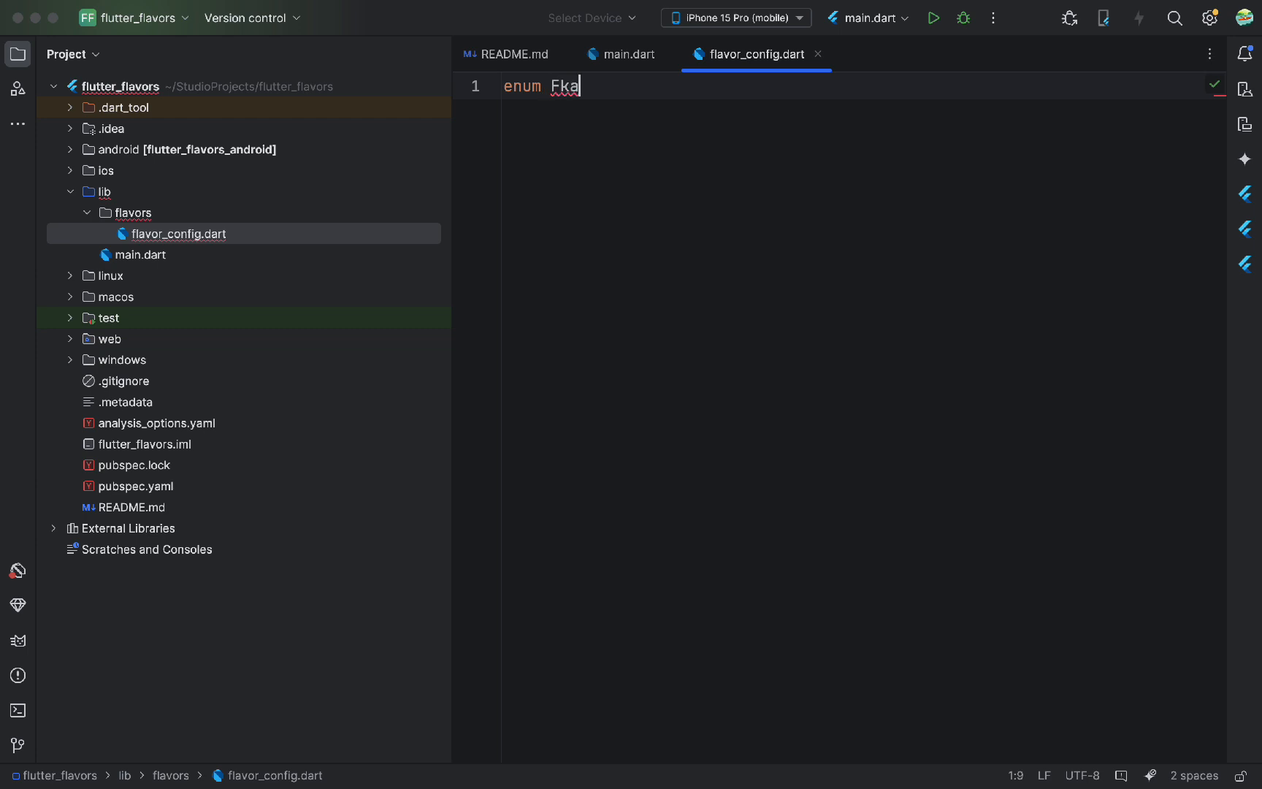
pyautogui.write('lavor{')
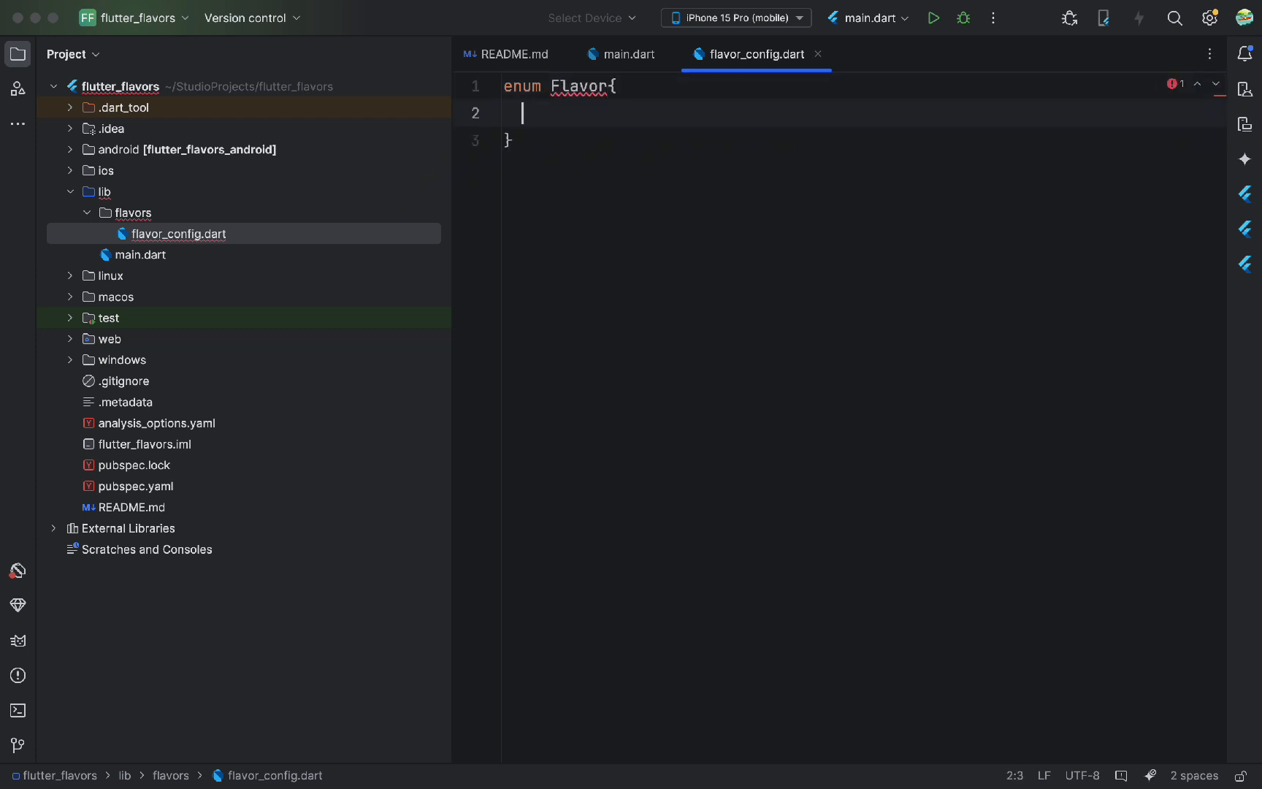
pyautogui.write('d')
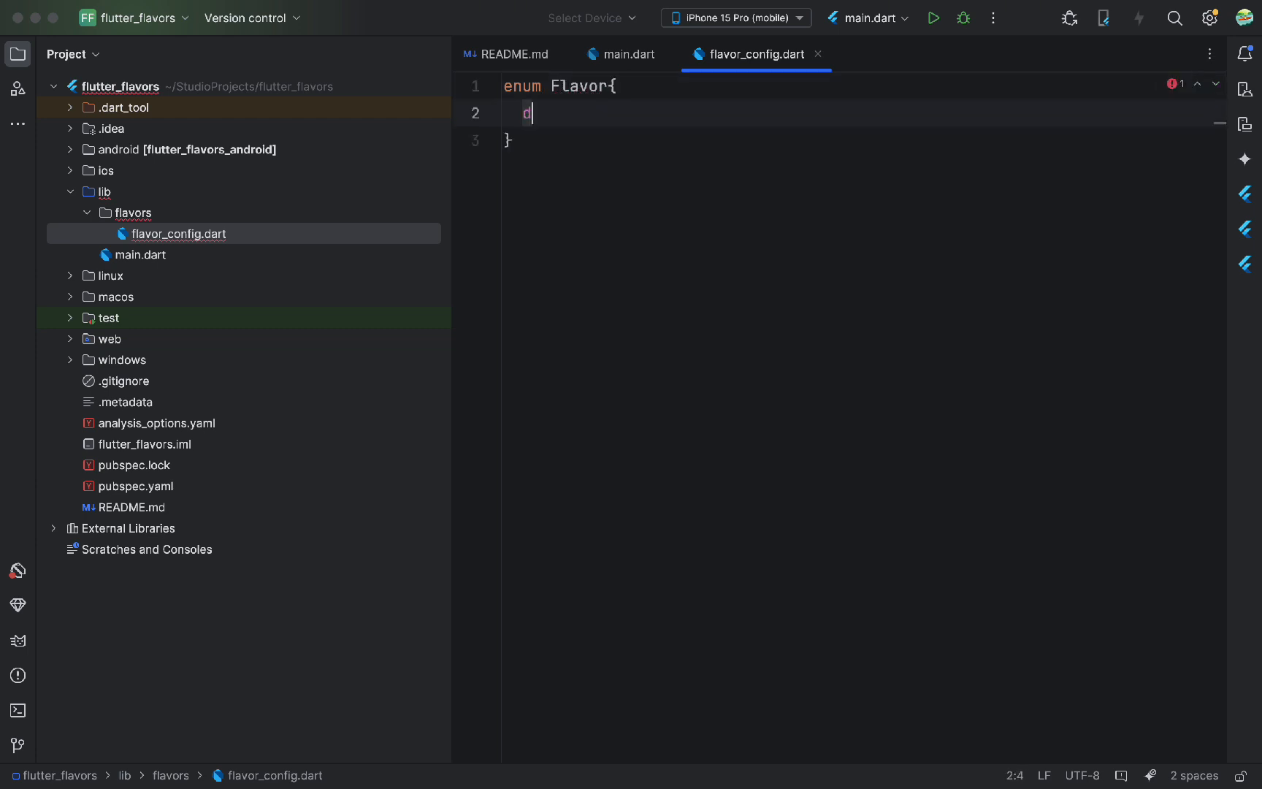
pyautogui.write('ev,')
pyautogui.write('class')
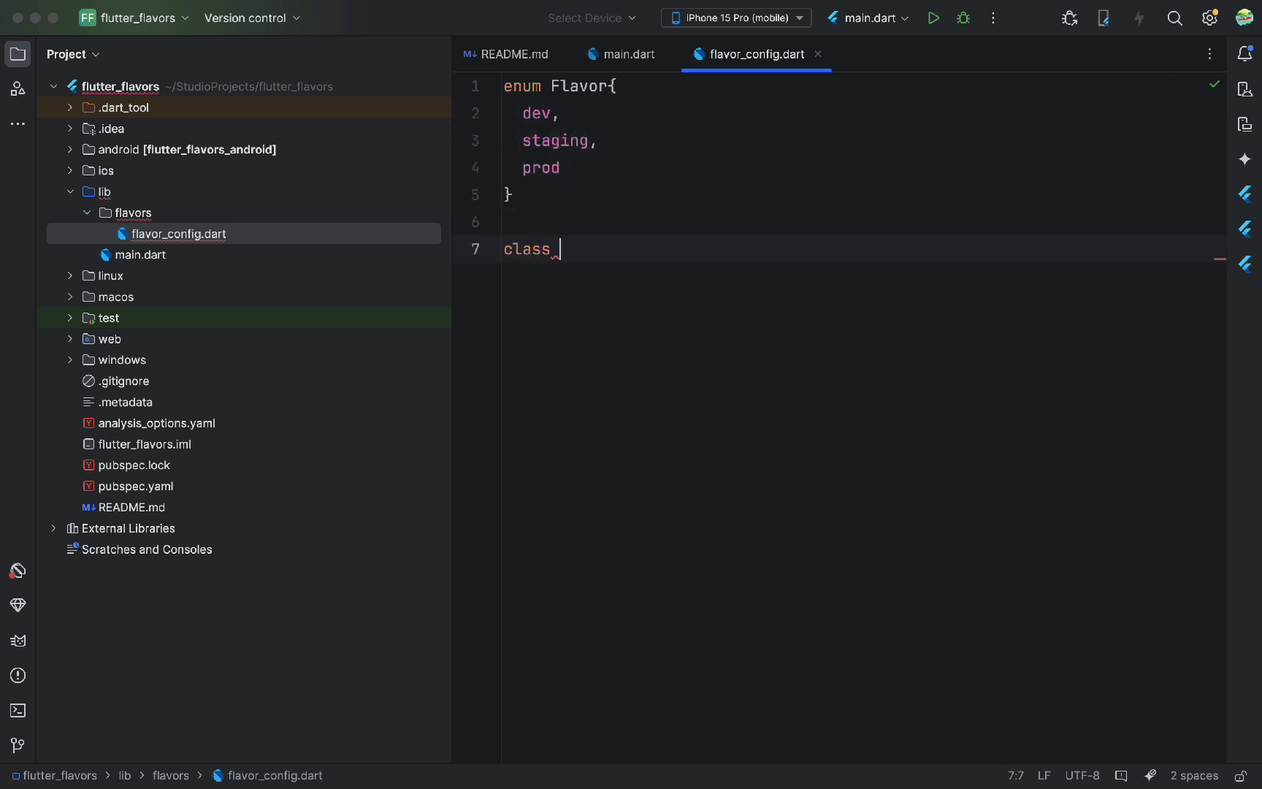
# Write the FlavorConfig class with final flavor, baseUrl, name fields and a private constructor
pyautogui.write('FlavorCon')
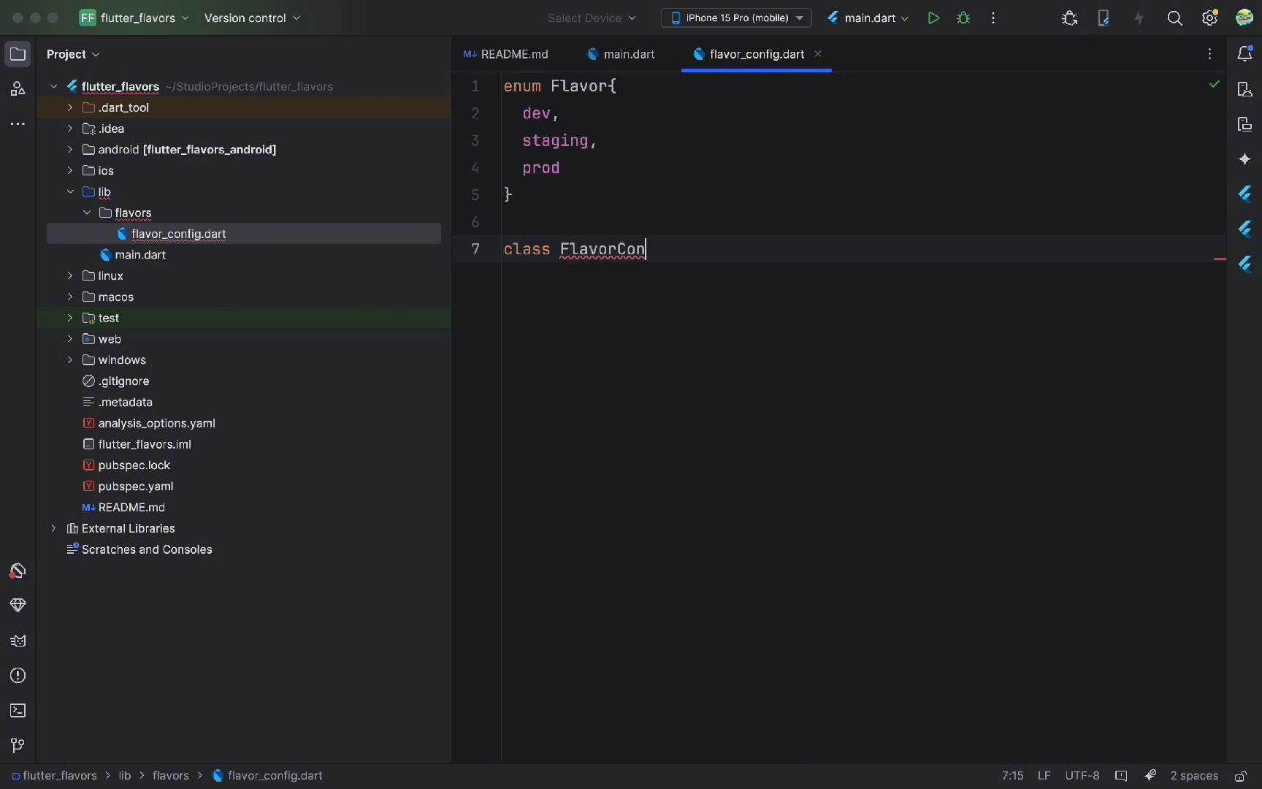
pyautogui.write('fig{')
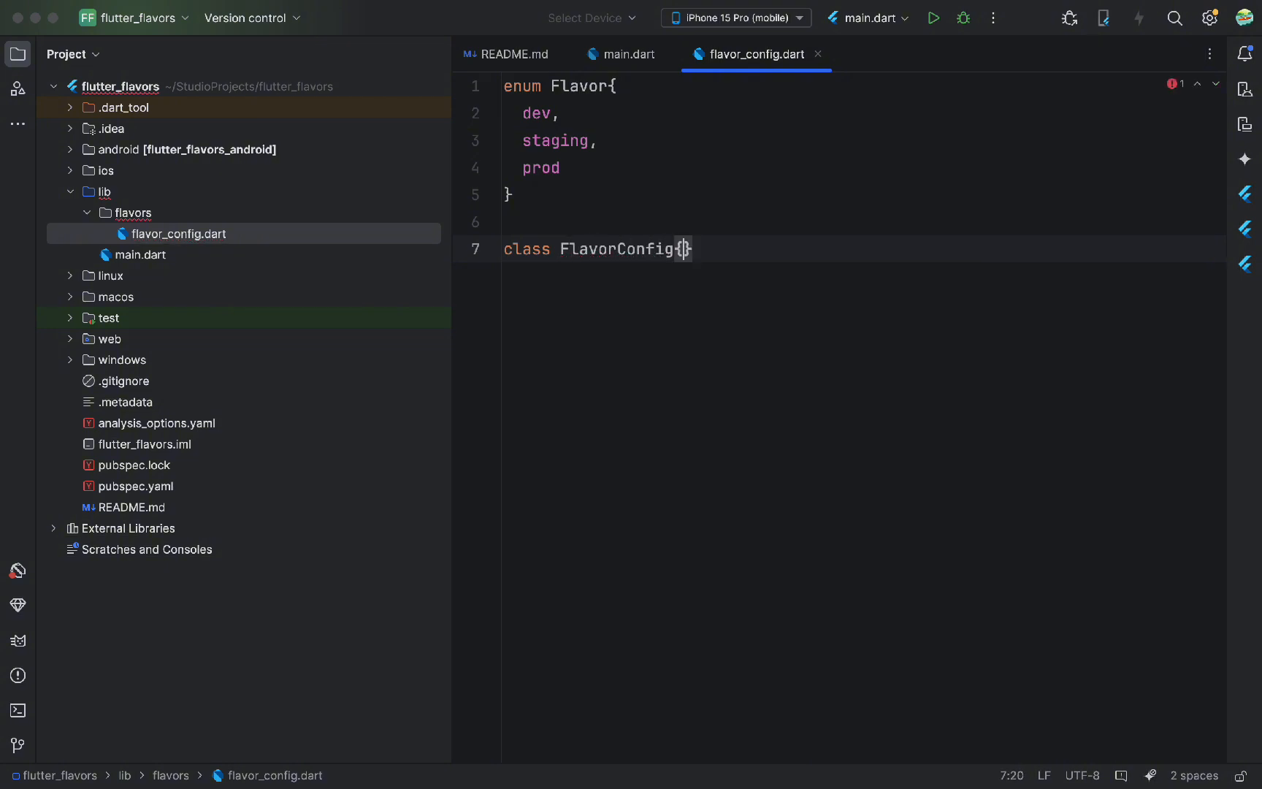
pyautogui.press('Enter')
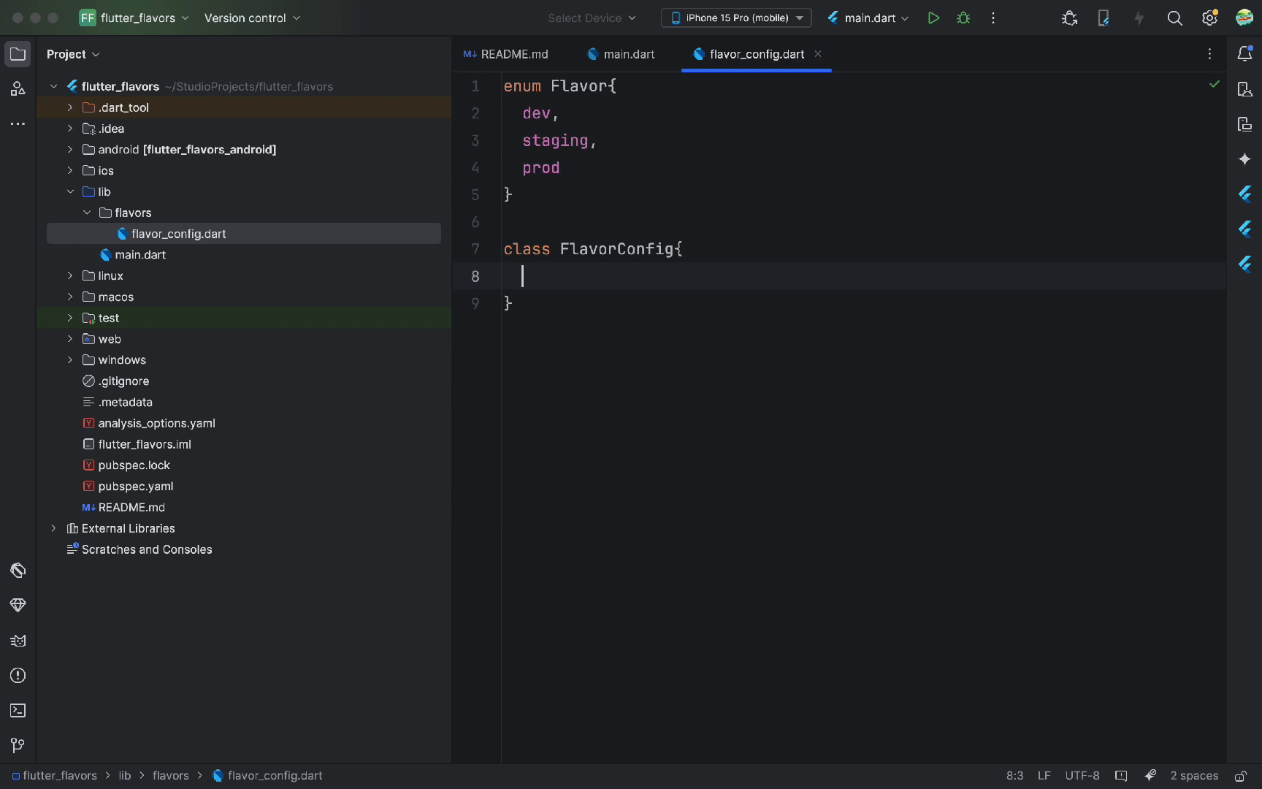
pyautogui.write('final Flavor flavor;')
pyautogui.write('final String name;')
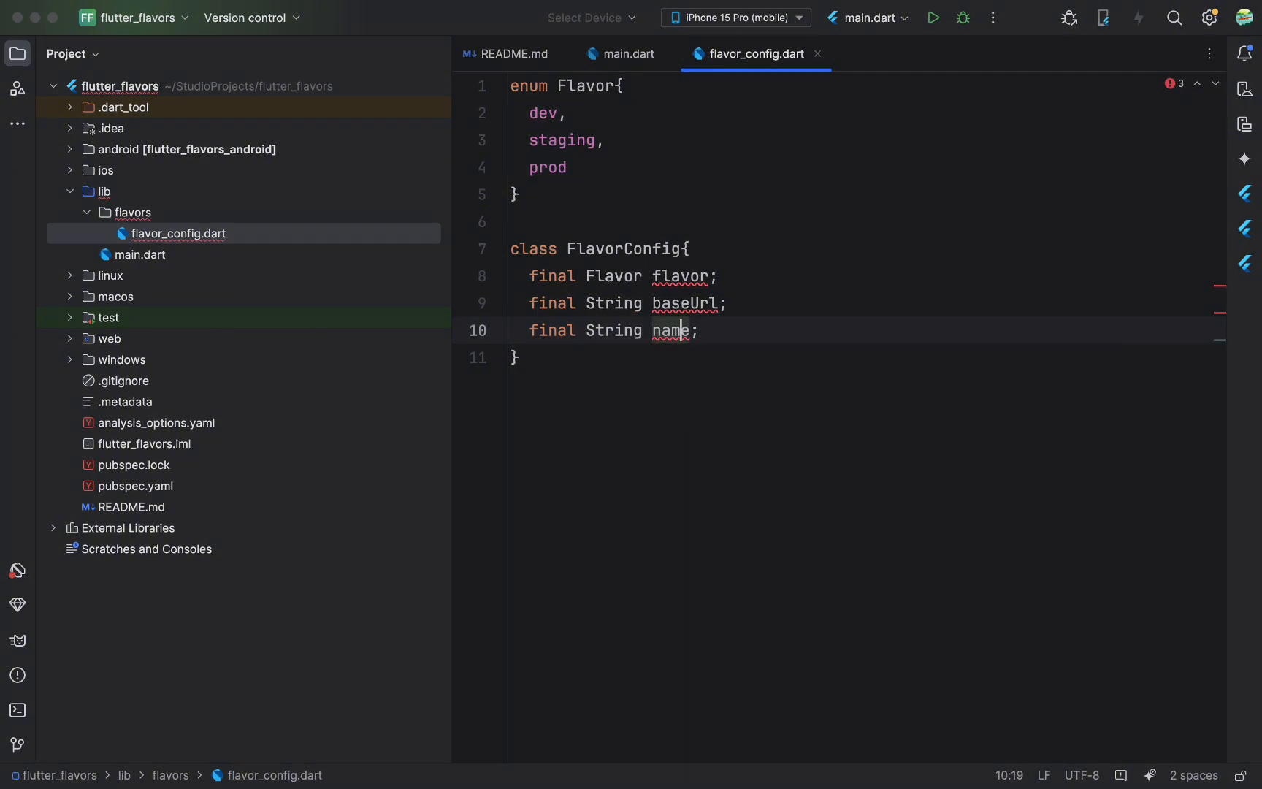
pyautogui.write('FlavorConfig({required this.flavor, required this.baseUrl, required this.name});')
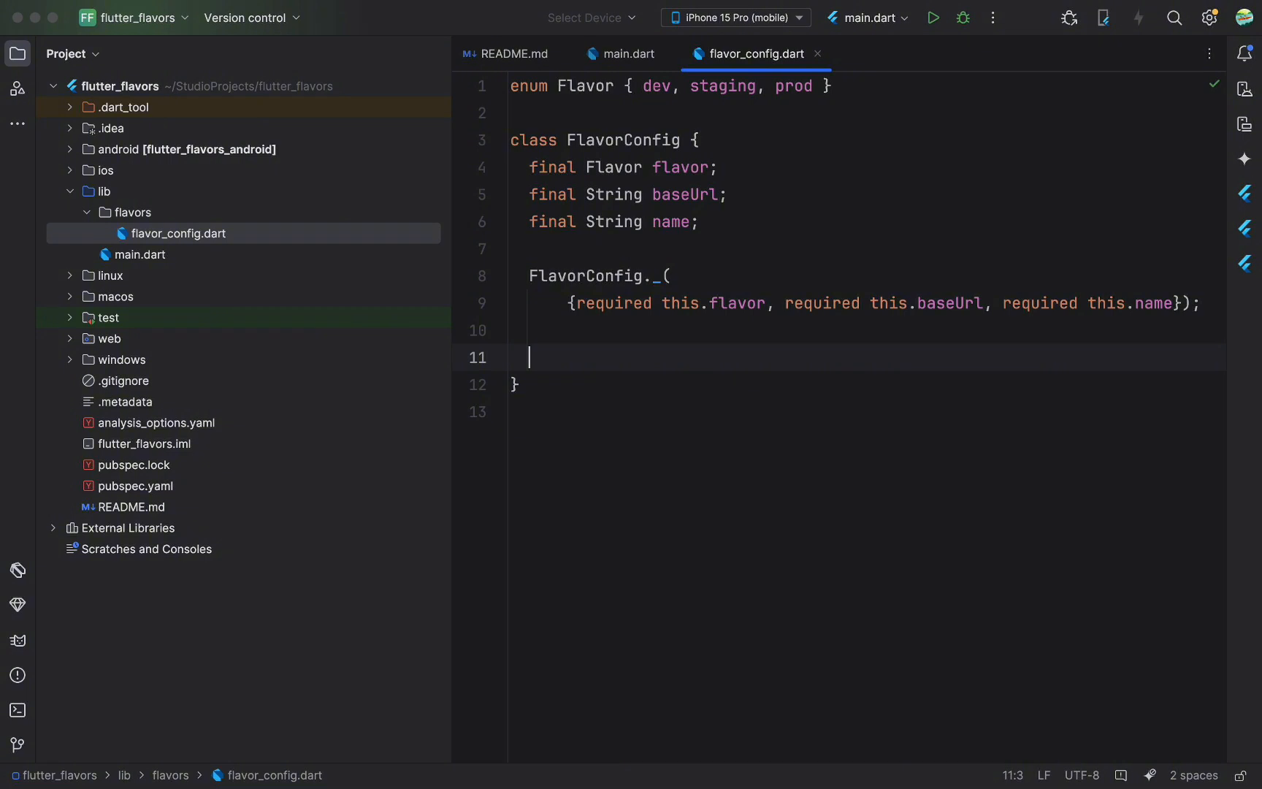
# Add a static nullable FlavorConfig? _instance field
pyautogui.write('st')
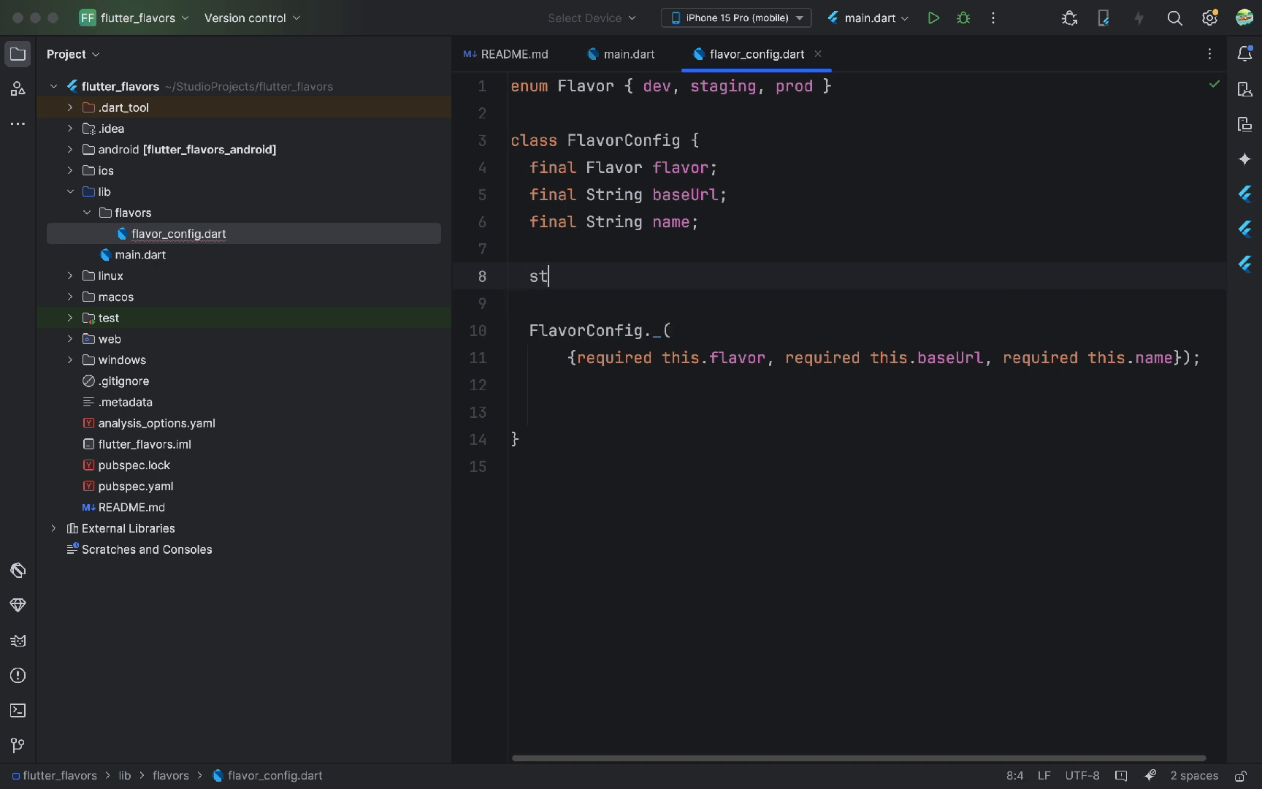
pyautogui.write('atic FlavorConfig')
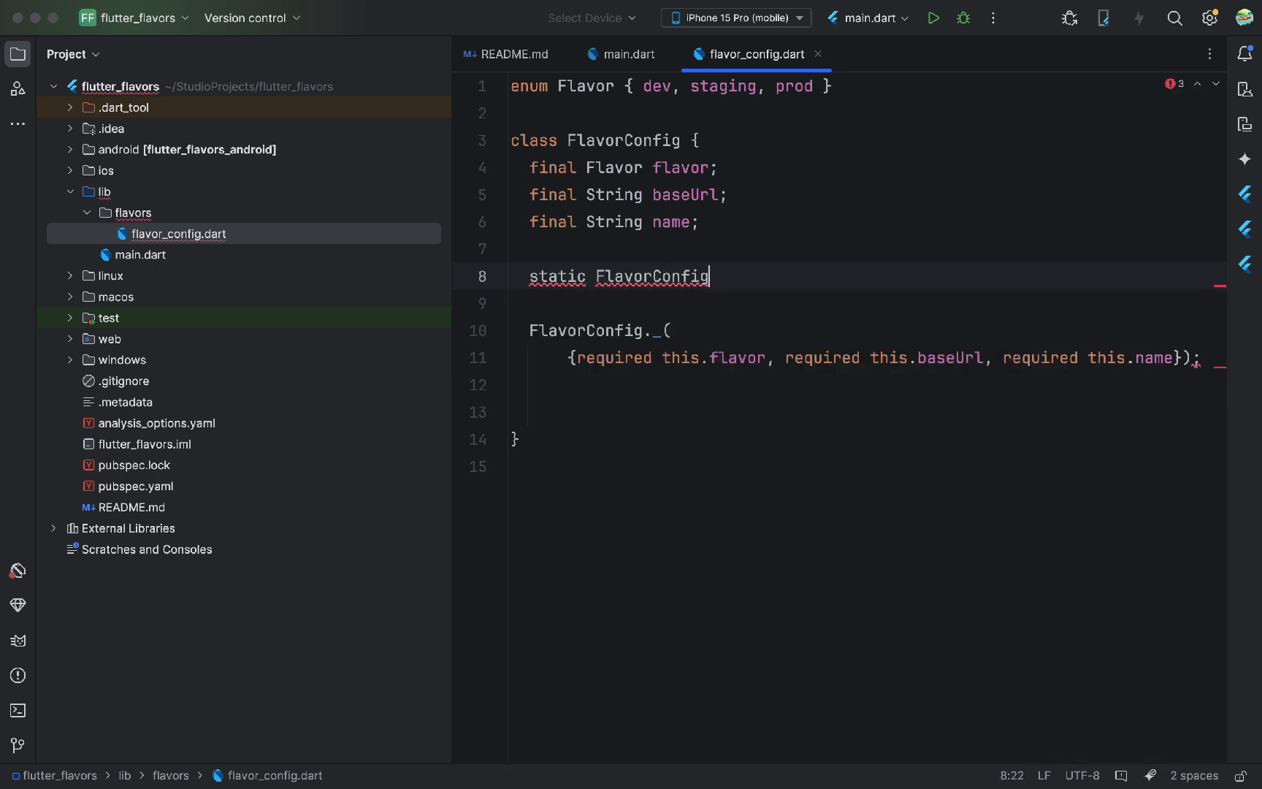
pyautogui.write('? _')
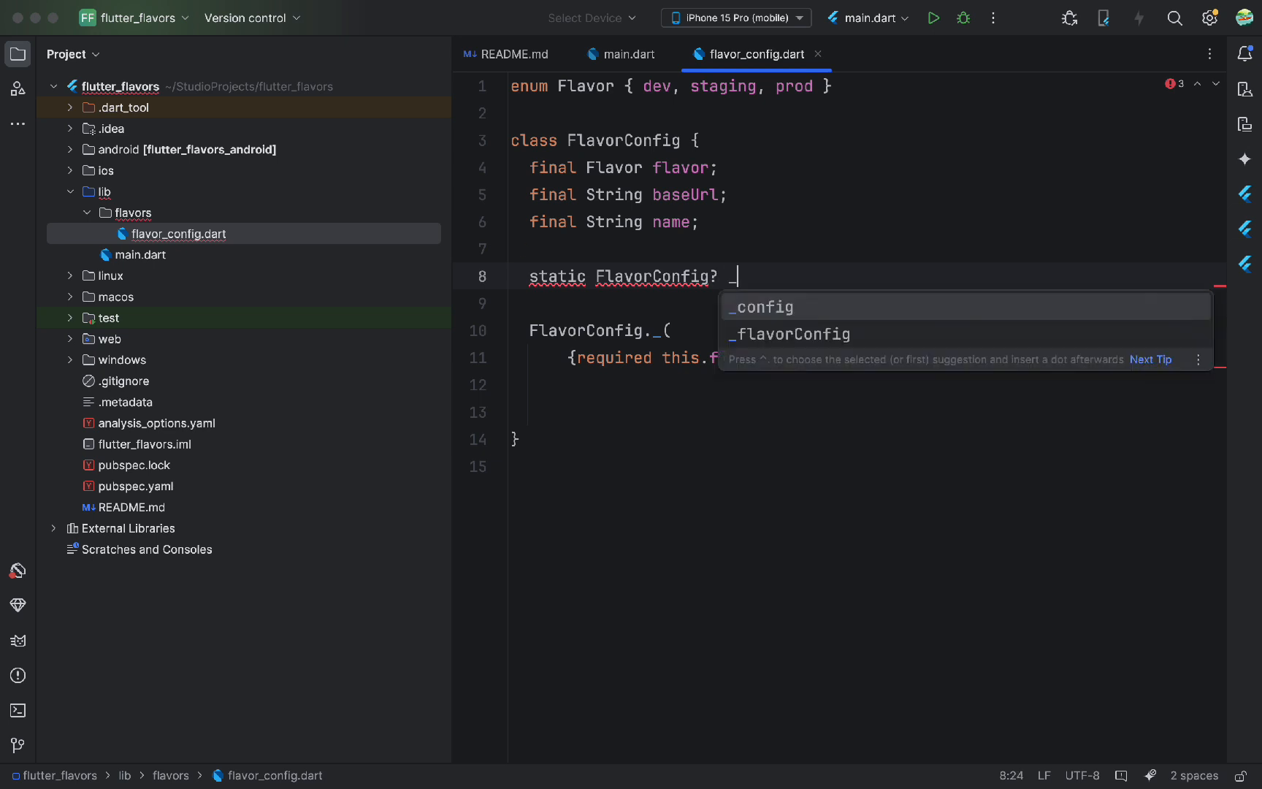
pyautogui.write('_instance;')
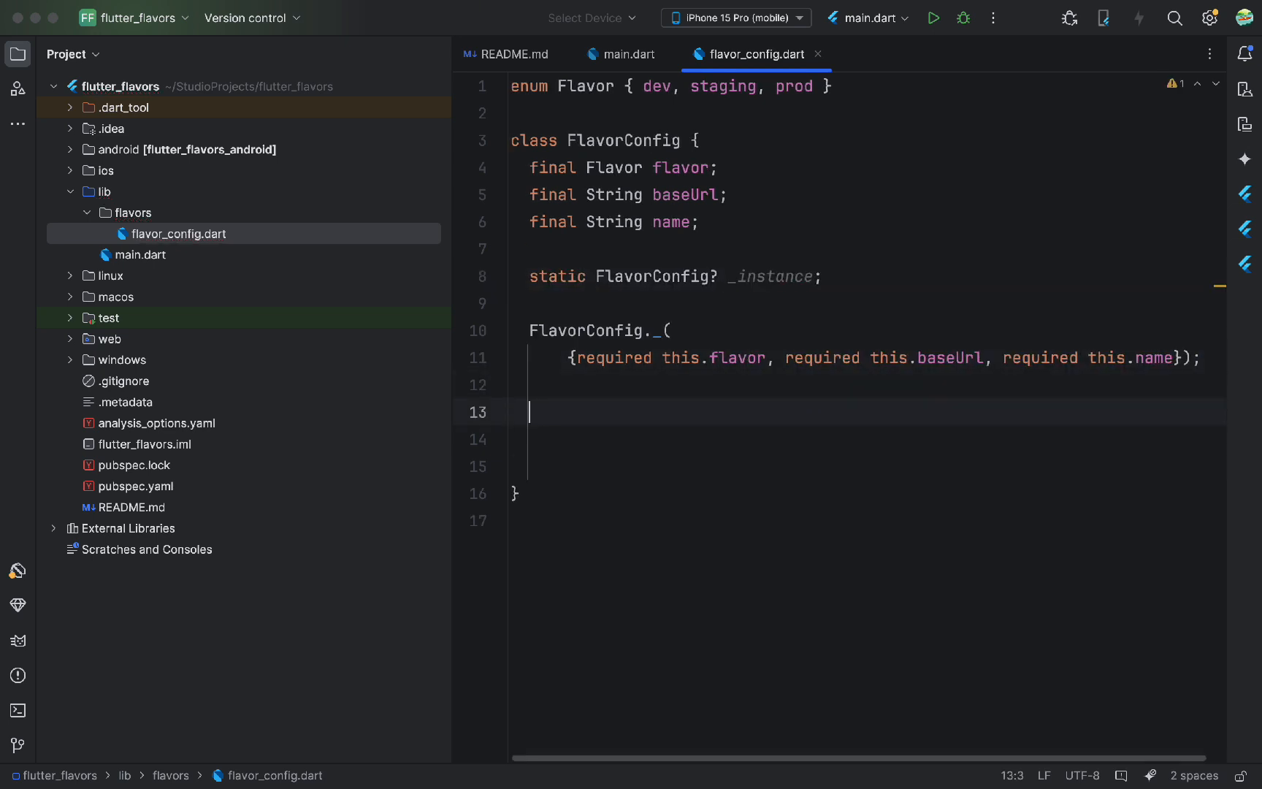
# Declare a factory FlavorConfig constructor with required flavor, baseUrl and name parameters
pyautogui.write('factory')
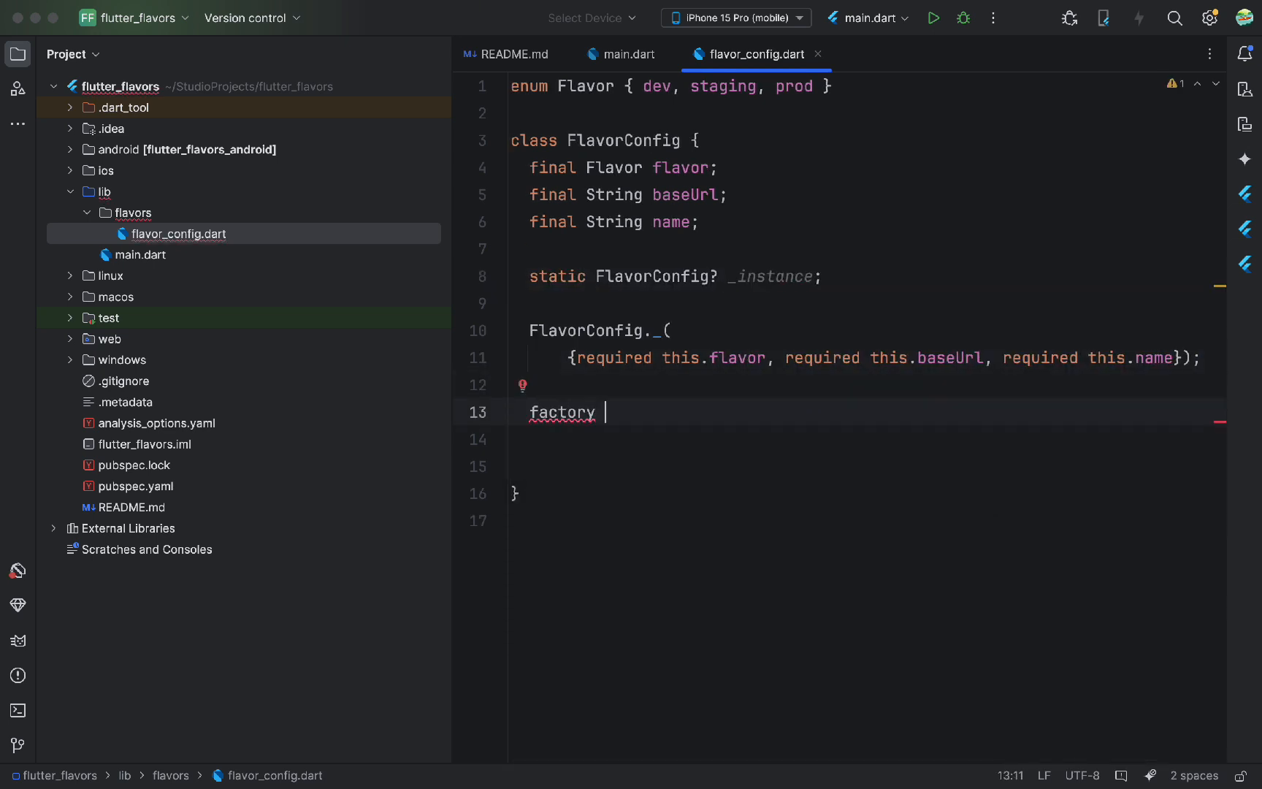
pyautogui.write('FlavorConfig()')
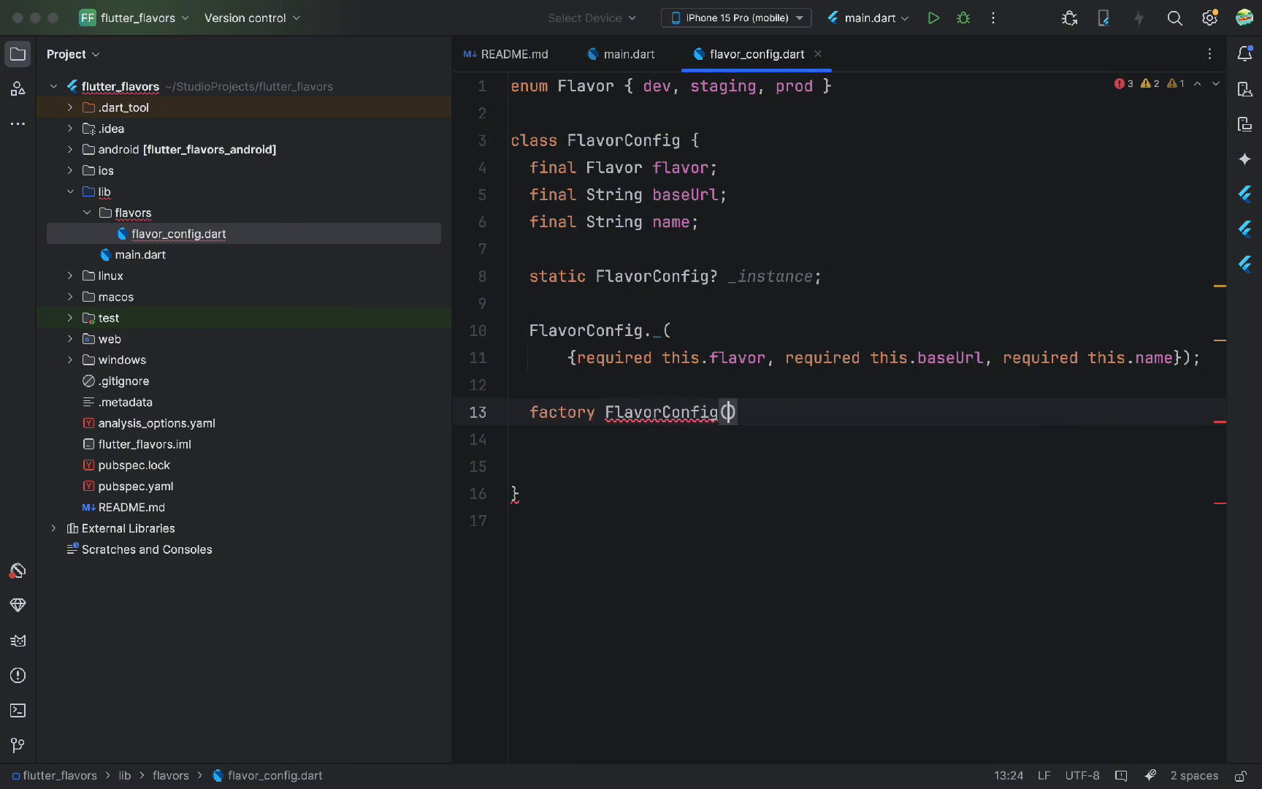
pyautogui.write('{required Fla')
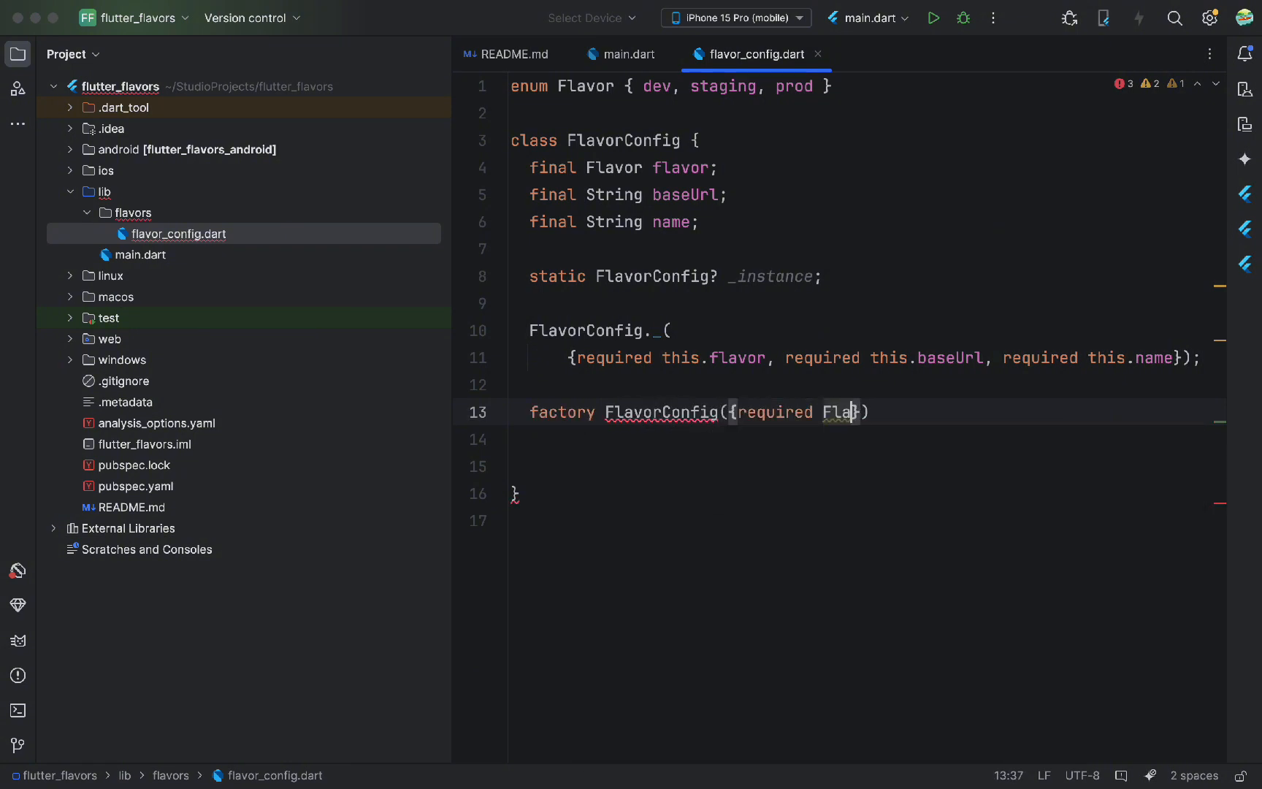
pyautogui.write('vor flavor,')
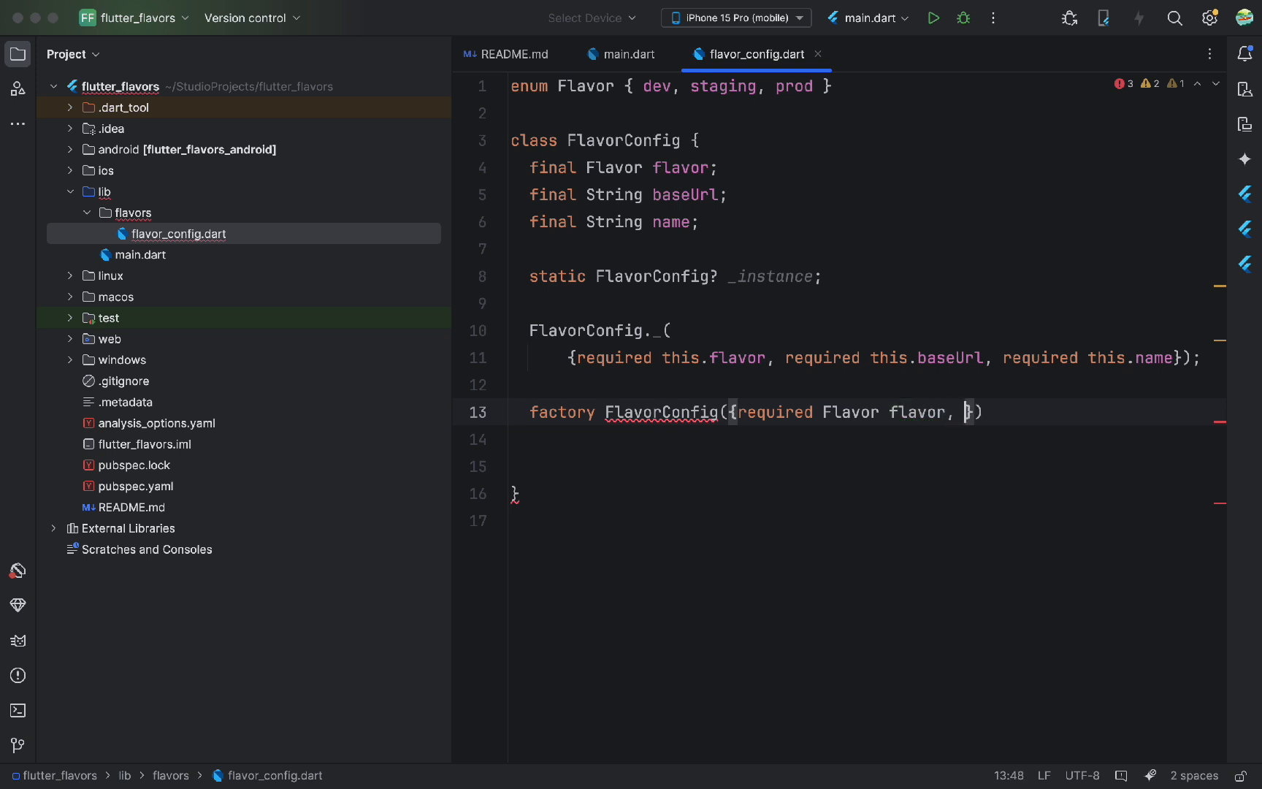
pyautogui.write('required String baseUrl, required')
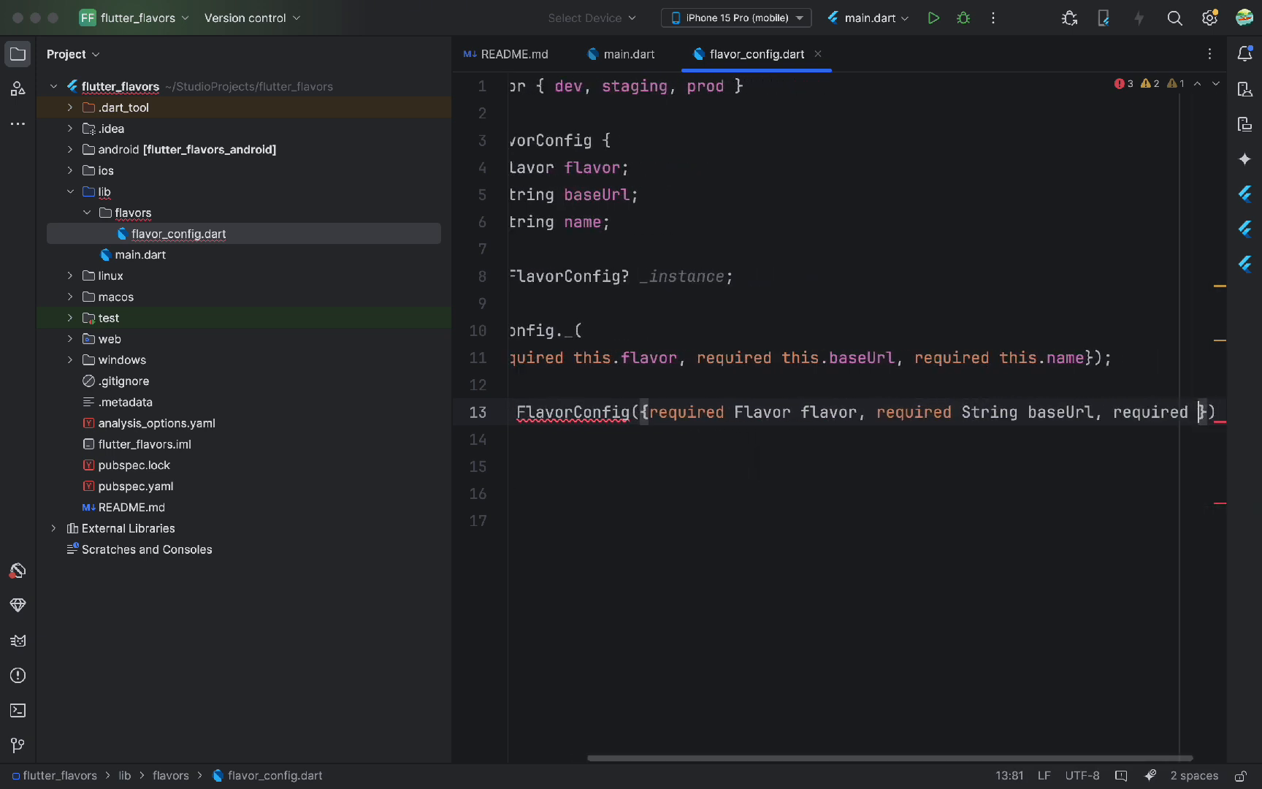
pyautogui.write('String name')
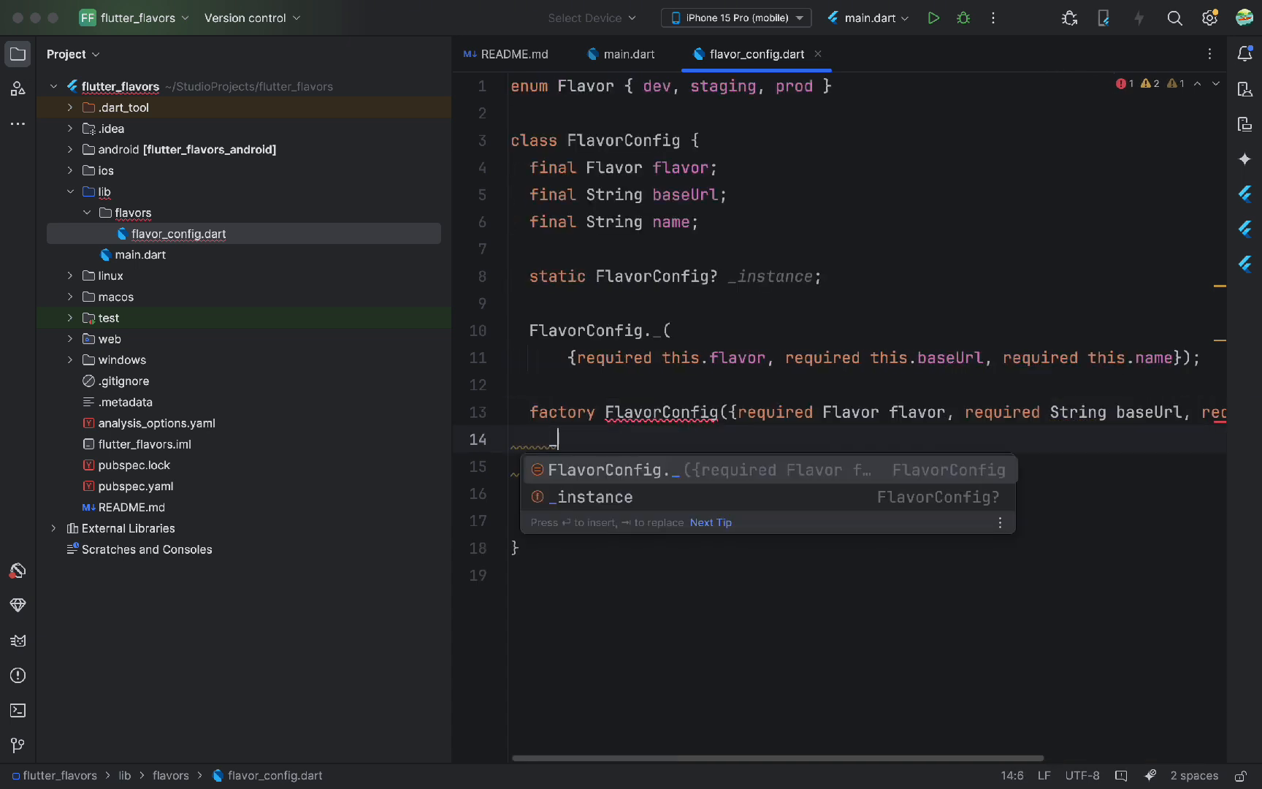
# Fill the factory body with '_instance ??= FlavorConfig._(...)' and 'return _instance!;'
pyautogui.write('_instance ??=')
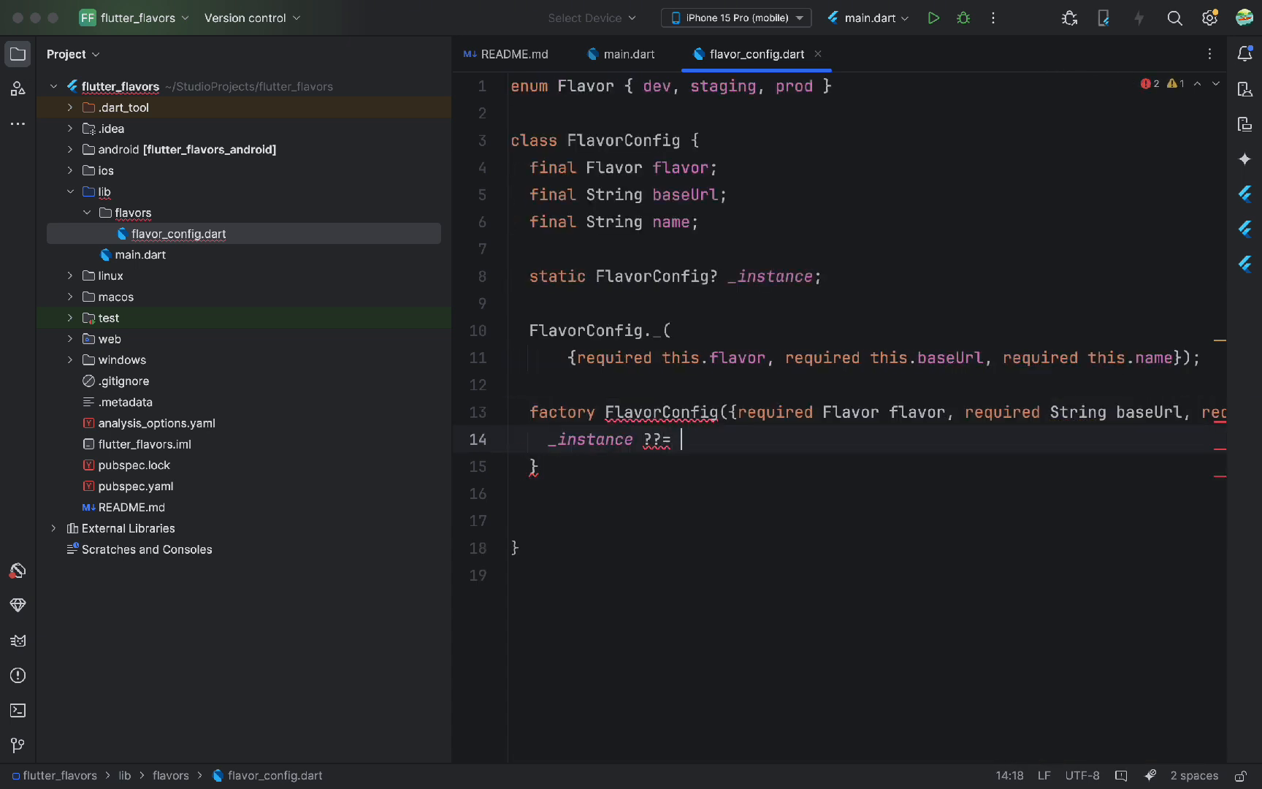
pyautogui.write('Fla')
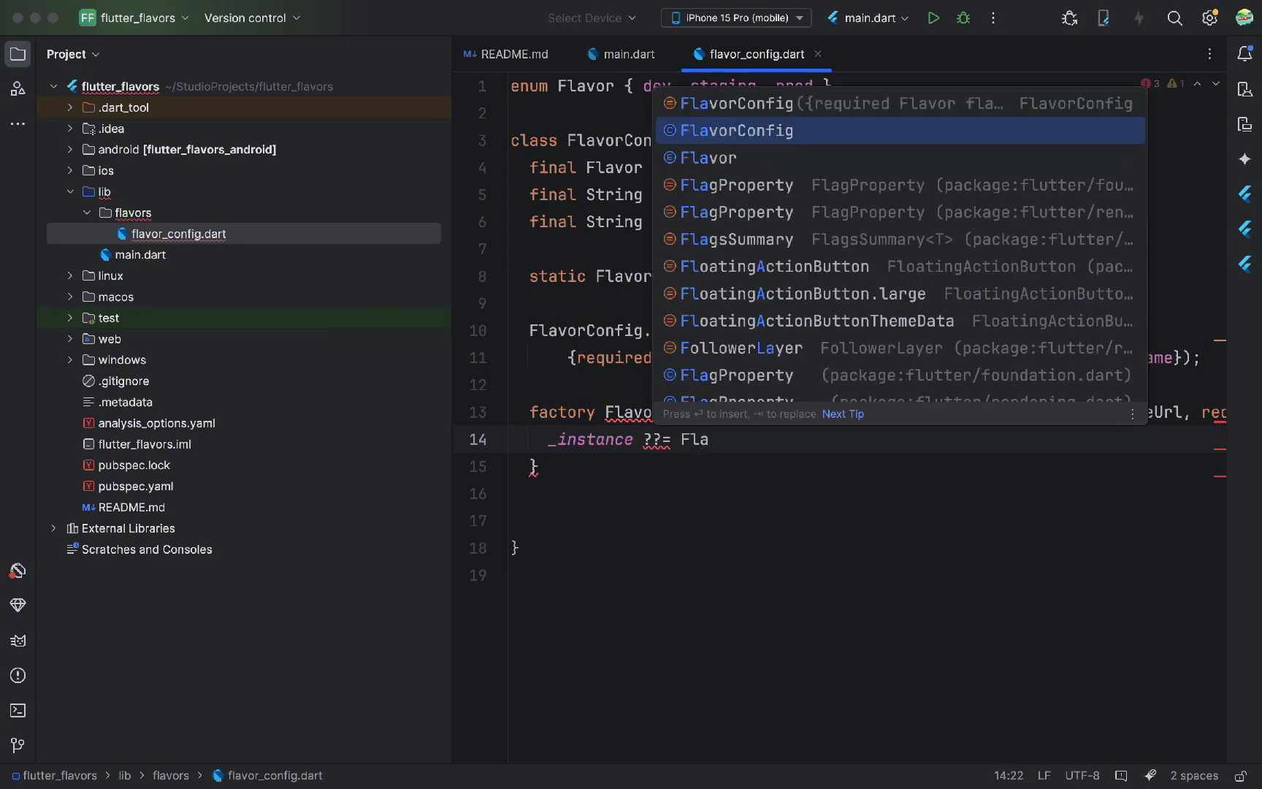
pyautogui.press('Enter')
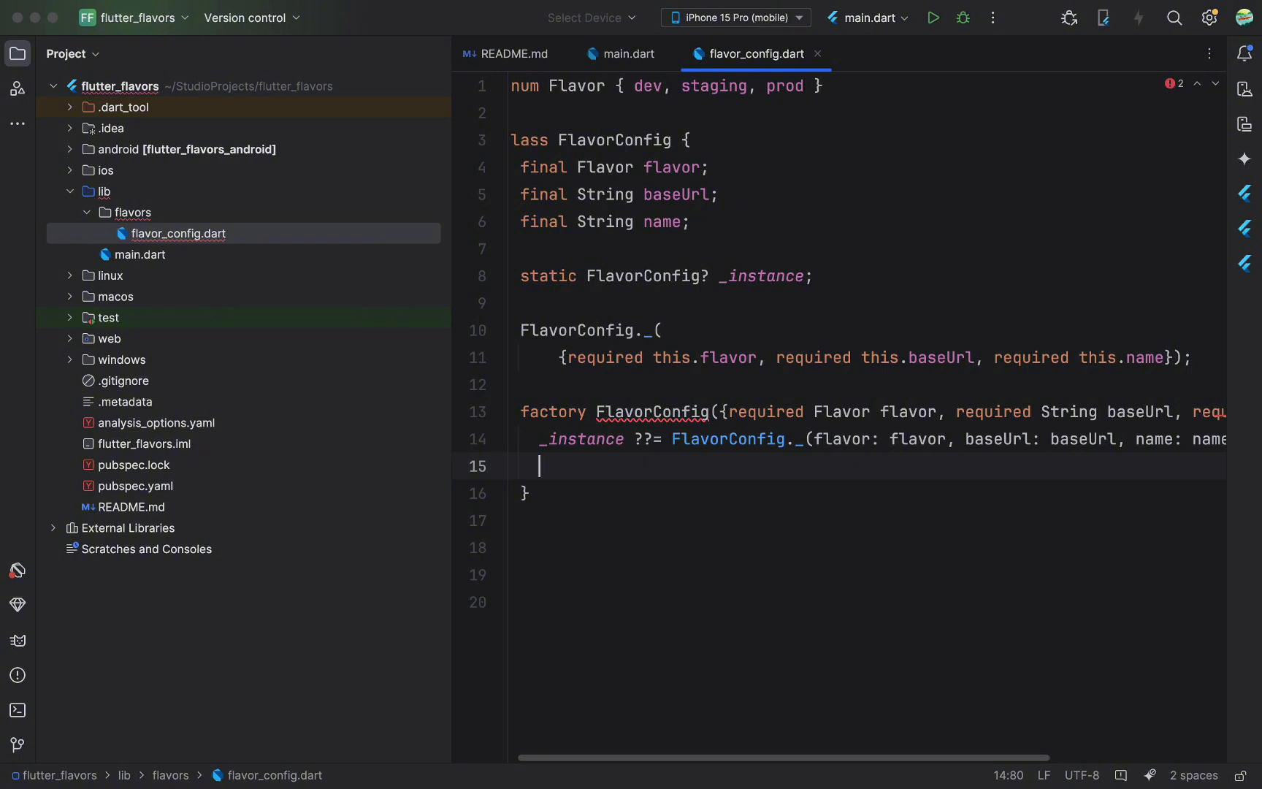
pyautogui.write('return')
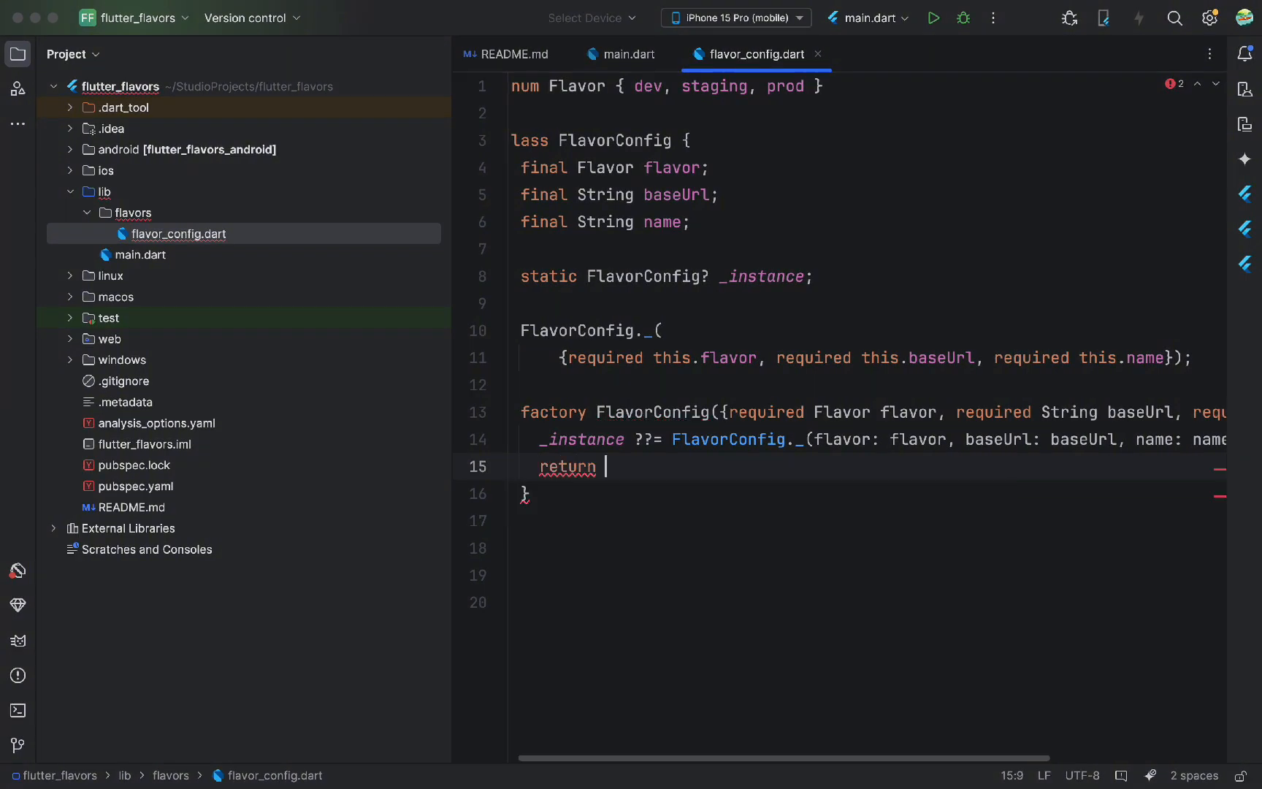
pyautogui.write('_instance!')
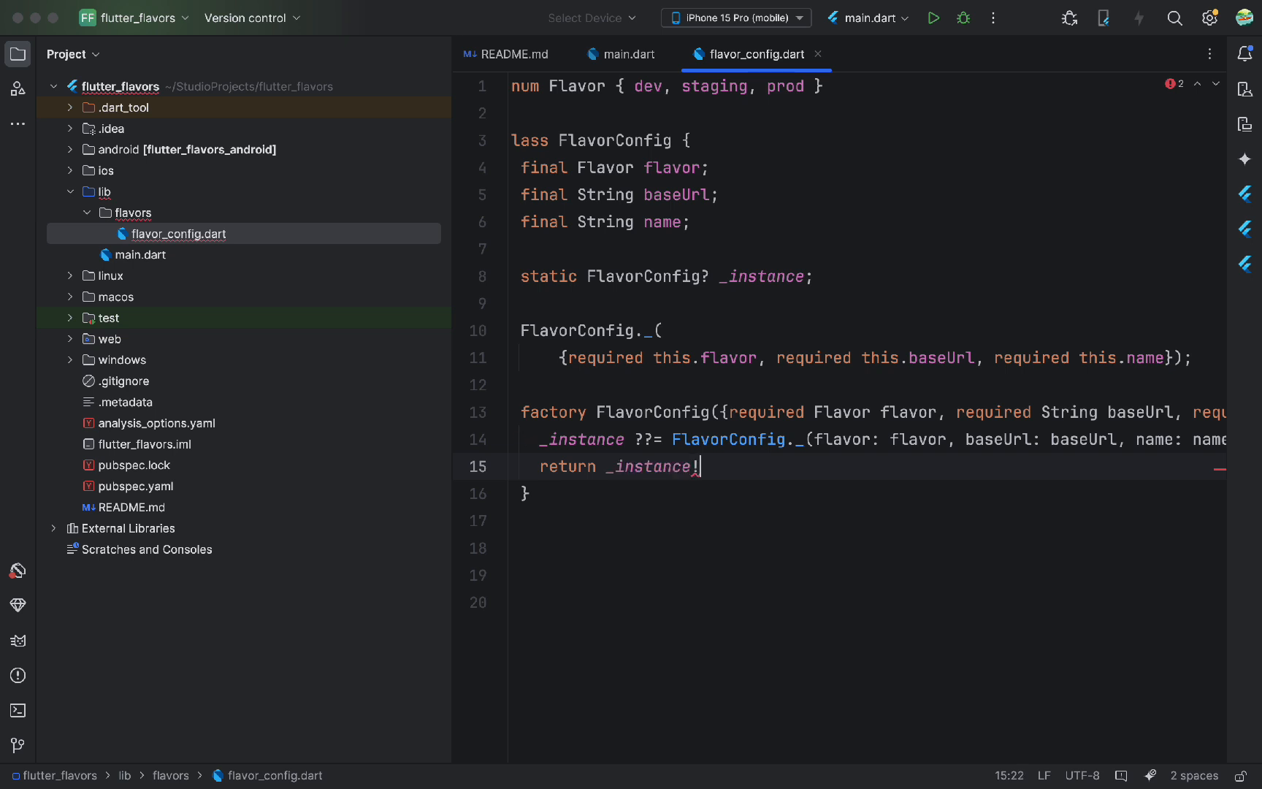
pyautogui.write(';')
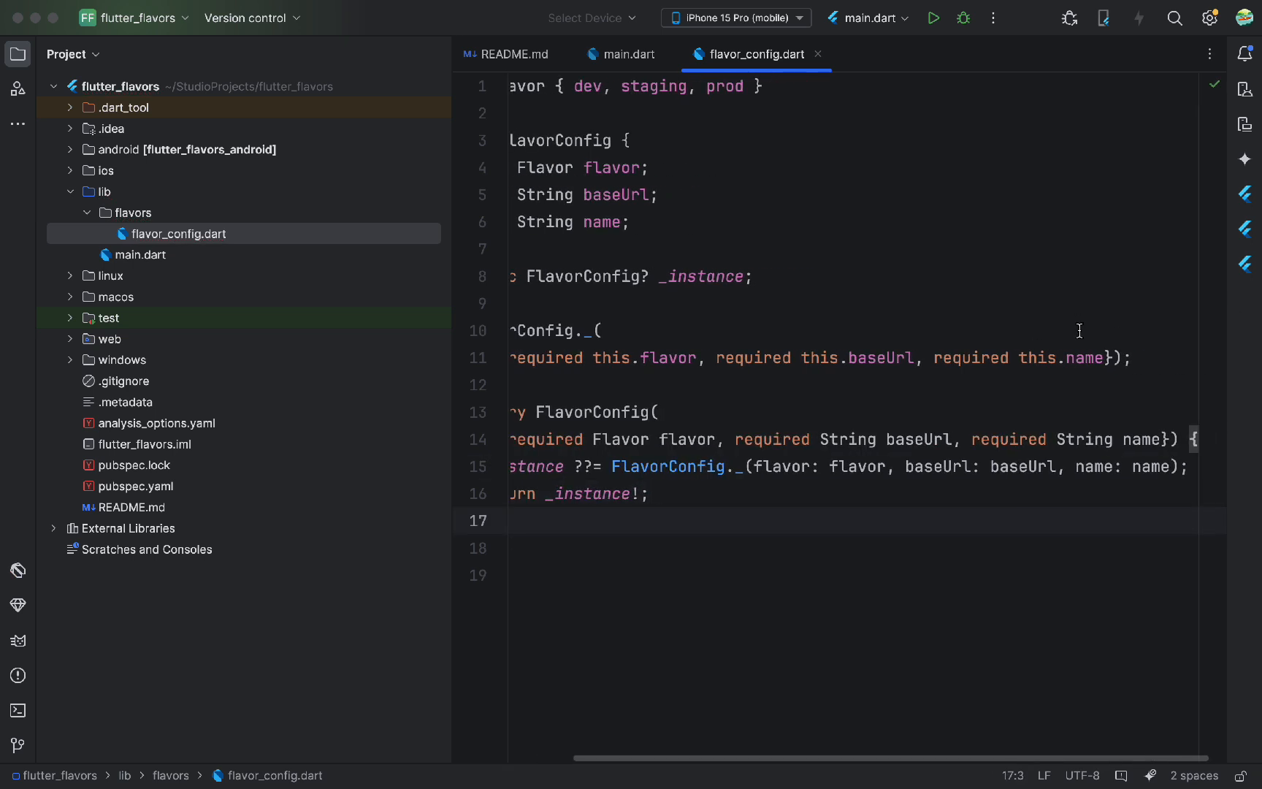
# Add a static instance getter throwing 'Not initialized' when _instance is null, otherwise returning it
pyautogui.write('s')
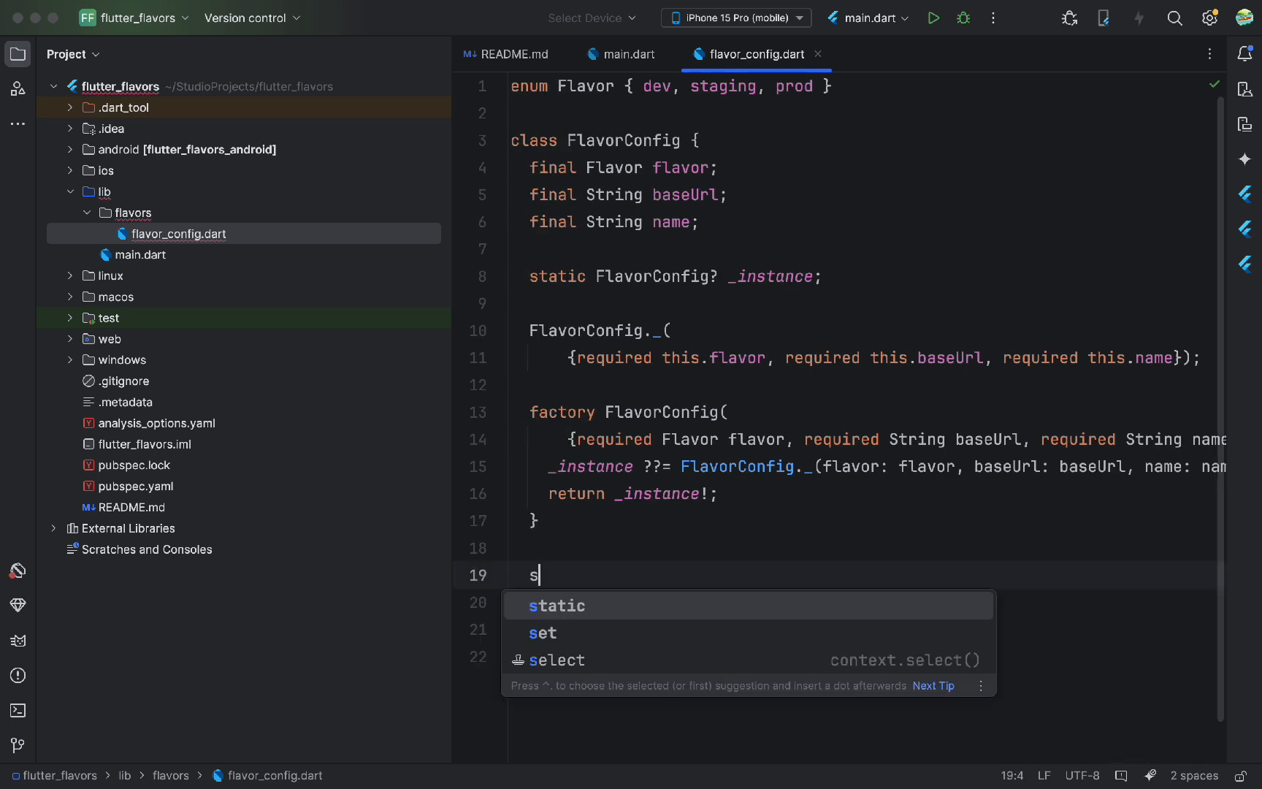
pyautogui.write('tatic FlavorConfig get')
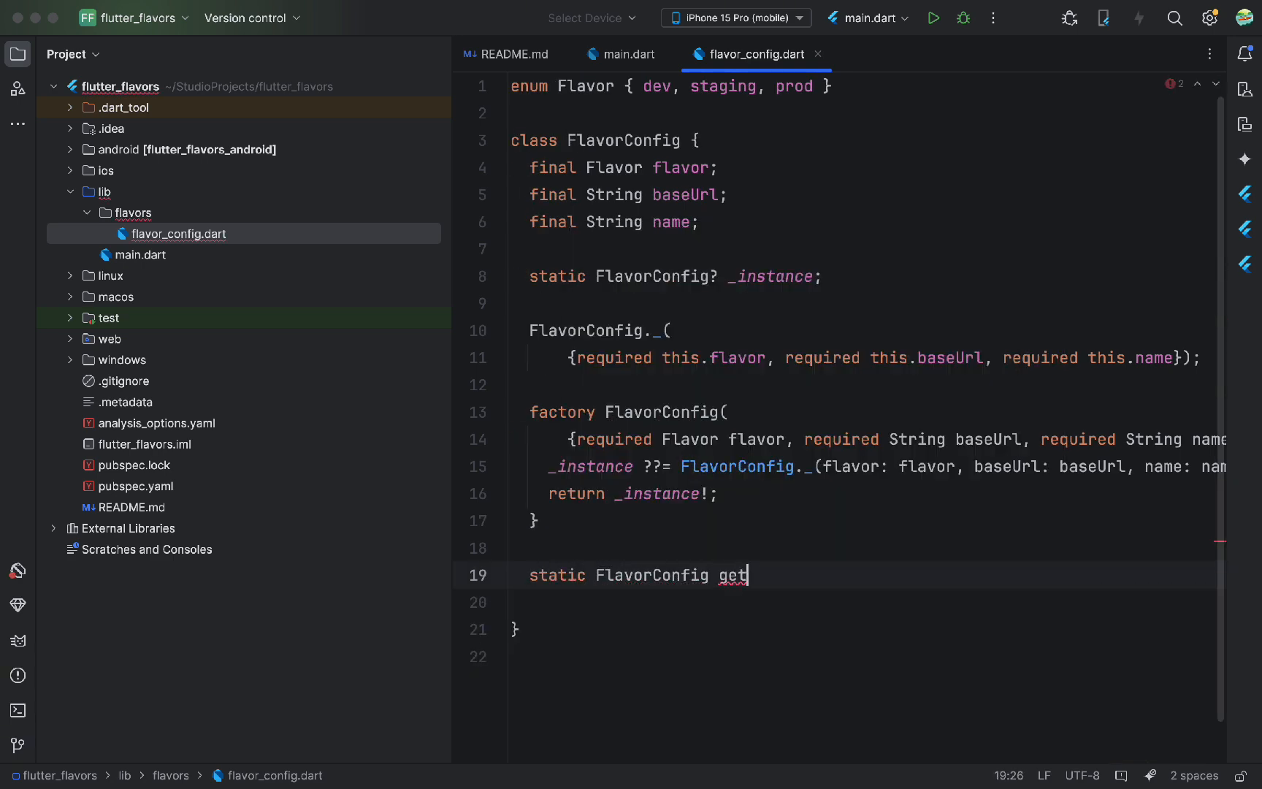
pyautogui.write('instance {')
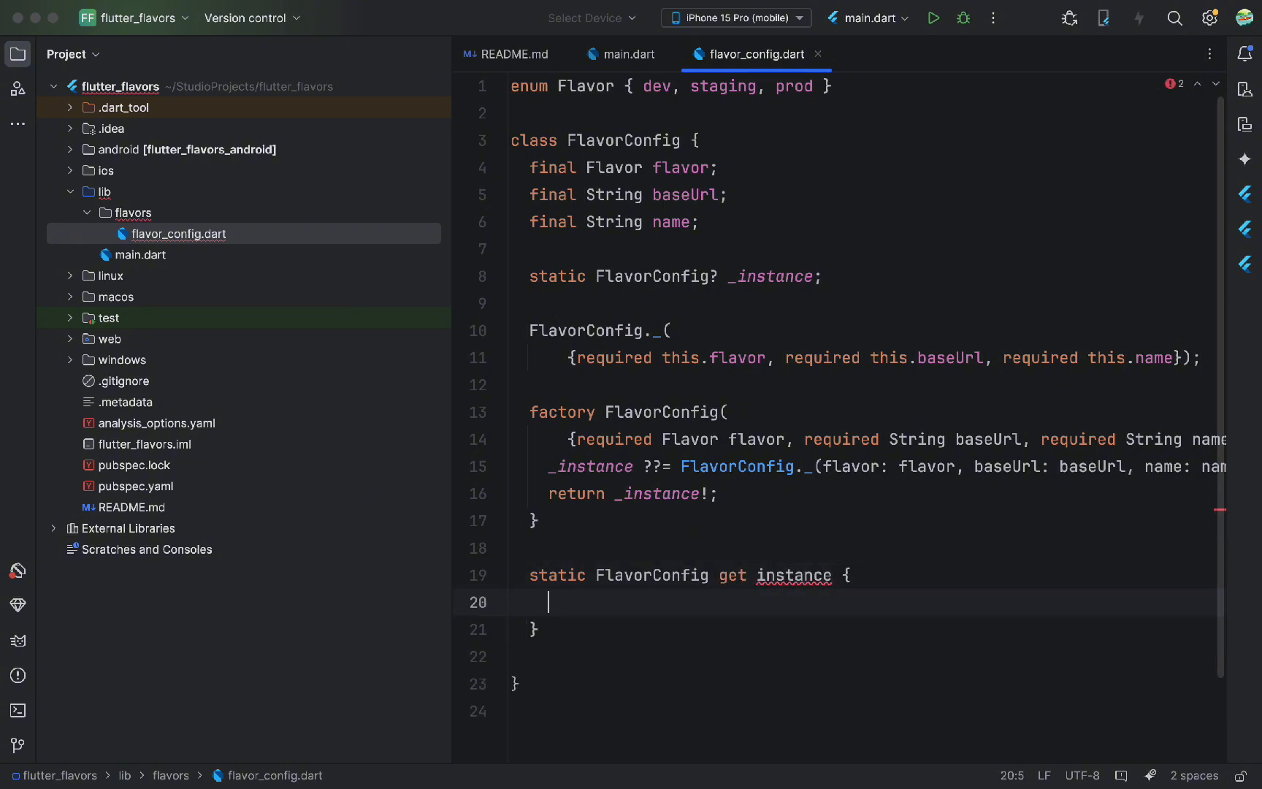
pyautogui.write('if(_')
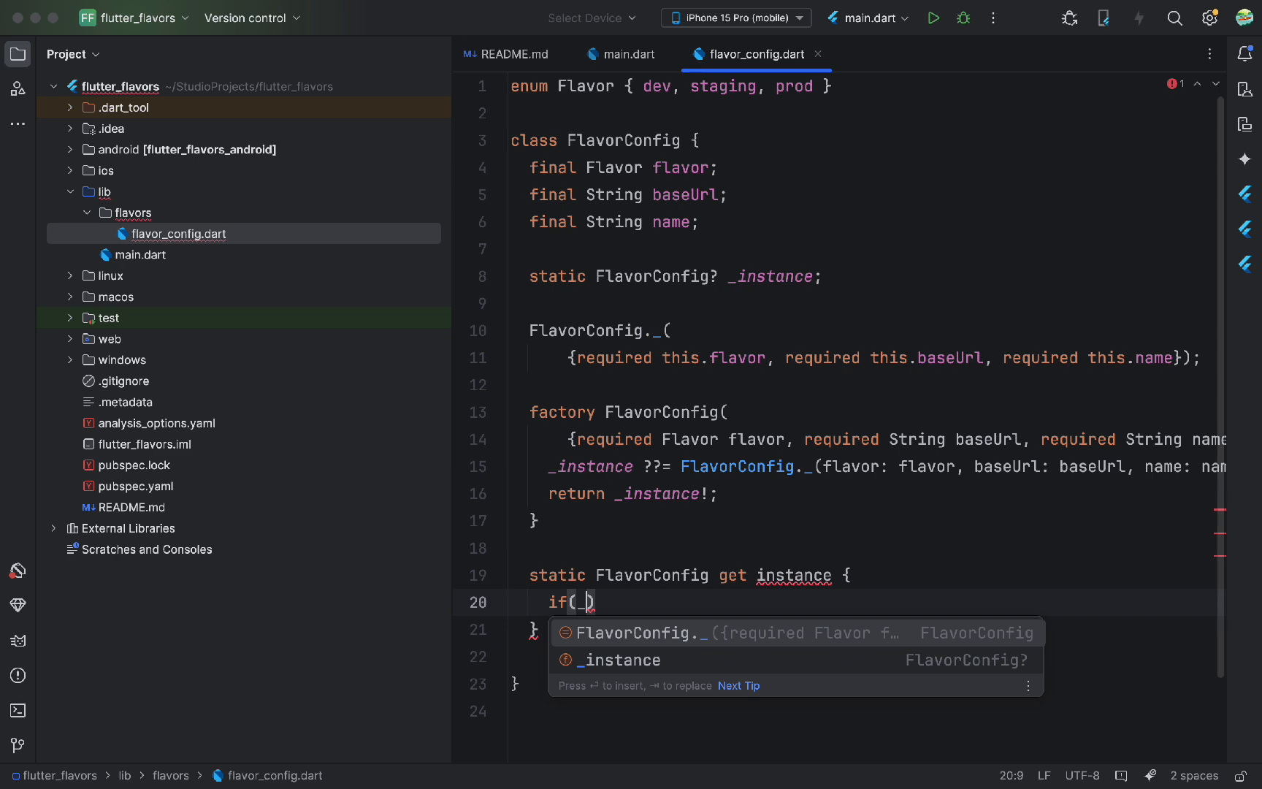
pyautogui.write('_instance==null')
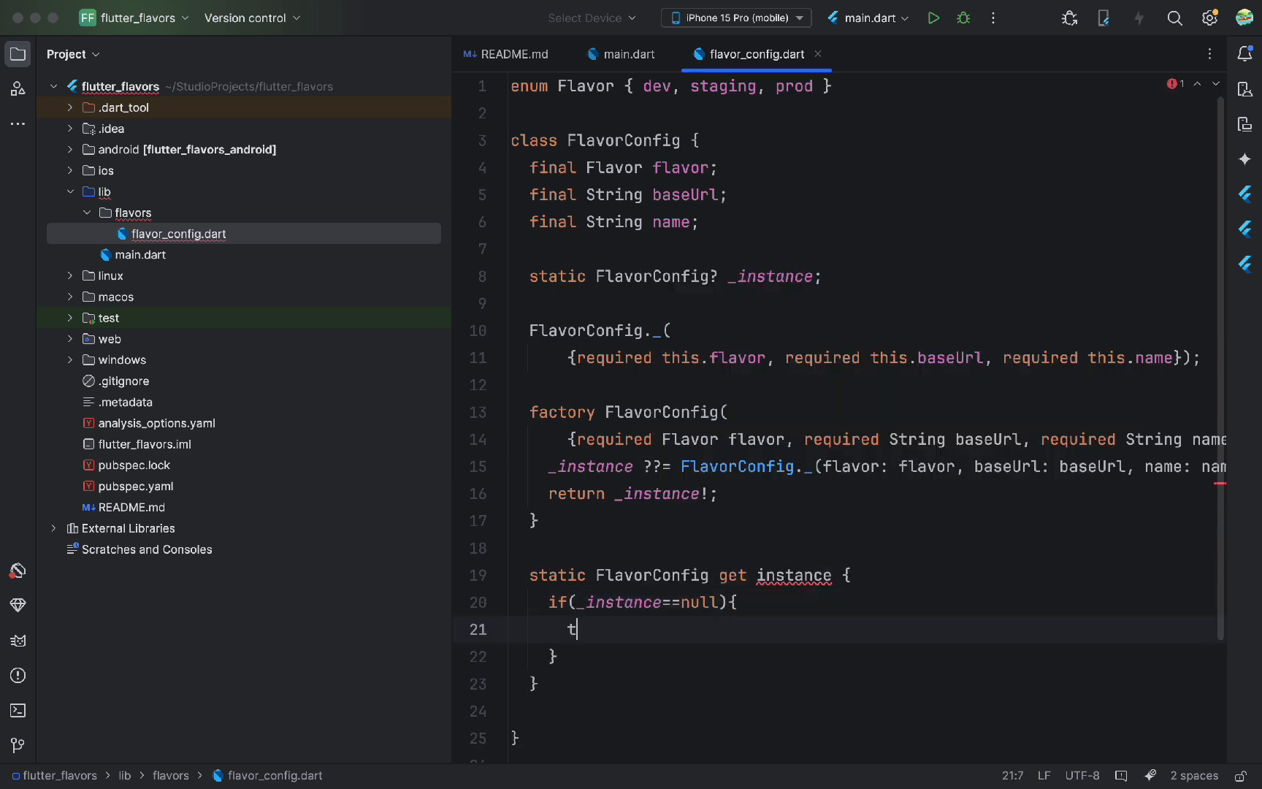
pyautogui.write("hrow Exception('")
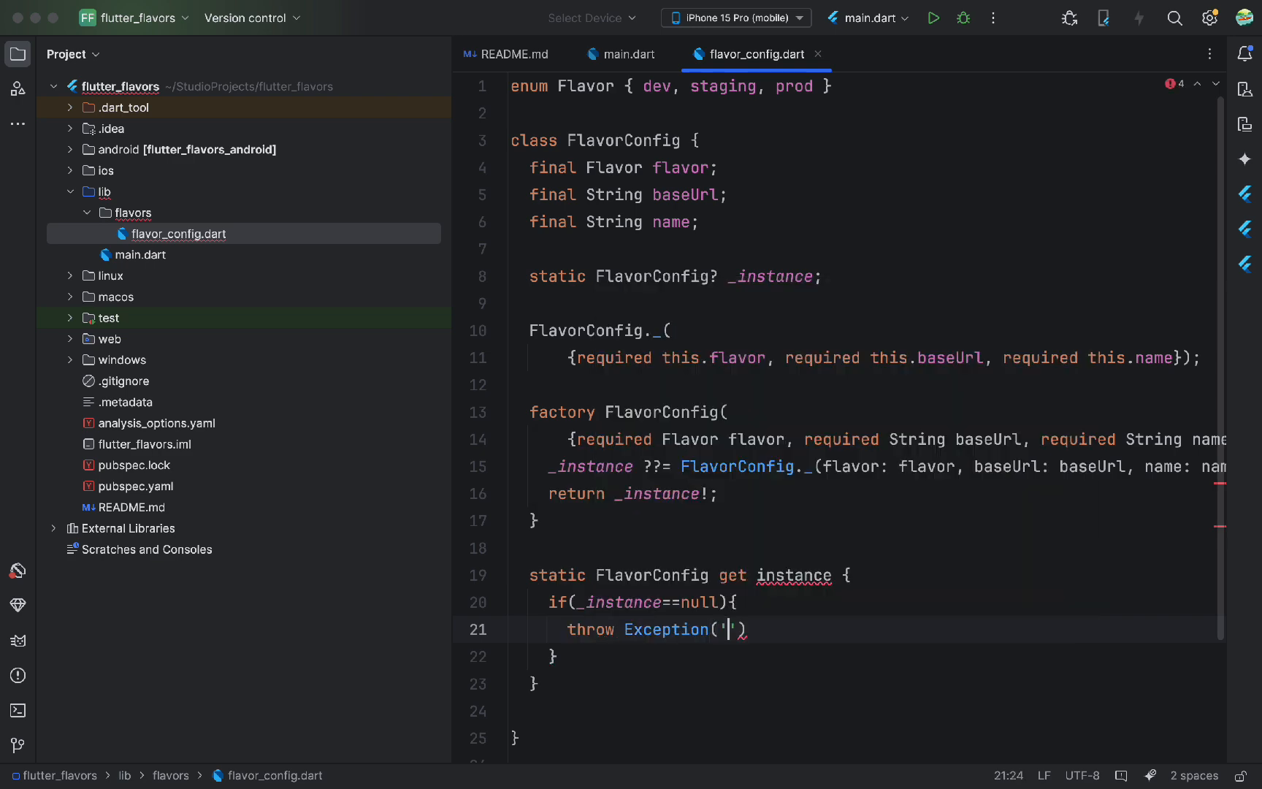
pyautogui.write('Not initial')
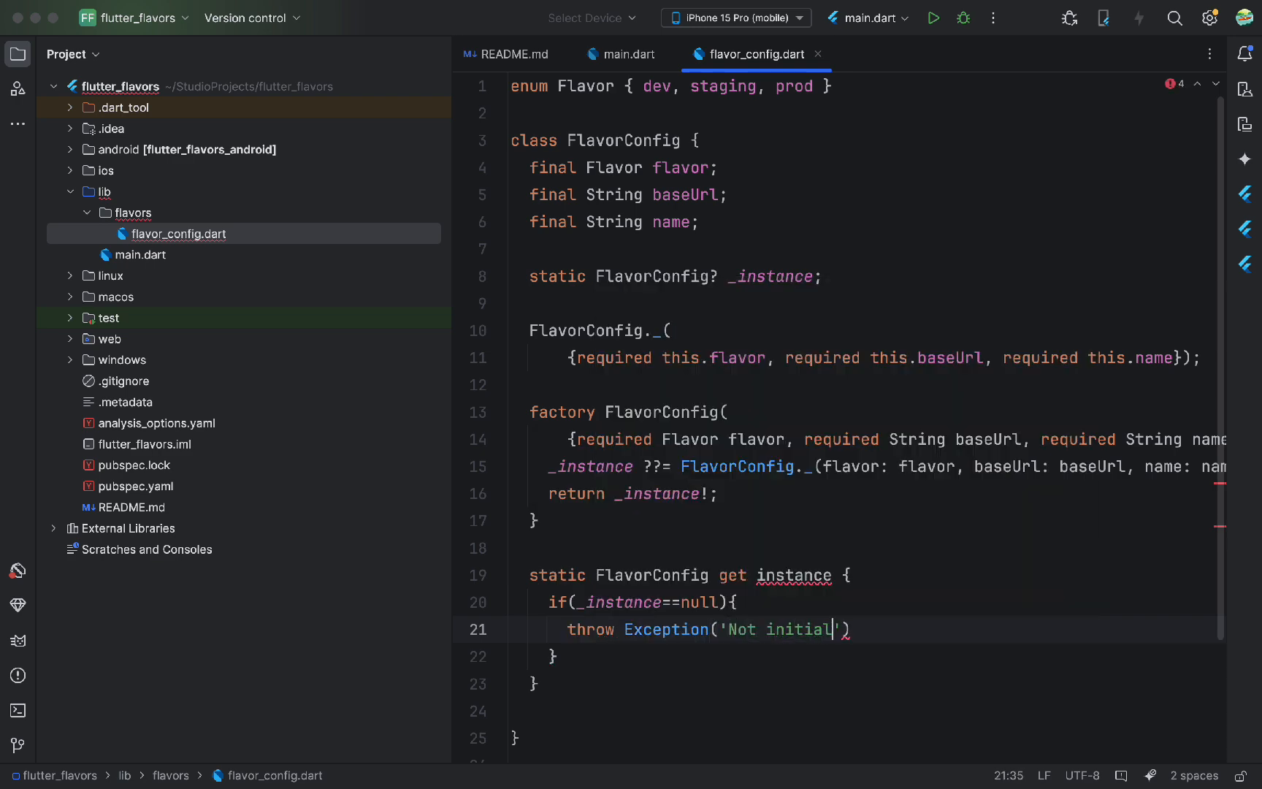
pyautogui.write("ized');")
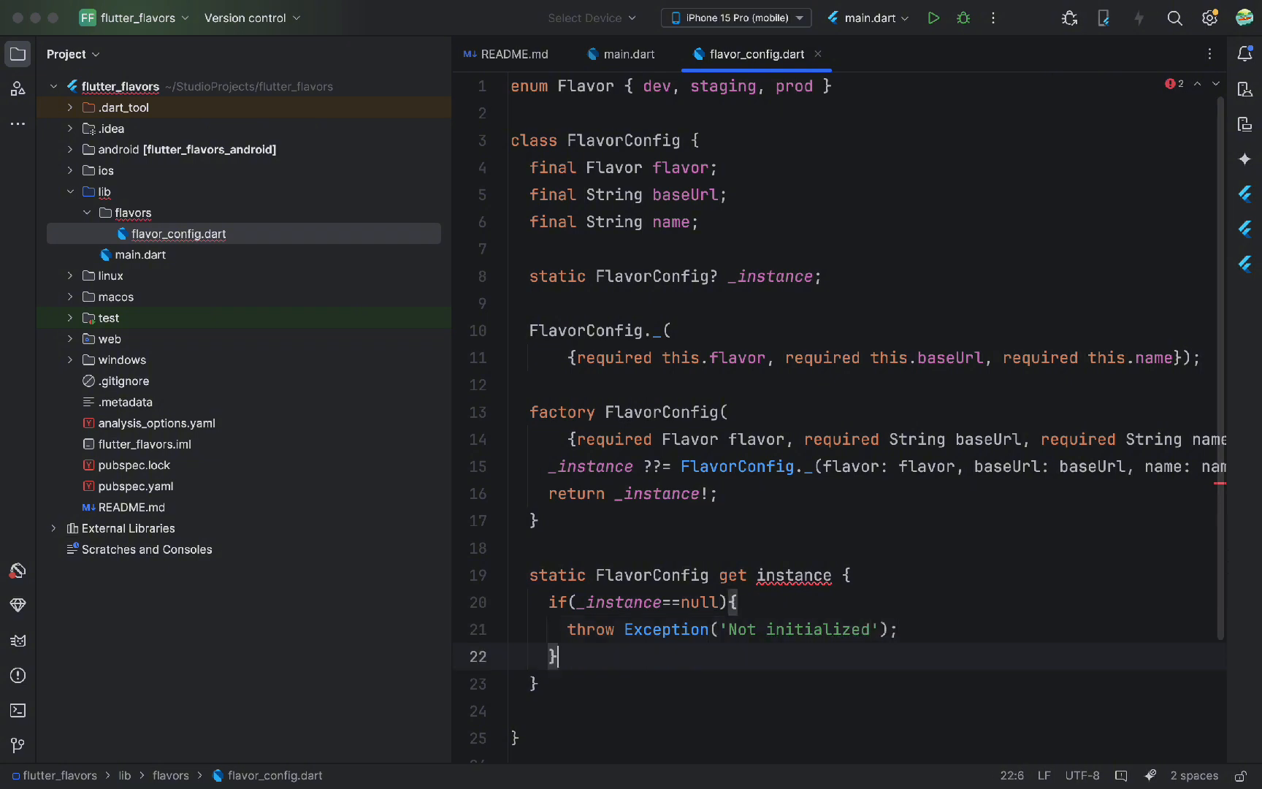
pyautogui.write('return _')
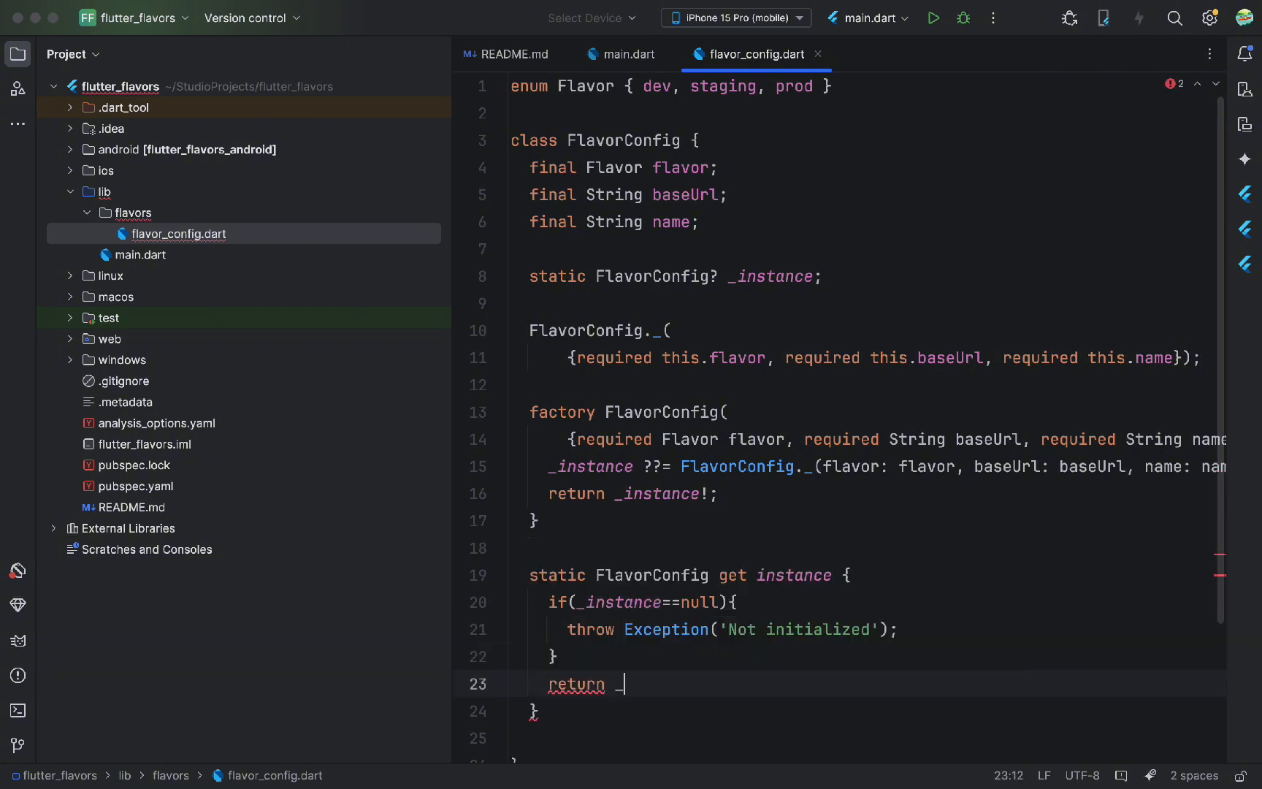
pyautogui.write('_instance!;')
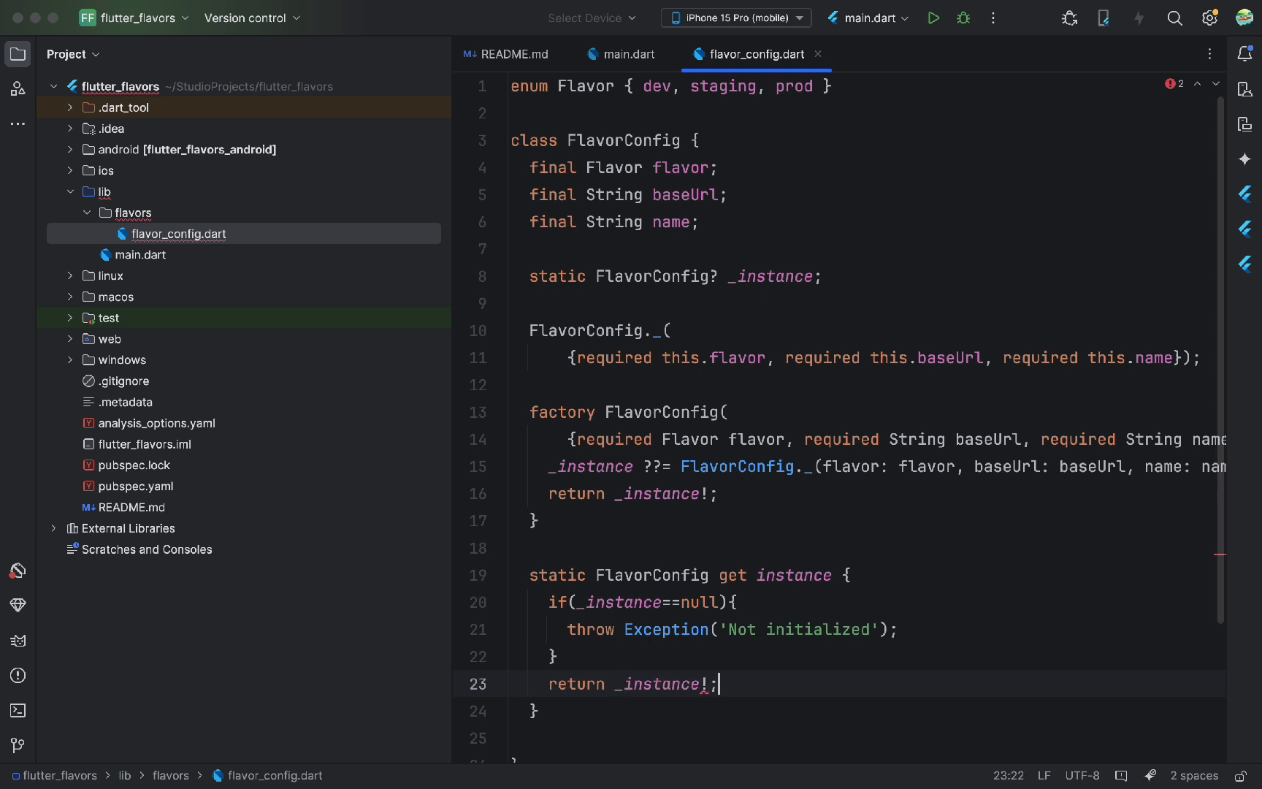
pyautogui.write('static bool i')
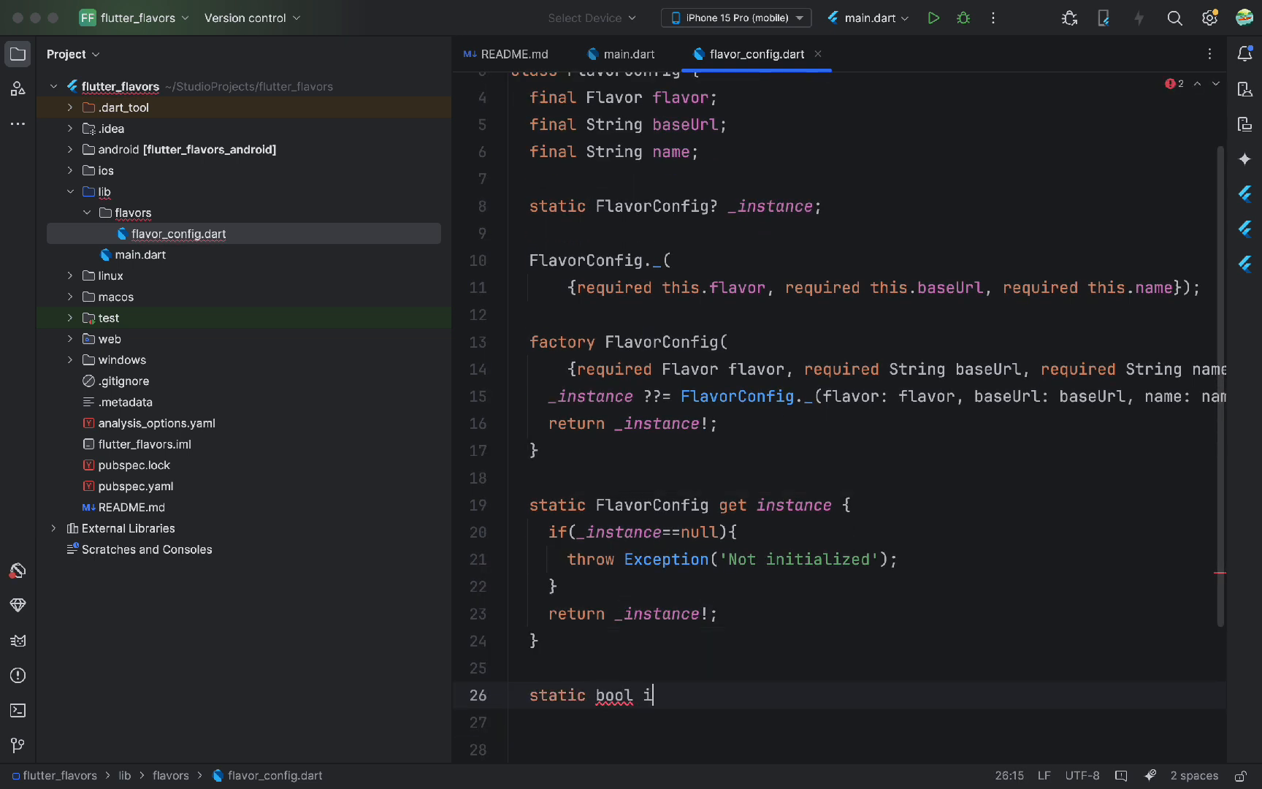
# Add static isDev(), isStaging() and isProd() comparing instance.flavor with Flavor.dev, staging and prod
pyautogui.write('sDev() =')
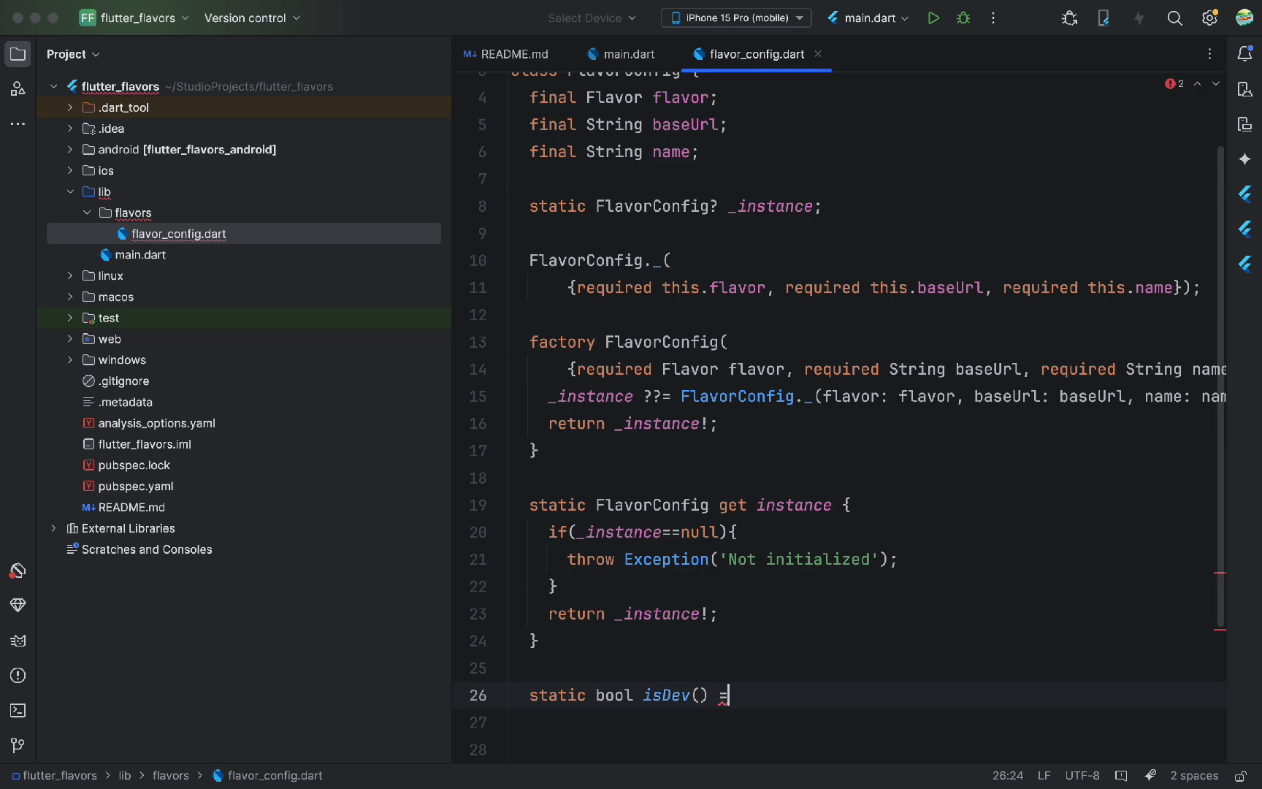
pyautogui.write('> instance.flavor == Flavor.dev;')
pyautogui.click(867, 749)
pyautogui.write('static bool')
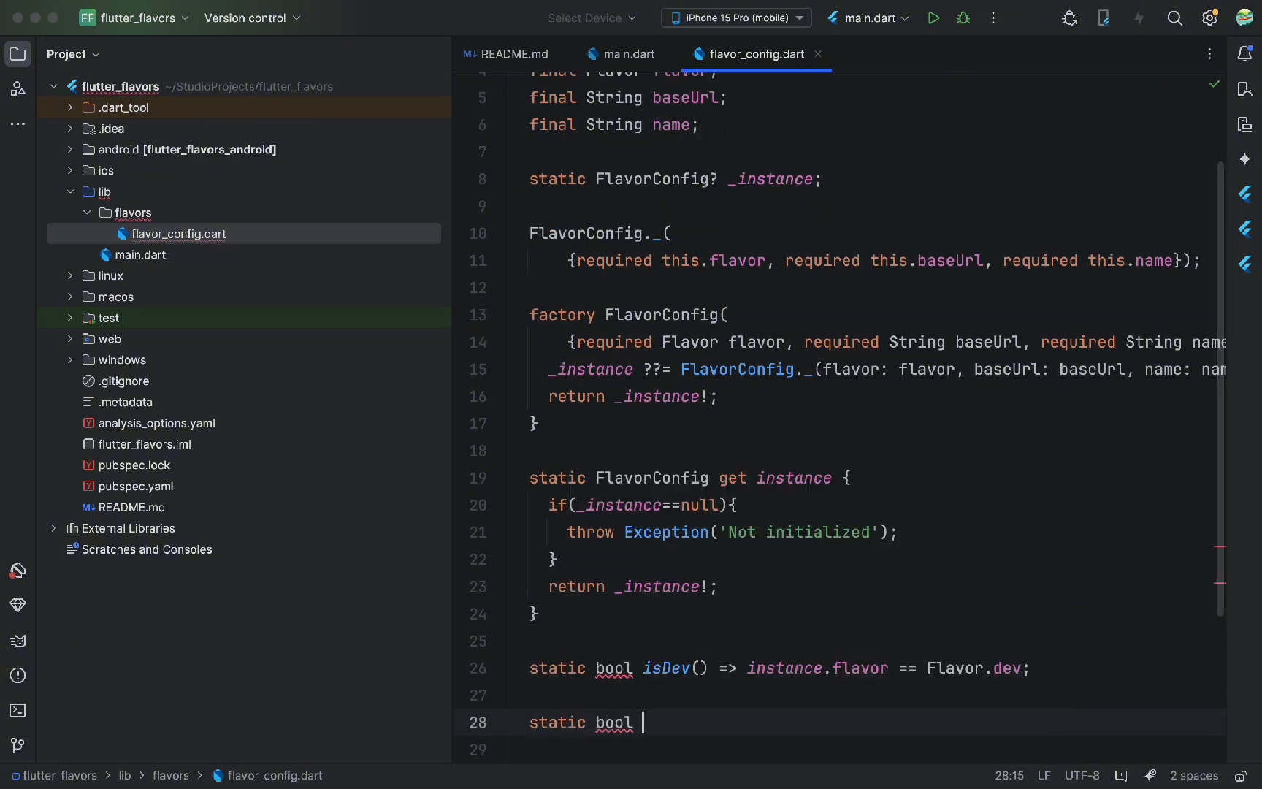
pyautogui.write('isStaging() => i')
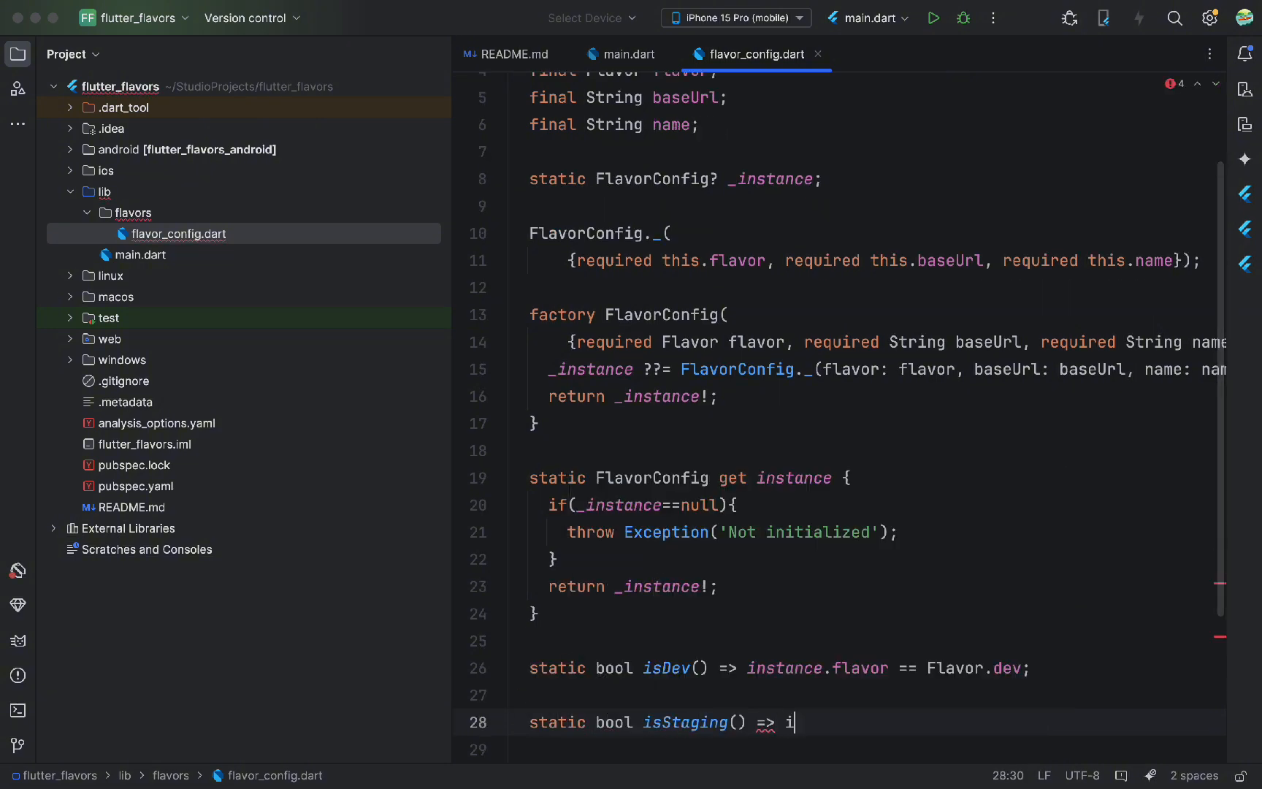
pyautogui.write('nstance.flavor == stagin')
pyautogui.write('static bool')
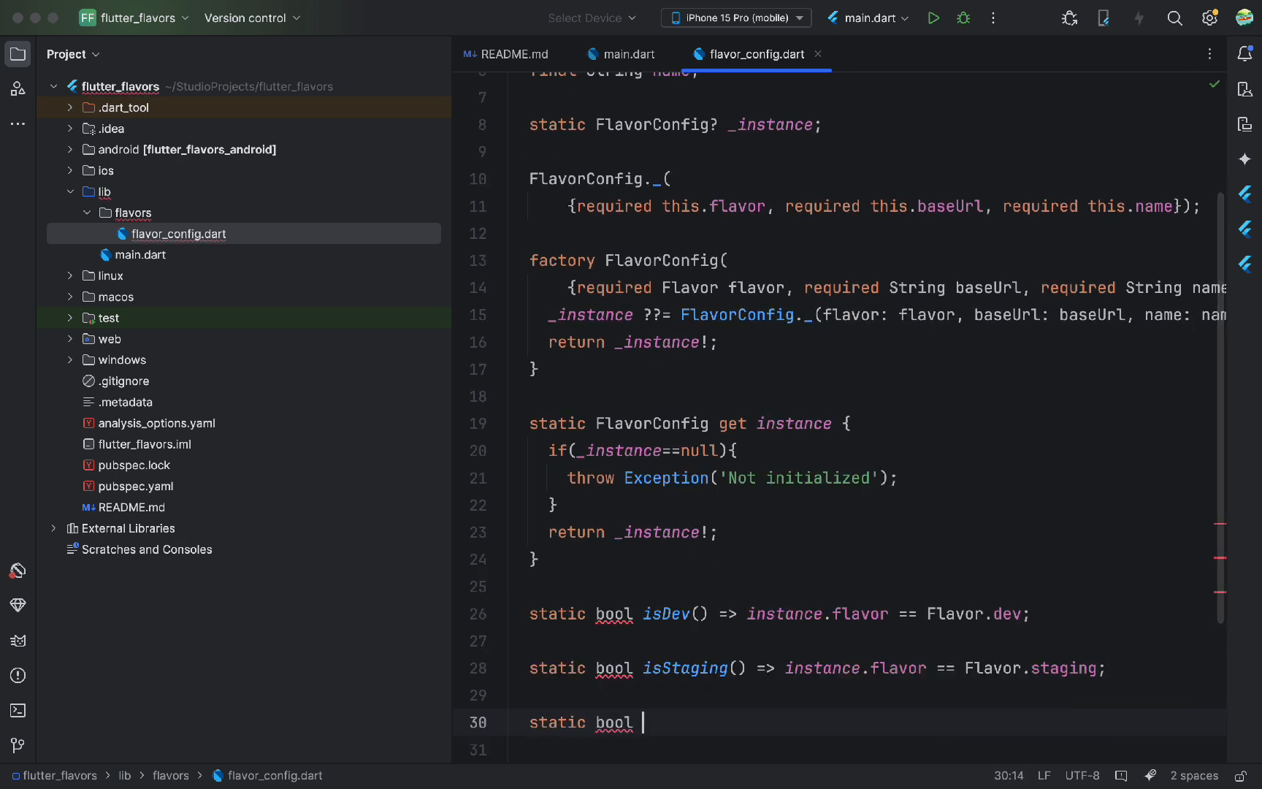
pyautogui.write('isProd() => instance')
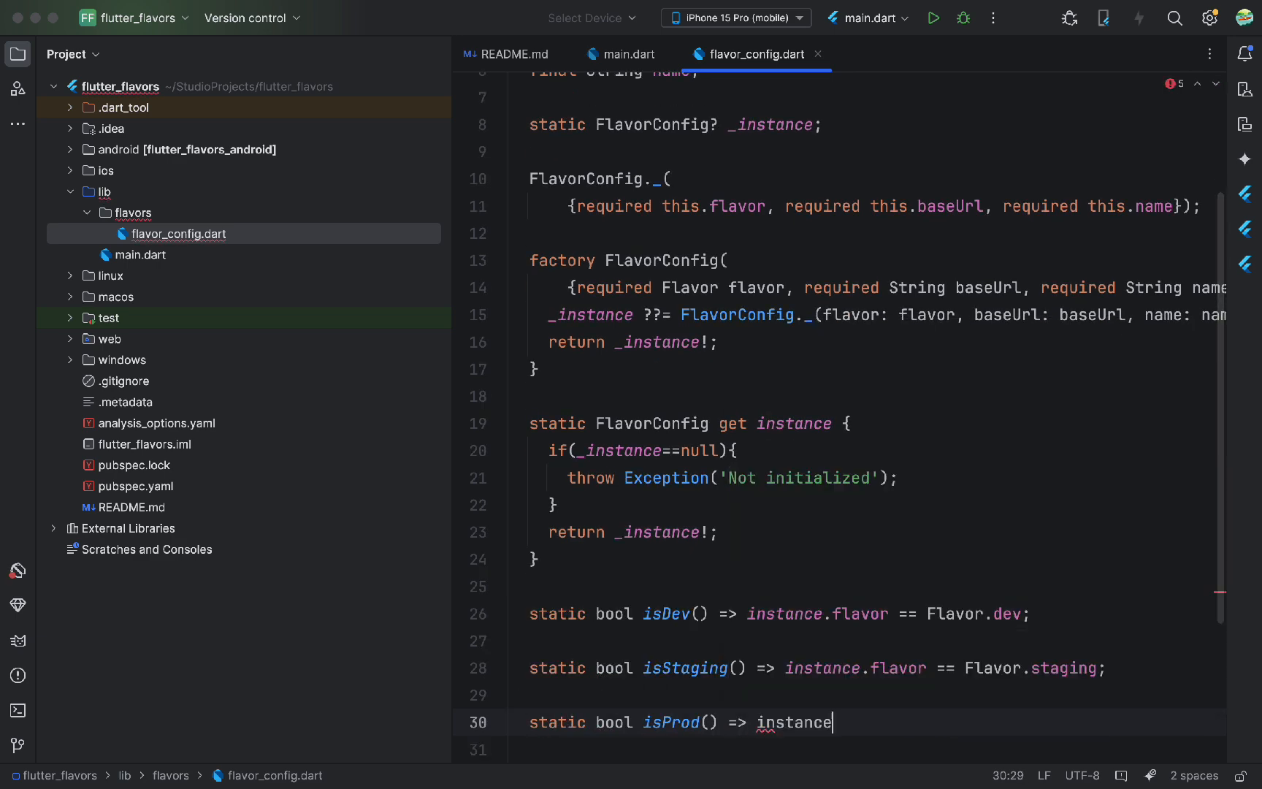
pyautogui.write('.flavor == Flavor.prod;')
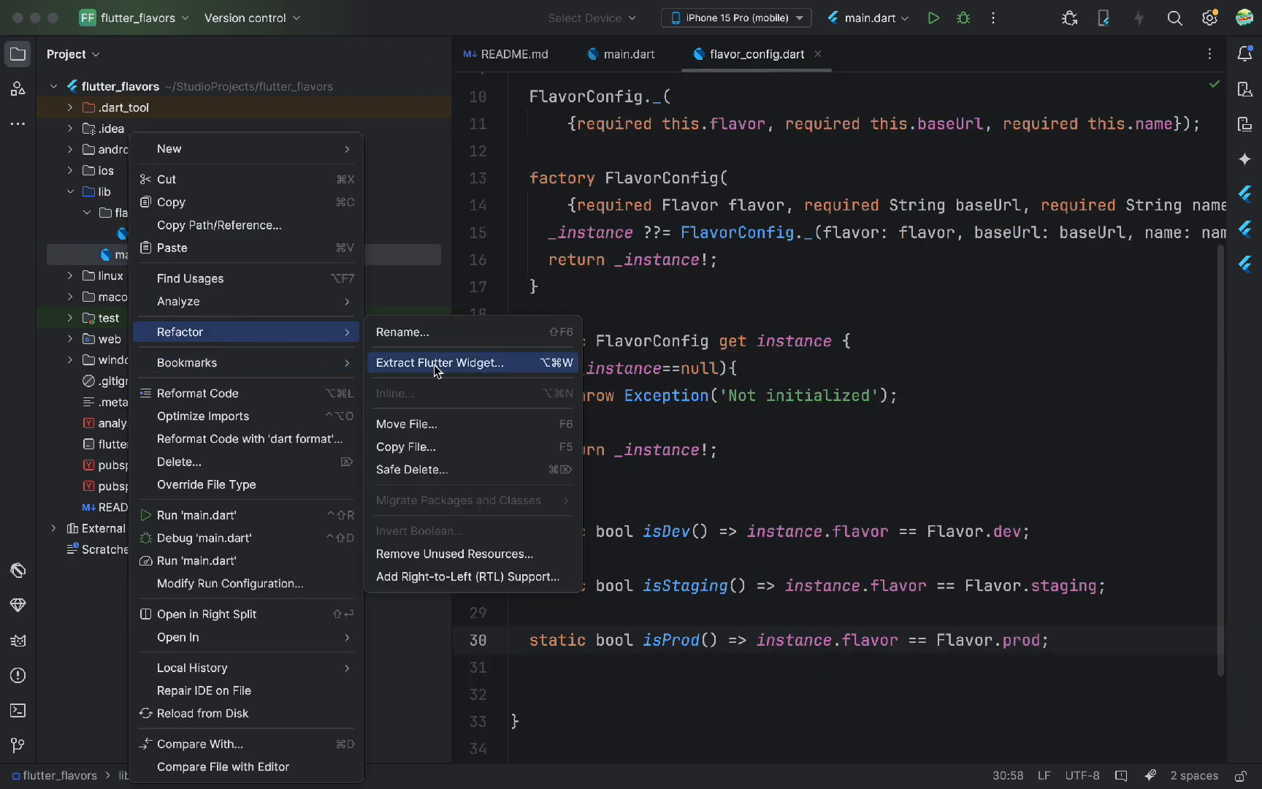
# Rename main.dart to main_common.dart
pyautogui.click(402, 331)
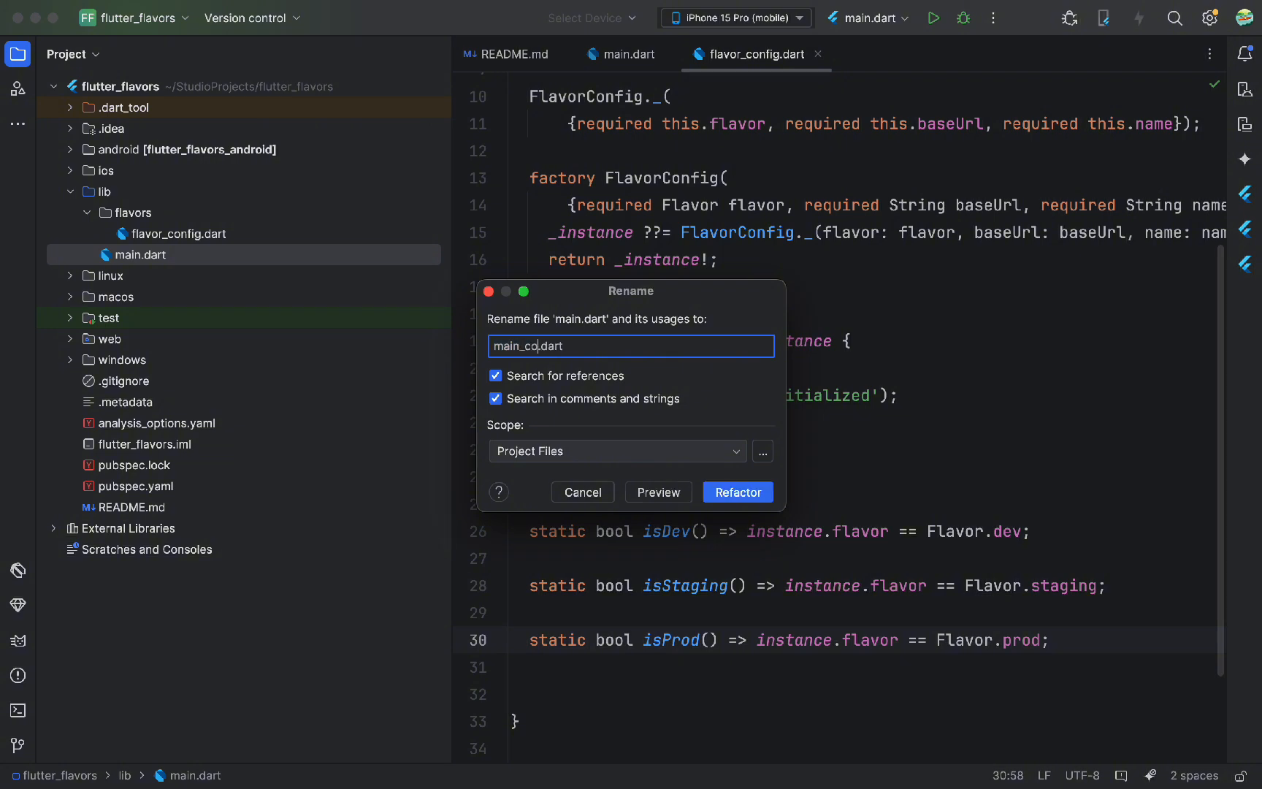
pyautogui.click(738, 492)
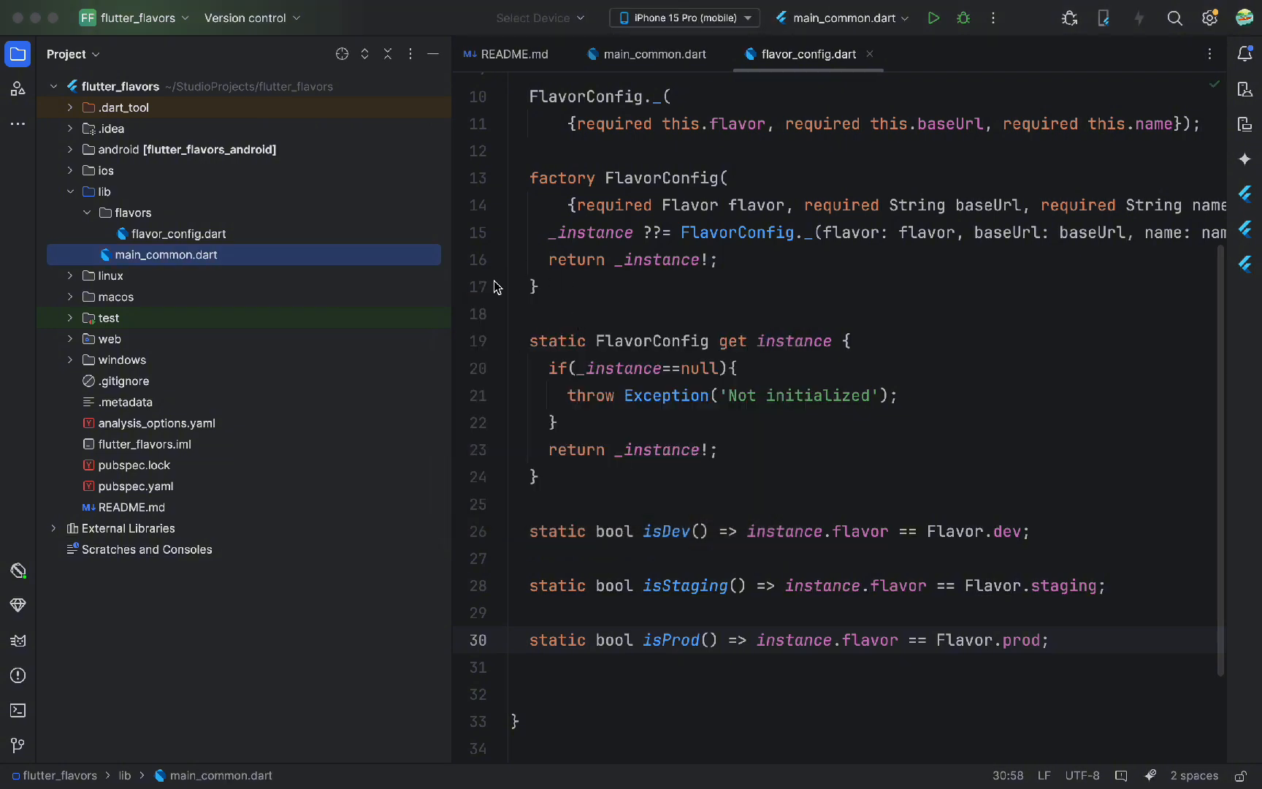
pyautogui.click(649, 54)
pyautogui.write('void')
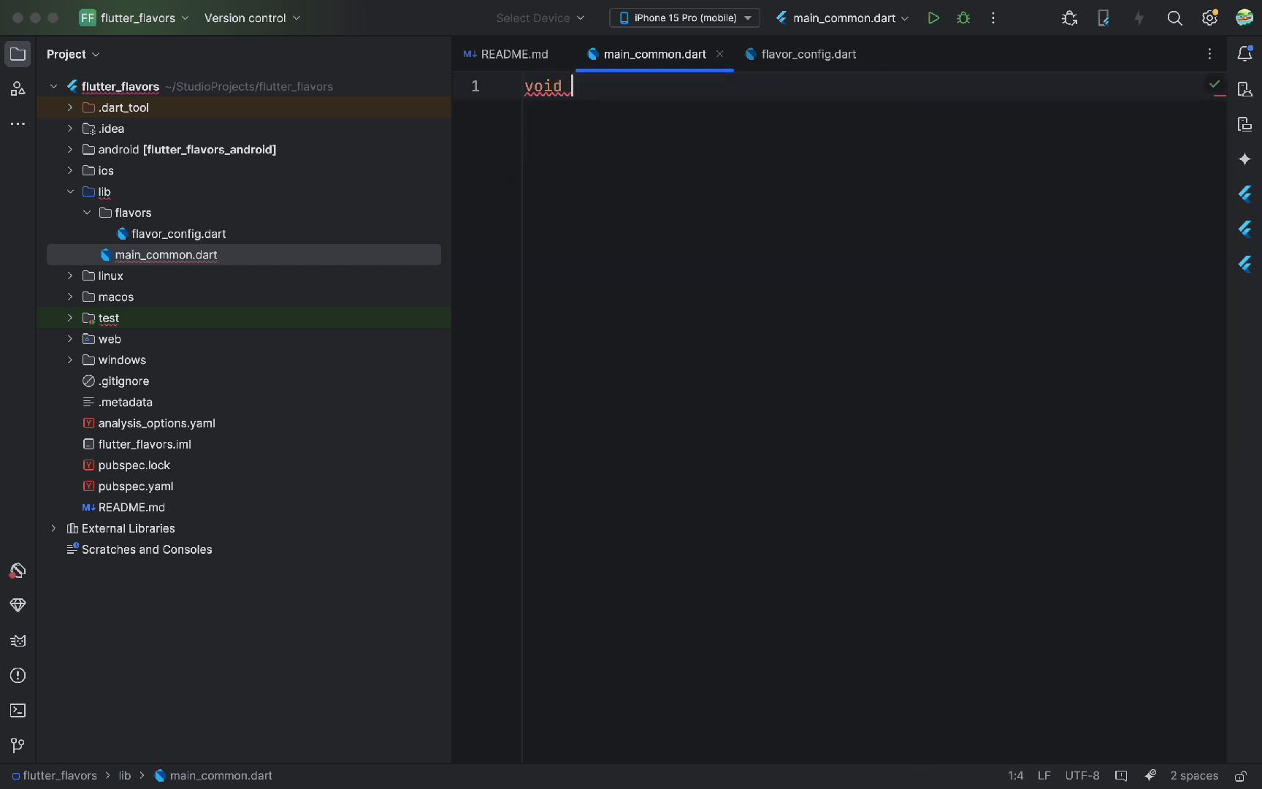
# Write mainCommon with required flavor, baseUrl and name, building FlavorConfig and calling runApp
pyautogui.write('mainCommon({required Fl}){')
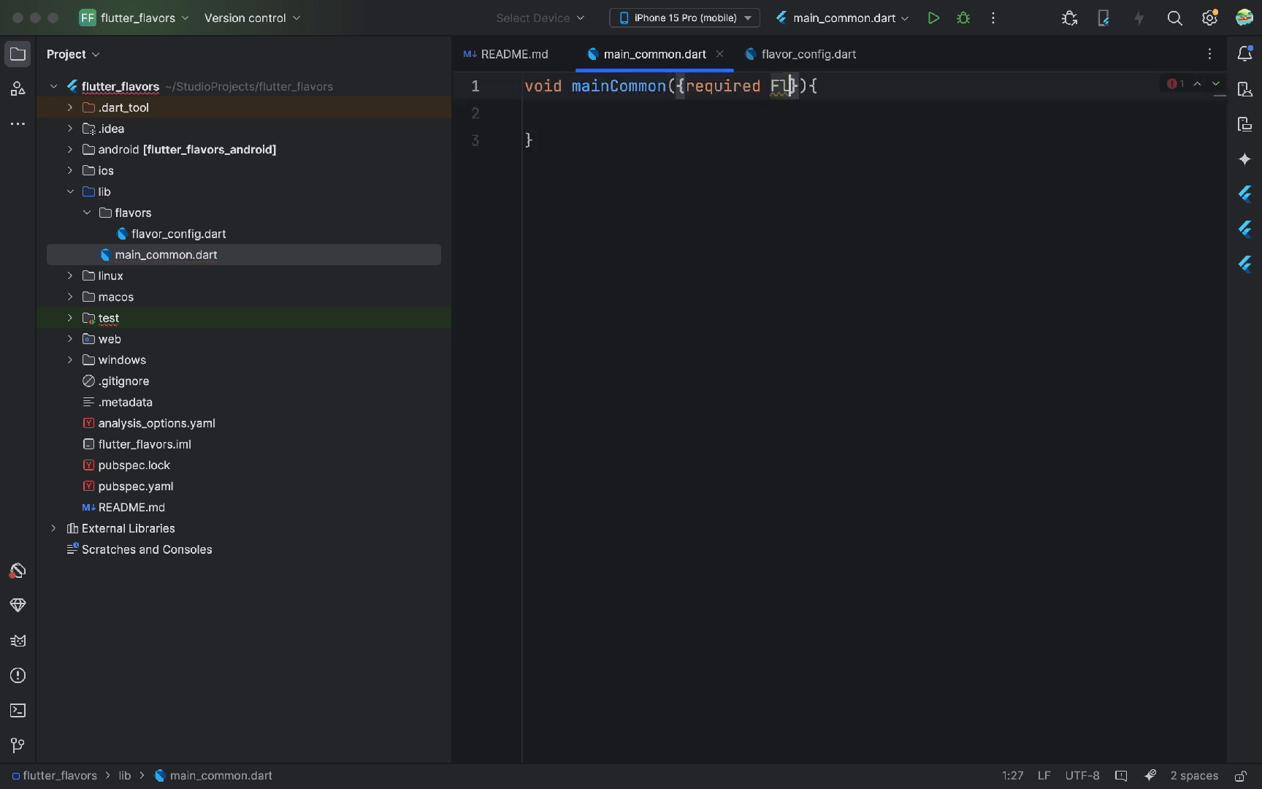
pyautogui.write('lavor flavor,')
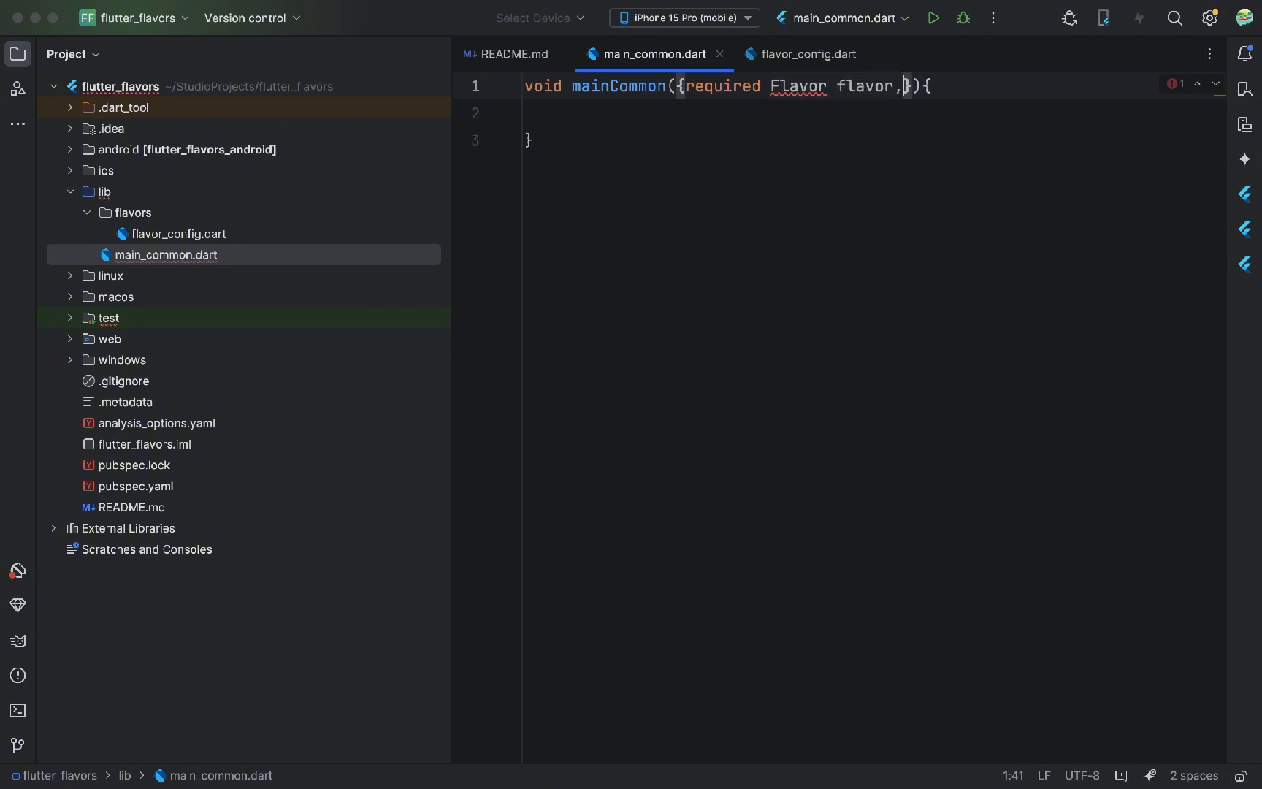
pyautogui.write('required String')
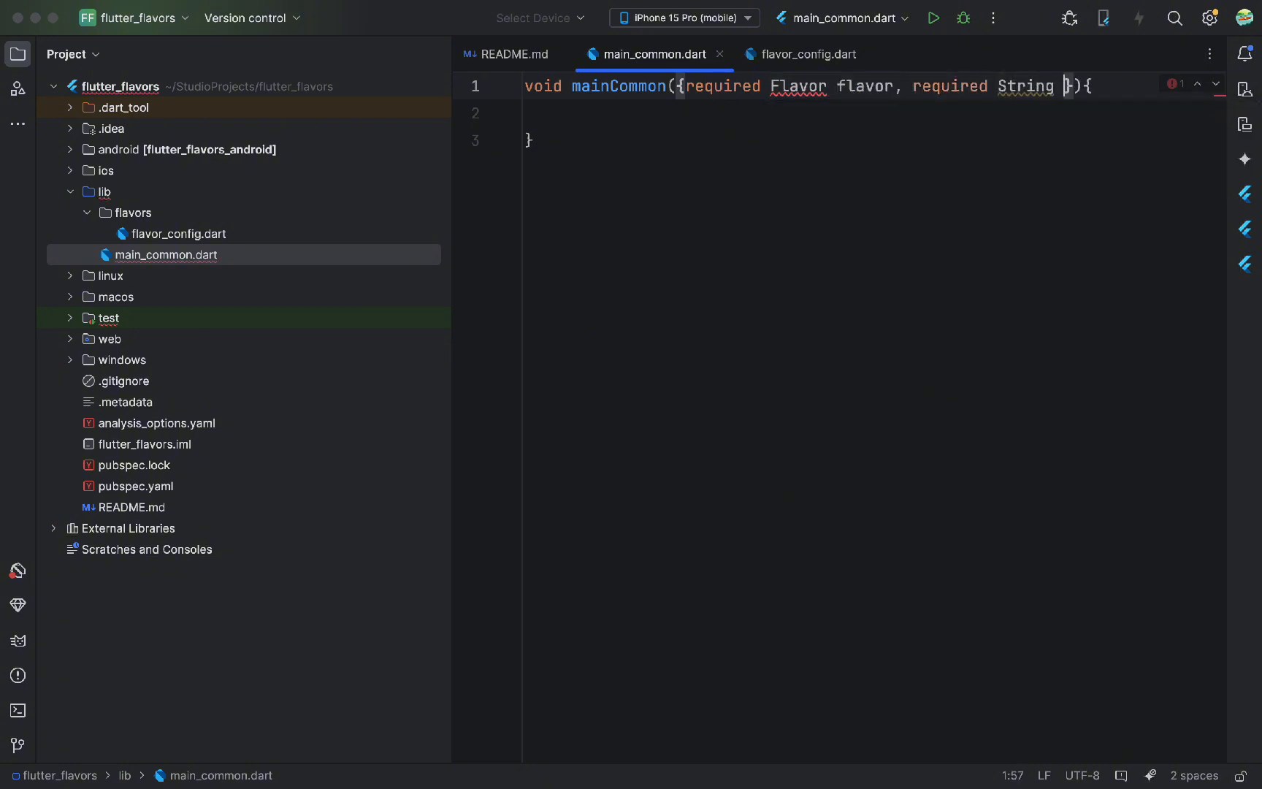
pyautogui.write('baseUrl,requi')
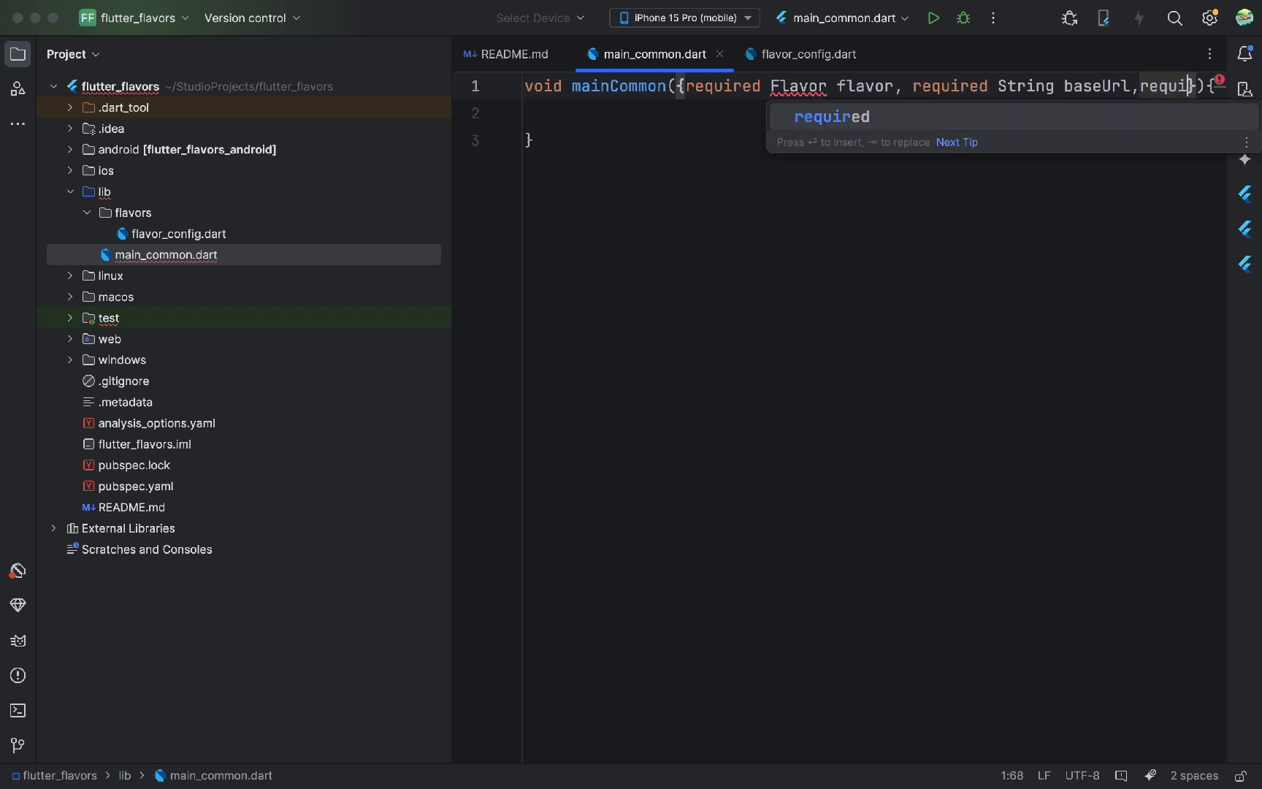
pyautogui.write('required String name')
pyautogui.write('F')
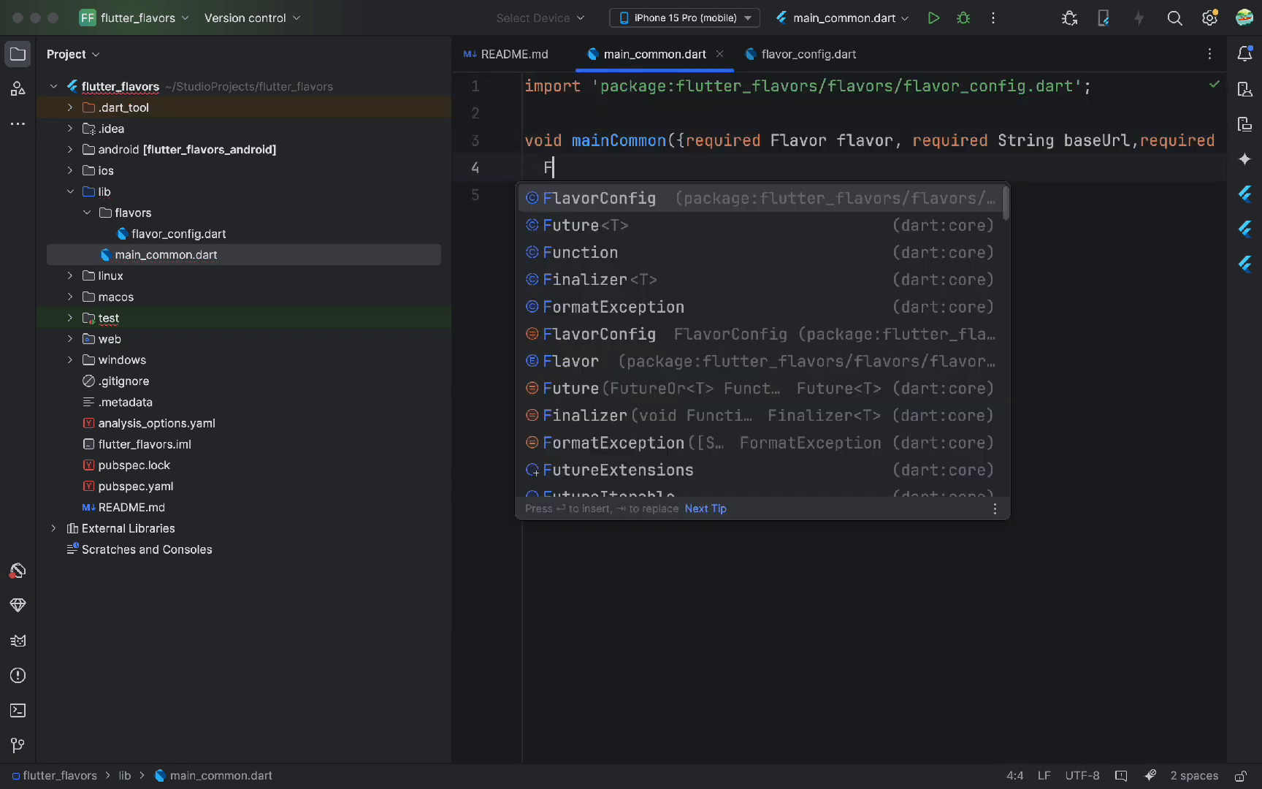
pyautogui.write('lavorC')
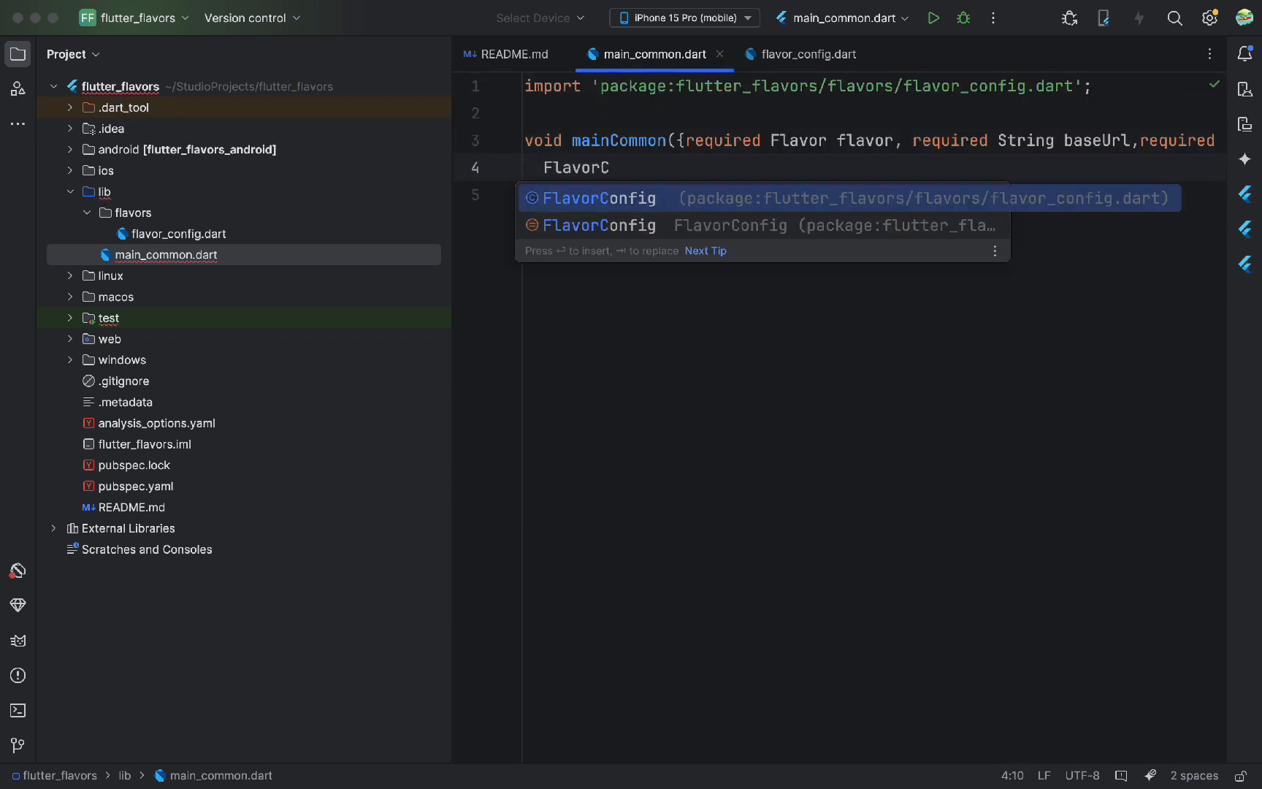
pyautogui.press('Enter')
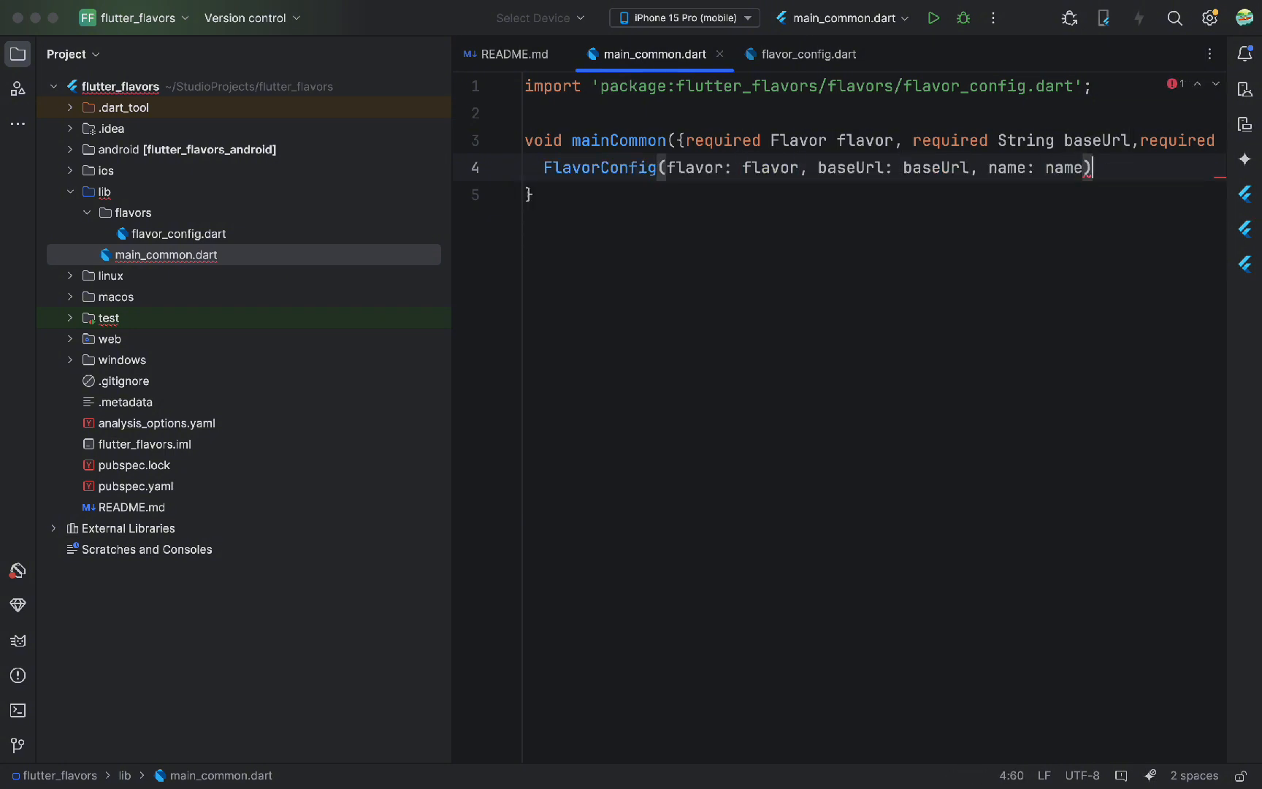
pyautogui.write('run')
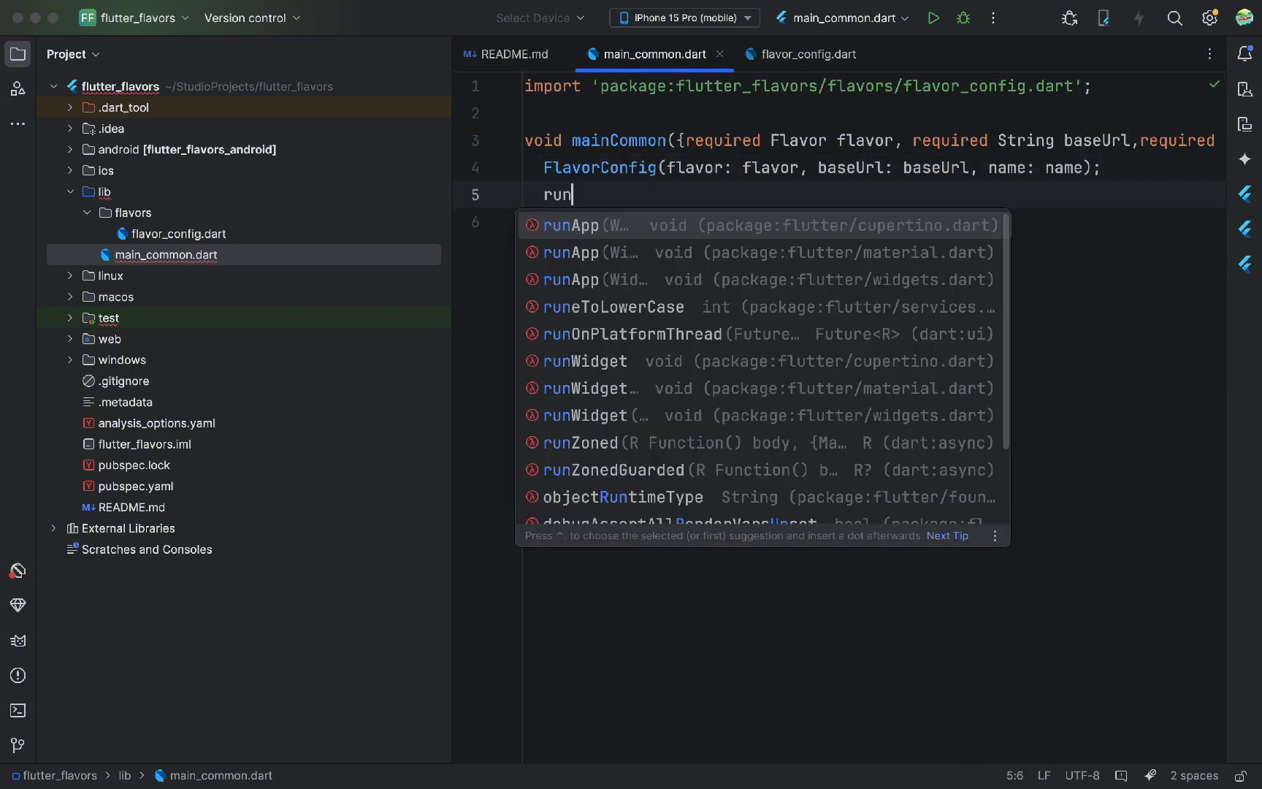
pyautogui.click(572, 225)
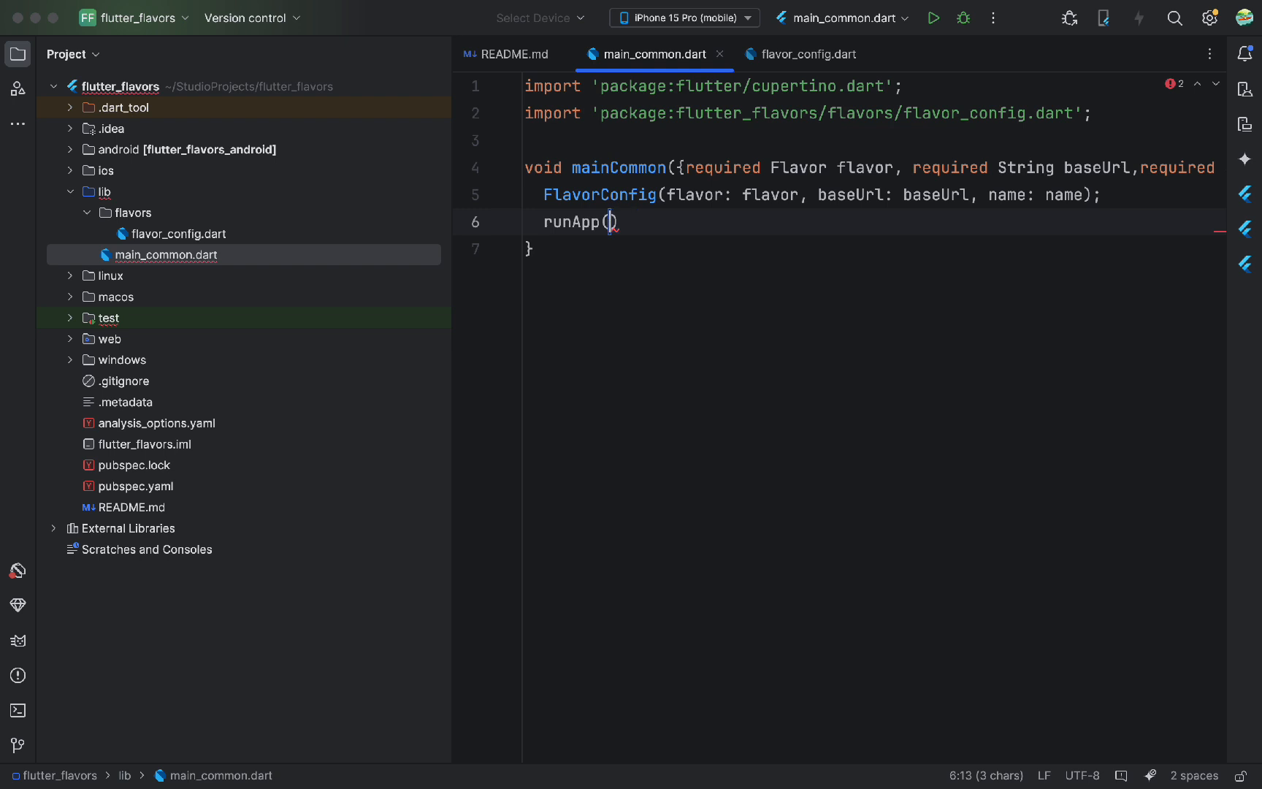
# Finish the runApp statement in main_common.dart and move to flutter_app.dart
pyautogui.write(';')
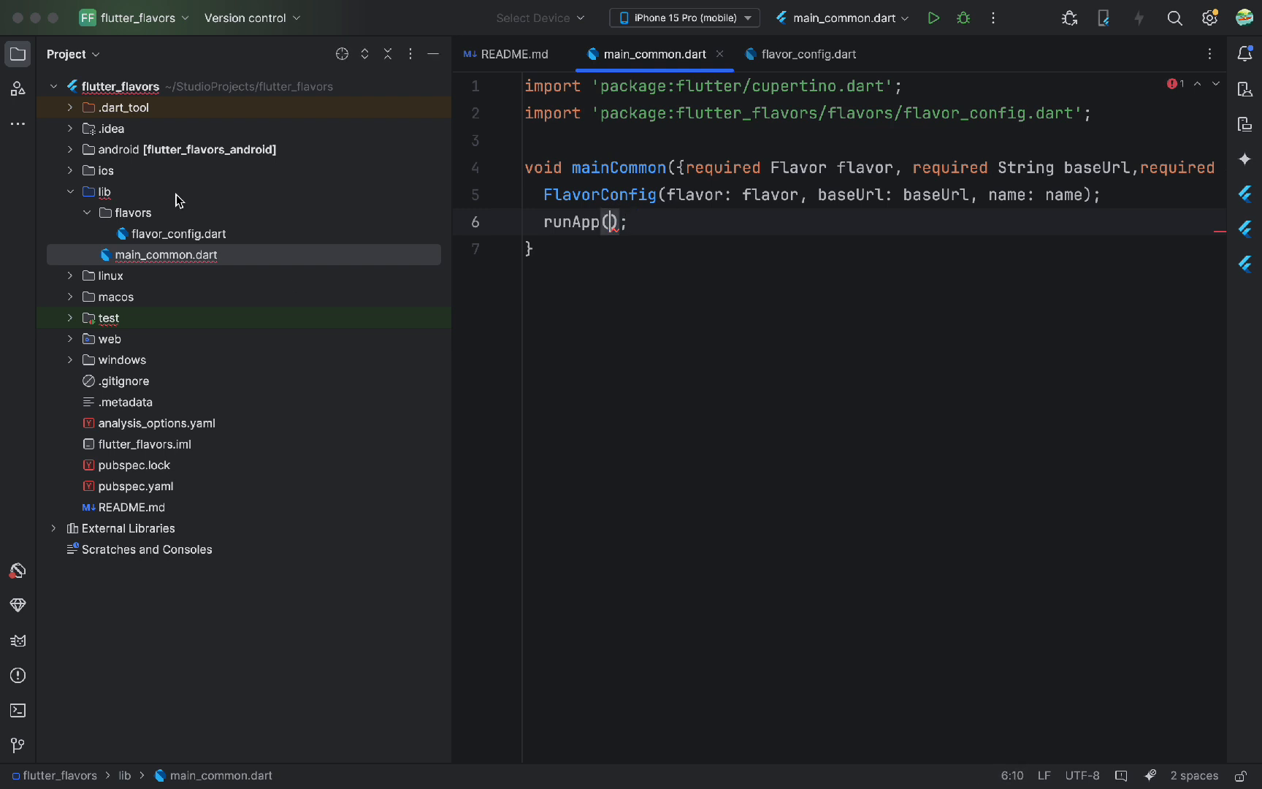
pyautogui.rightClick(99, 191)
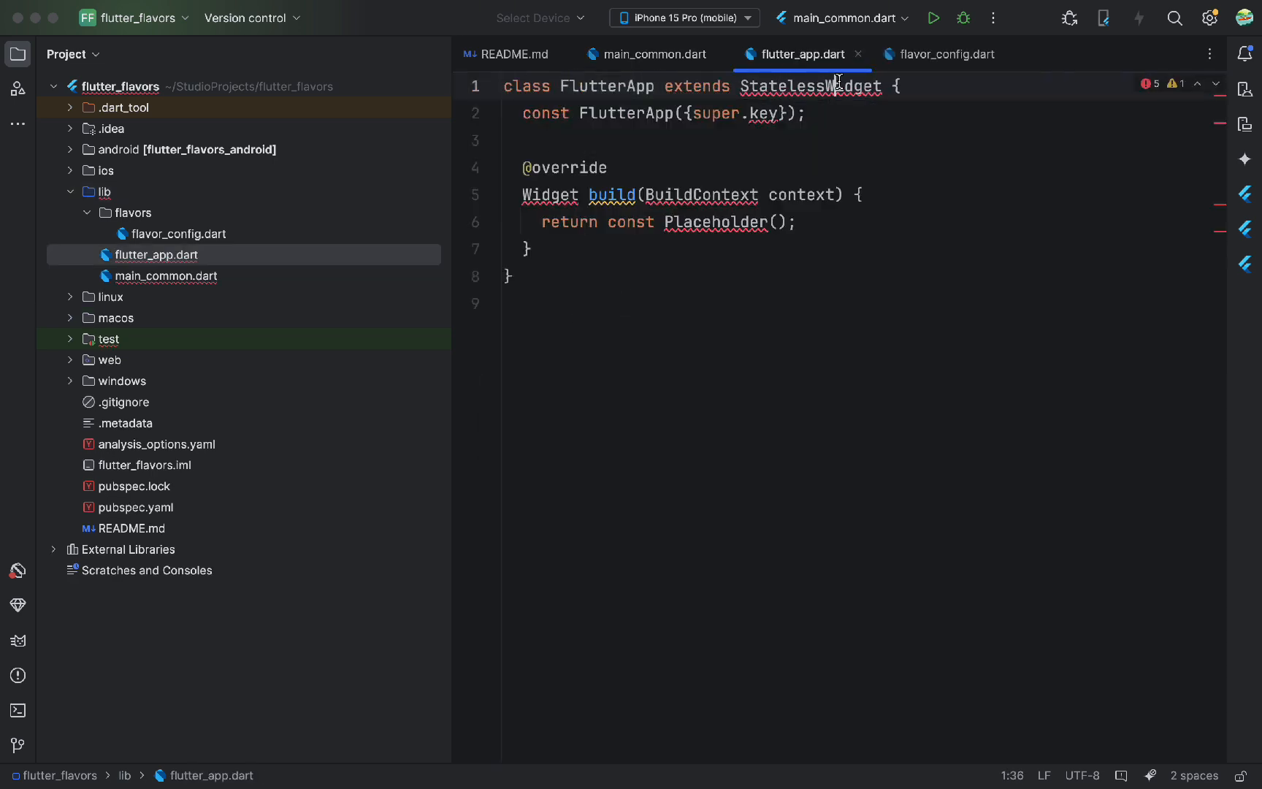
pyautogui.click(649, 54)
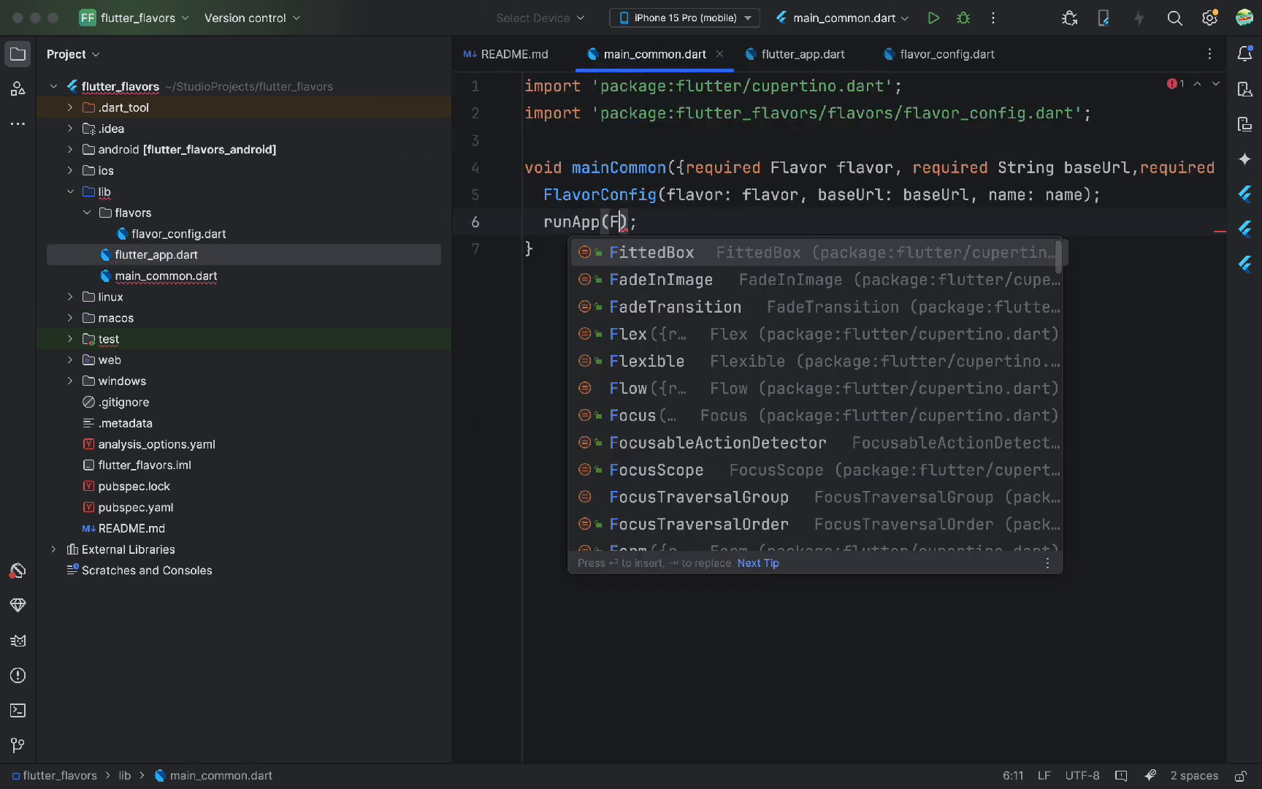
pyautogui.click(804, 54)
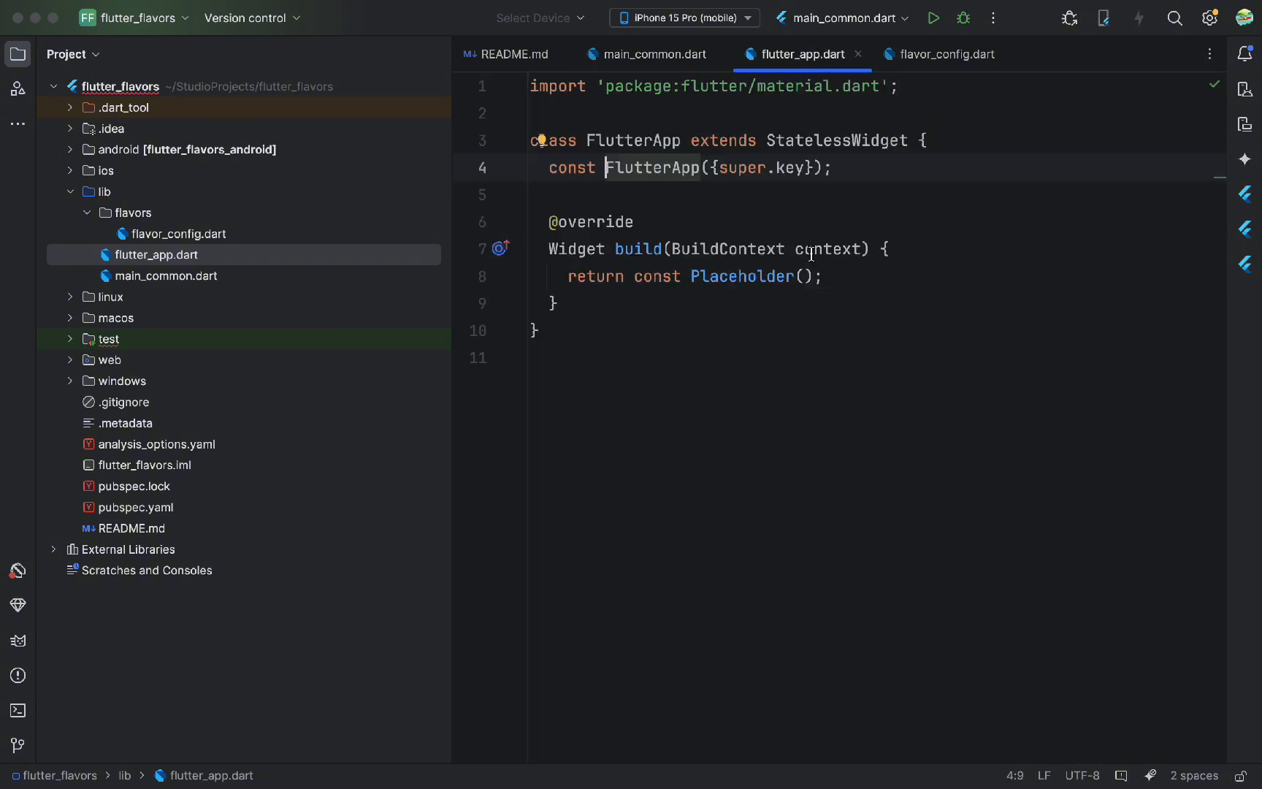
# Return a MaterialApp titled 'Flutter app - ${FlavorConfig.instance.name}' with a centered baseUrl text body
pyautogui.write('MaterialApp(')
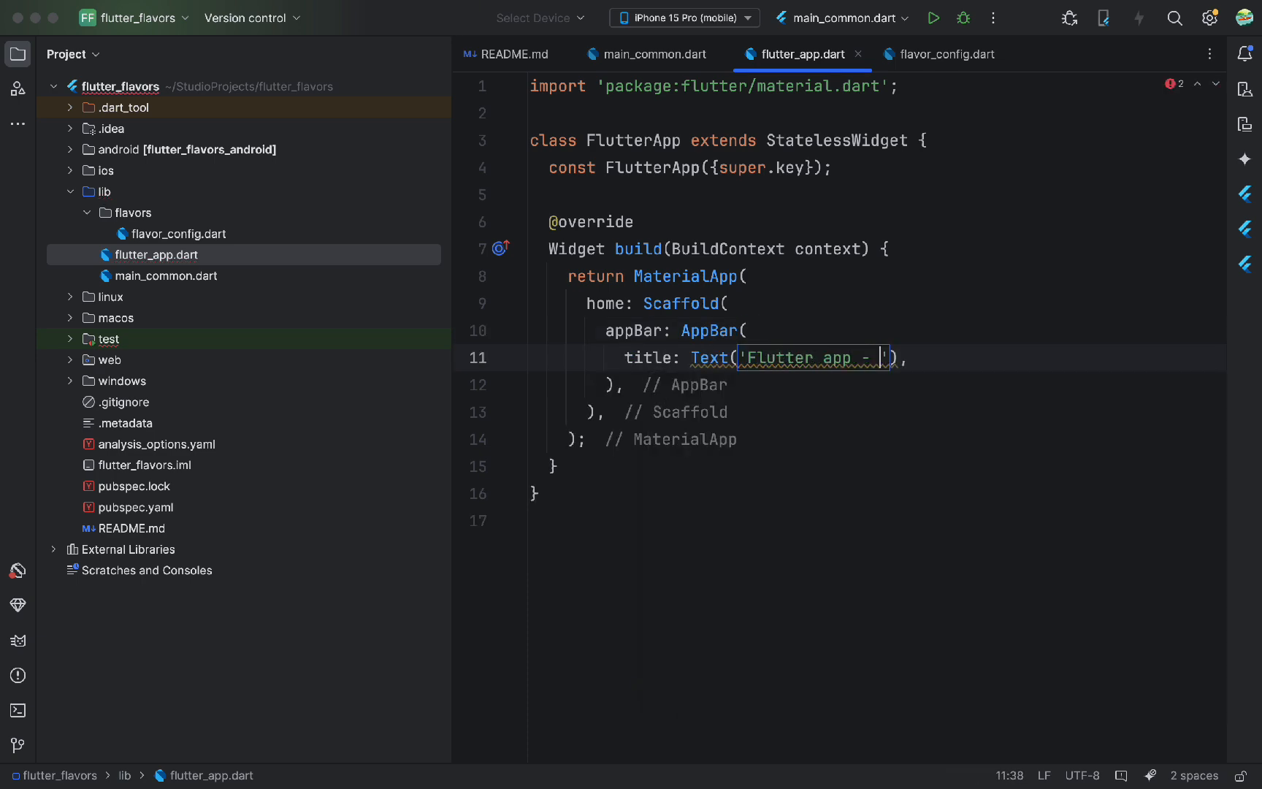
pyautogui.write('${FlavorConfig.instance.name')
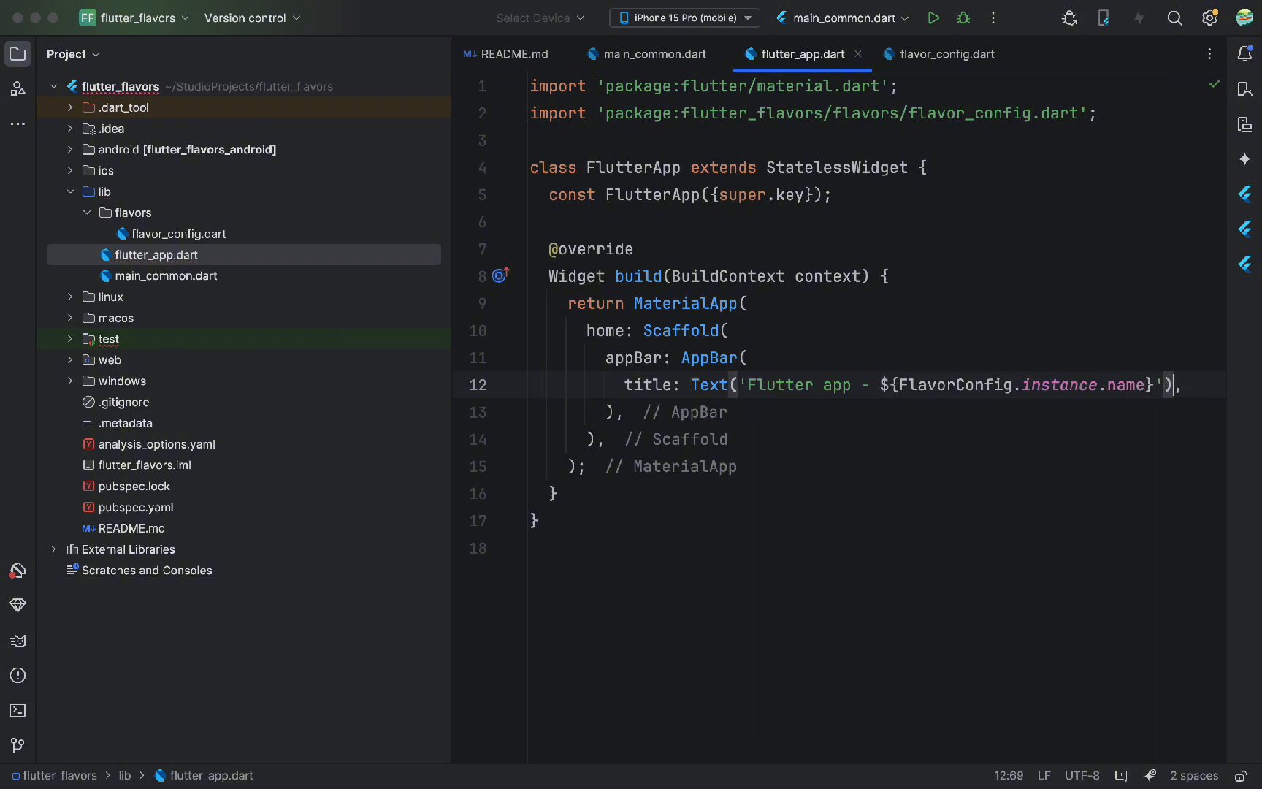
pyautogui.write('body: ,')
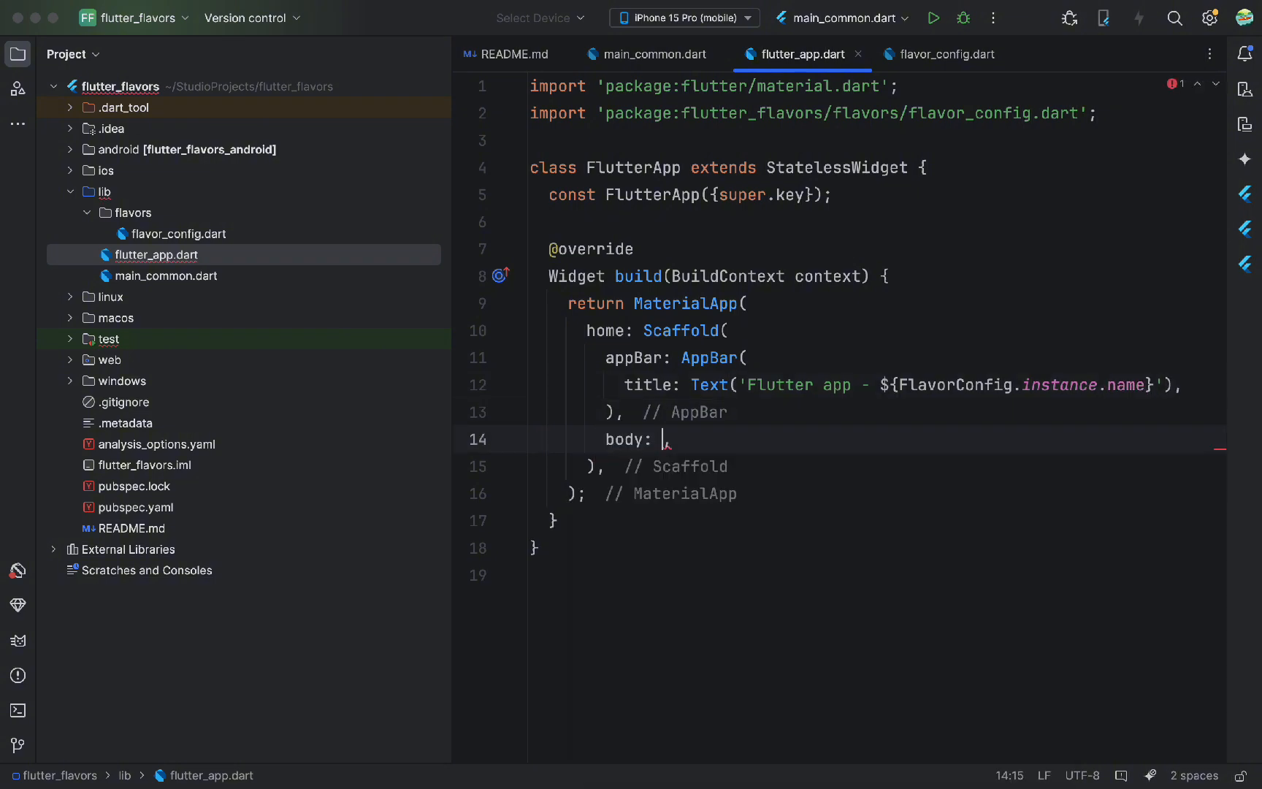
pyautogui.write('Center(child: Text(data)),')
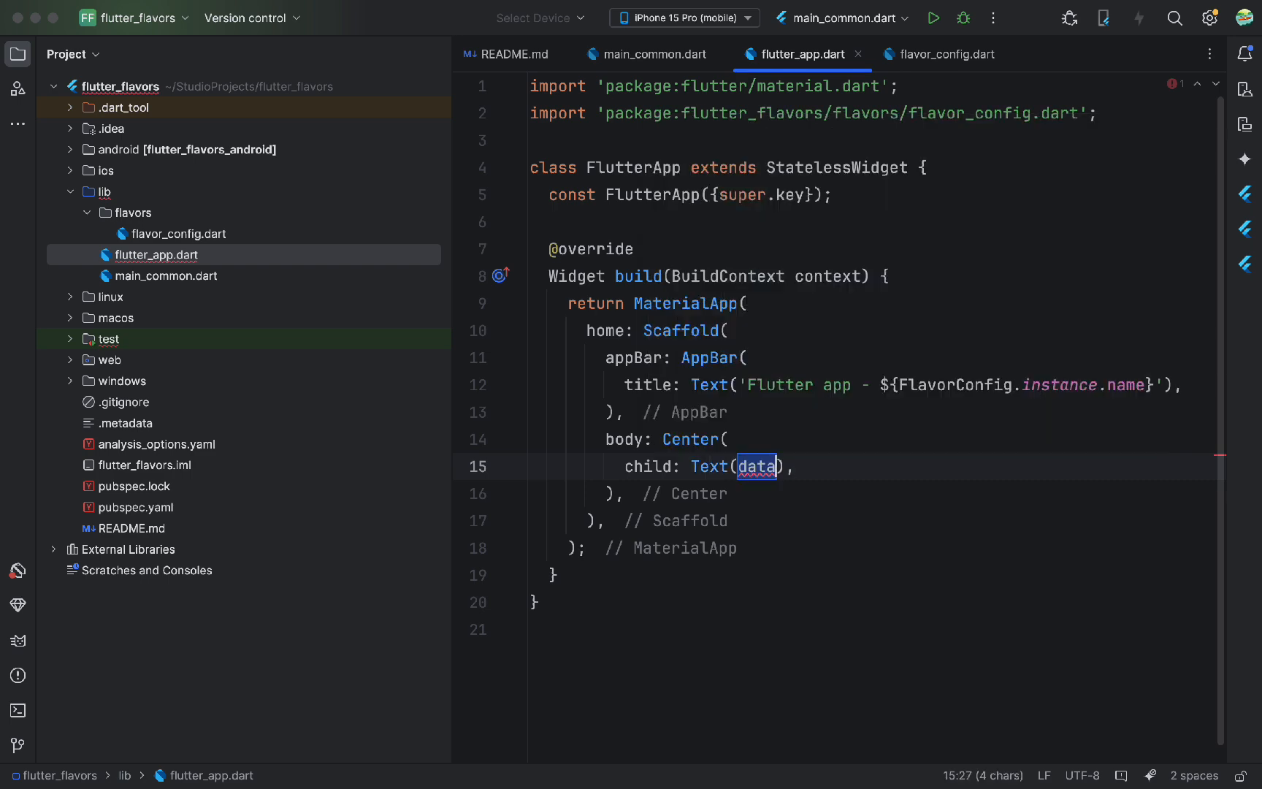
pyautogui.write("${FlavorConfig.instance.baseUrl}'")
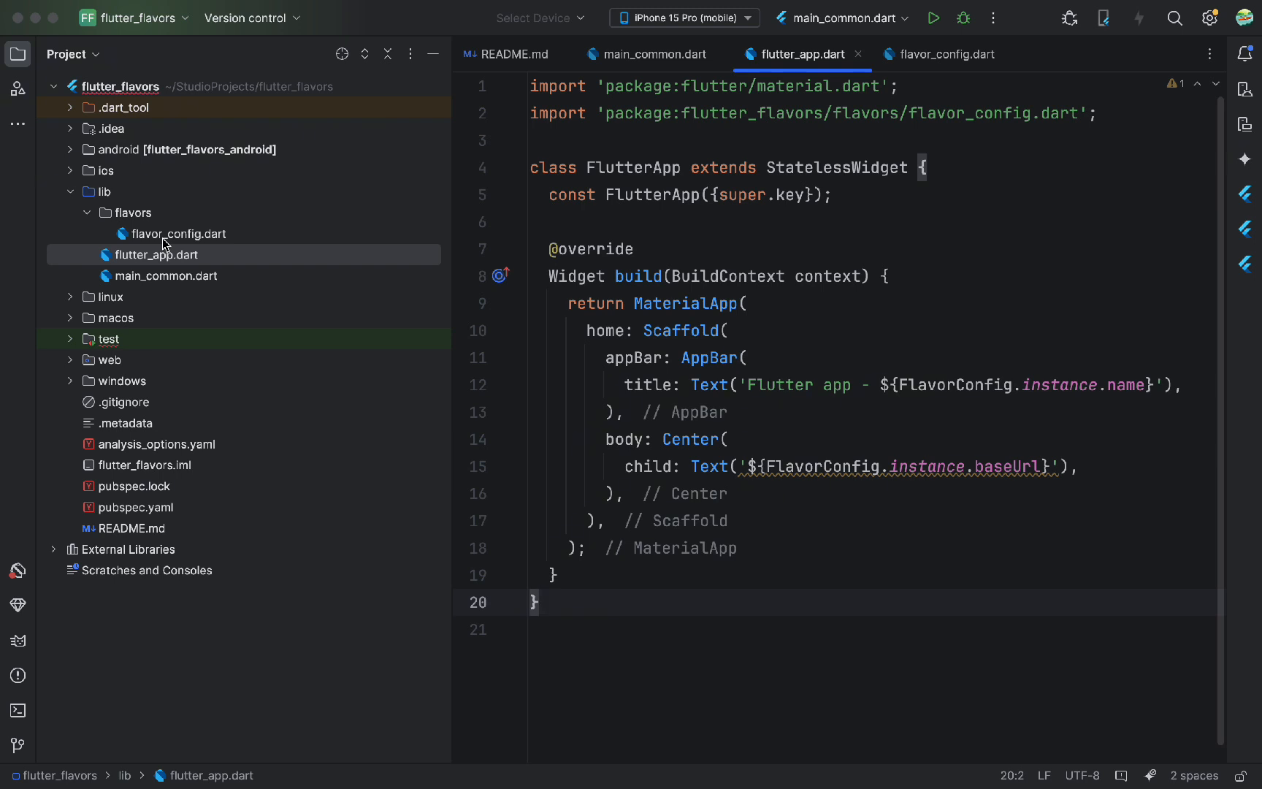
pyautogui.rightClick(98, 192)
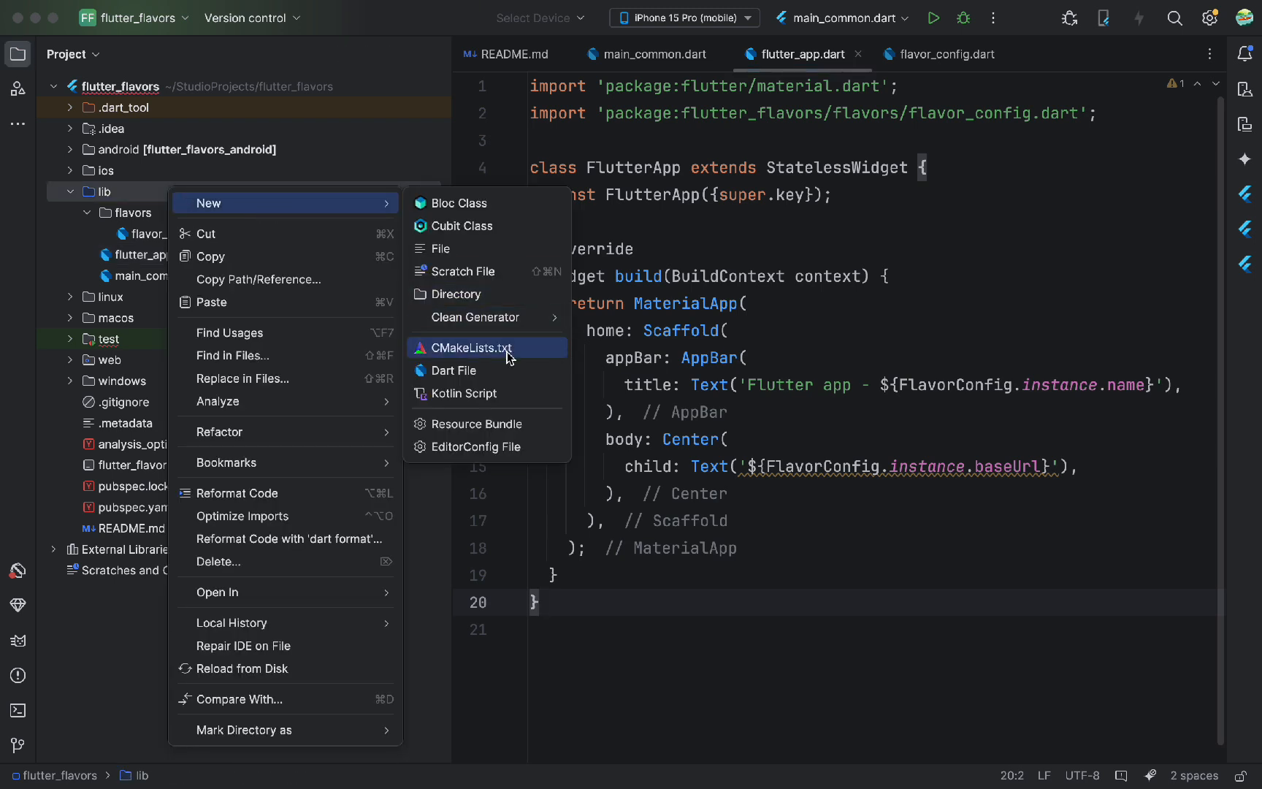
# Create main_dev.dart and main_staging.dart in lib, then begin a main_prod.dart file
pyautogui.click(453, 371)
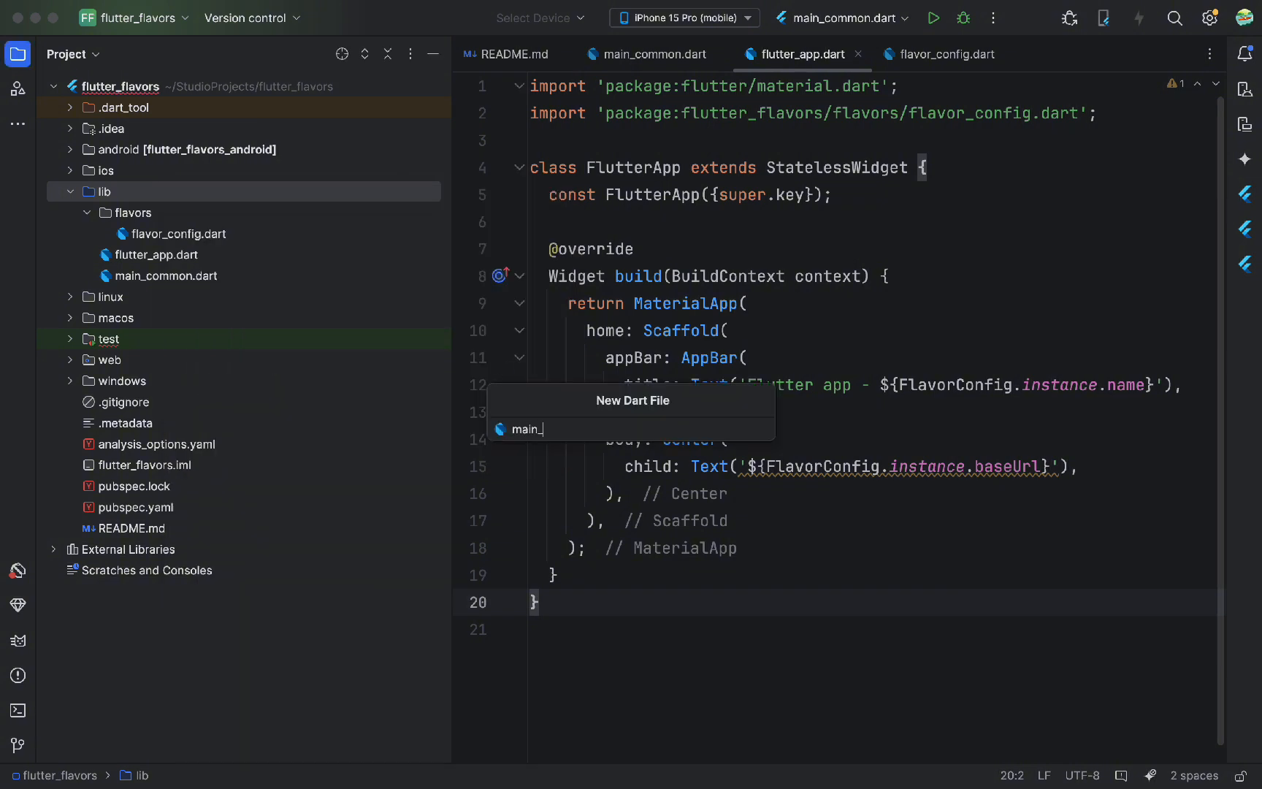
pyautogui.press('Enter')
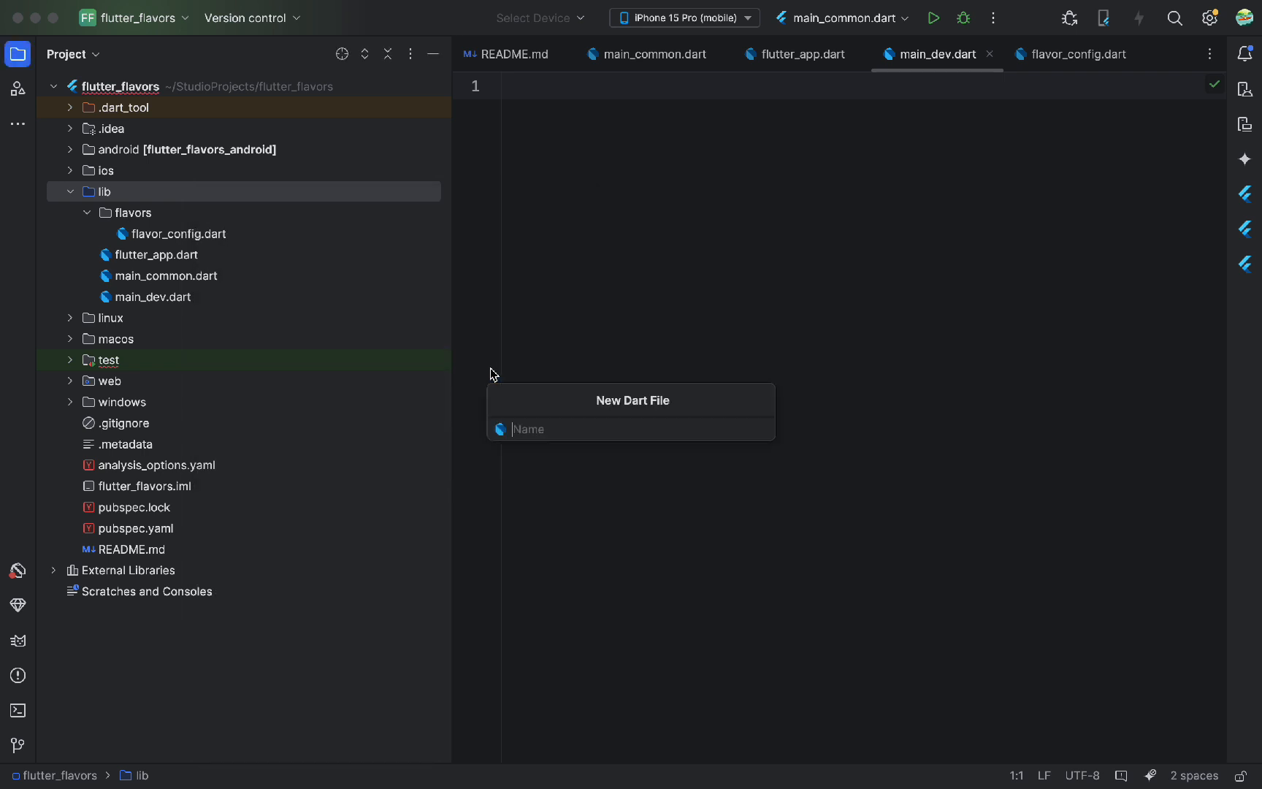
pyautogui.write('main_sta')
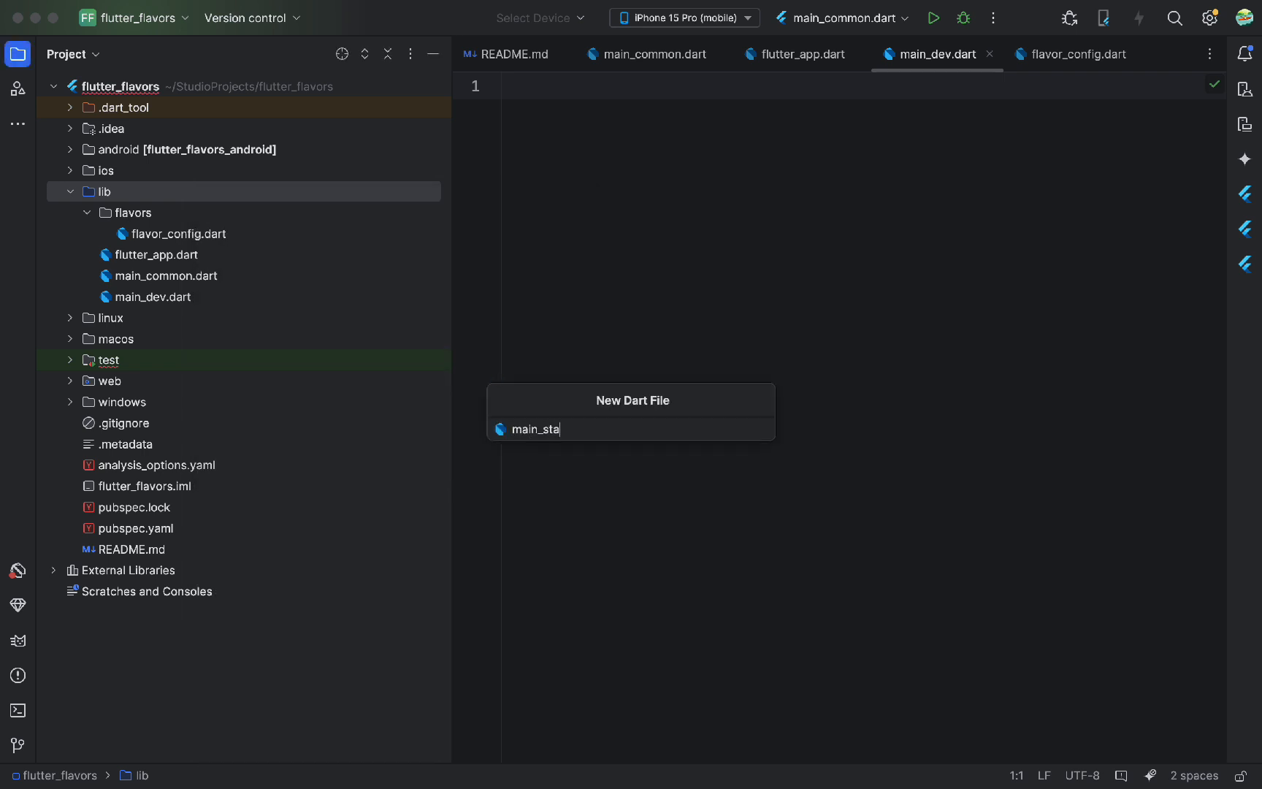
pyautogui.press('Enter')
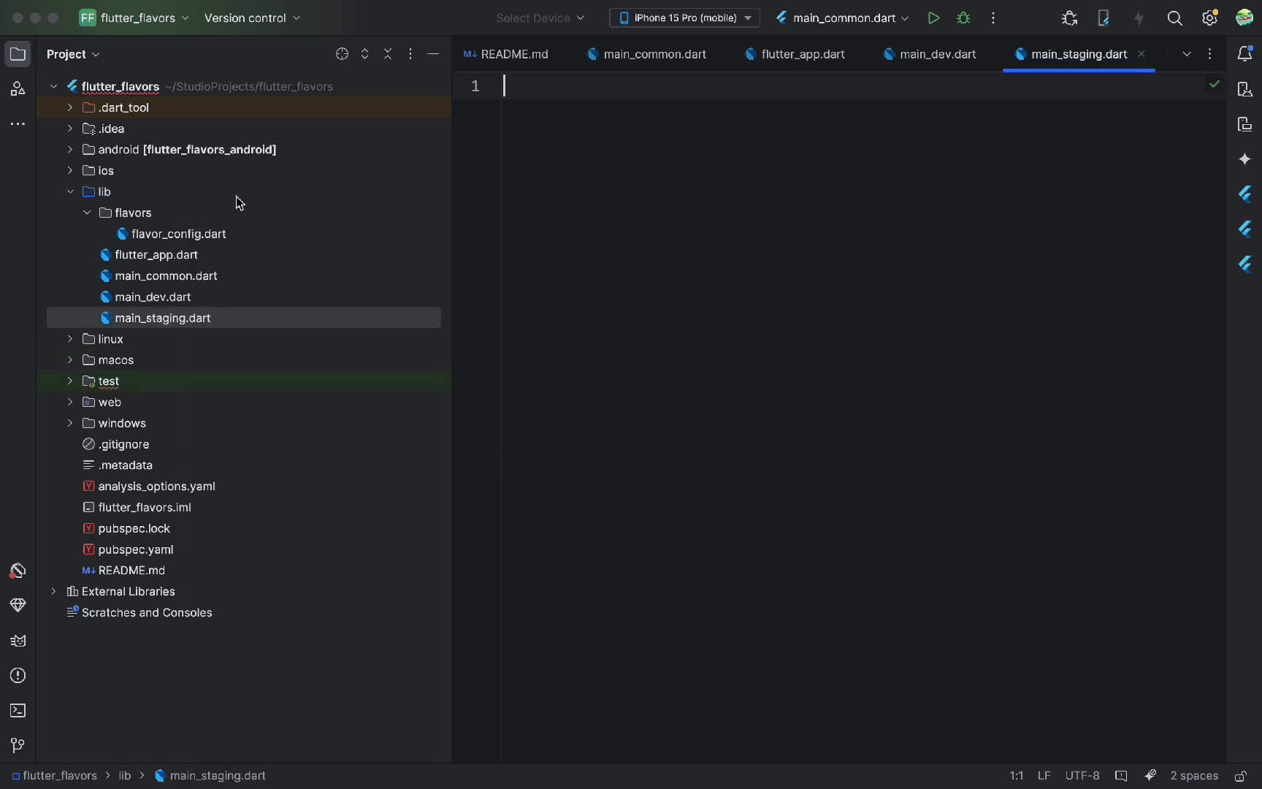
pyautogui.rightClick(97, 192)
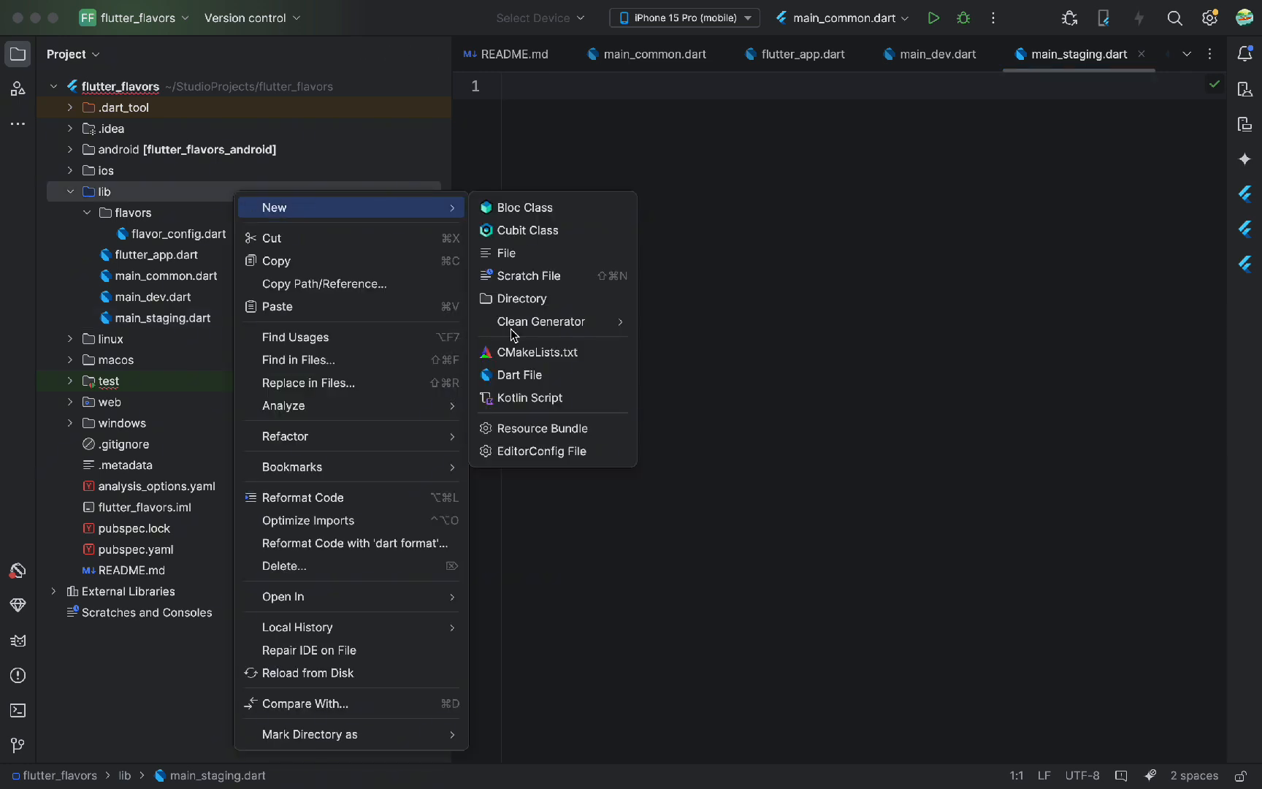
pyautogui.click(517, 374)
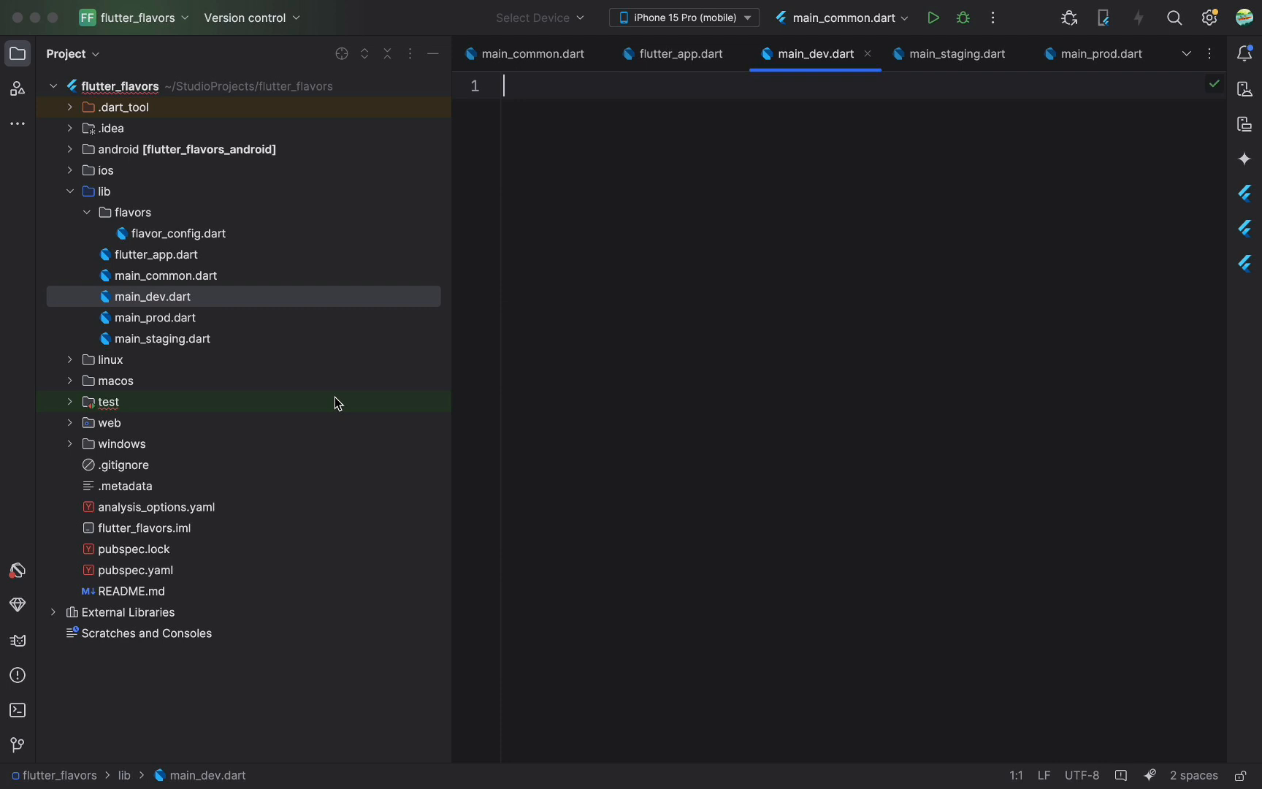
# Write main() in main_dev.dart and main_staging.dart calling mainCommon with the dev and staging flavors
pyautogui.write('void main(){')
pyautogui.write('mainCommon(flavor: Flavor.dev, baseUrl: baseUrl, name: name')
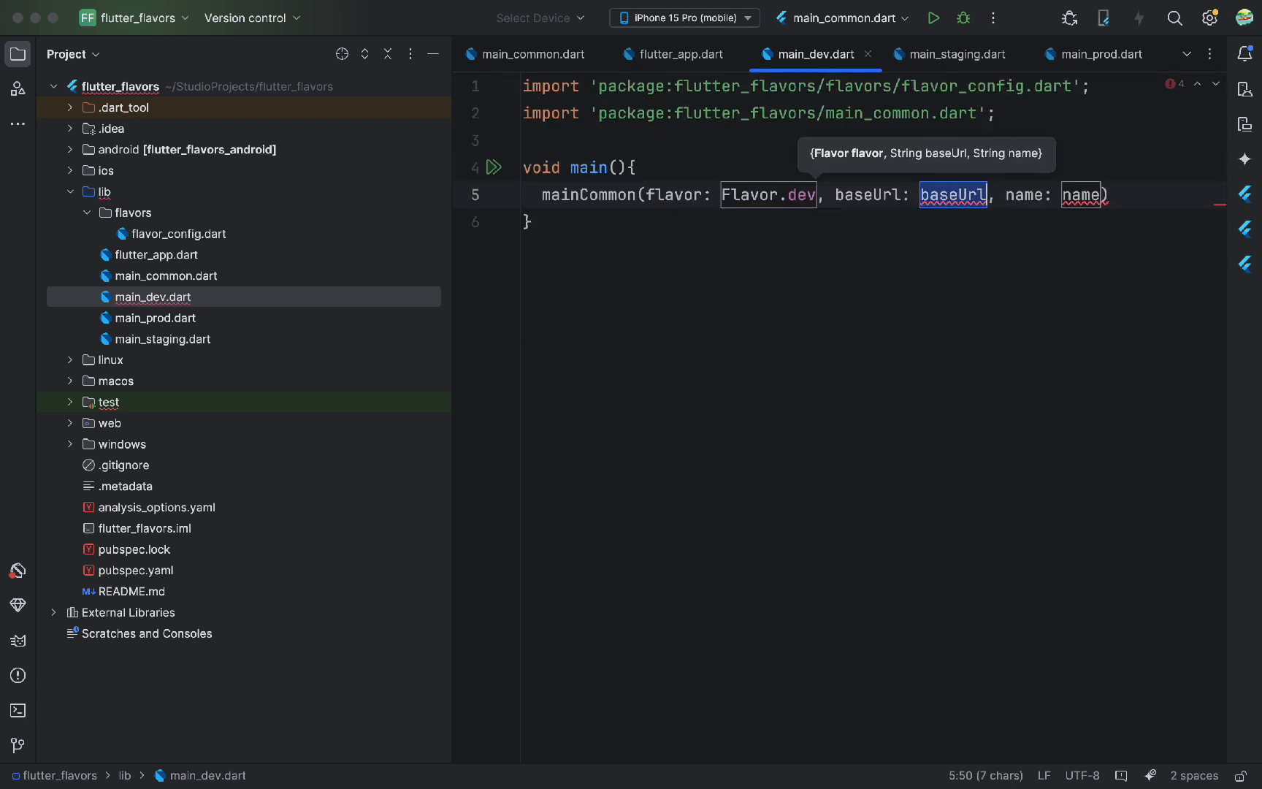
pyautogui.write("'https:'")
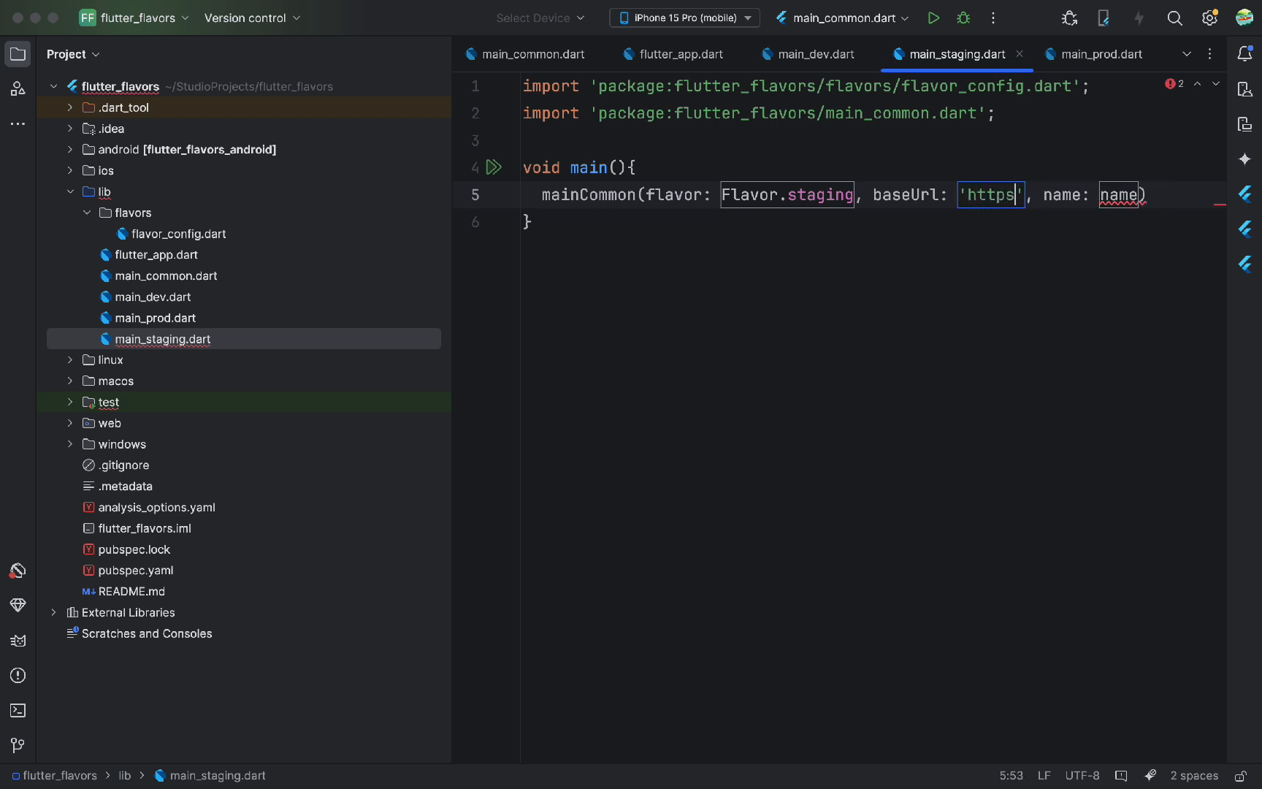
pyautogui.write('://staging.ap')
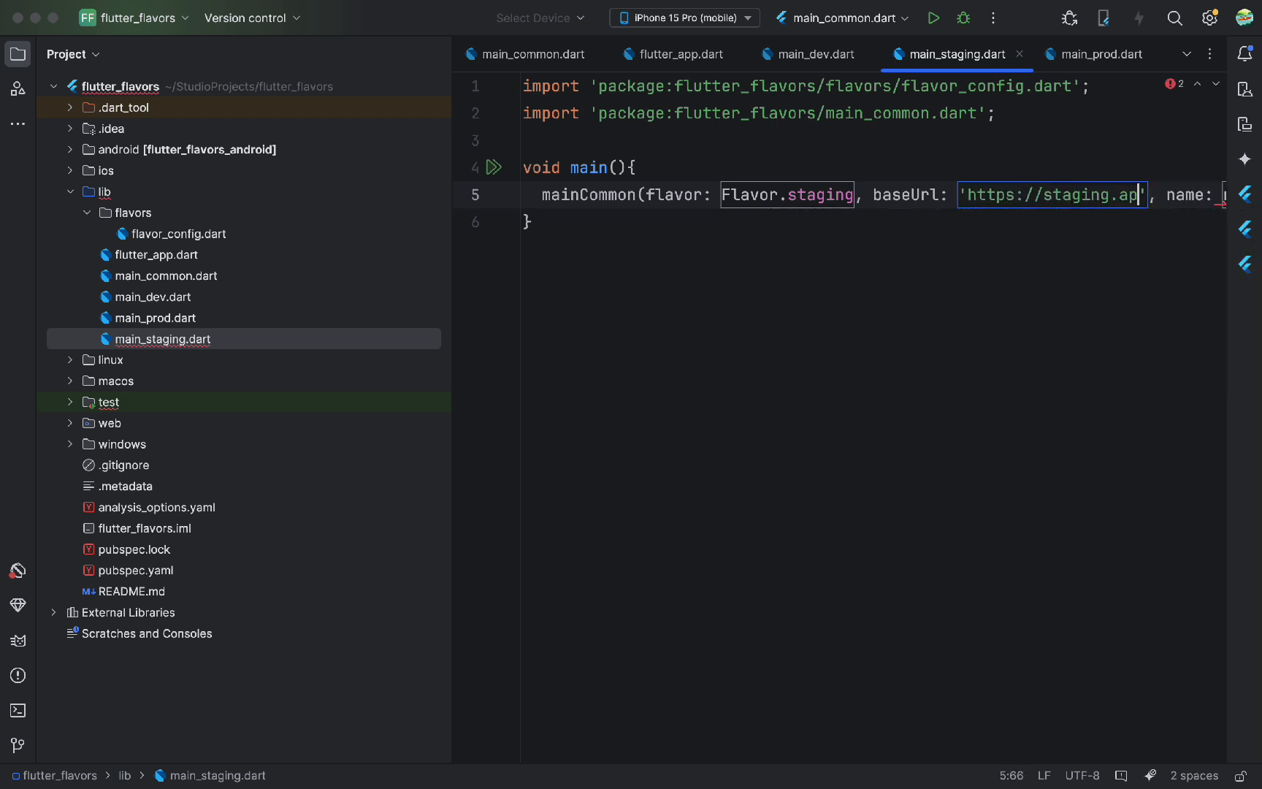
pyautogui.hscroll(3)
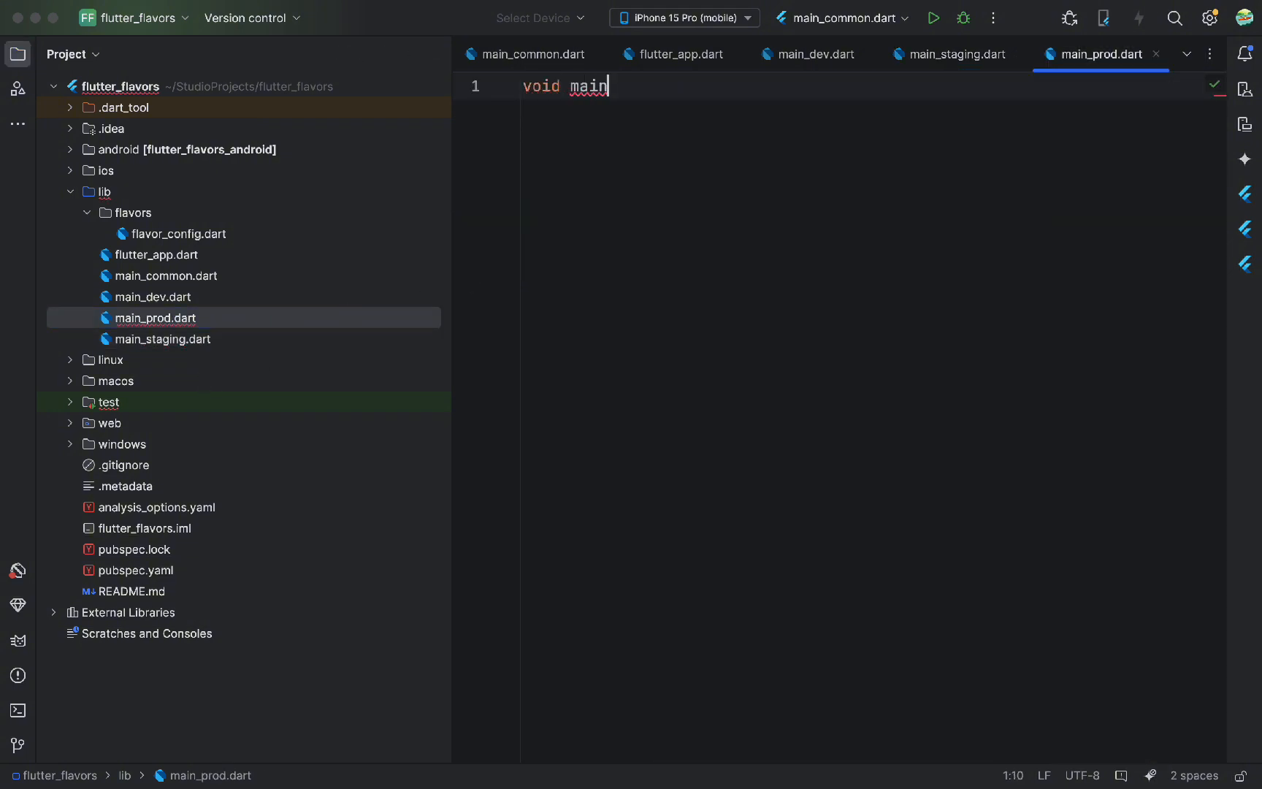
pyautogui.write('(){')
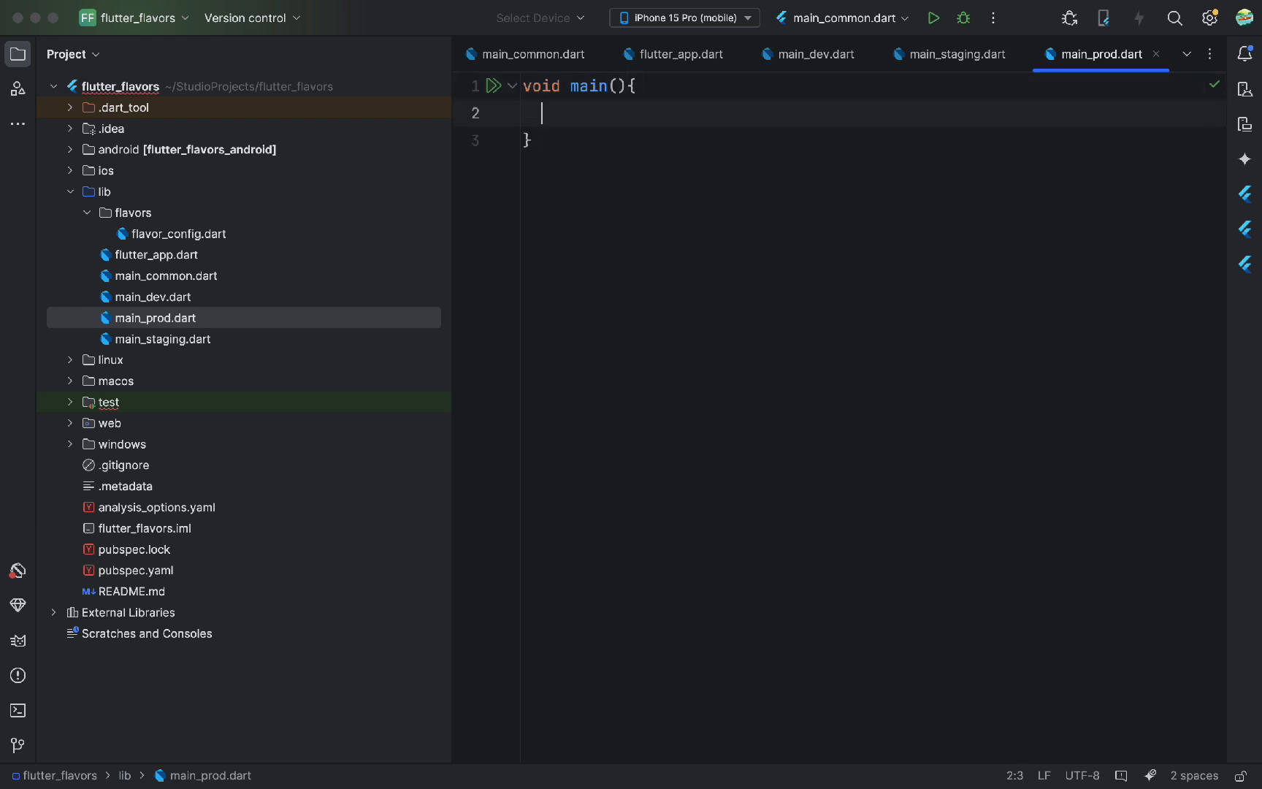
pyautogui.write('mainCo')
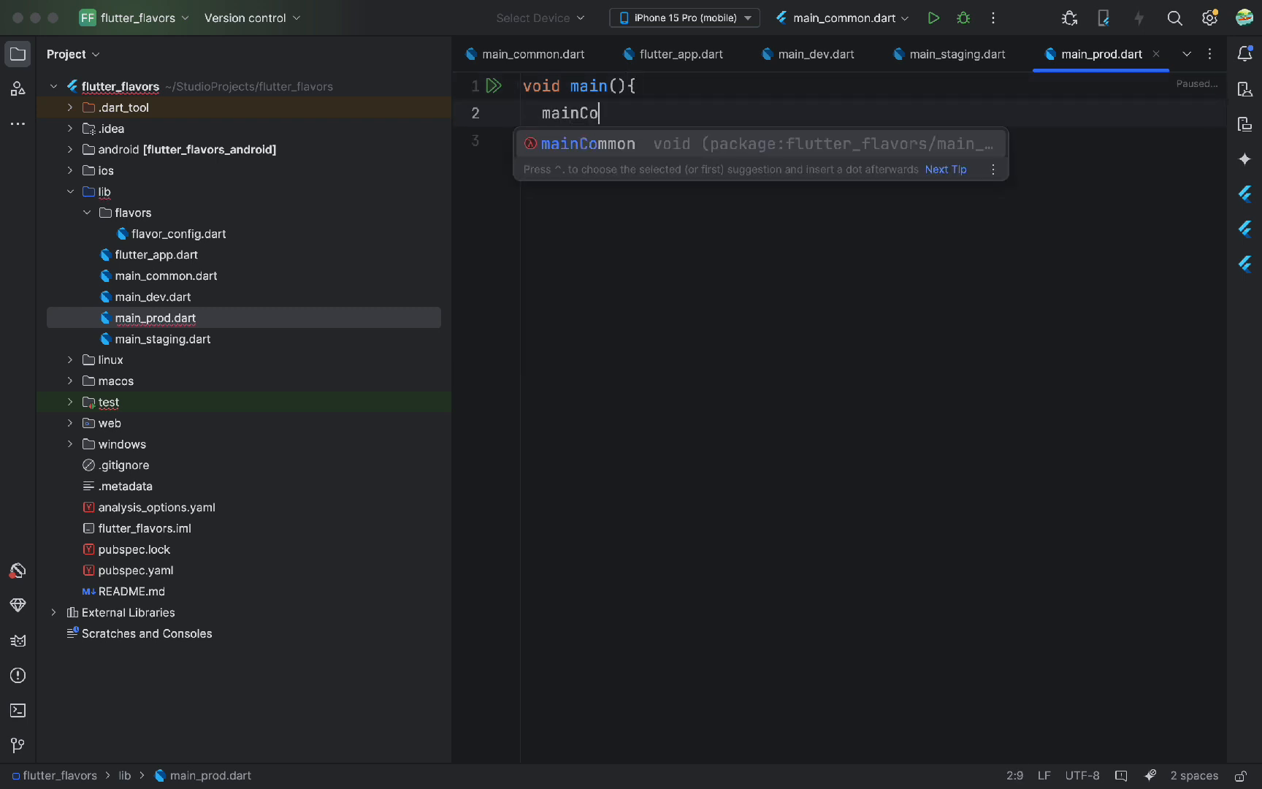
pyautogui.press('Tab')
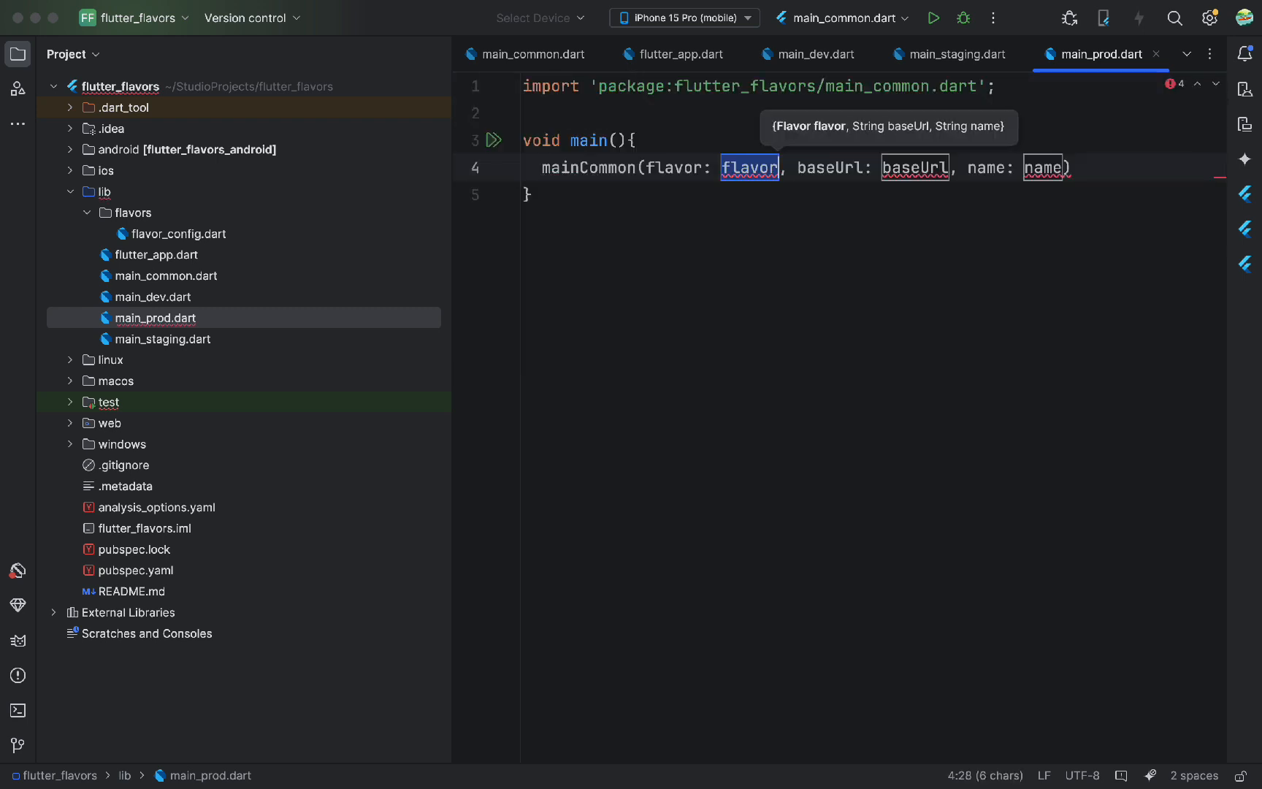
pyautogui.write('pro')
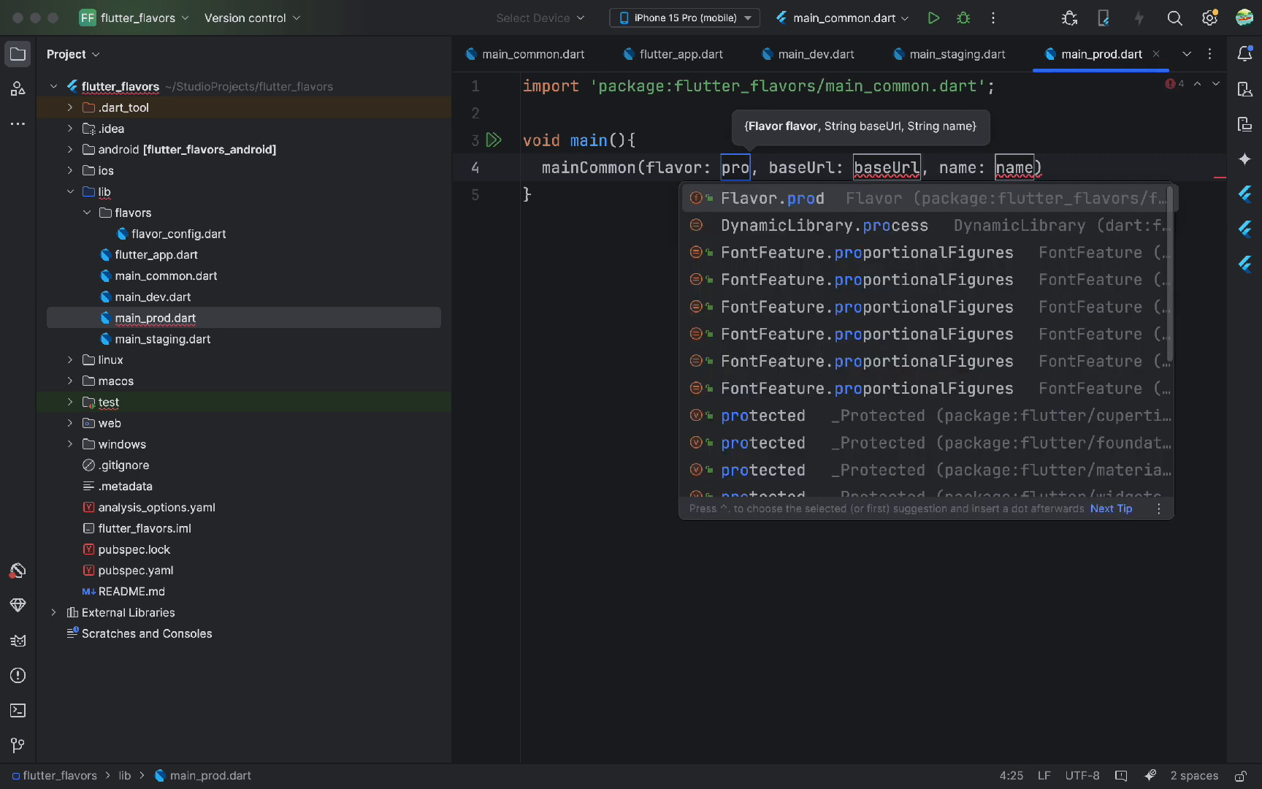
pyautogui.click(771, 198)
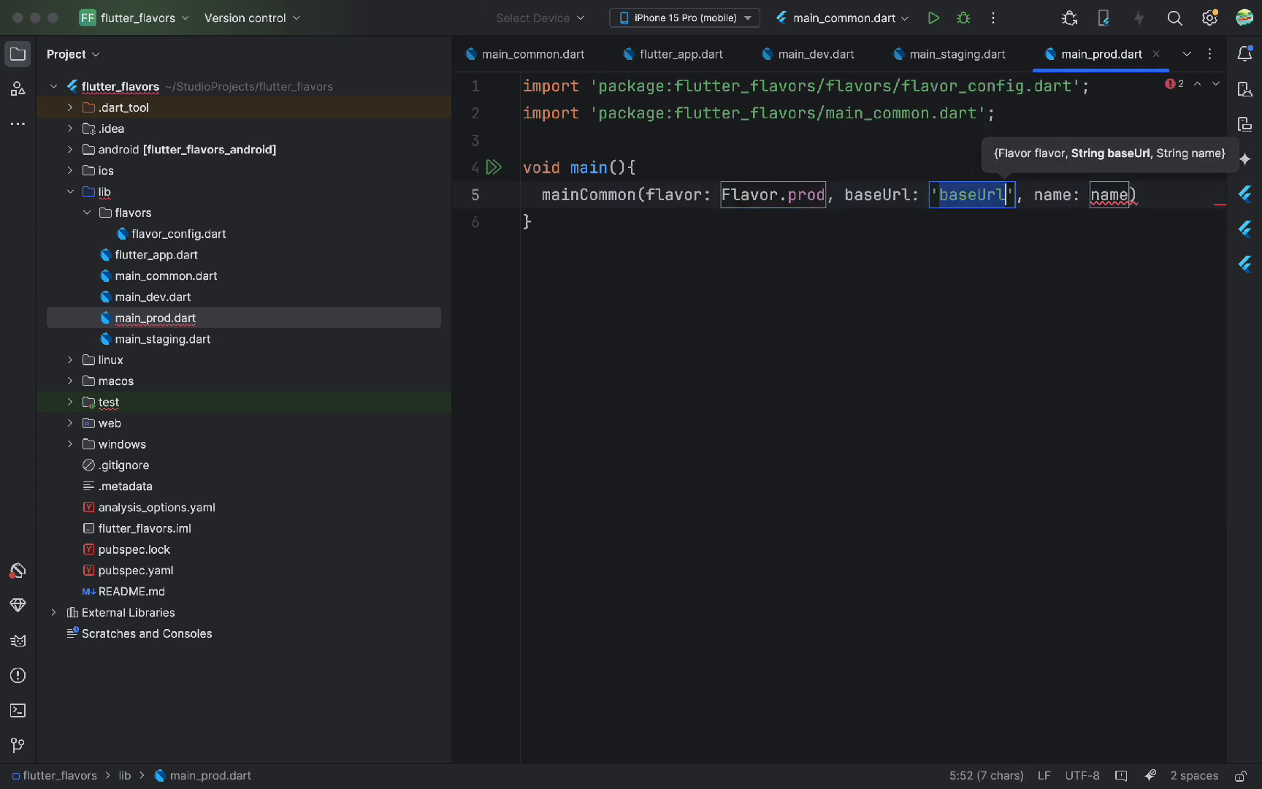
pyautogui.write('https://api.com')
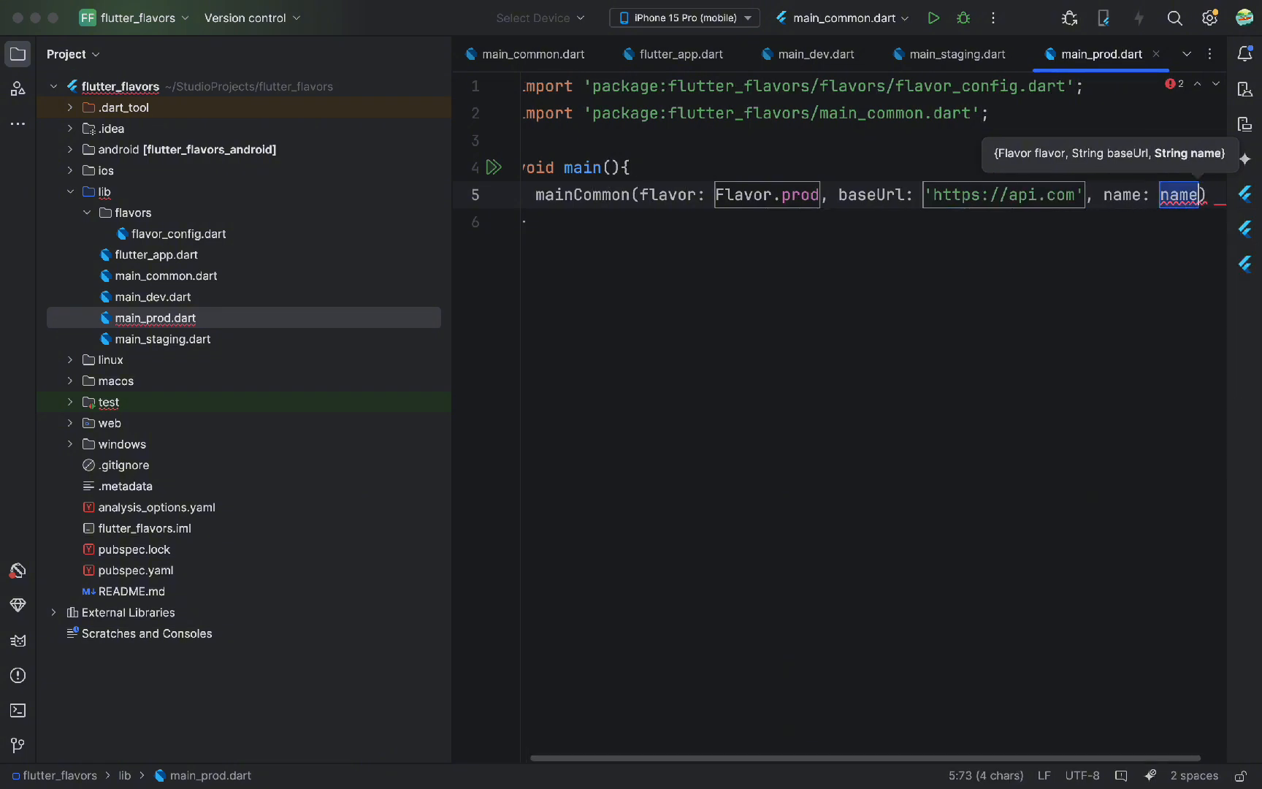
pyautogui.write("'Prod'")
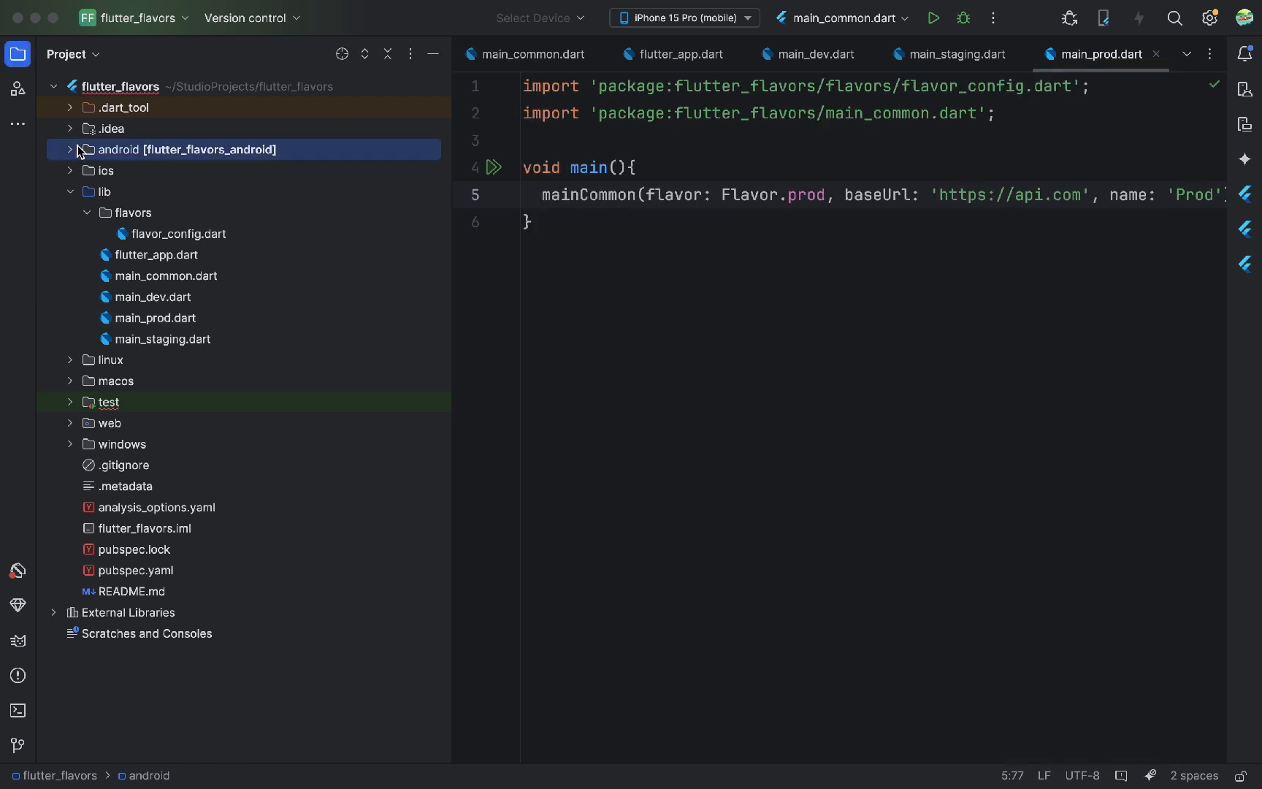
pyautogui.click(70, 149)
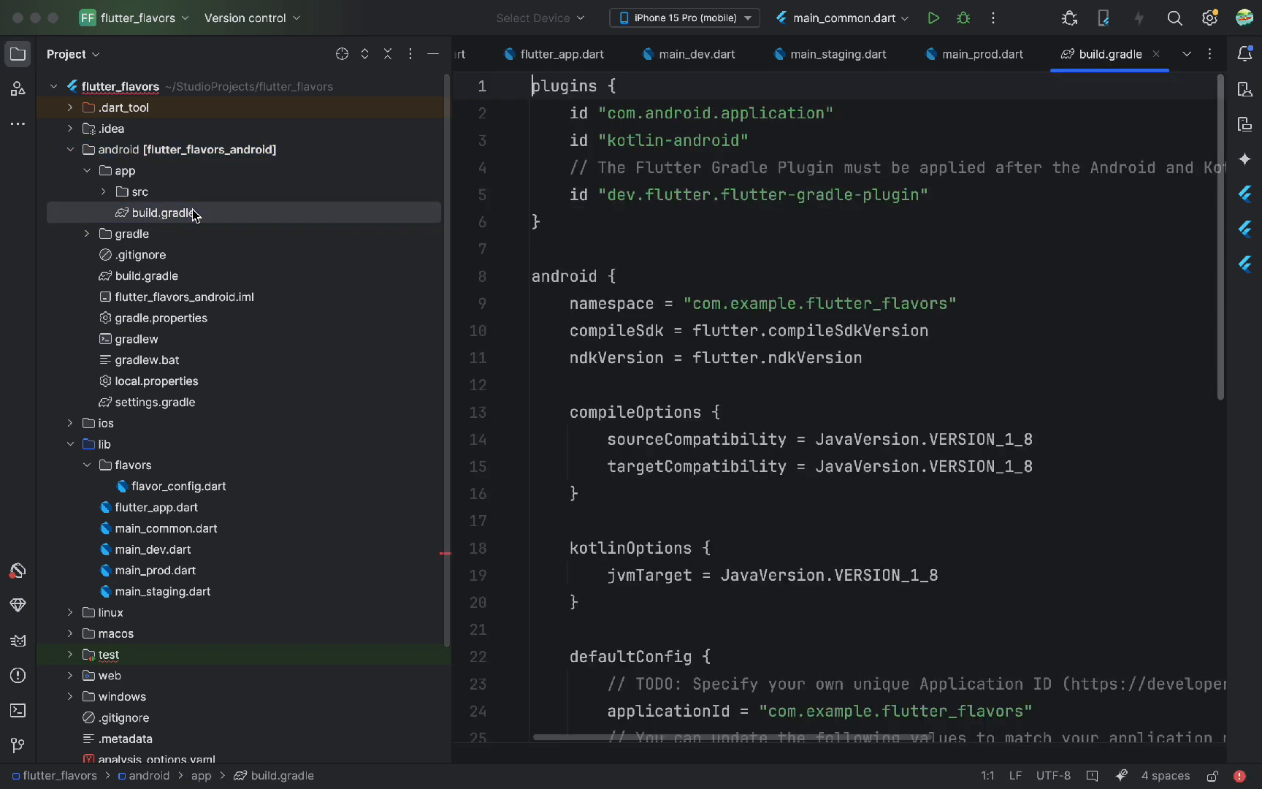
# Declare flavorDimensions "app" inside the android block of android/app/build.gradle
pyautogui.scroll(-3)
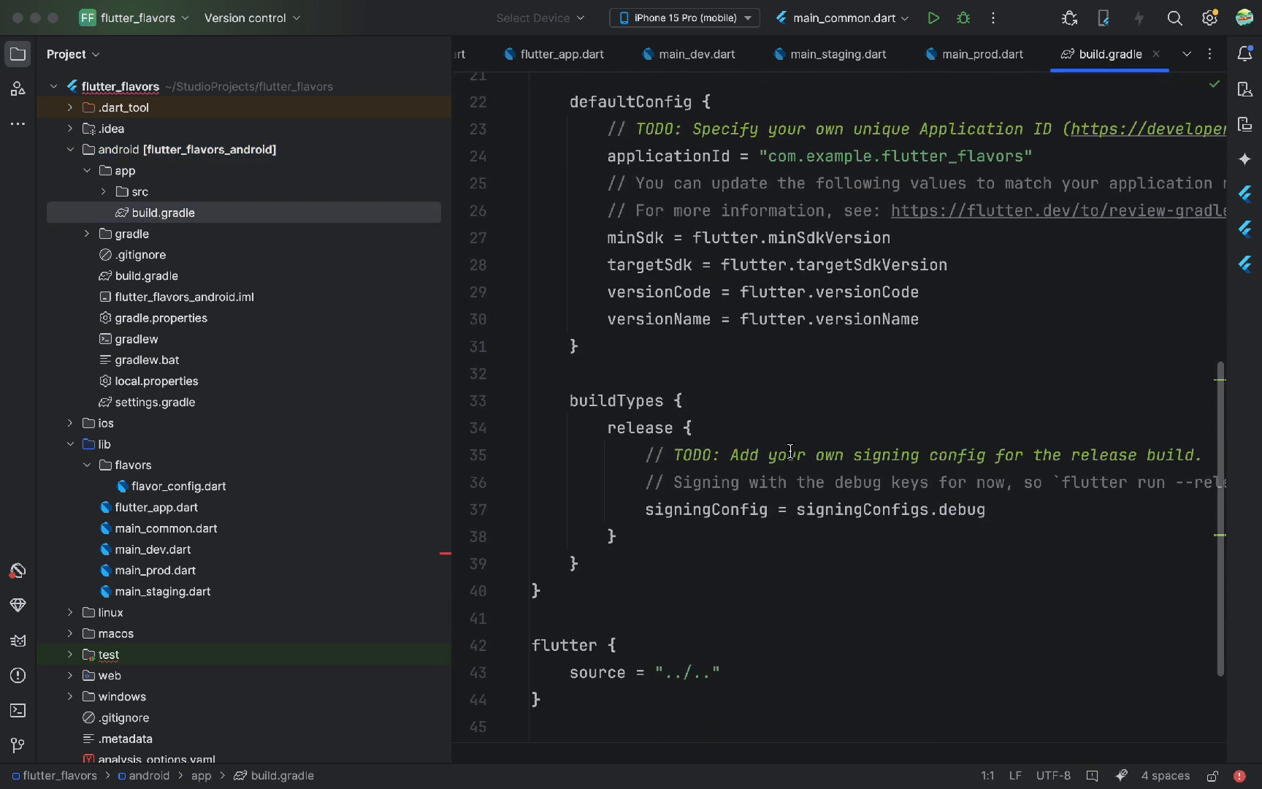
pyautogui.write('fla')
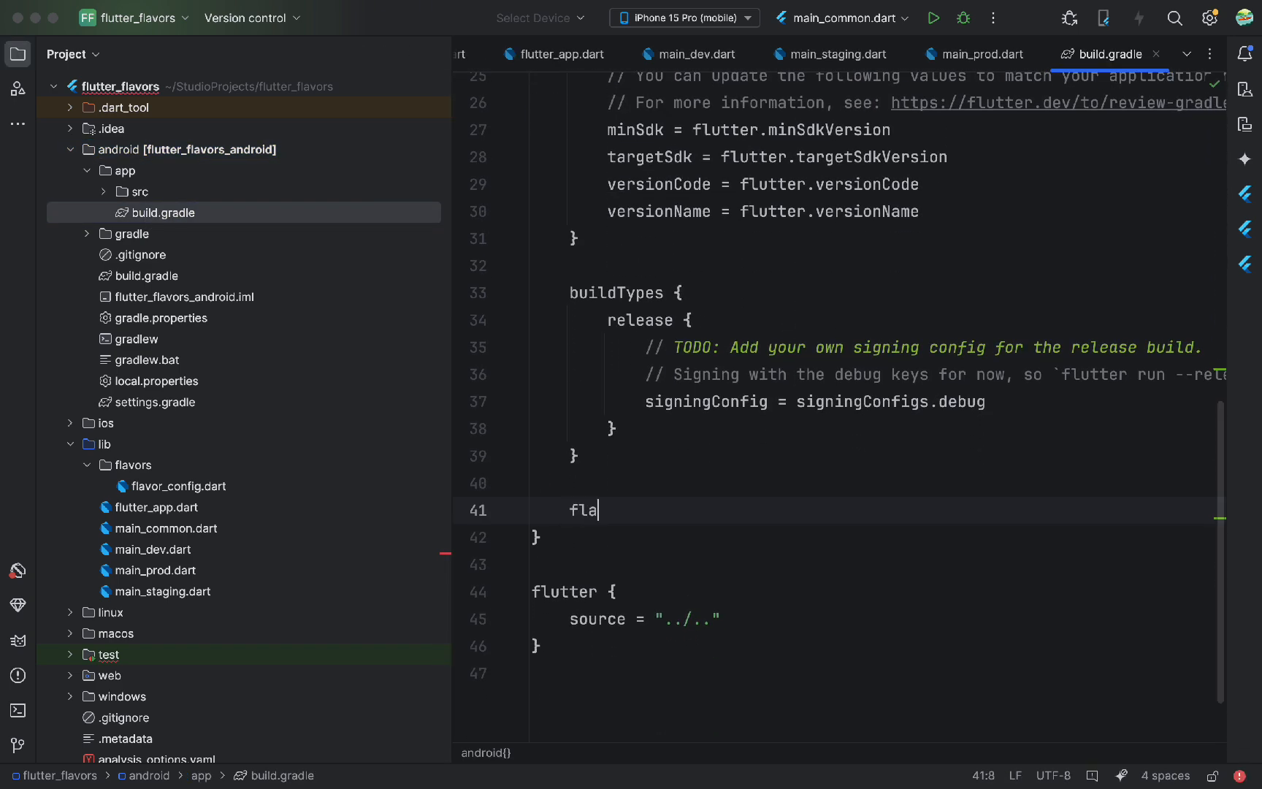
pyautogui.write('vorDime')
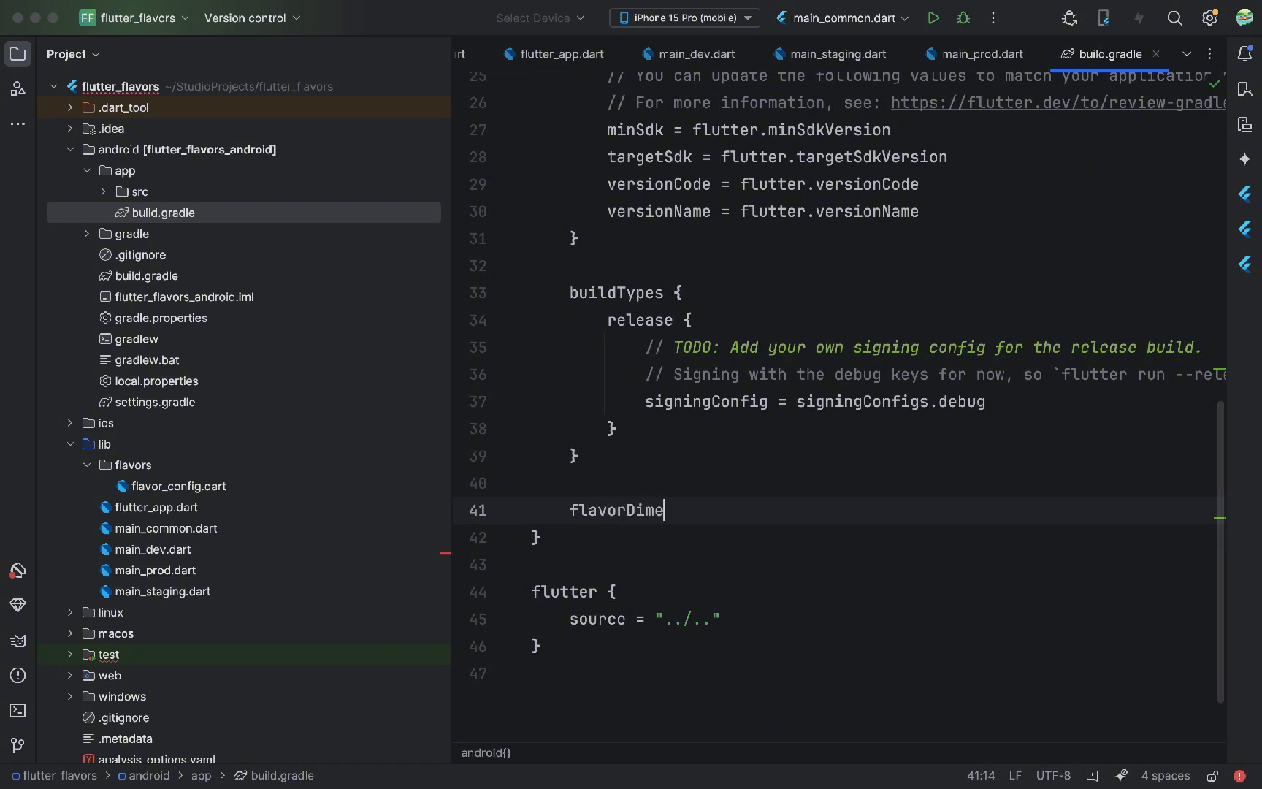
pyautogui.write('nsions')
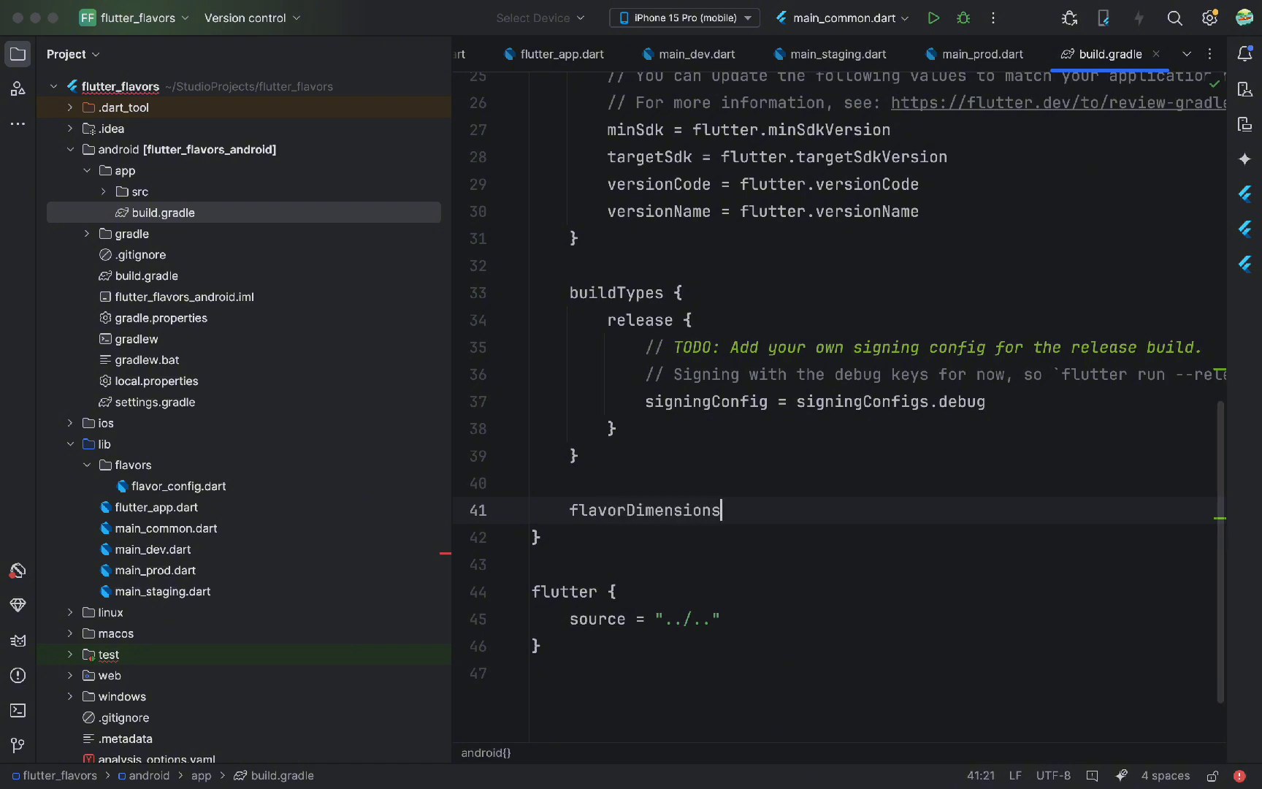
pyautogui.write('"app"')
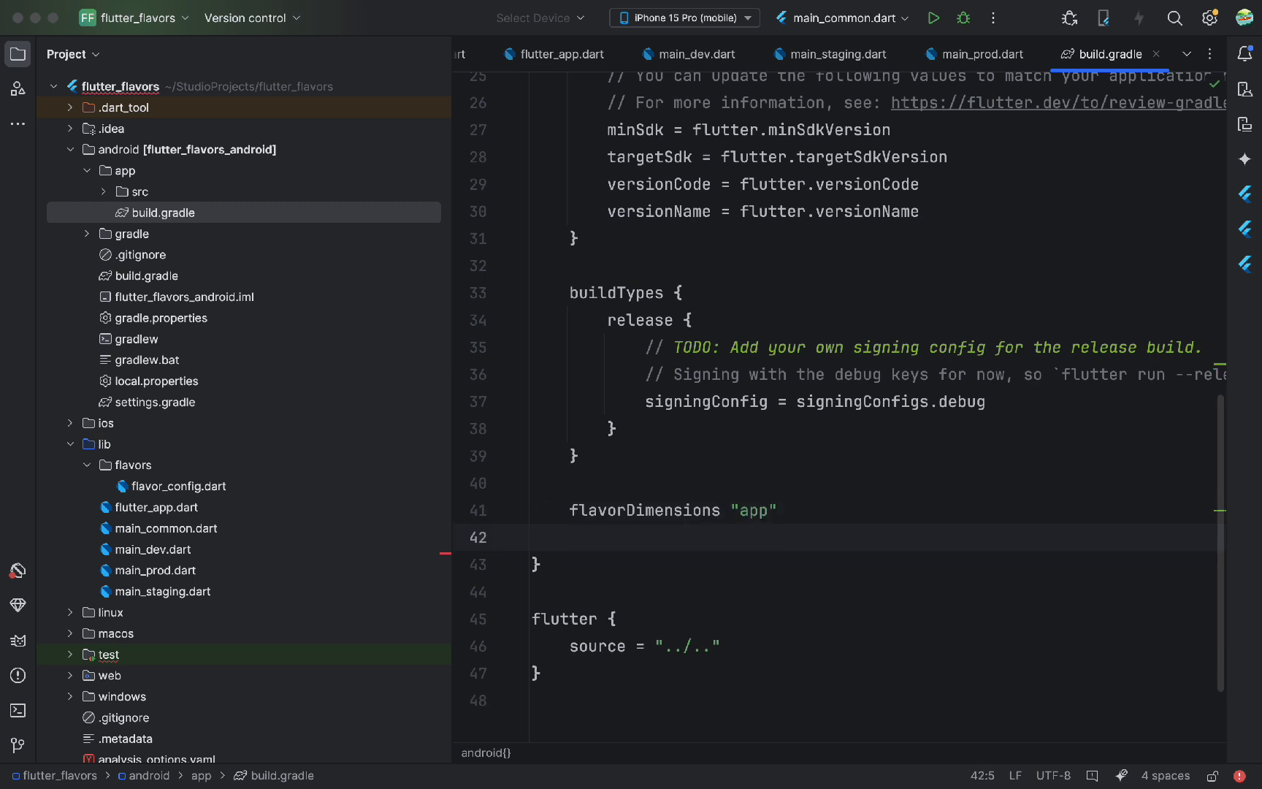
# Start productFlavors with a dev flavor using dimension "app" and applicationIdSuffix ".dev"
pyautogui.write('product')
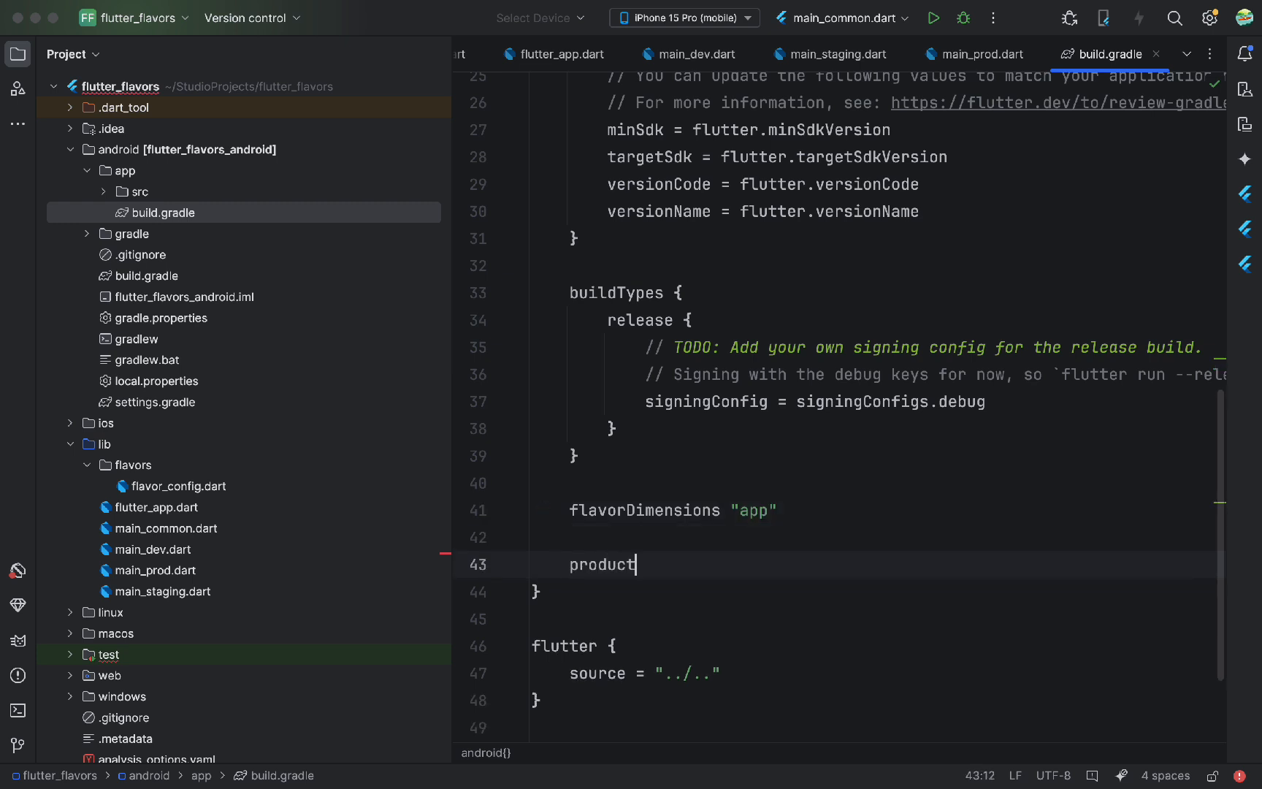
pyautogui.write('Flavors')
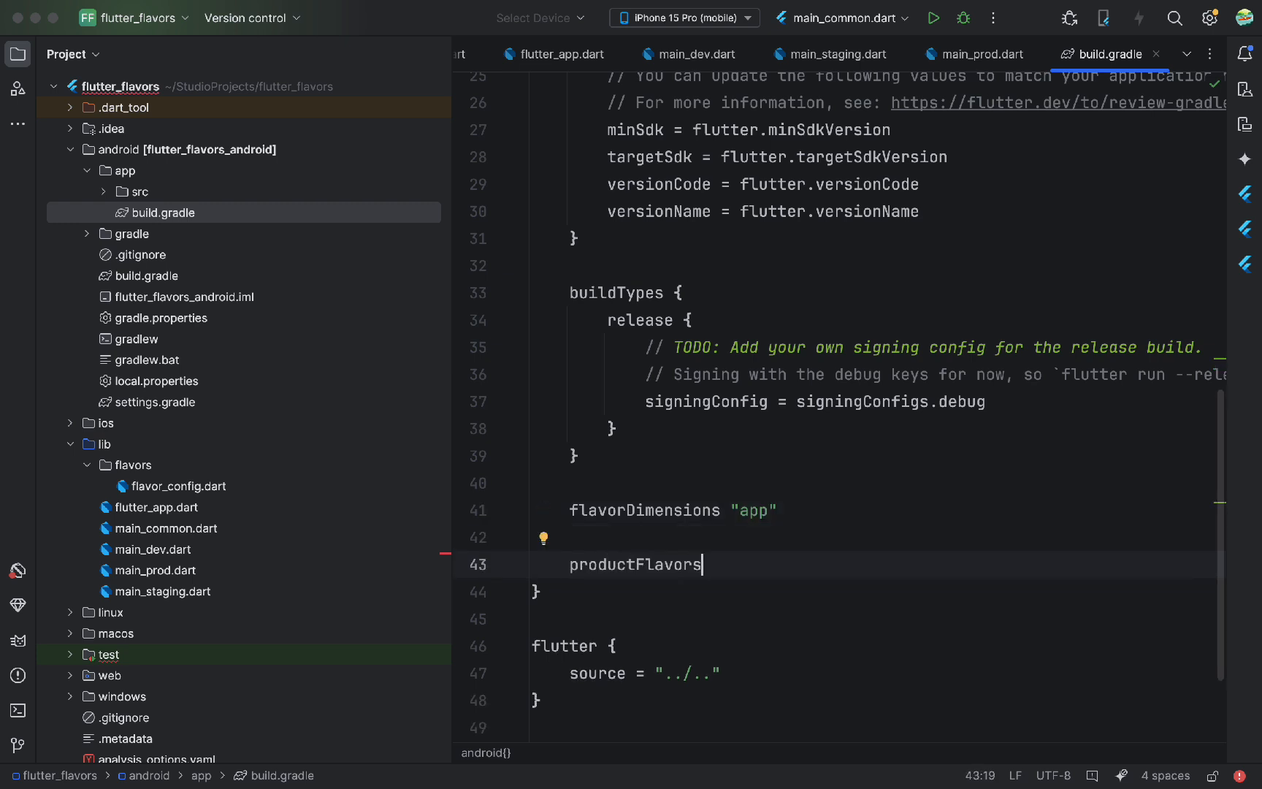
pyautogui.write('{')
pyautogui.click(873, 618)
pyautogui.write('d')
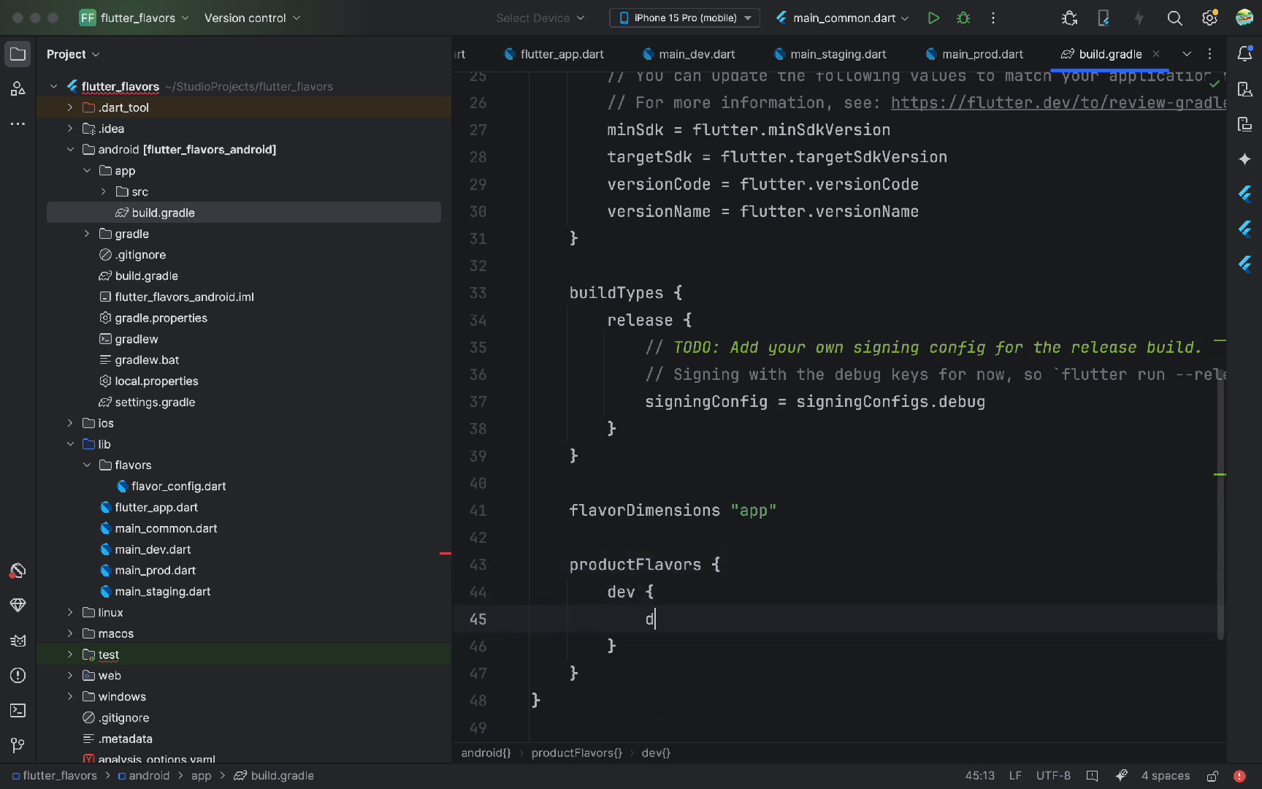
pyautogui.write('imension')
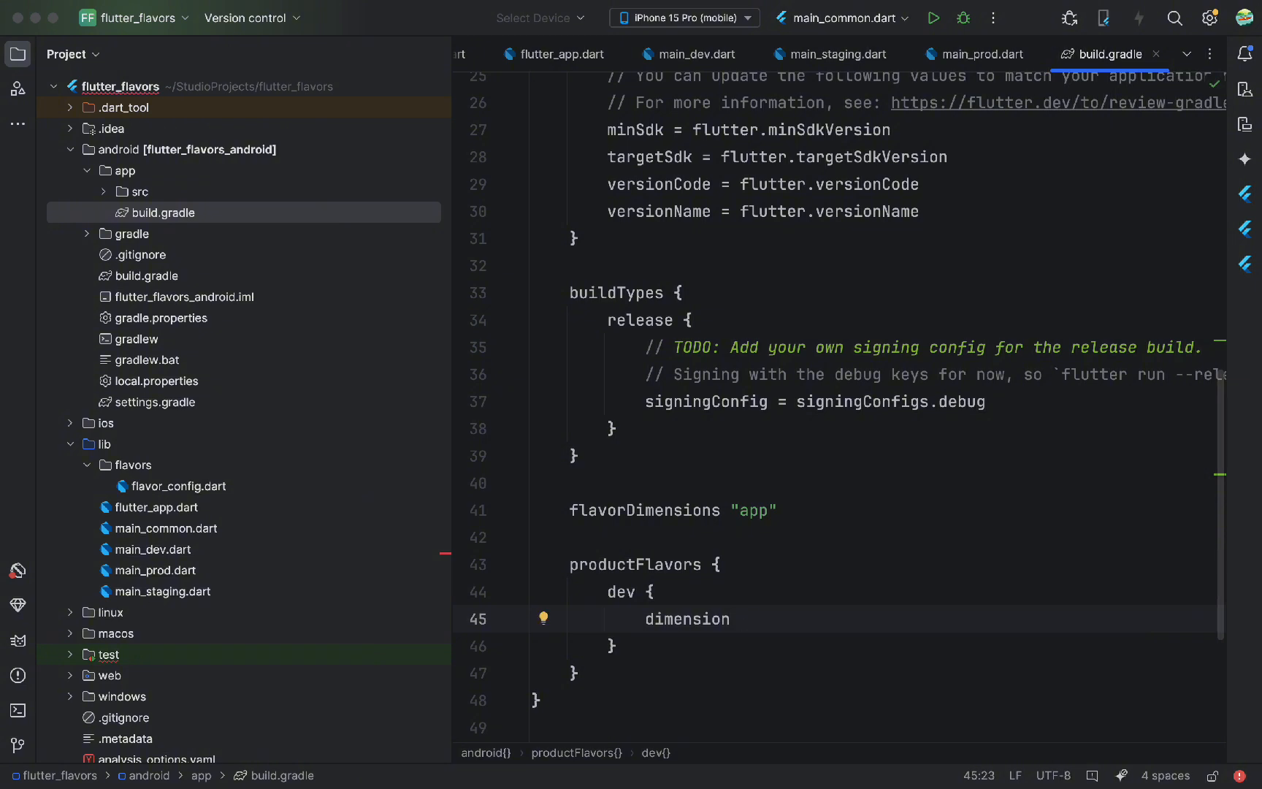
pyautogui.write('ap')
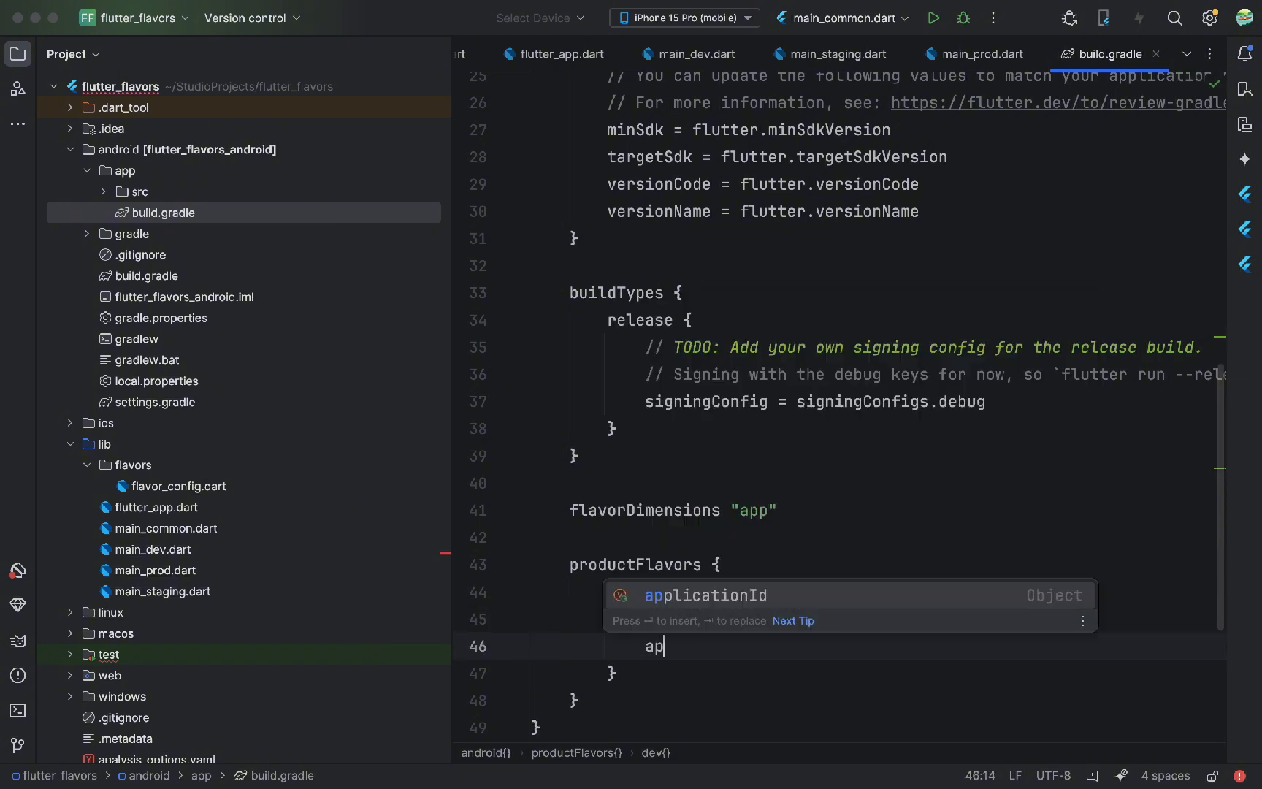
pyautogui.write('plicationIdSuff')
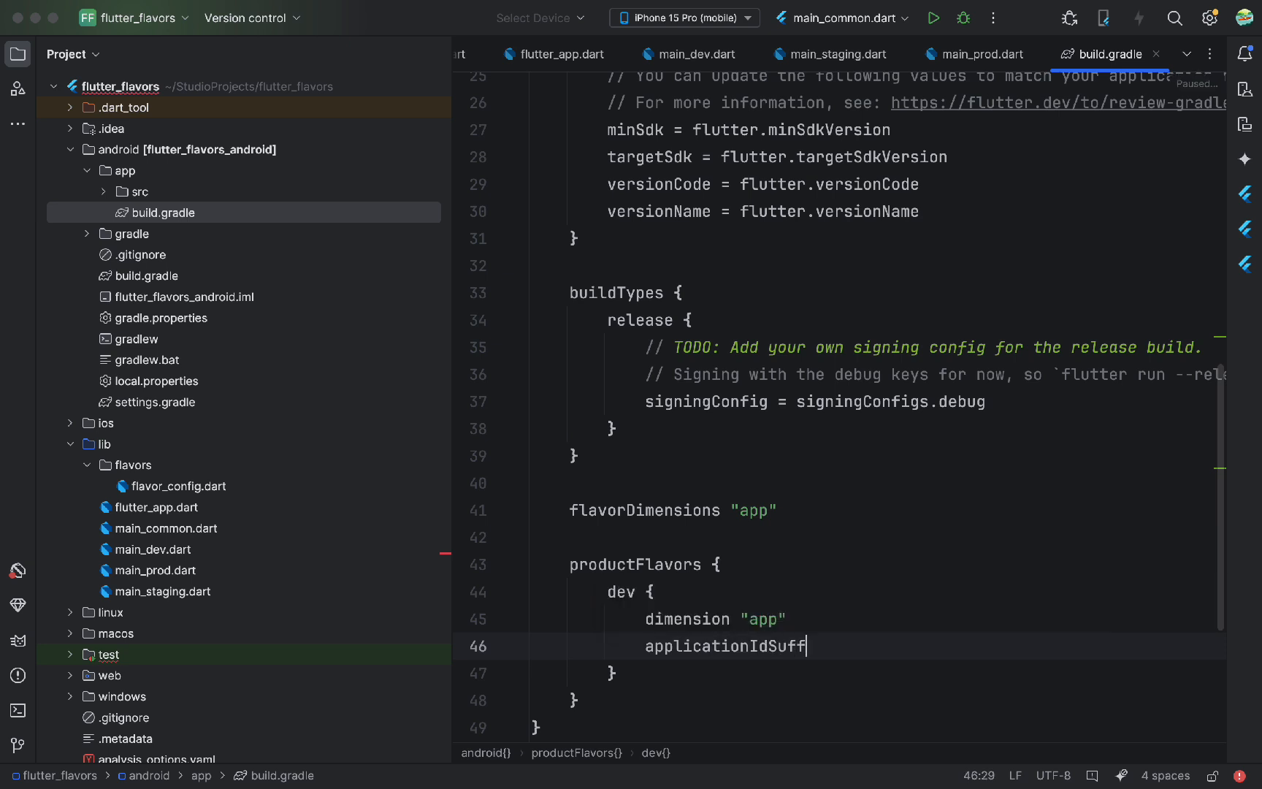
pyautogui.write('ix ""')
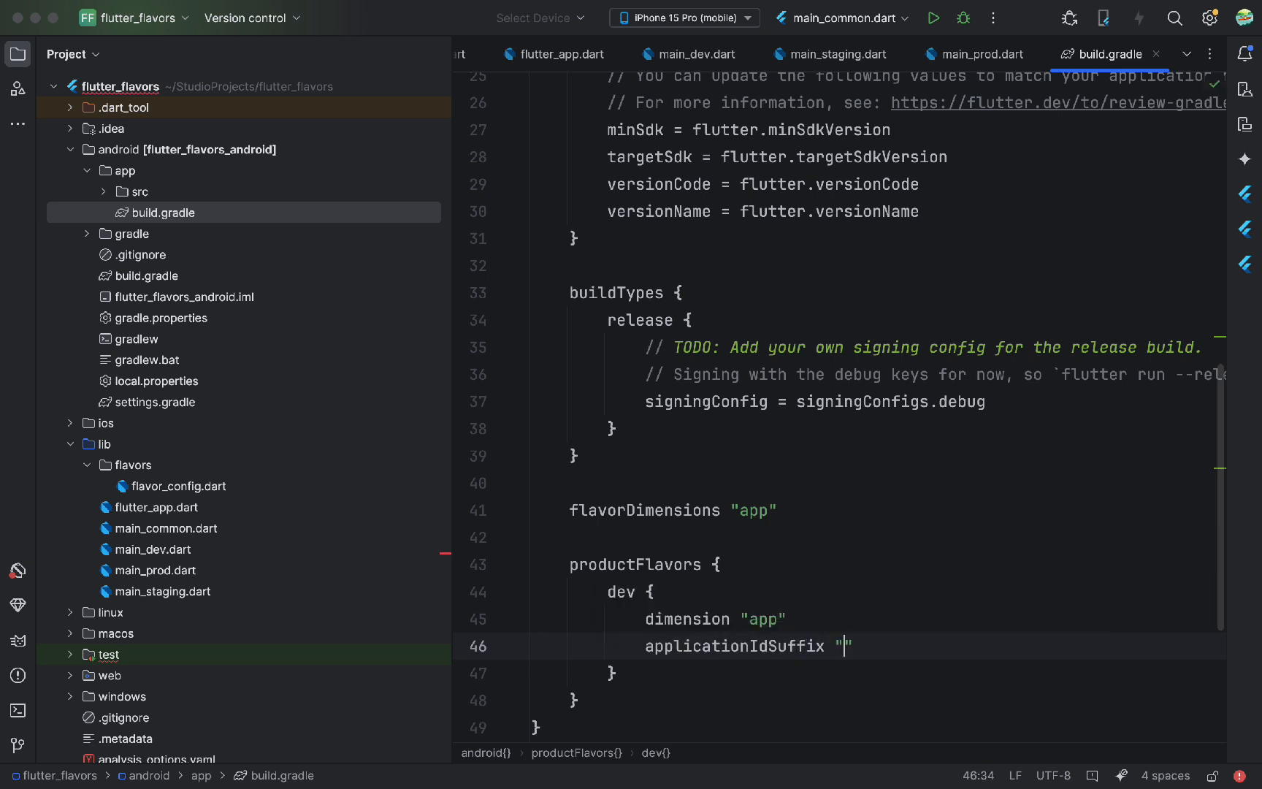
pyautogui.write('.de')
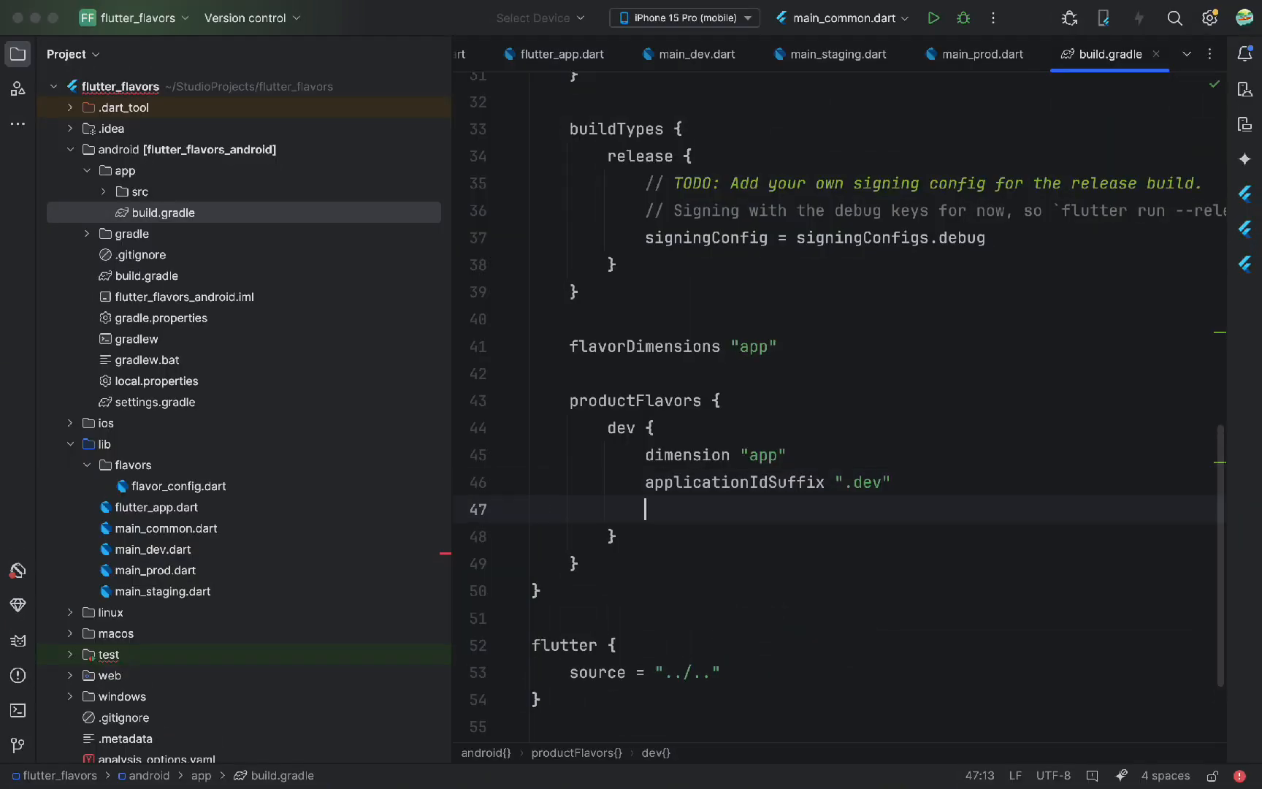
# Give the dev flavor versionNameSuffix "-dev" and resValue app_name "Flavors Dev"
pyautogui.write('versionNameSu')
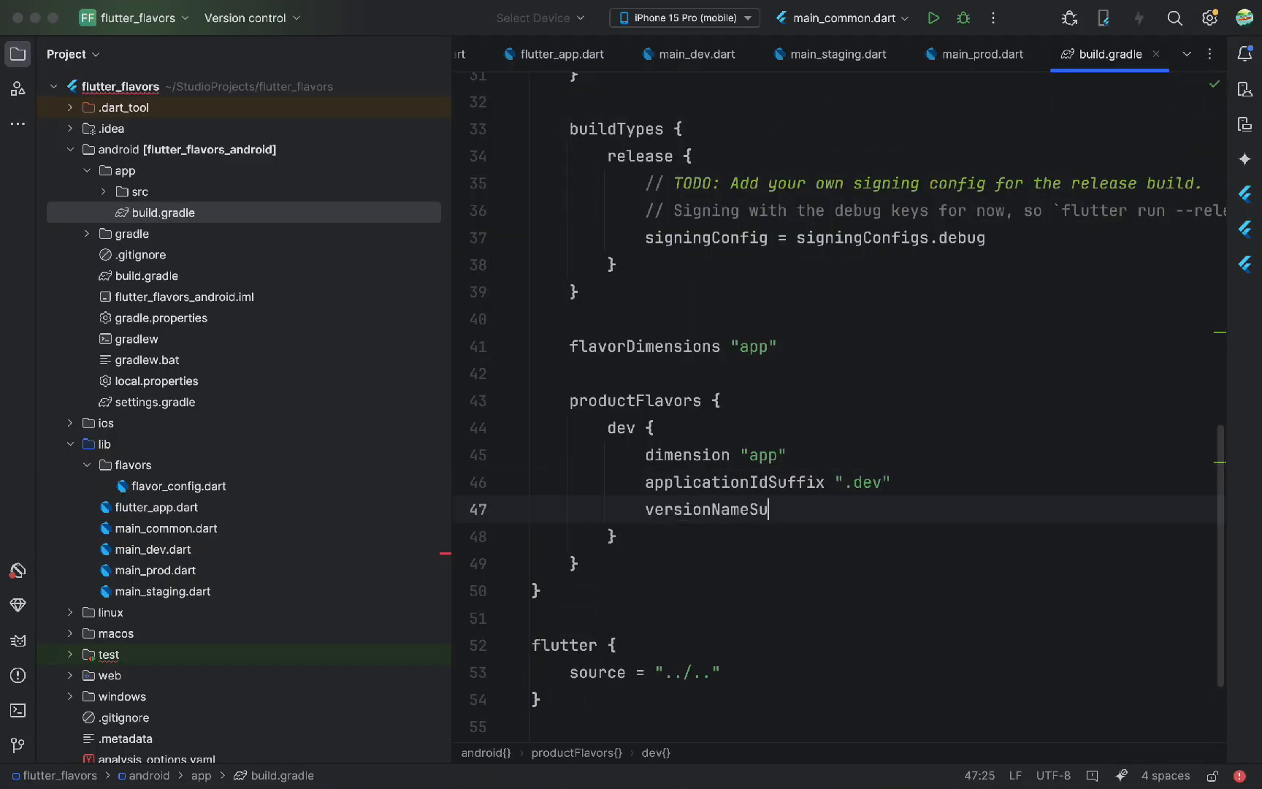
pyautogui.write('ffix "')
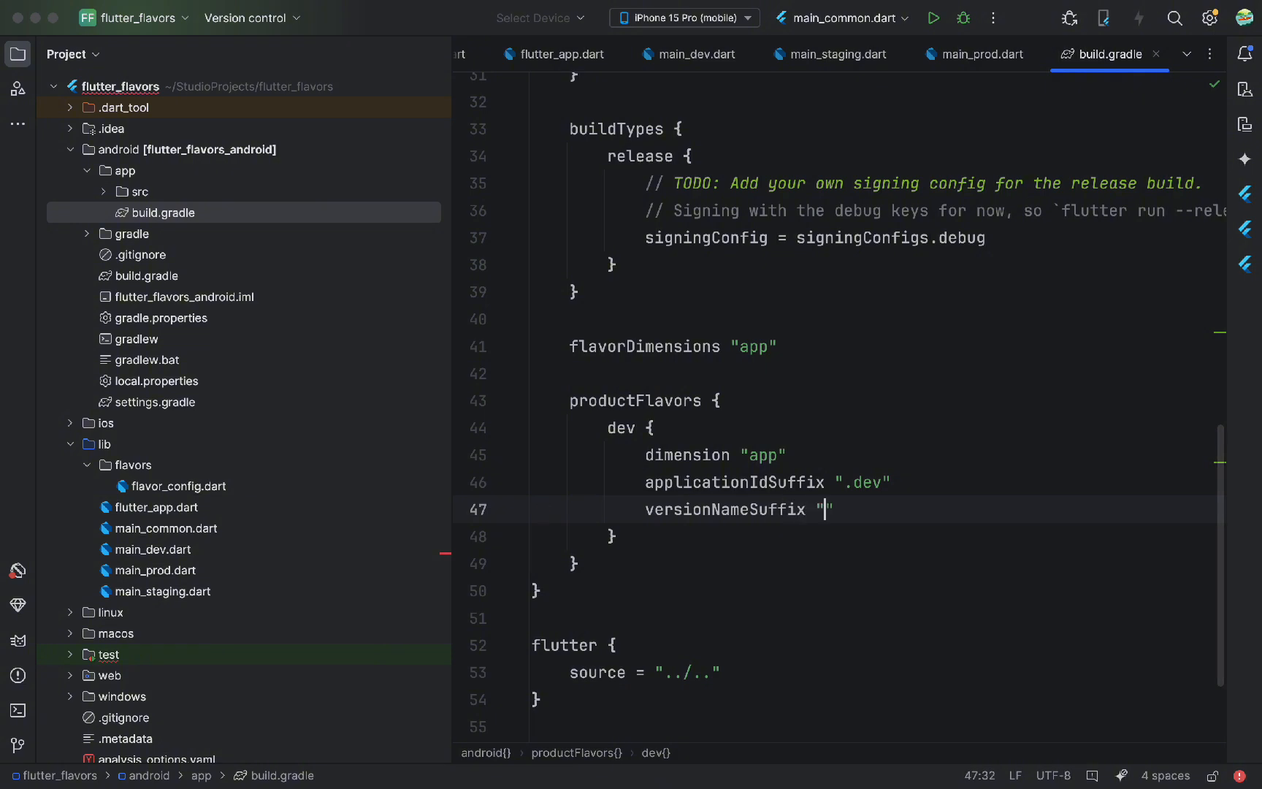
pyautogui.write('-dev')
pyautogui.write('res')
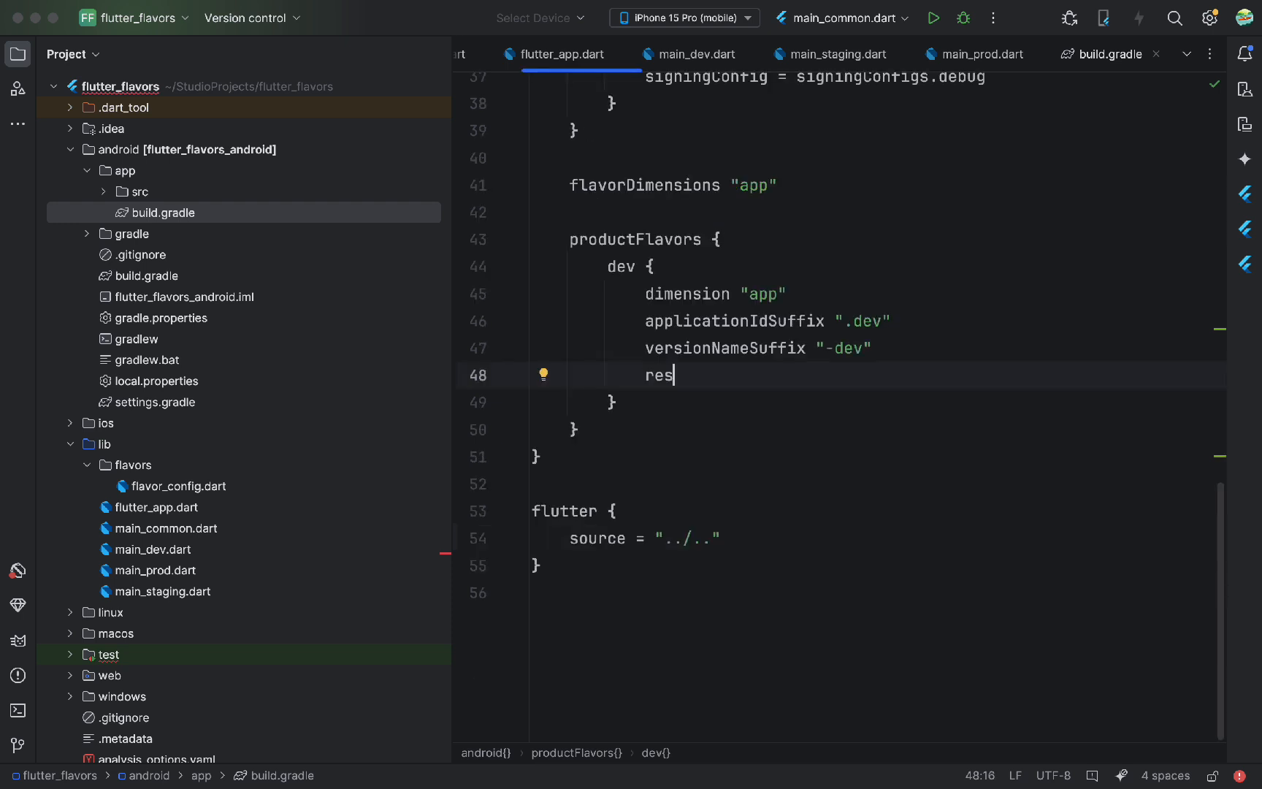
pyautogui.write('Value')
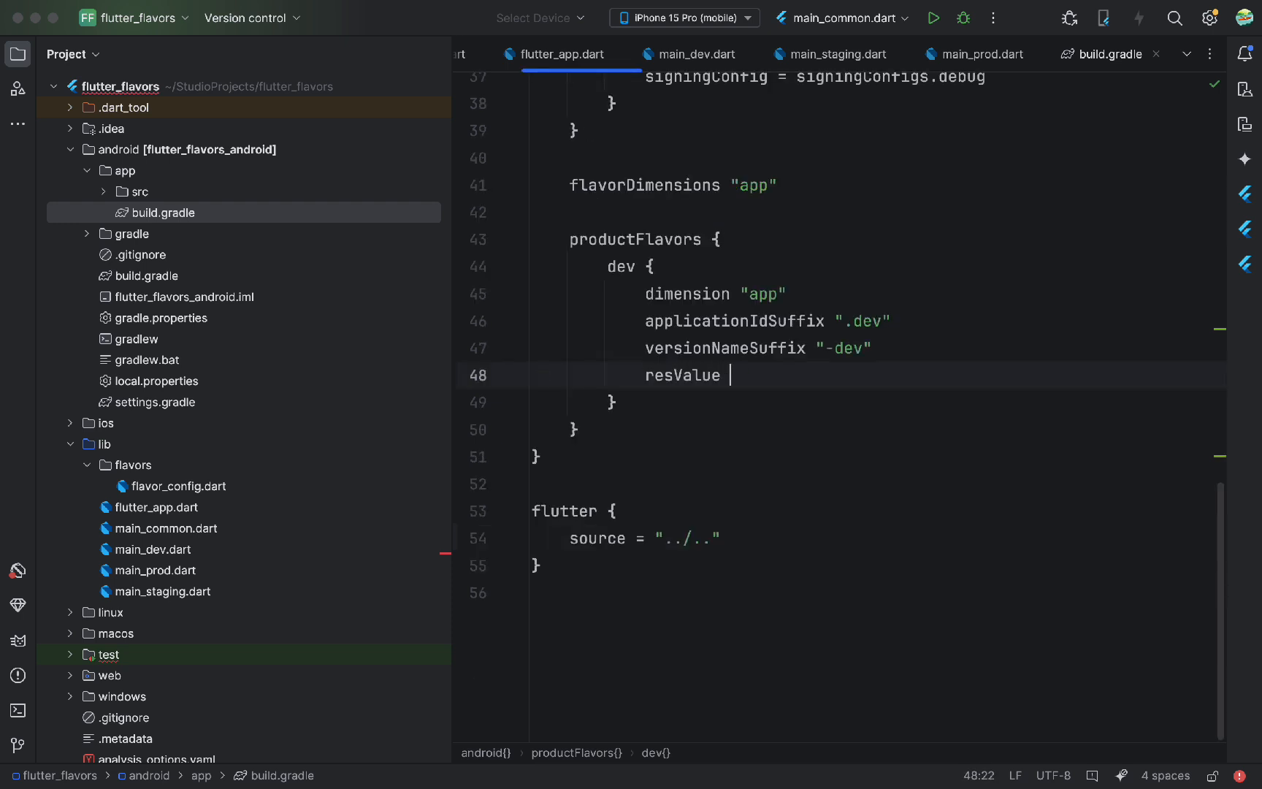
pyautogui.write('"string"')
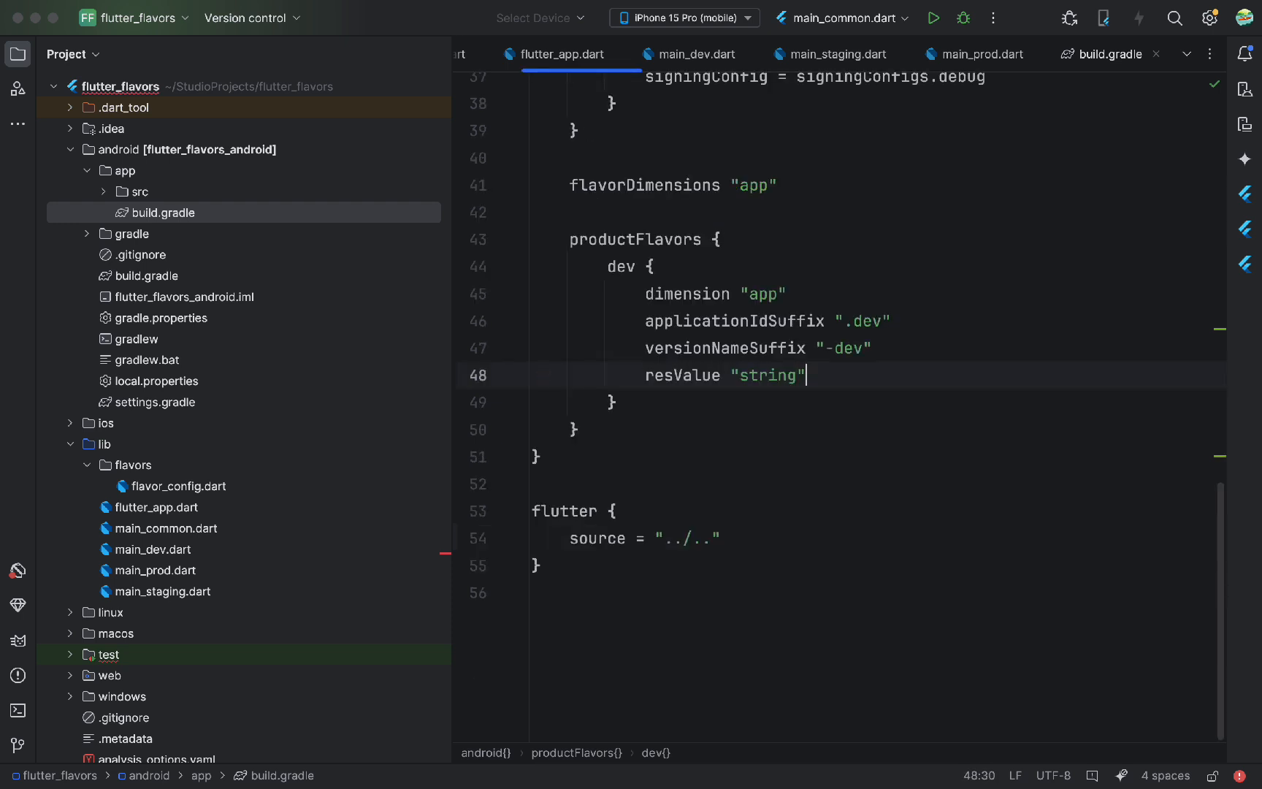
pyautogui.write(', "app"')
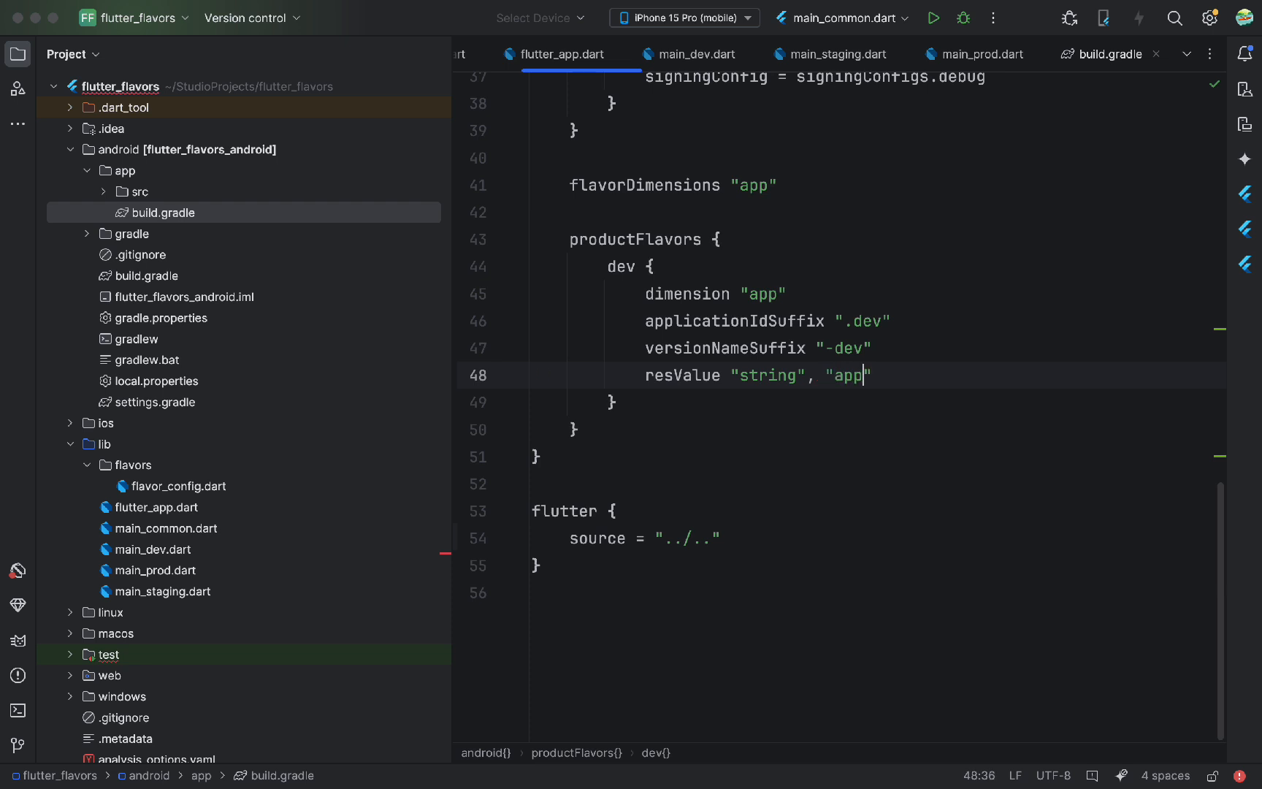
pyautogui.write('_name"')
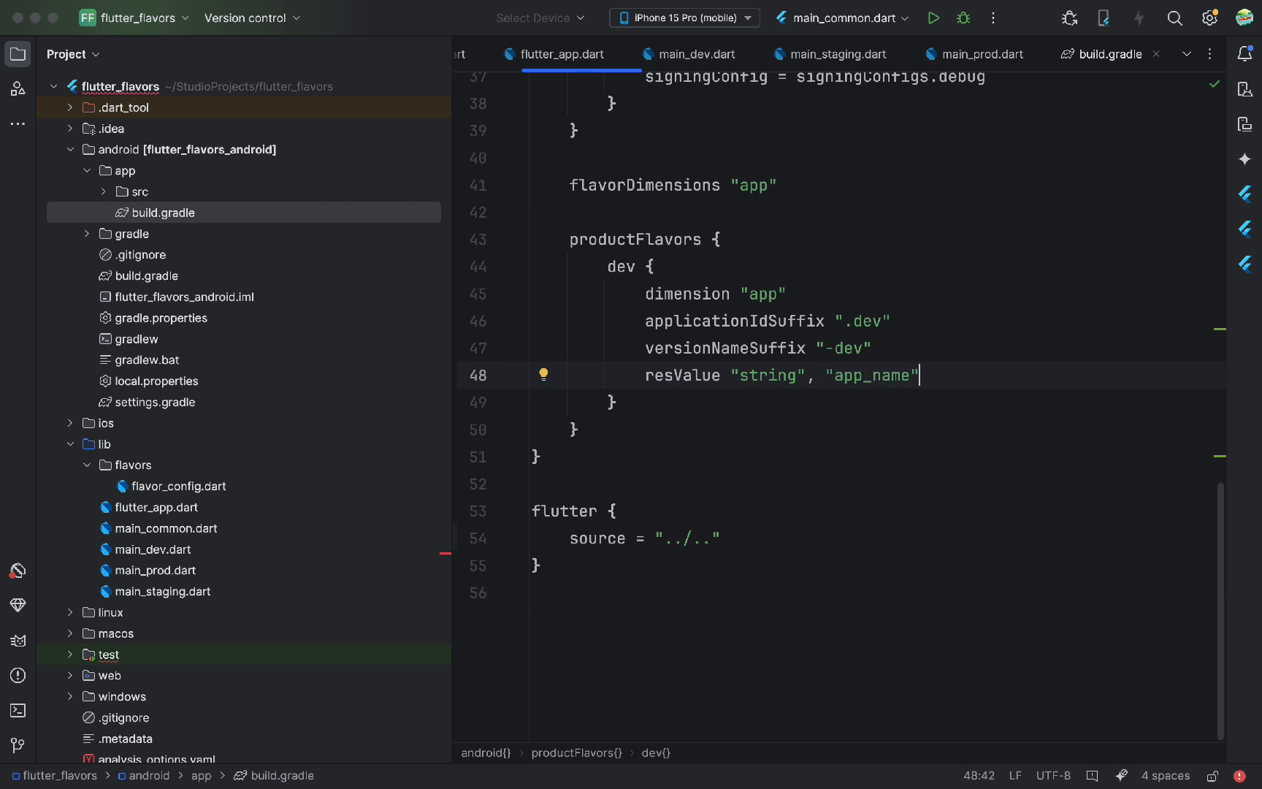
pyautogui.write(', "Flavor"')
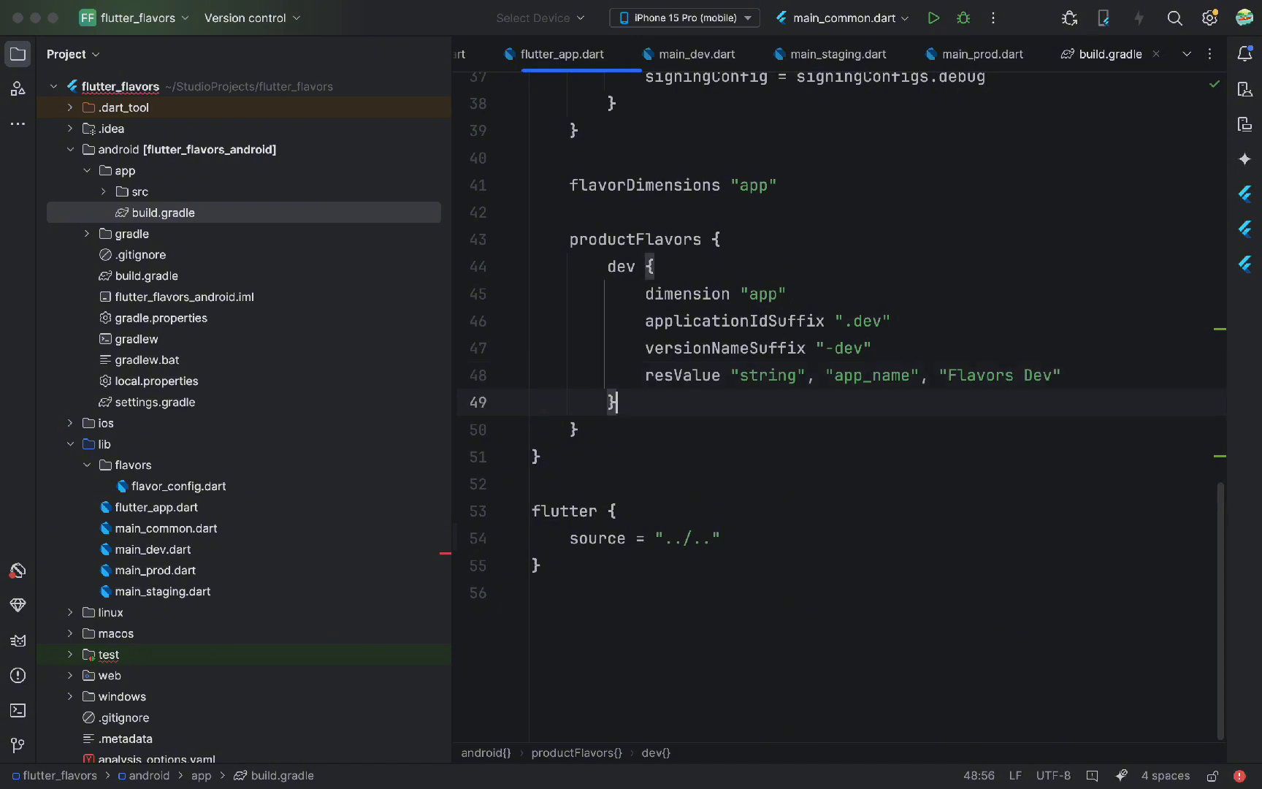
# Fill the staging block: dimension "app", applicationIdSuffix ".staging", versionNameSuffix "-staging", app_name "Flavors Staging"
pyautogui.write('staging {')
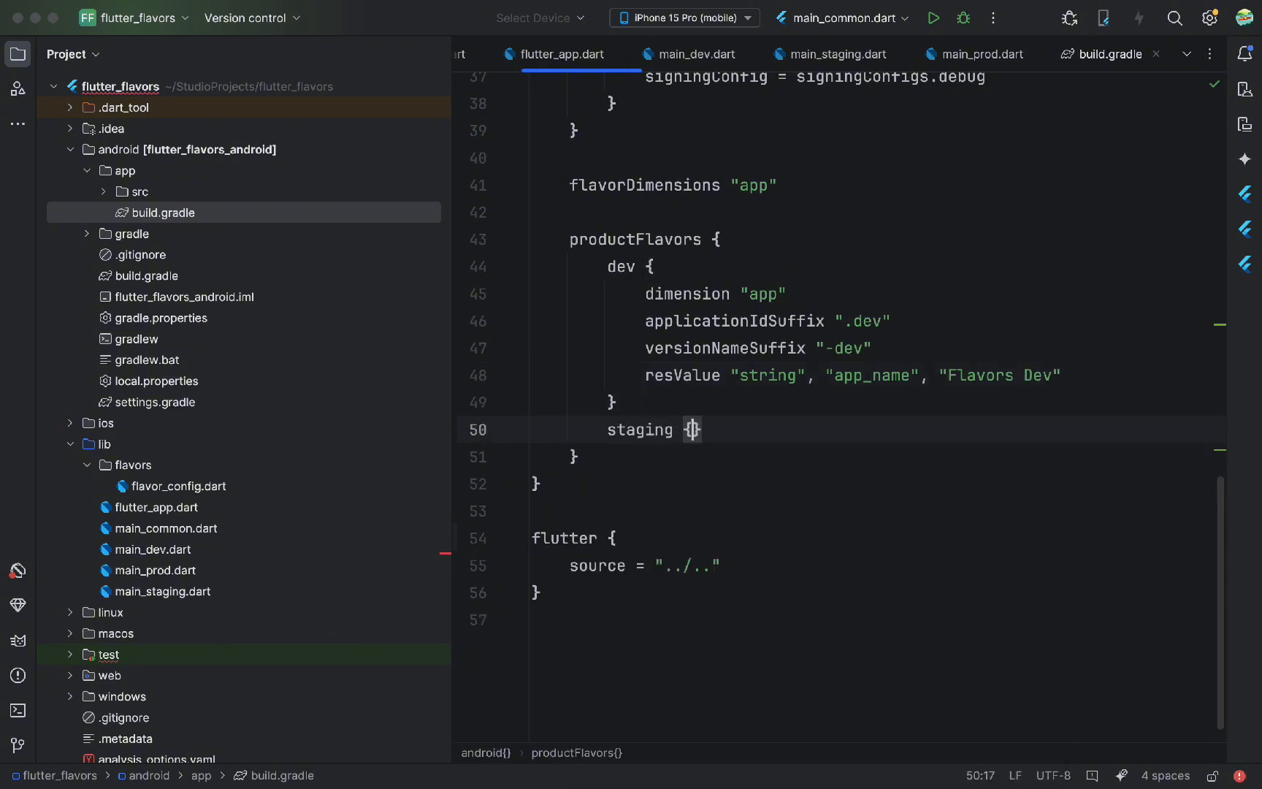
pyautogui.write('dimension "app"')
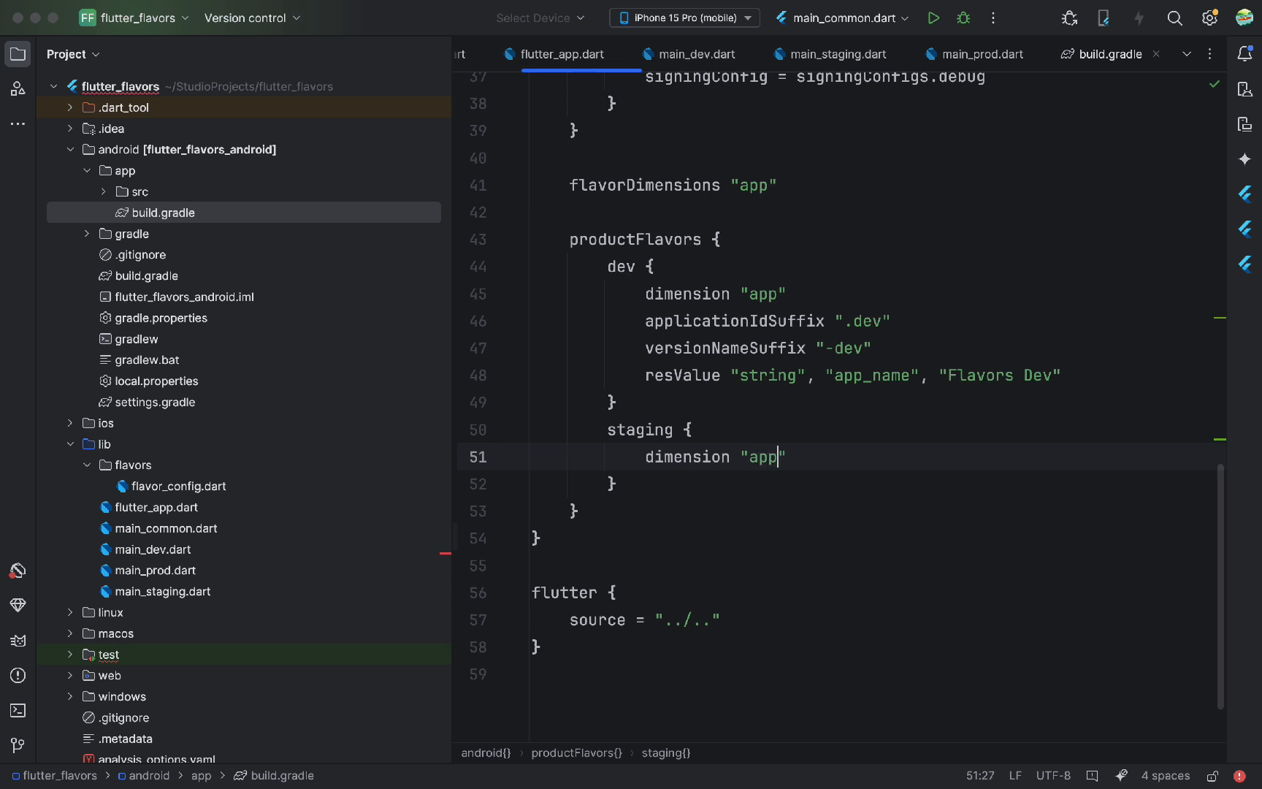
pyautogui.write('applicationIdSuffix ".sta')
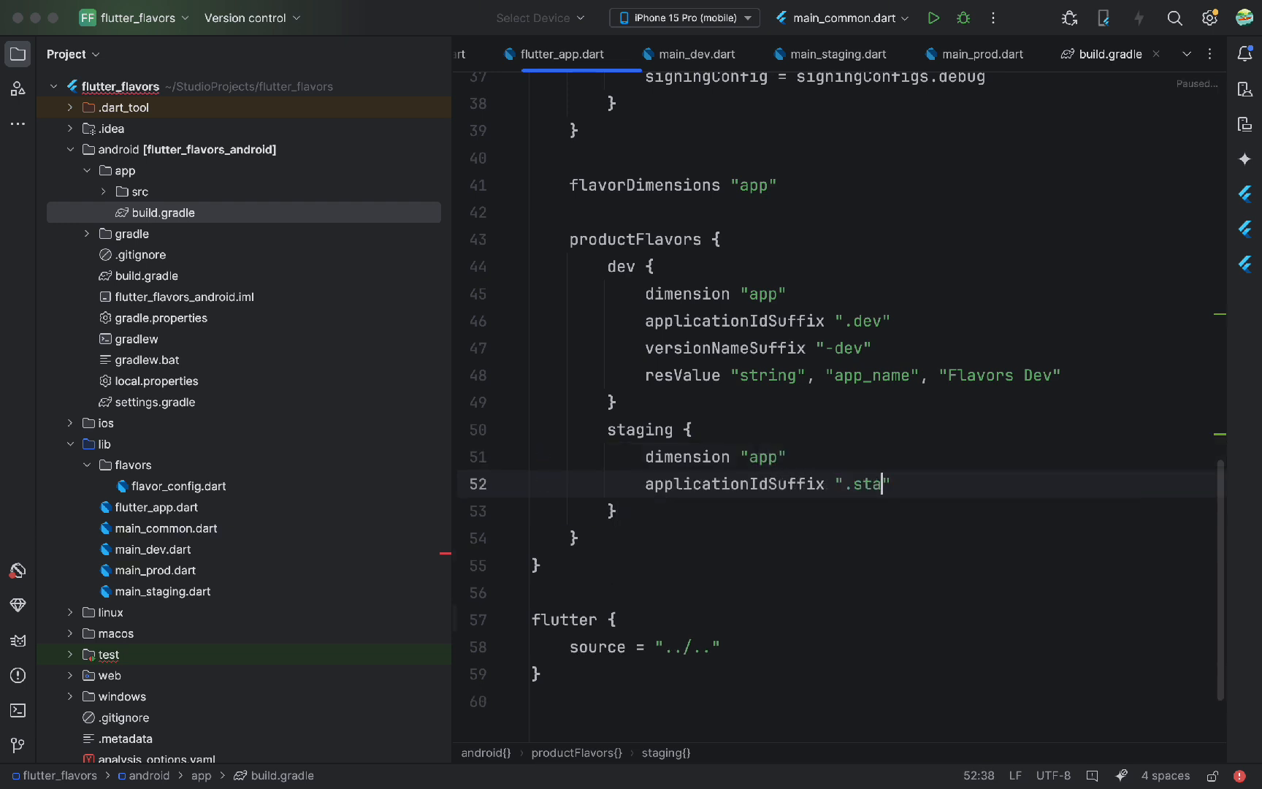
pyautogui.write('versionNameSuffix "-staging')
pyautogui.write('resValue "string",')
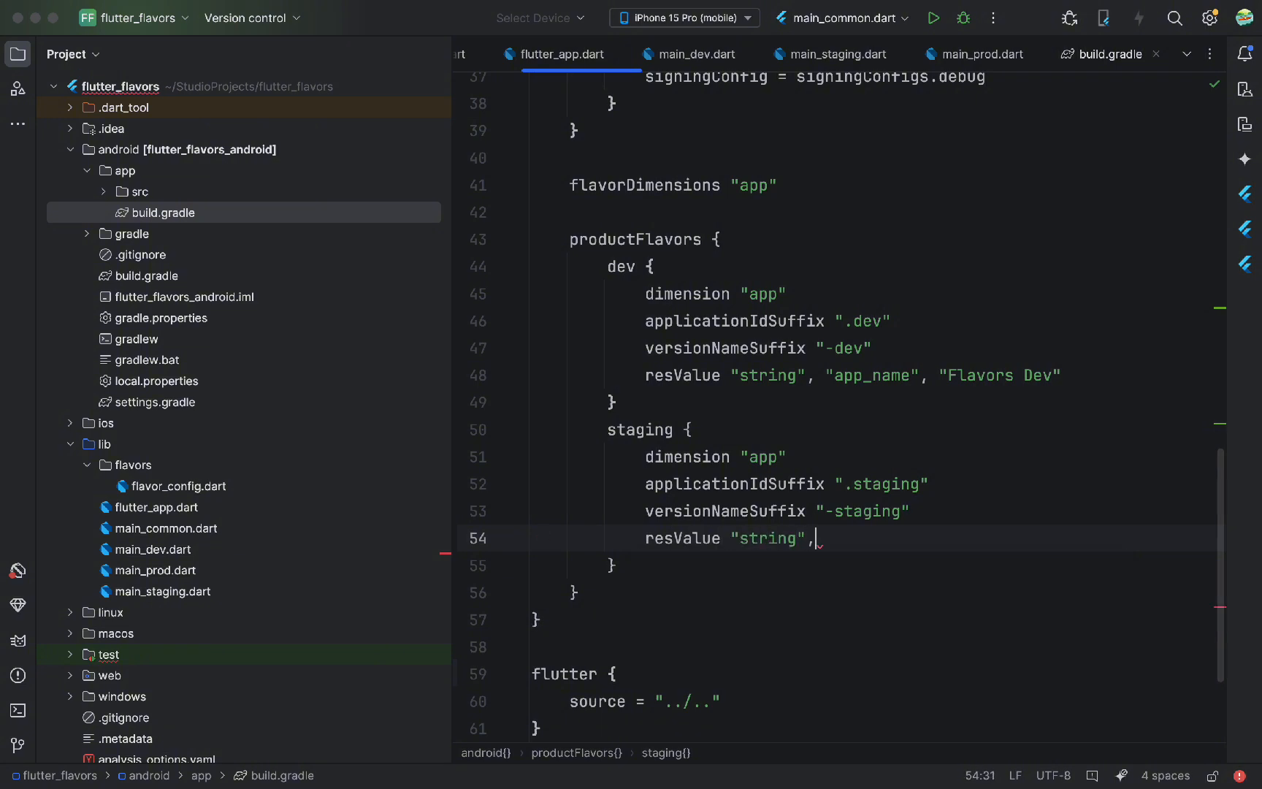
pyautogui.write('"app_name", "Flavors Staging')
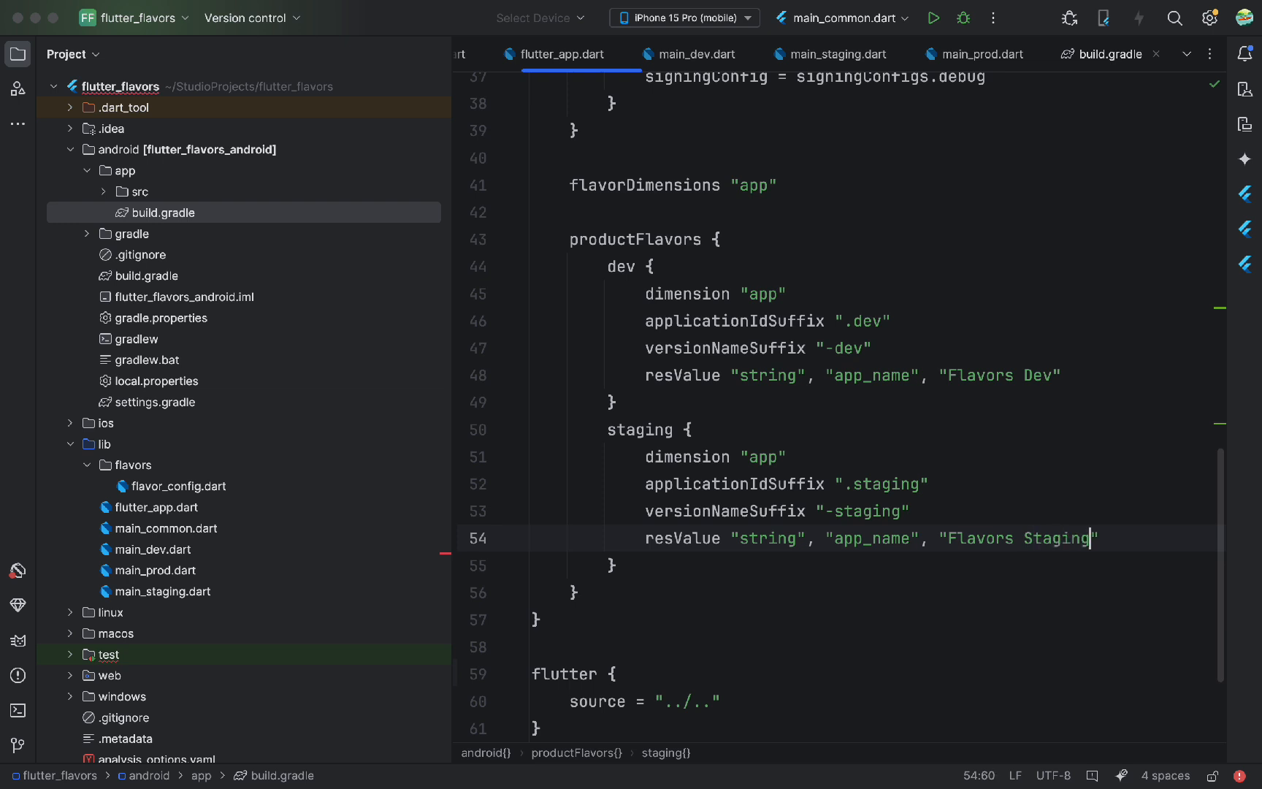
# Add a prod flavor with dimension "app" and resValue app_name "Flavors"
pyautogui.write('prod{')
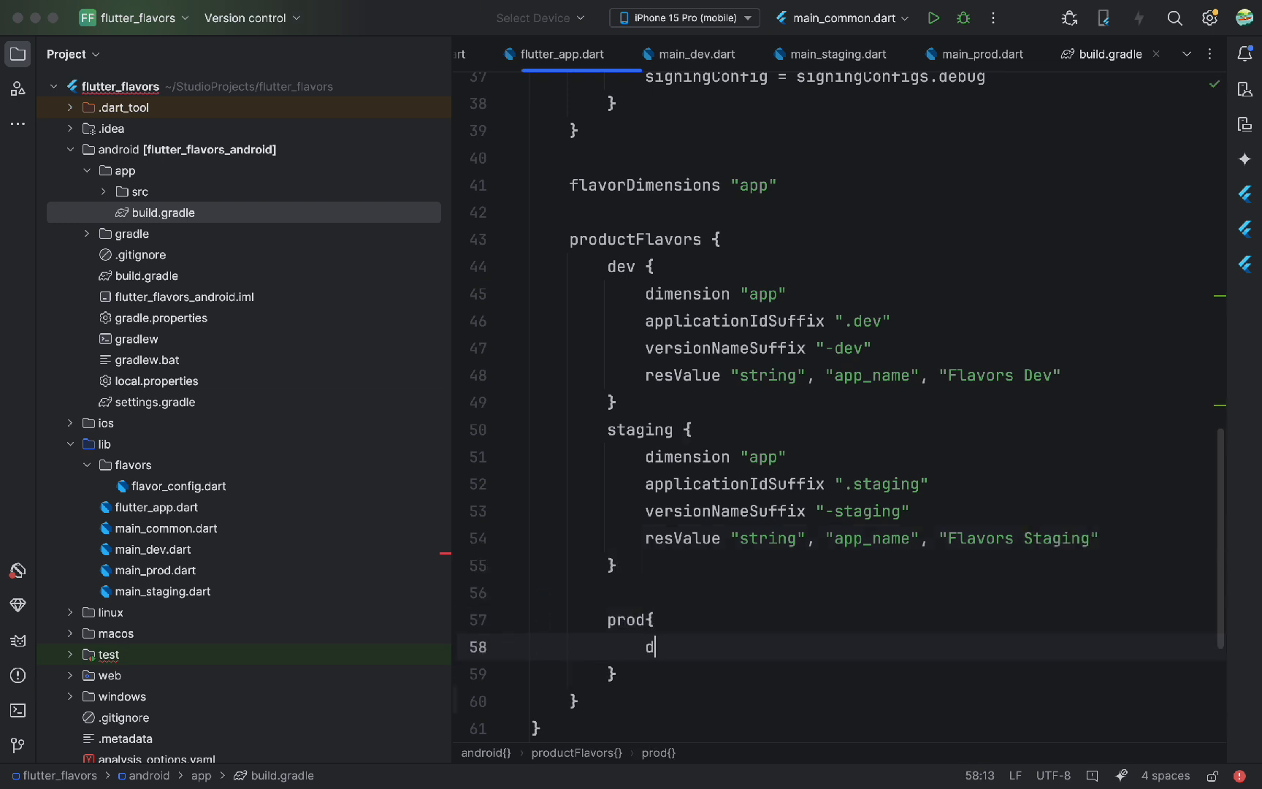
pyautogui.write('imension "app')
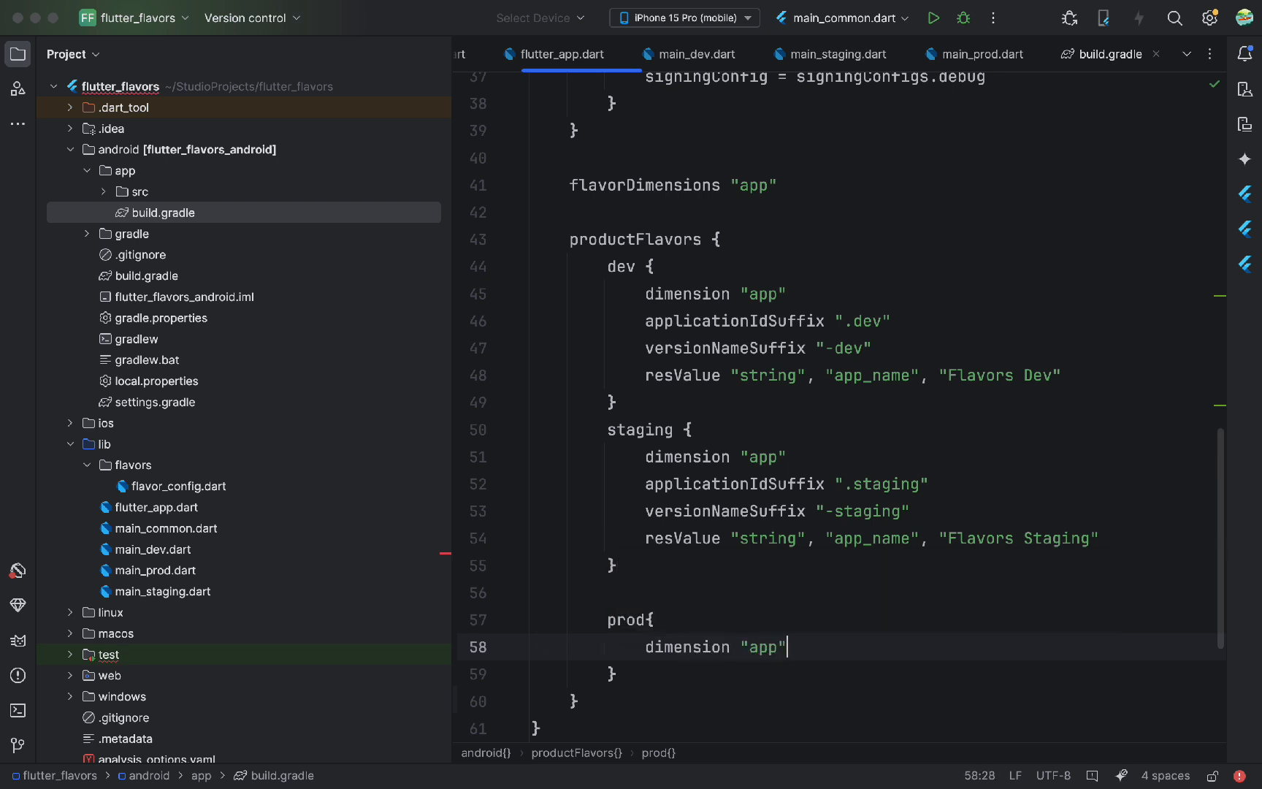
pyautogui.write('resValue "string')
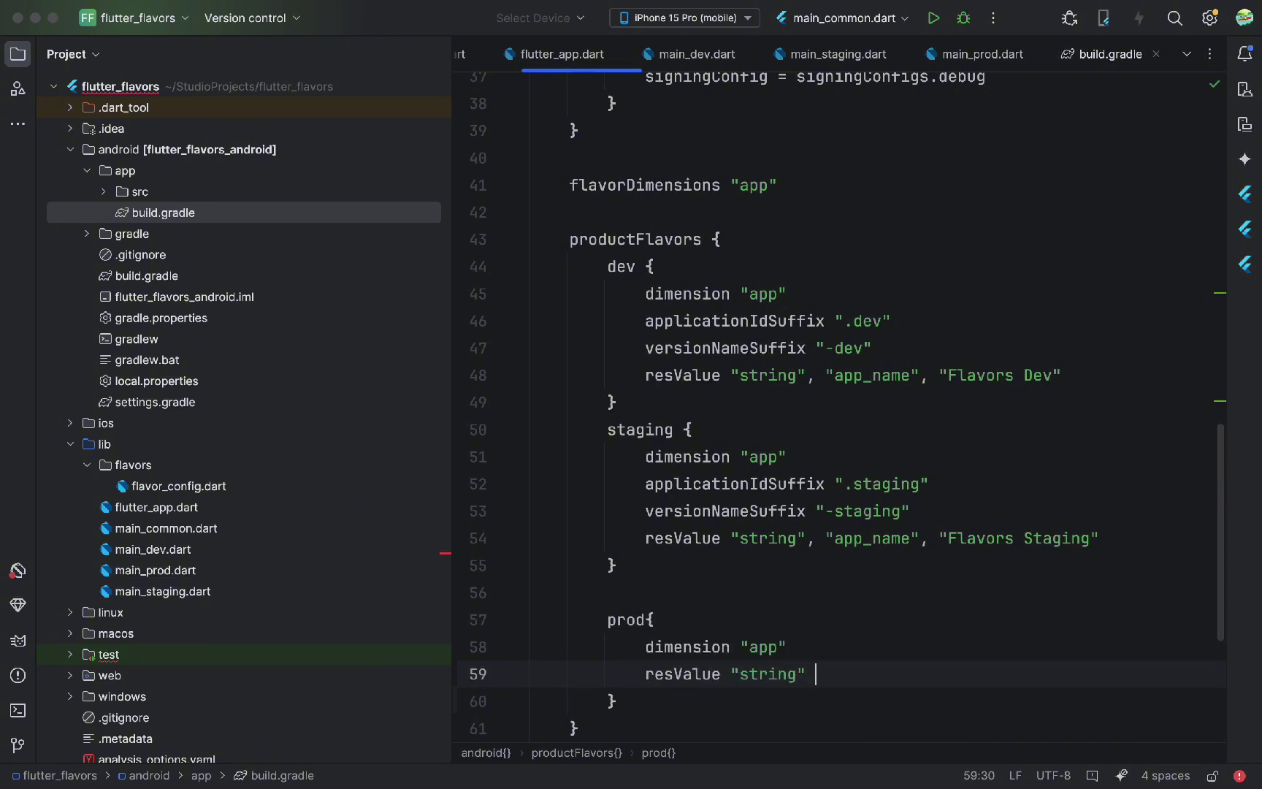
pyautogui.write(', "app_')
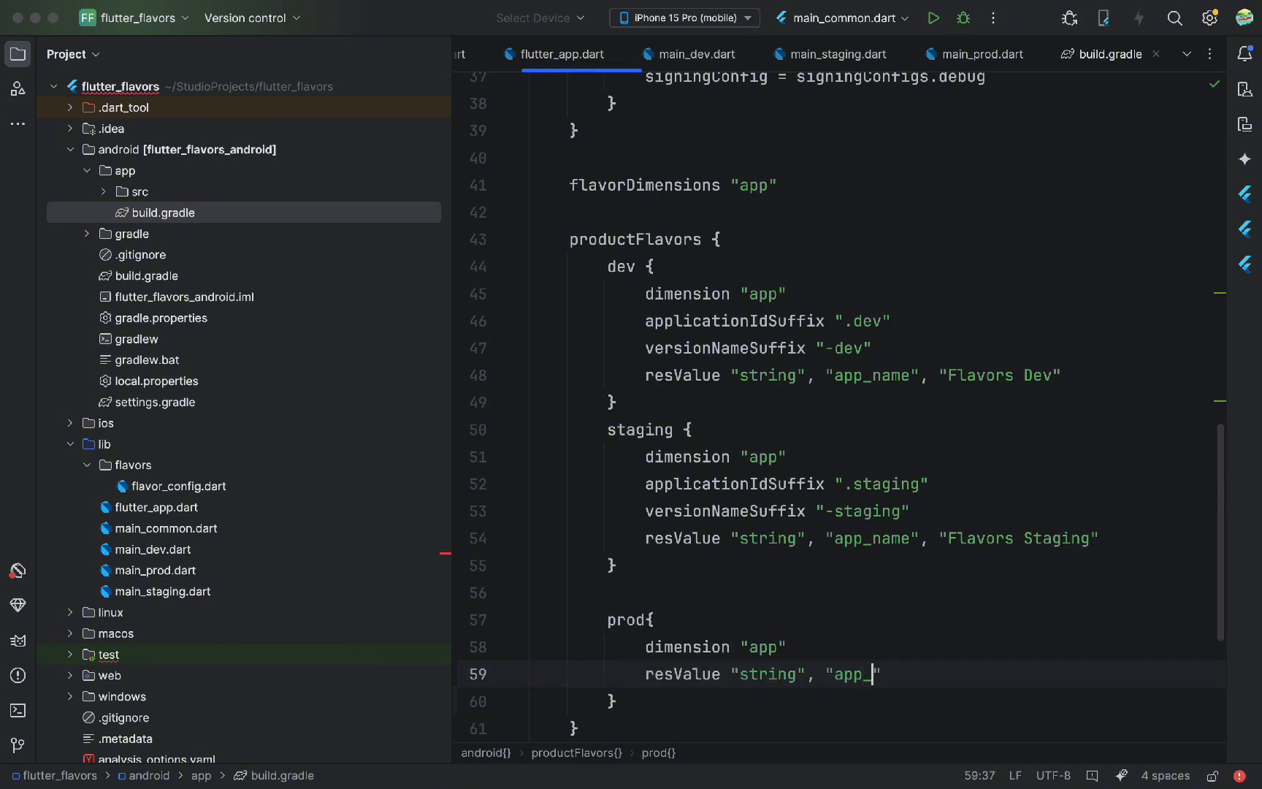
pyautogui.write('name",')
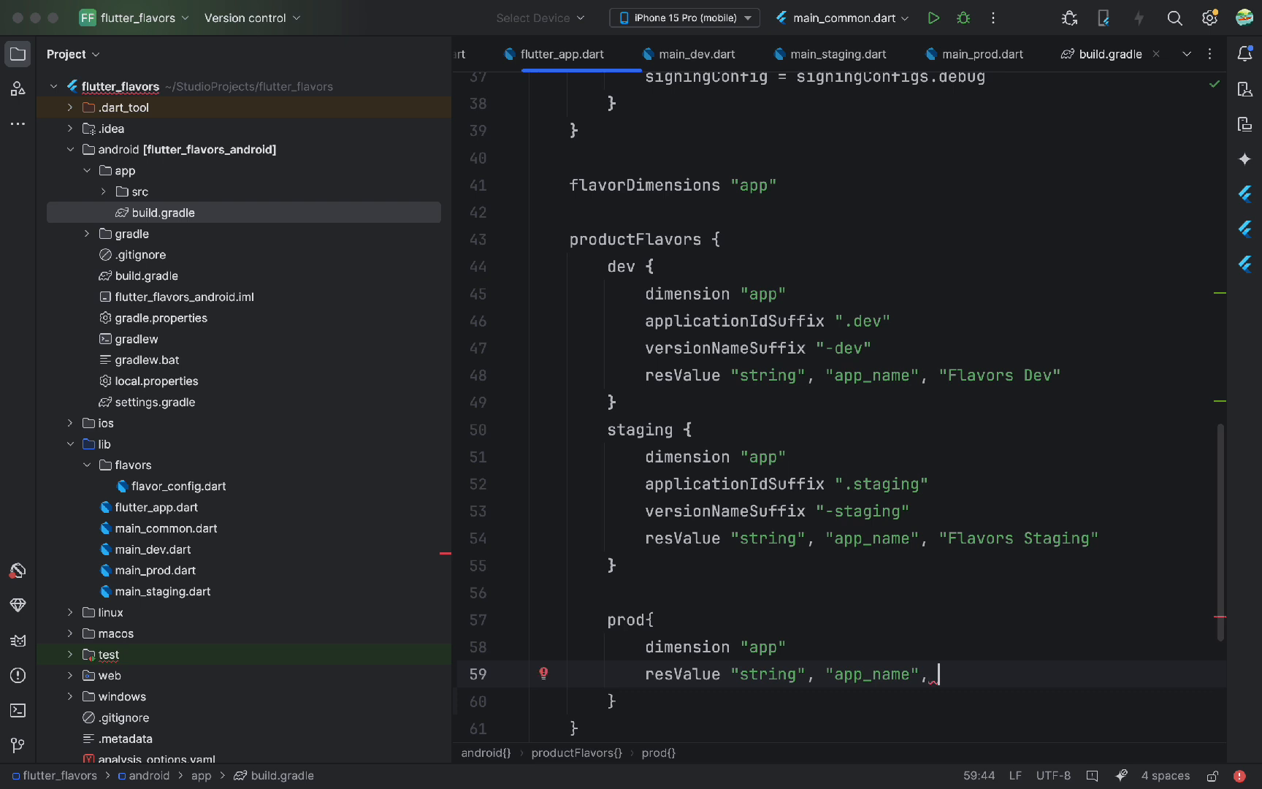
pyautogui.write('"Flavor')
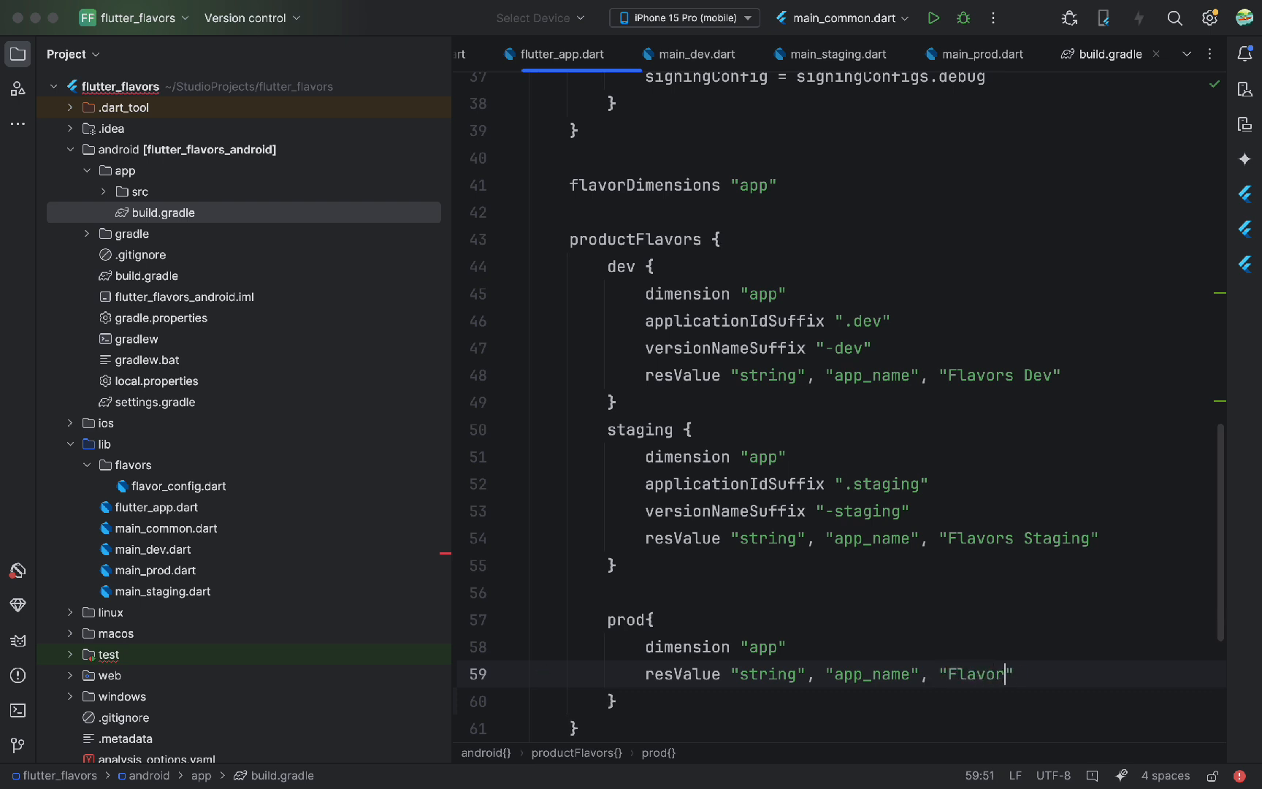
pyautogui.write('s')
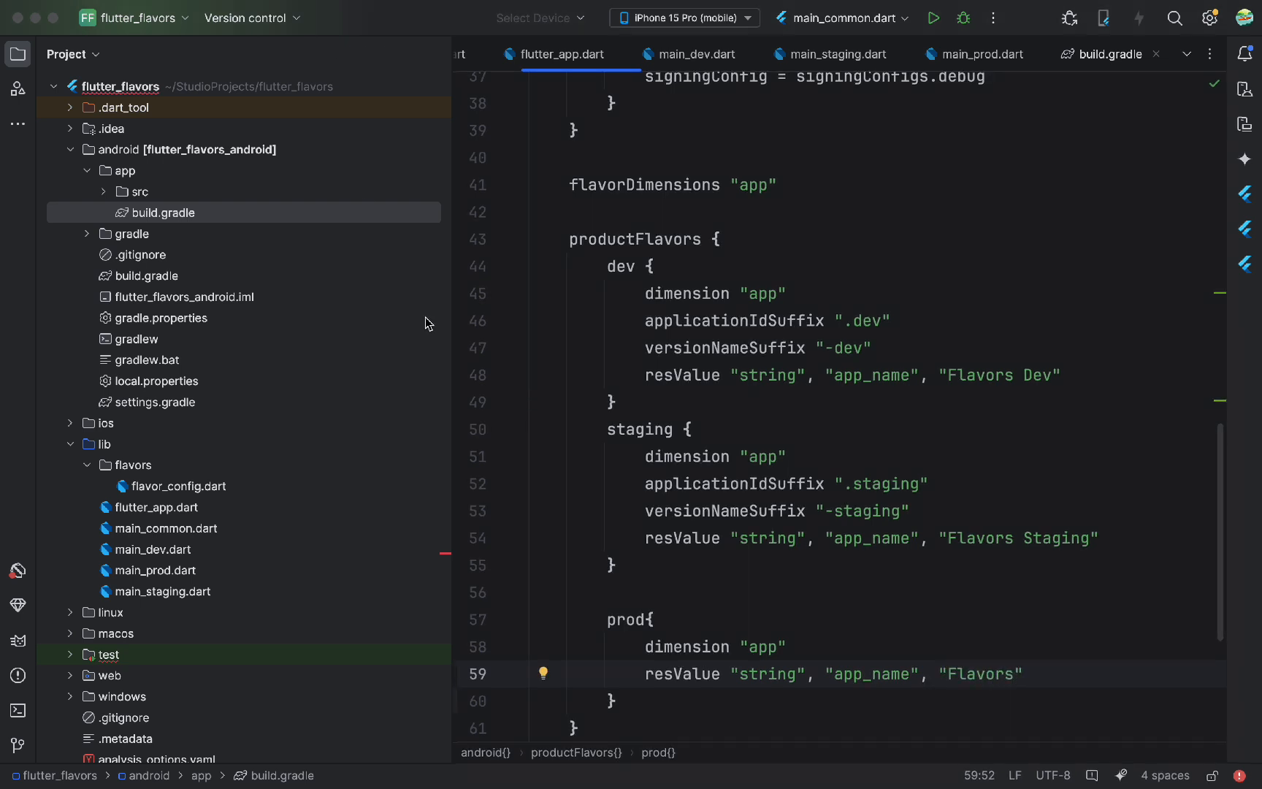
pyautogui.click(136, 191)
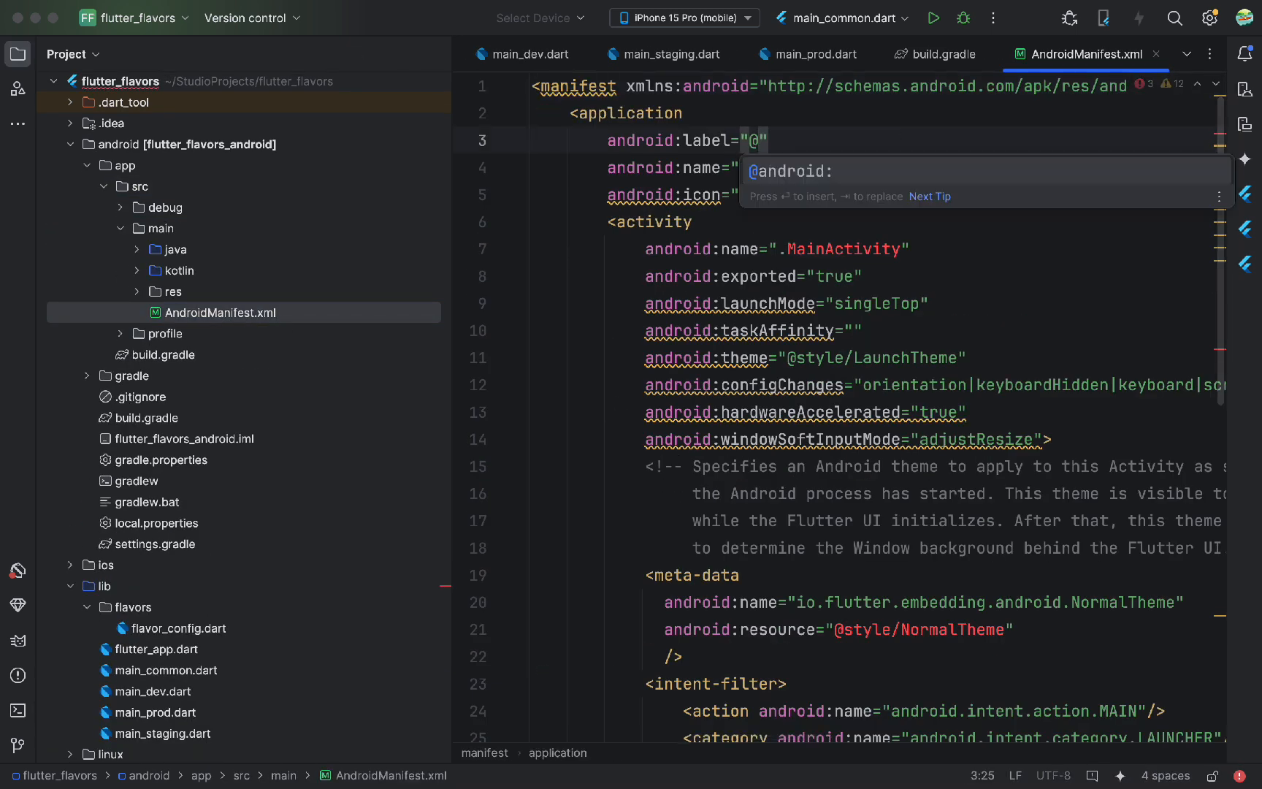
pyautogui.write('string/')
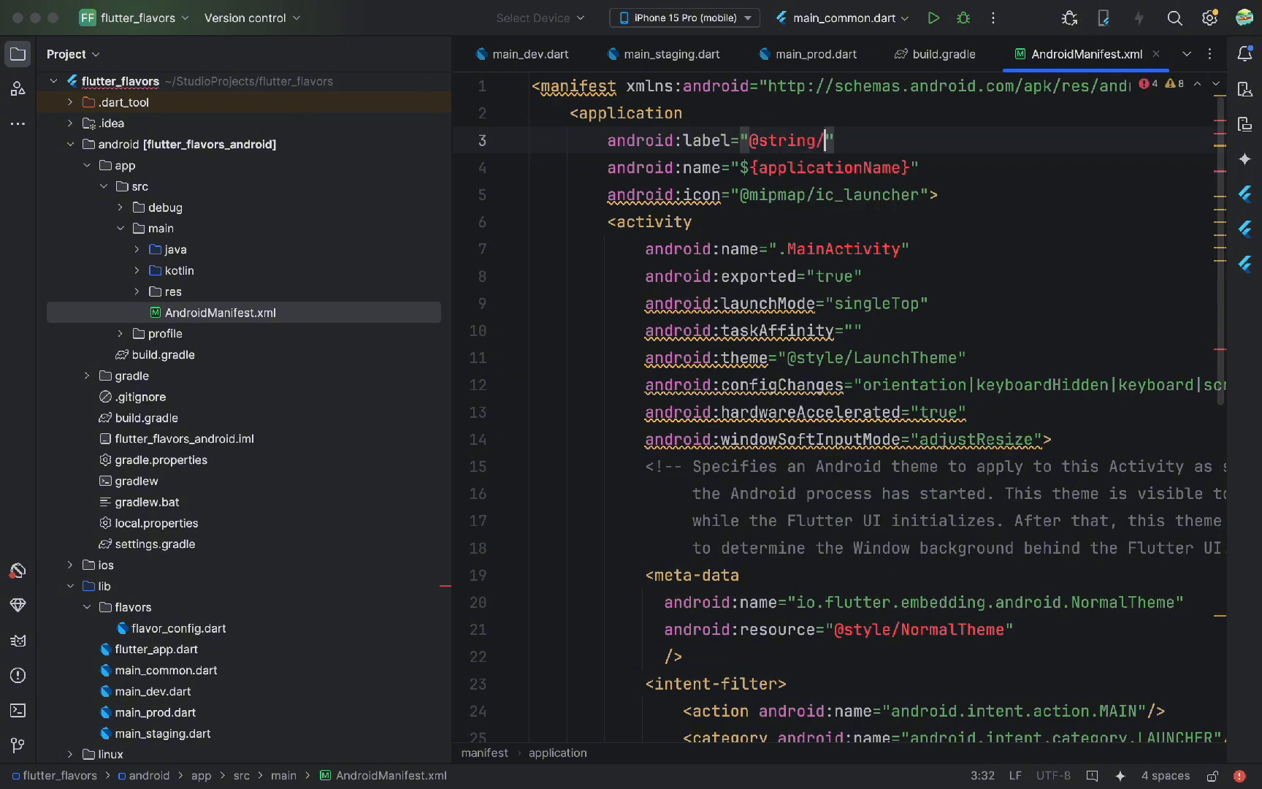
pyautogui.write('app_name')
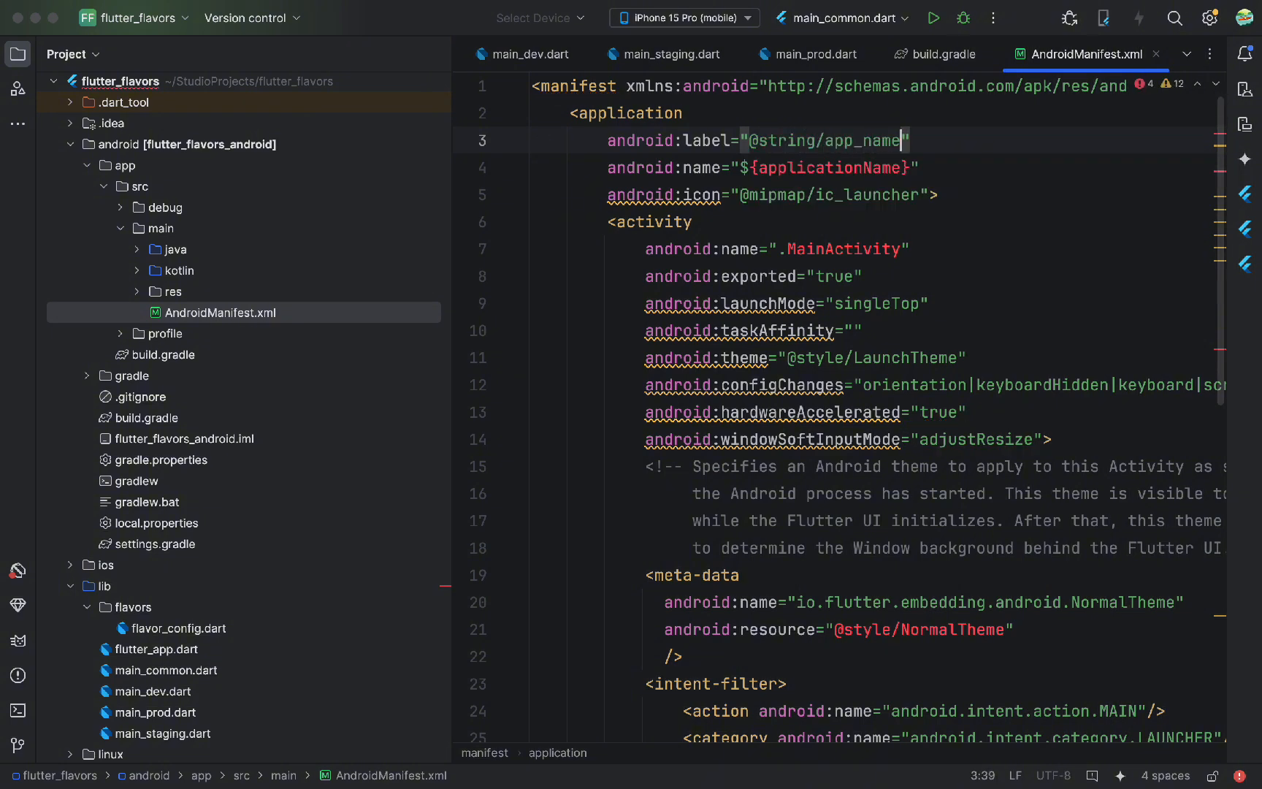
pyautogui.click(137, 186)
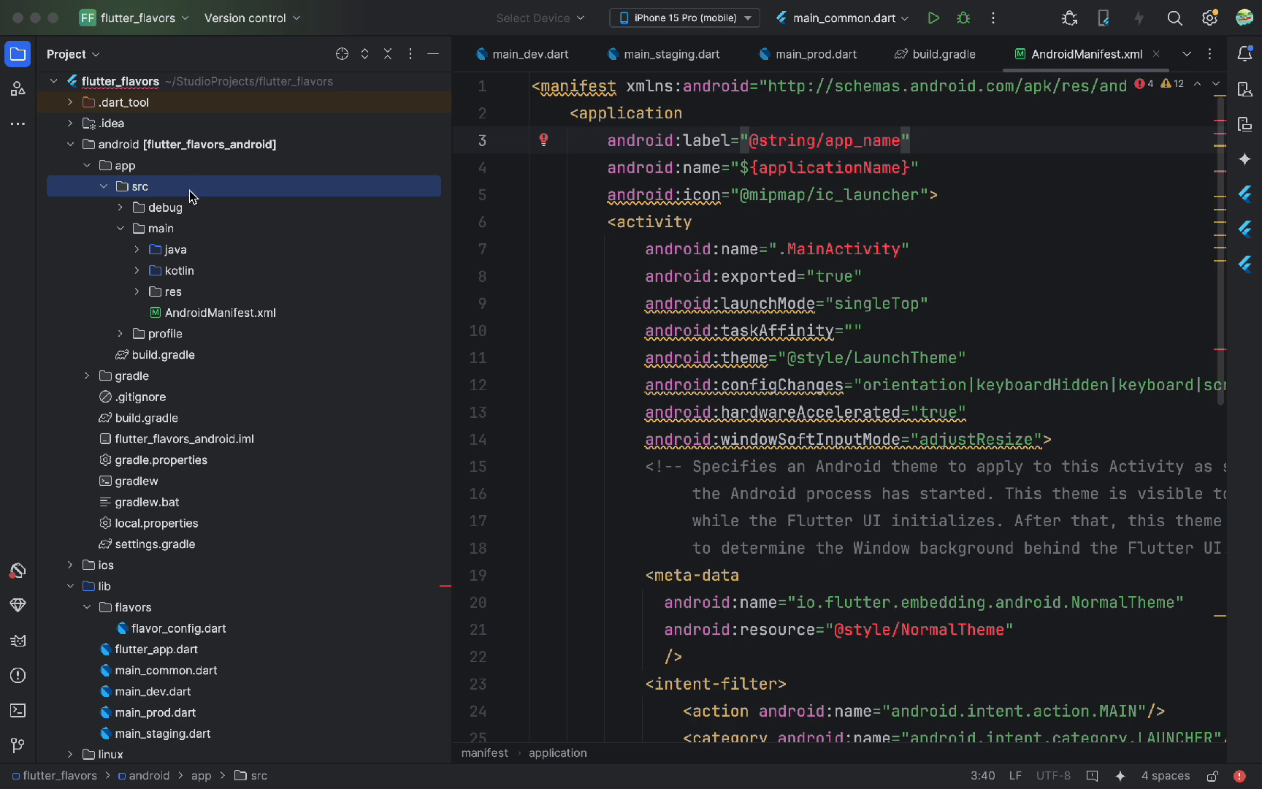
# Create a new staging directory under app/src
pyautogui.rightClick(138, 187)
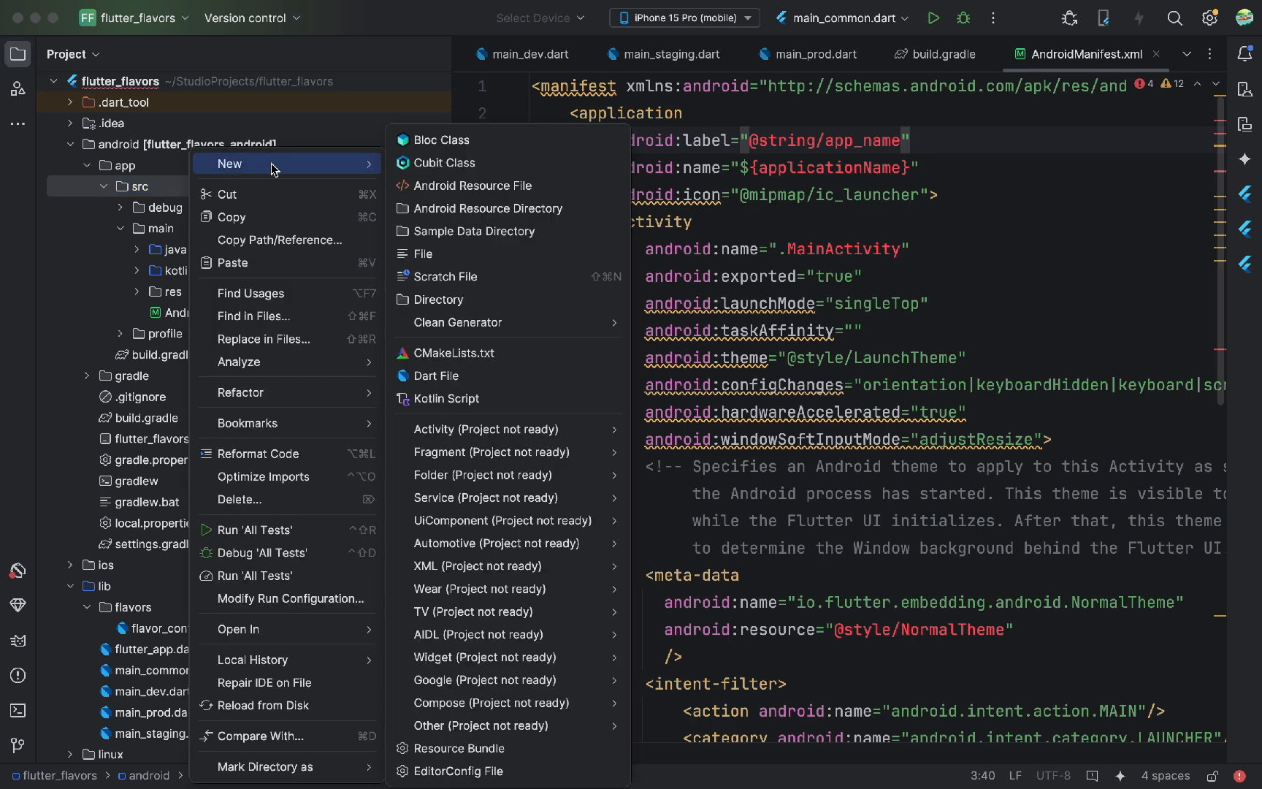
pyautogui.moveTo(439, 299)
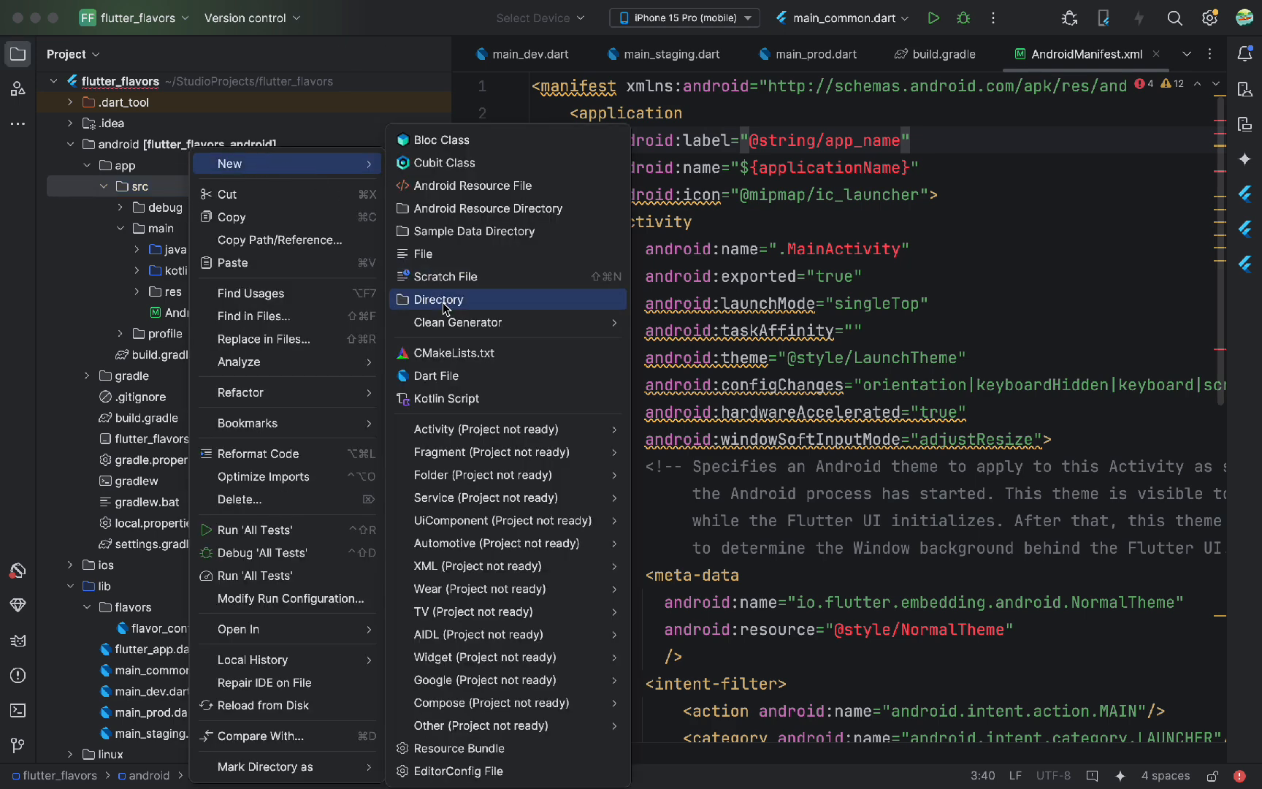
pyautogui.click(439, 299)
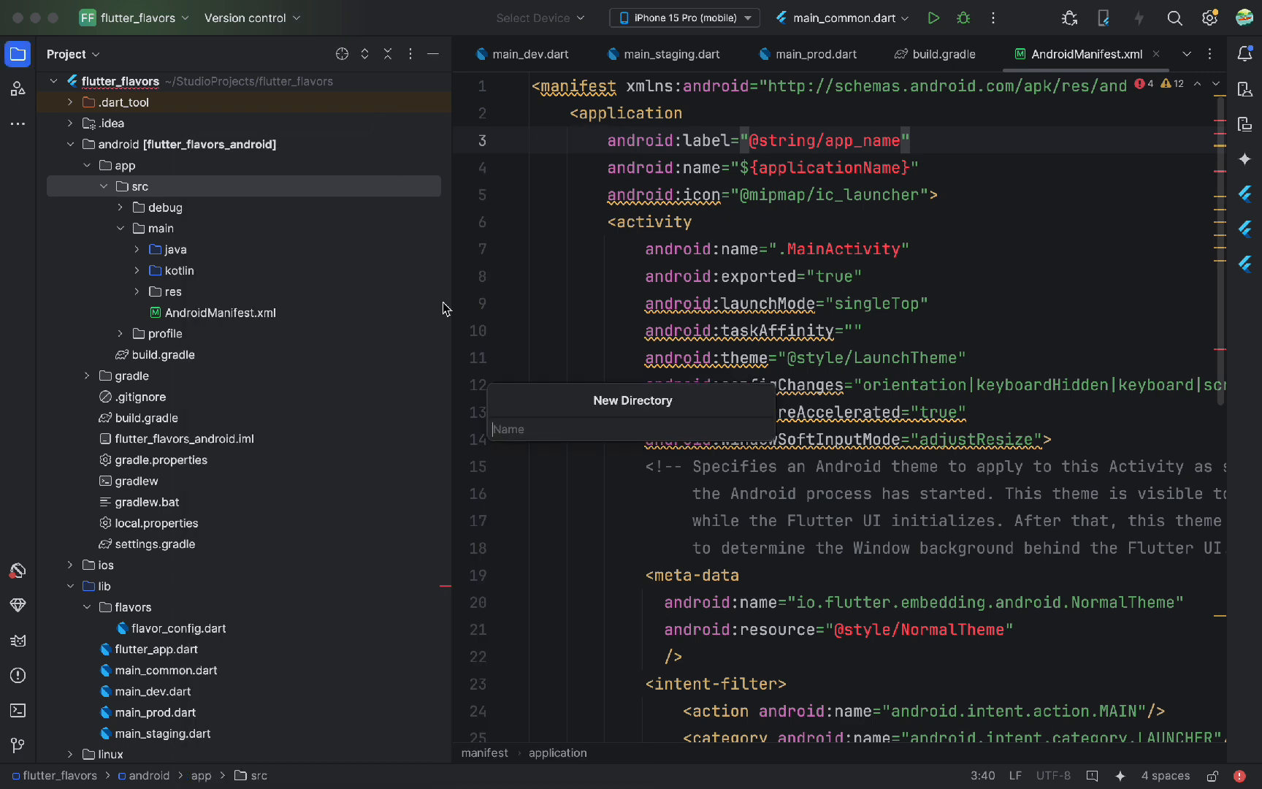
pyautogui.write('staging')
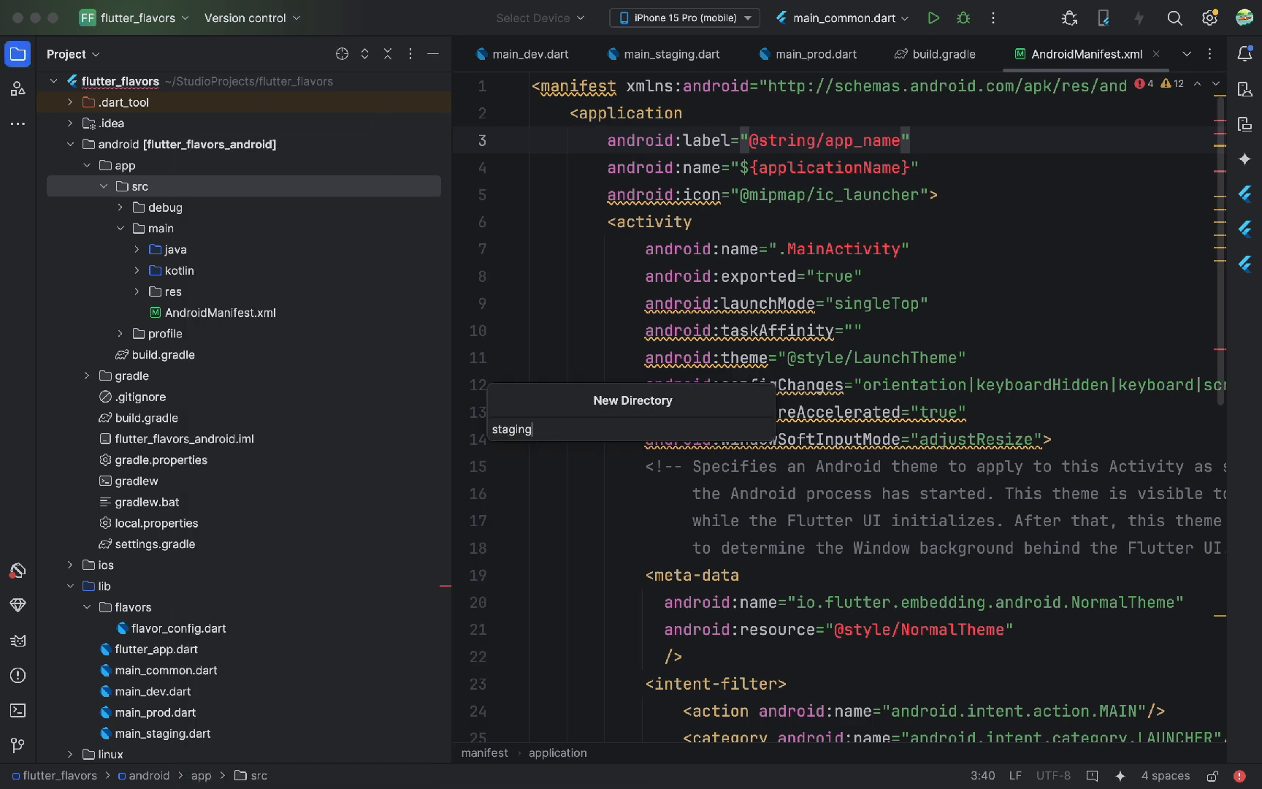
pyautogui.press('Enter')
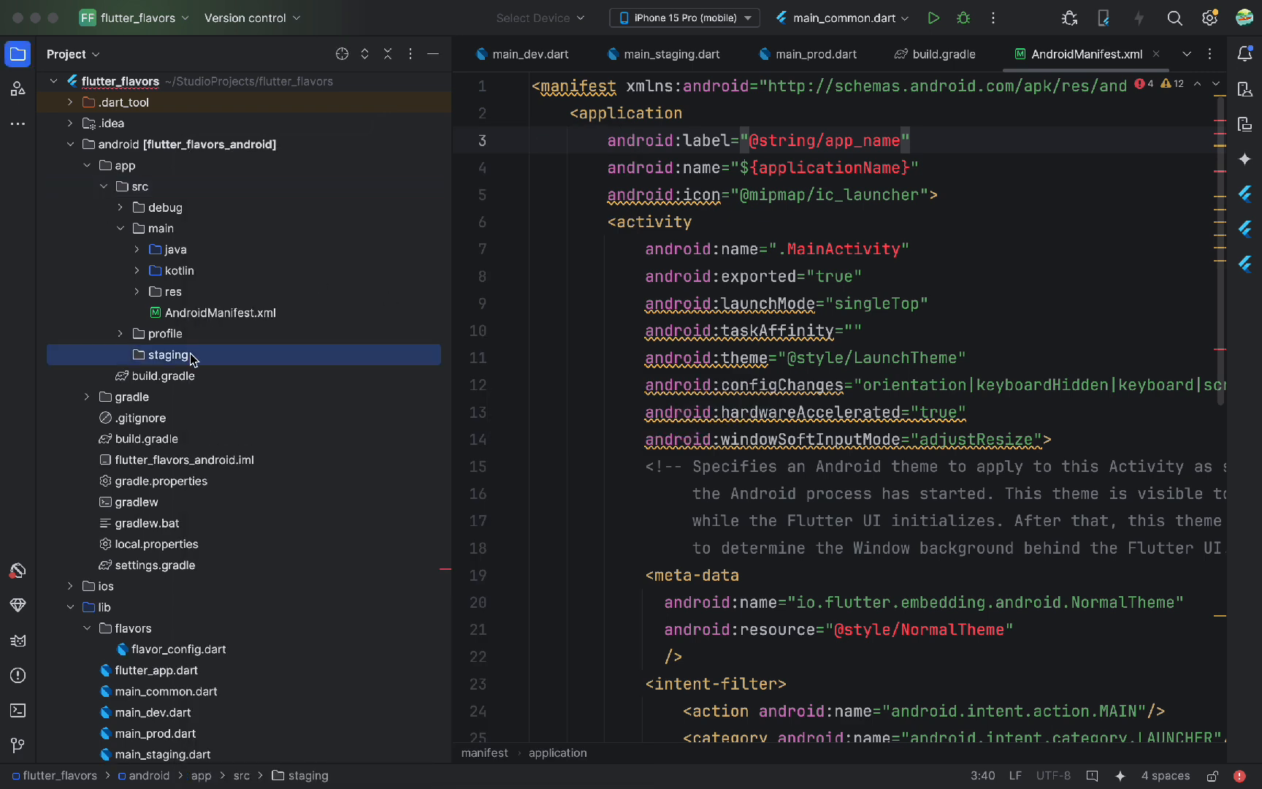
pyautogui.rightClick(170, 354)
pyautogui.write('res')
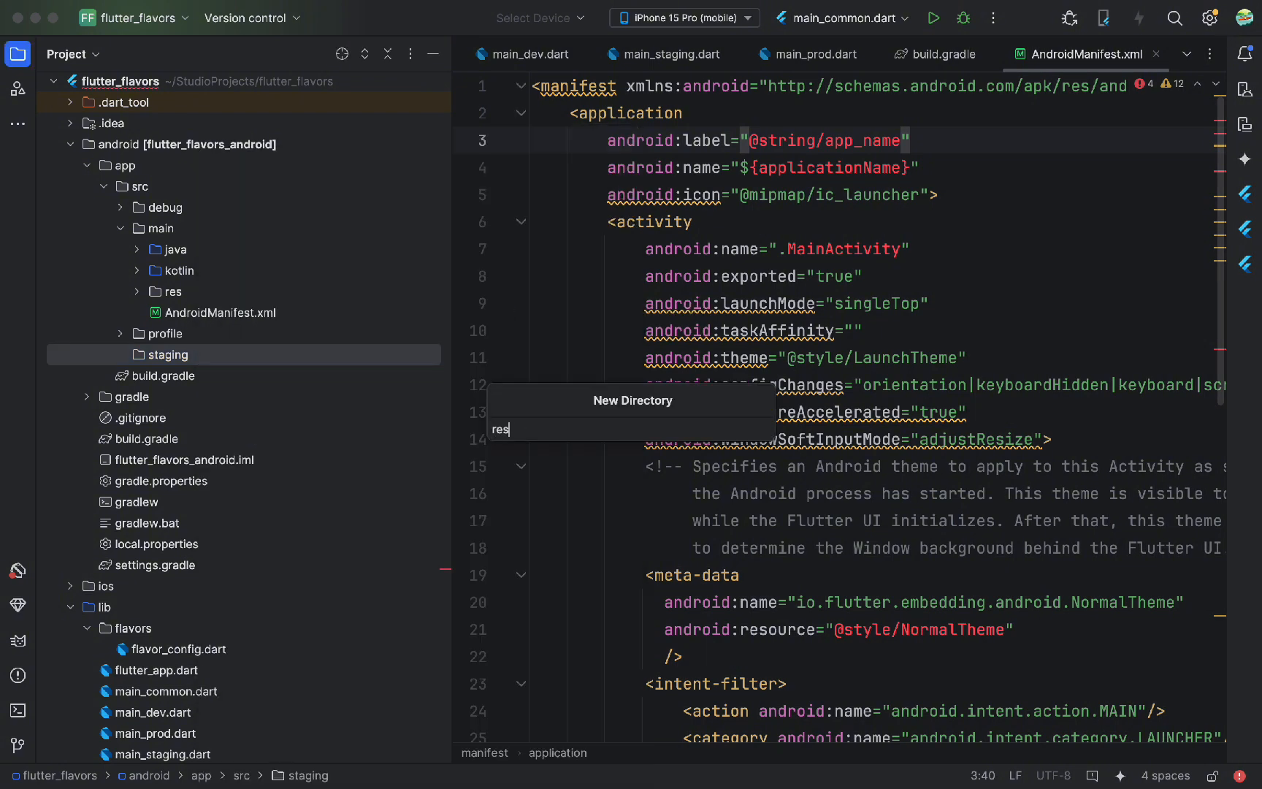
# Create staging/res, then delete the staging folder and expand the ios folder
pyautogui.press('Enter')
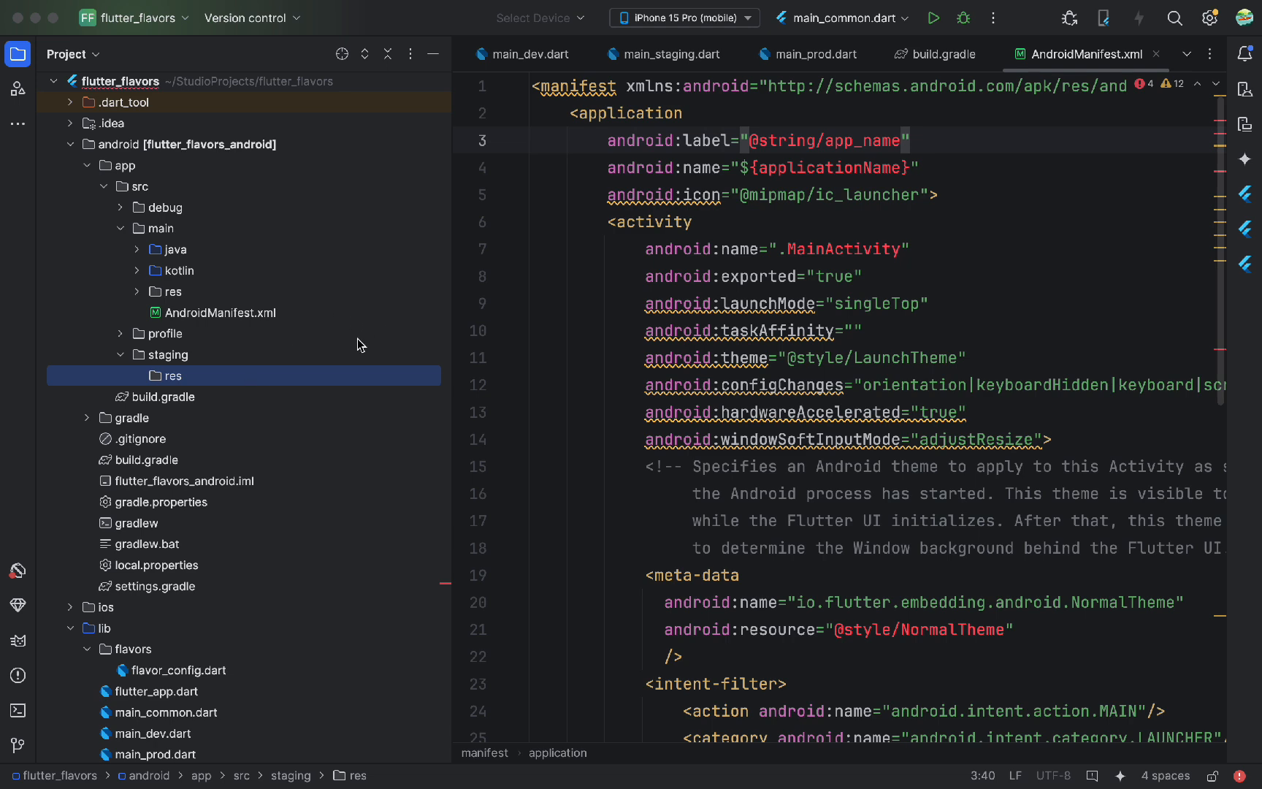
pyautogui.press('Delete')
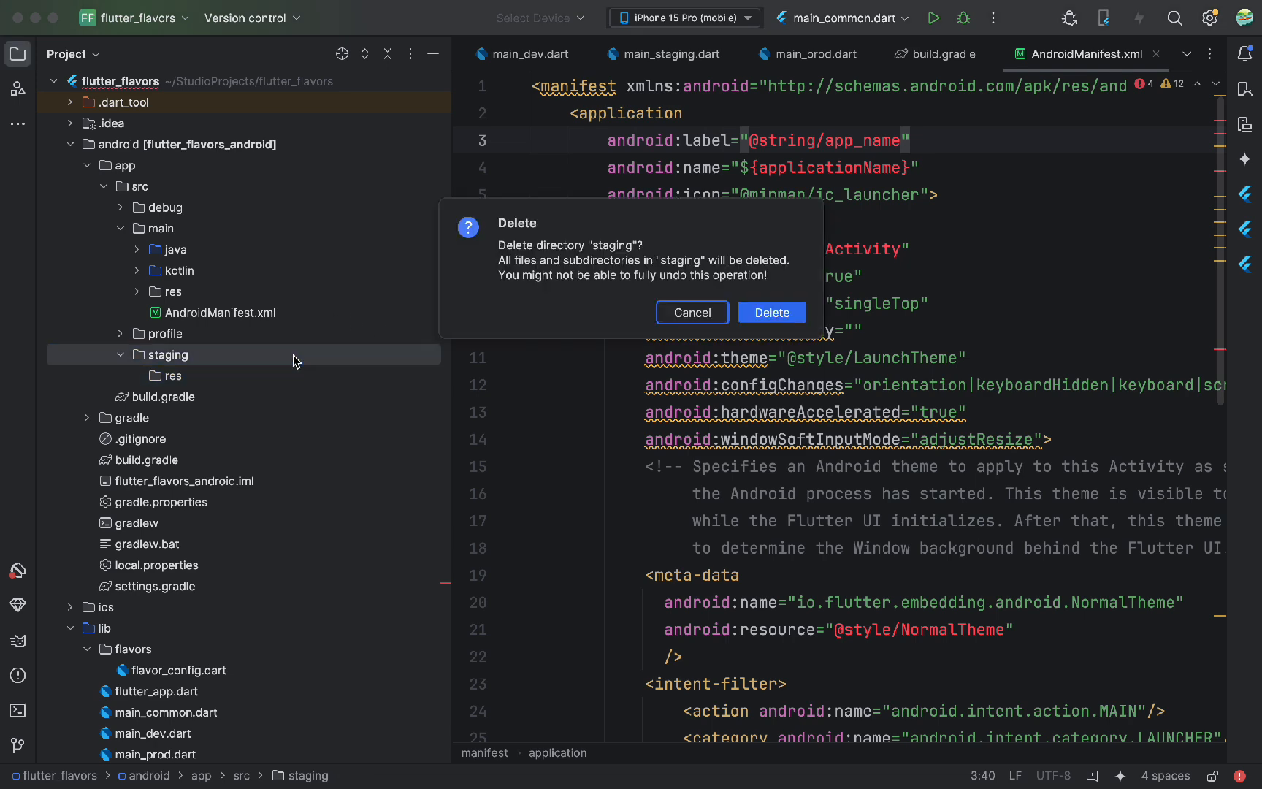
pyautogui.click(772, 313)
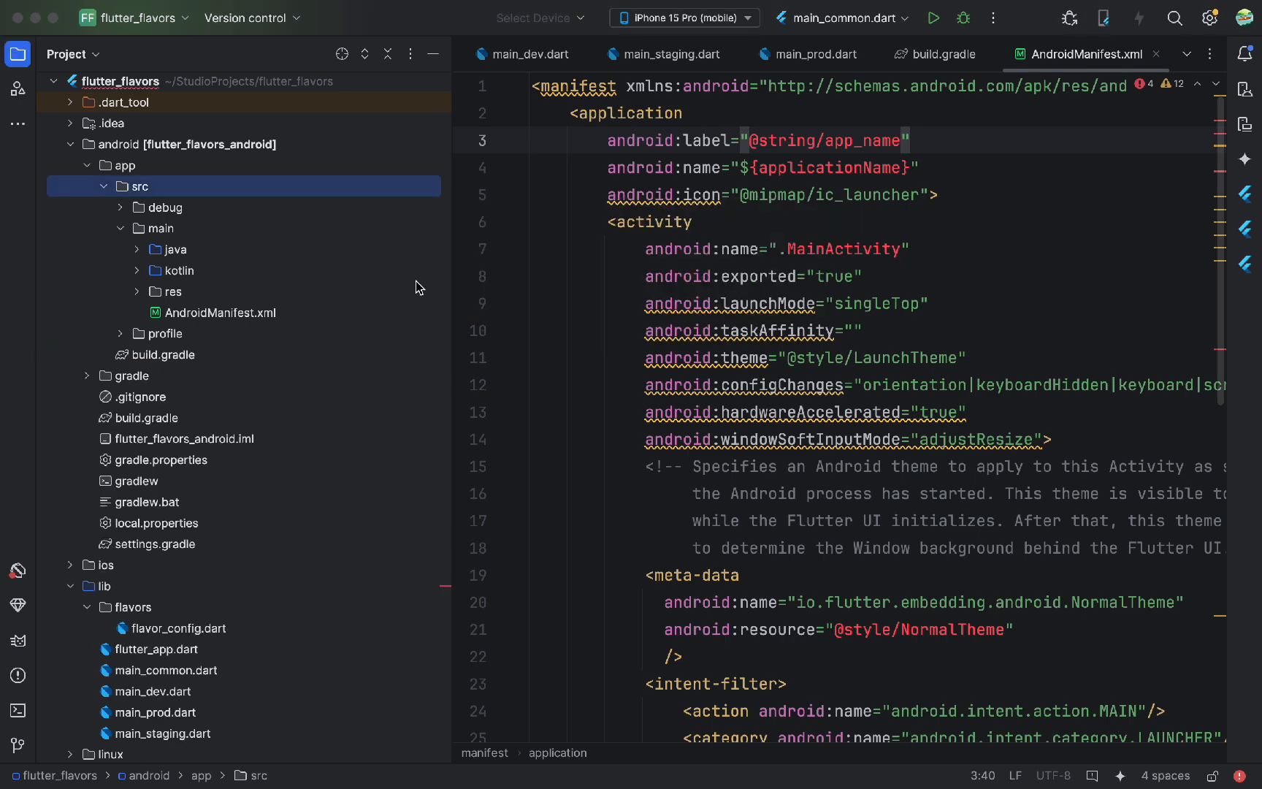
pyautogui.click(70, 149)
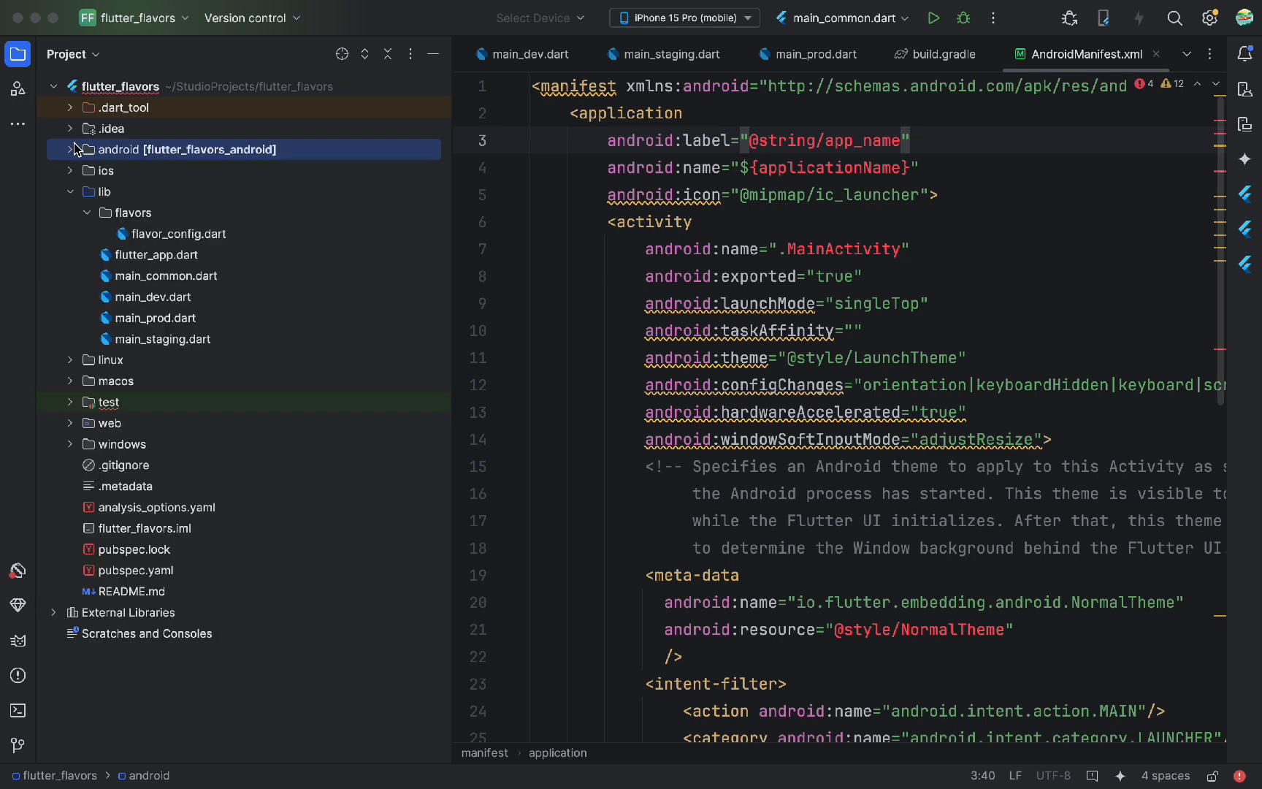
pyautogui.click(70, 170)
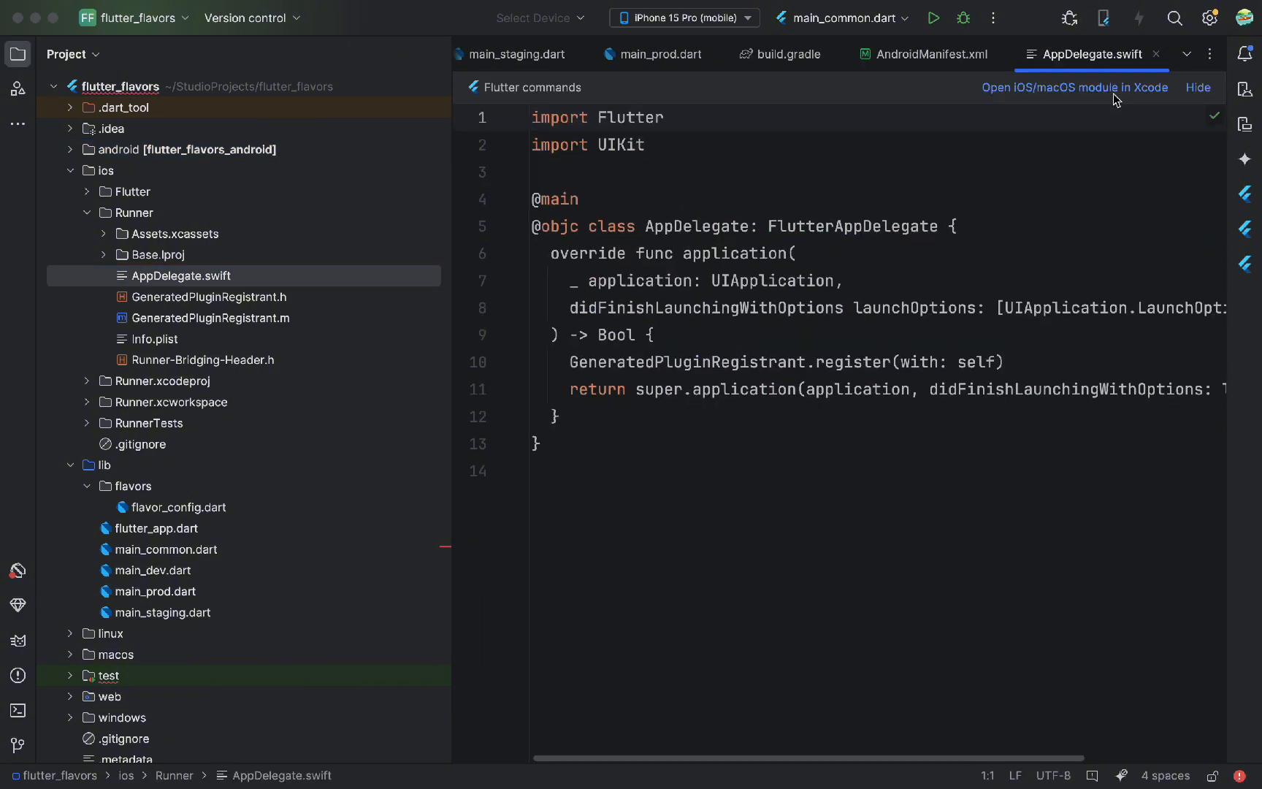
# Open the iOS module in Xcode and add dev, staging and prod Runner schemes
pyautogui.click(1075, 88)
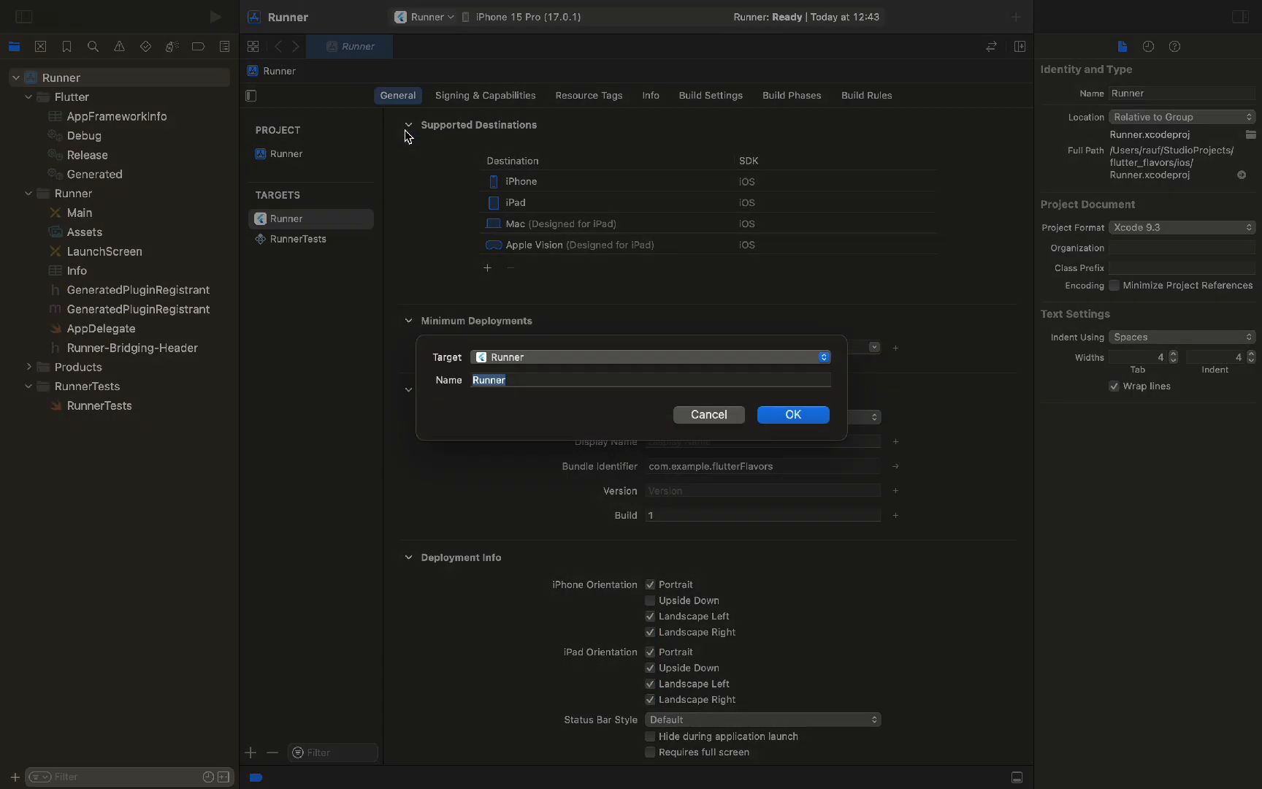
pyautogui.write('dev')
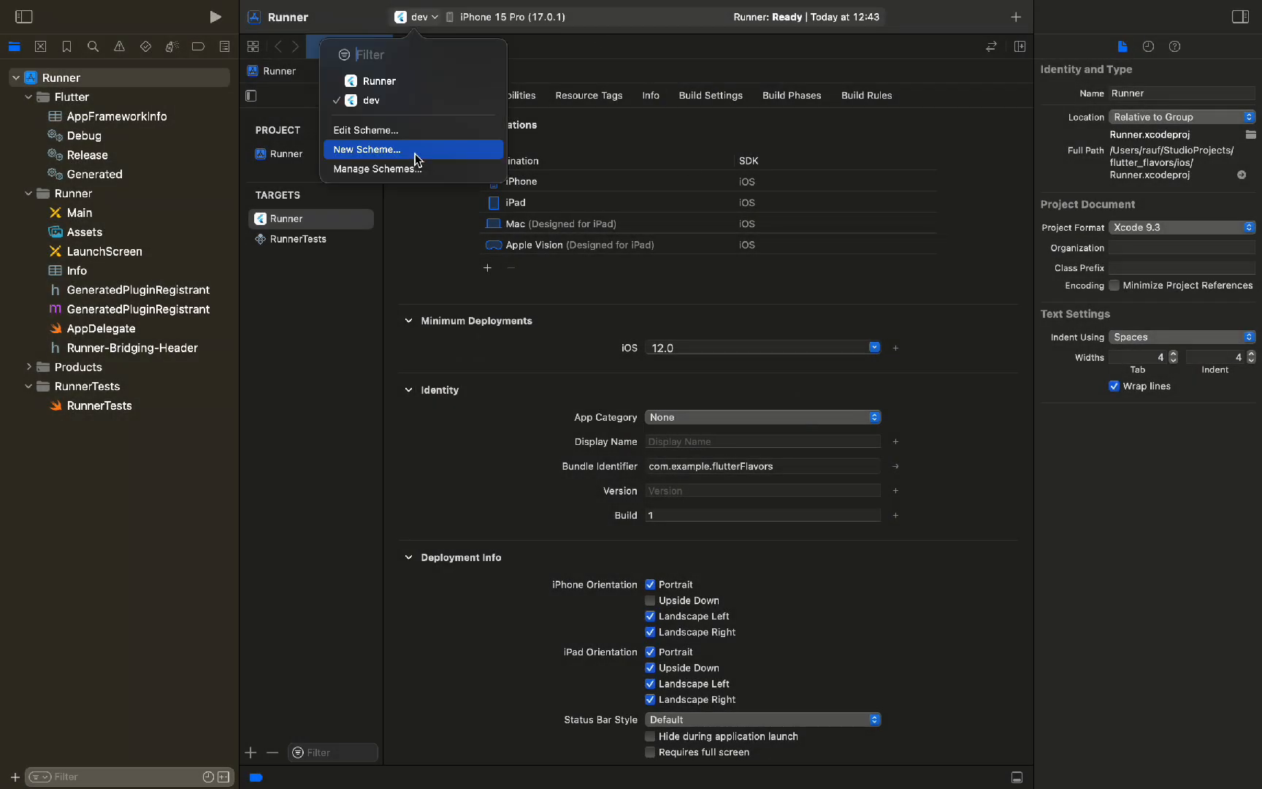
pyautogui.click(366, 149)
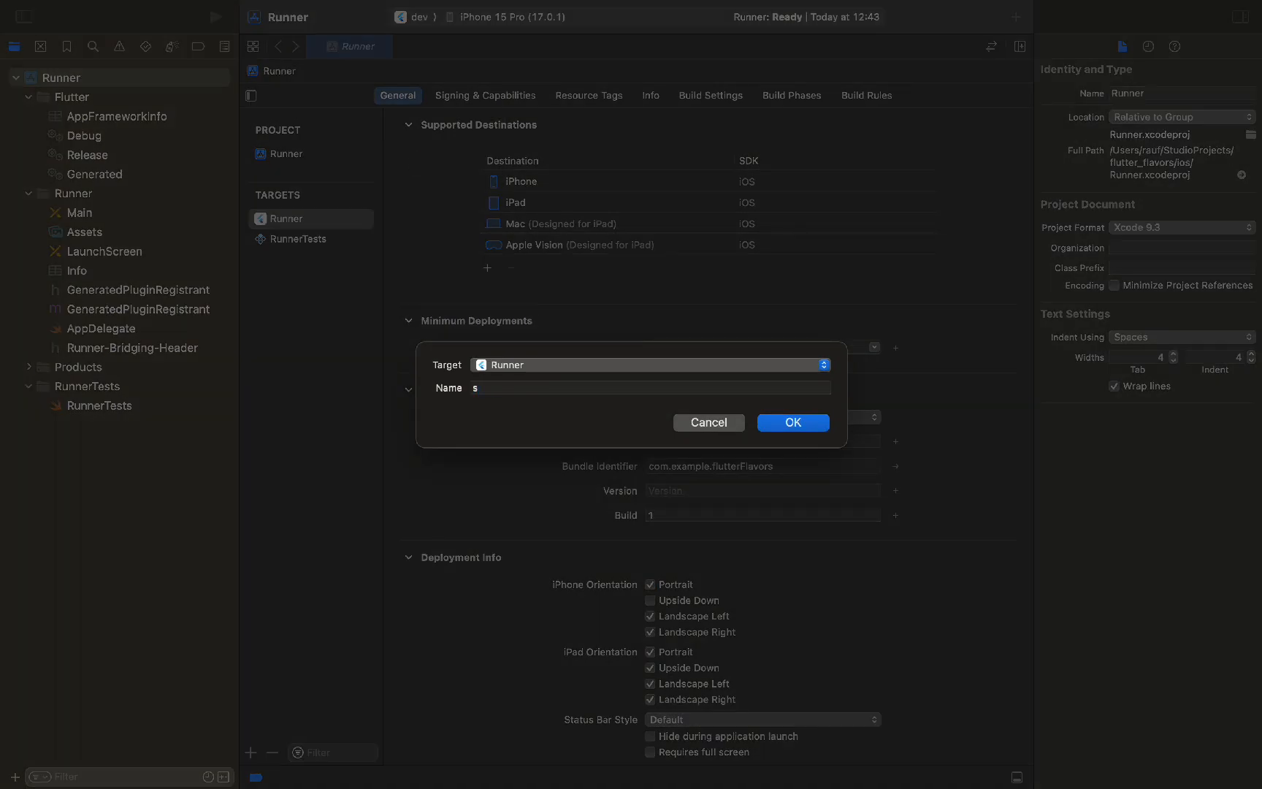
pyautogui.write('taging')
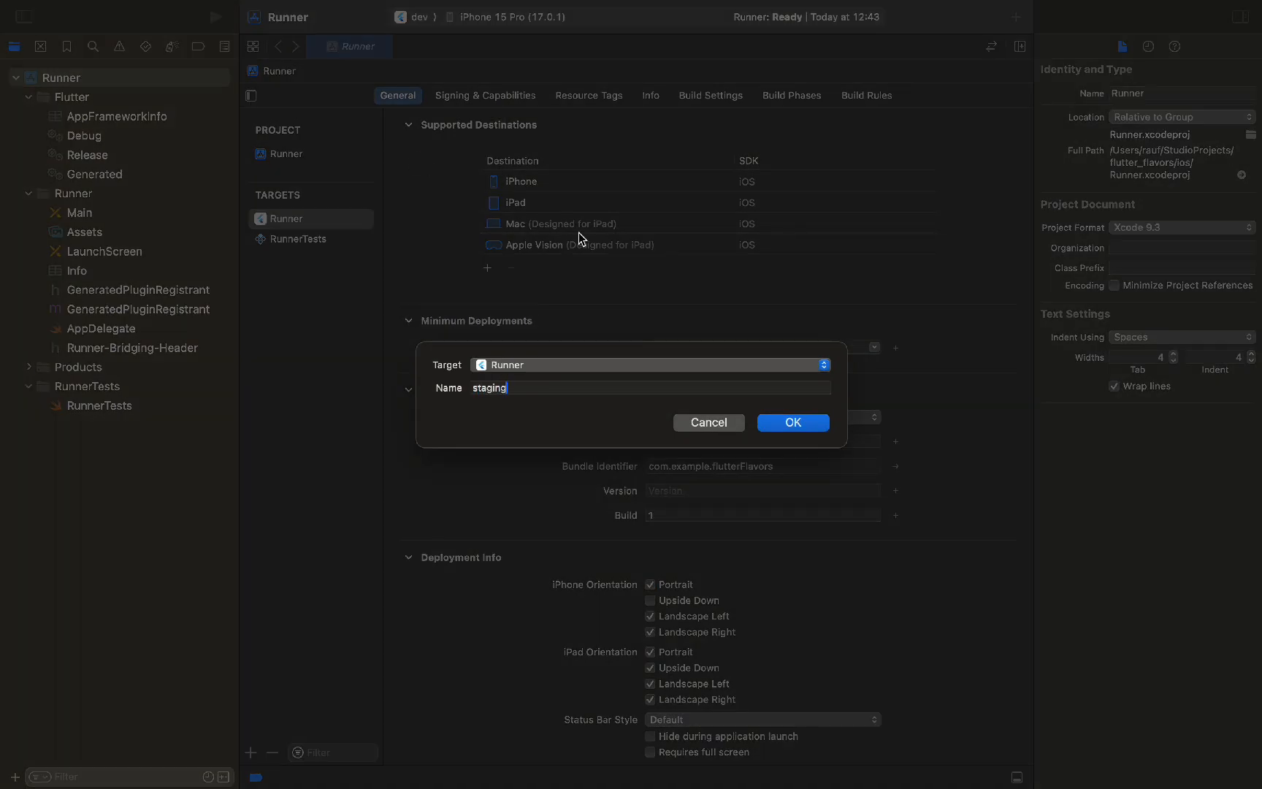
pyautogui.click(793, 422)
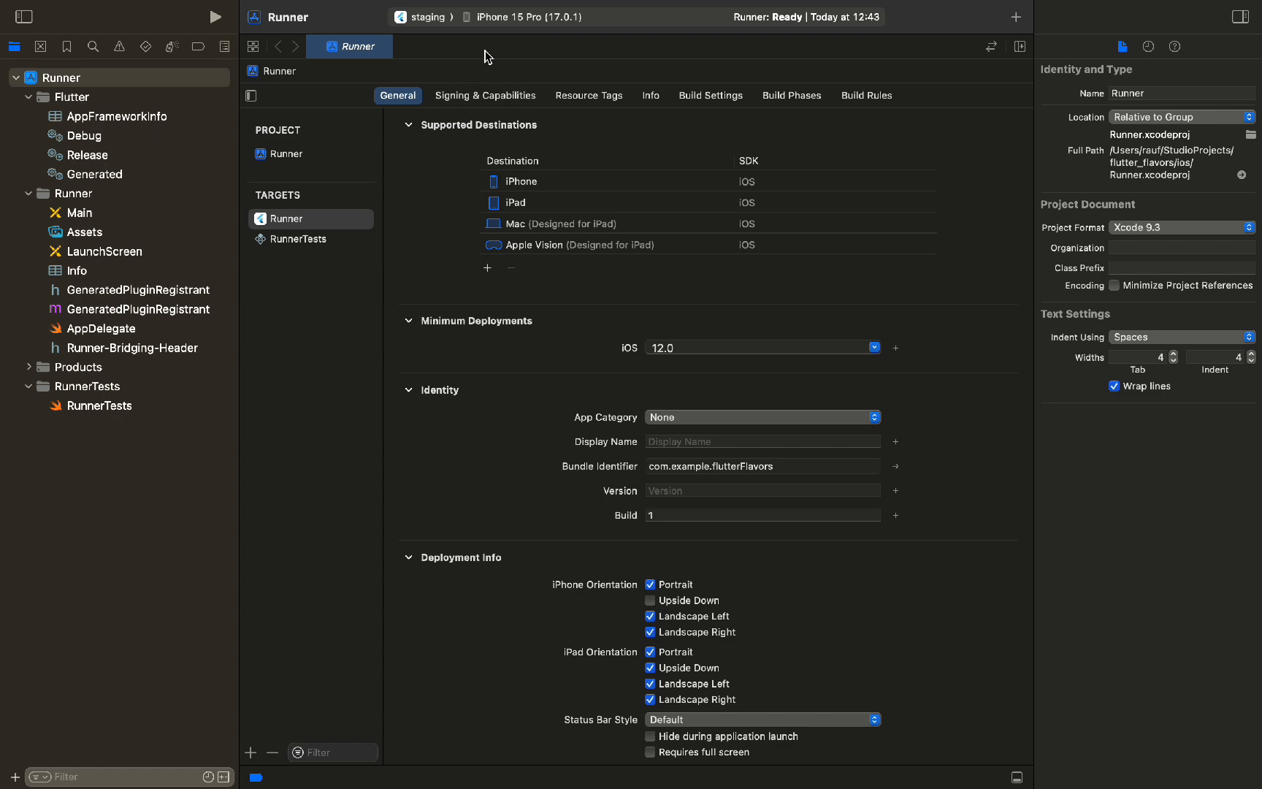
pyautogui.click(427, 17)
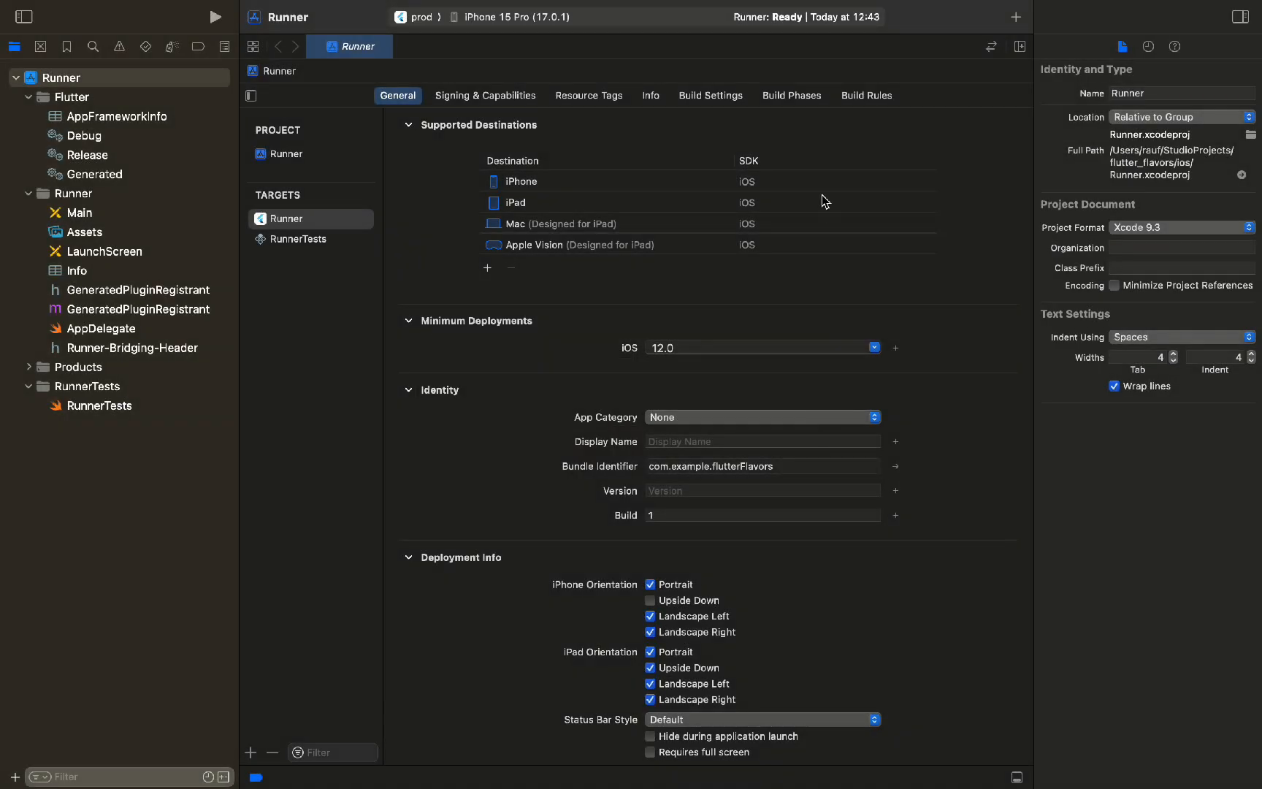
pyautogui.click(285, 153)
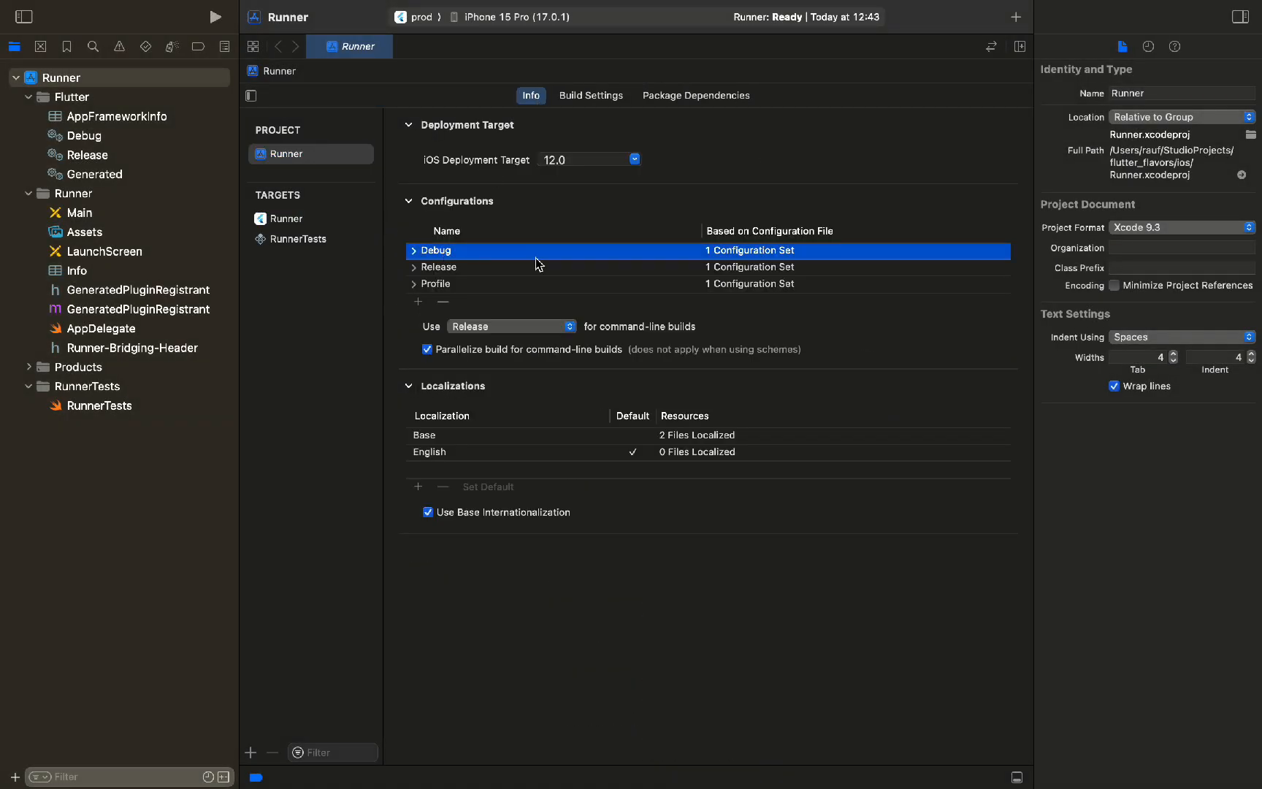
# Duplicate Debug, Release and Profile into -dev, -staging and -prod configuration variants
pyautogui.click(418, 302)
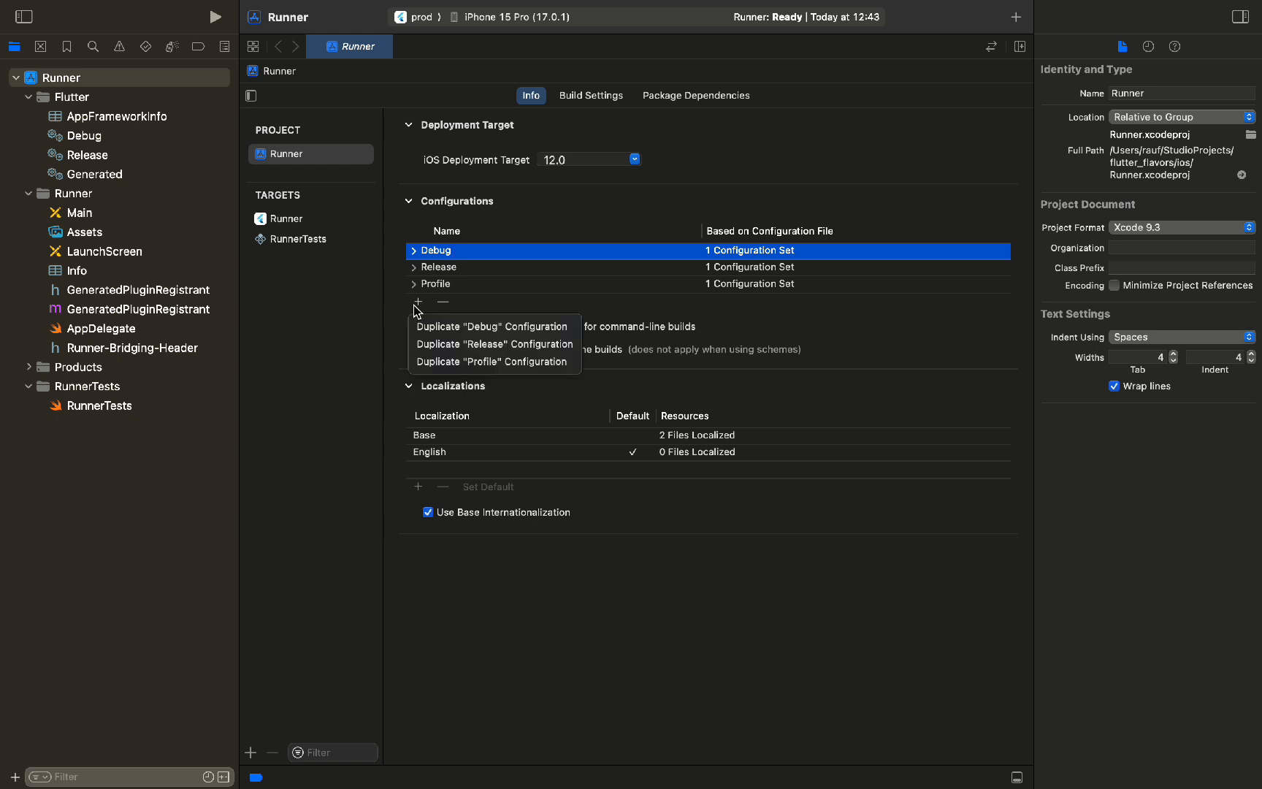
pyautogui.click(490, 327)
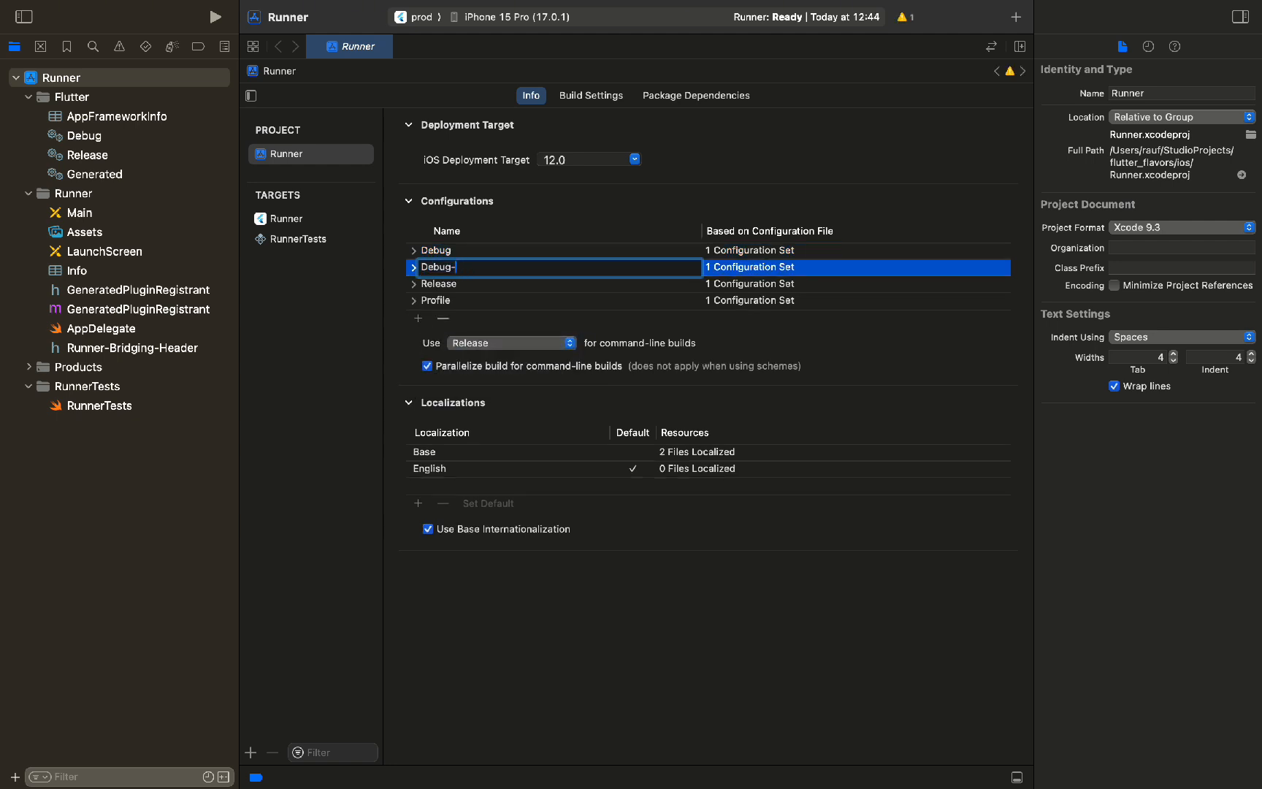
pyautogui.write('dev')
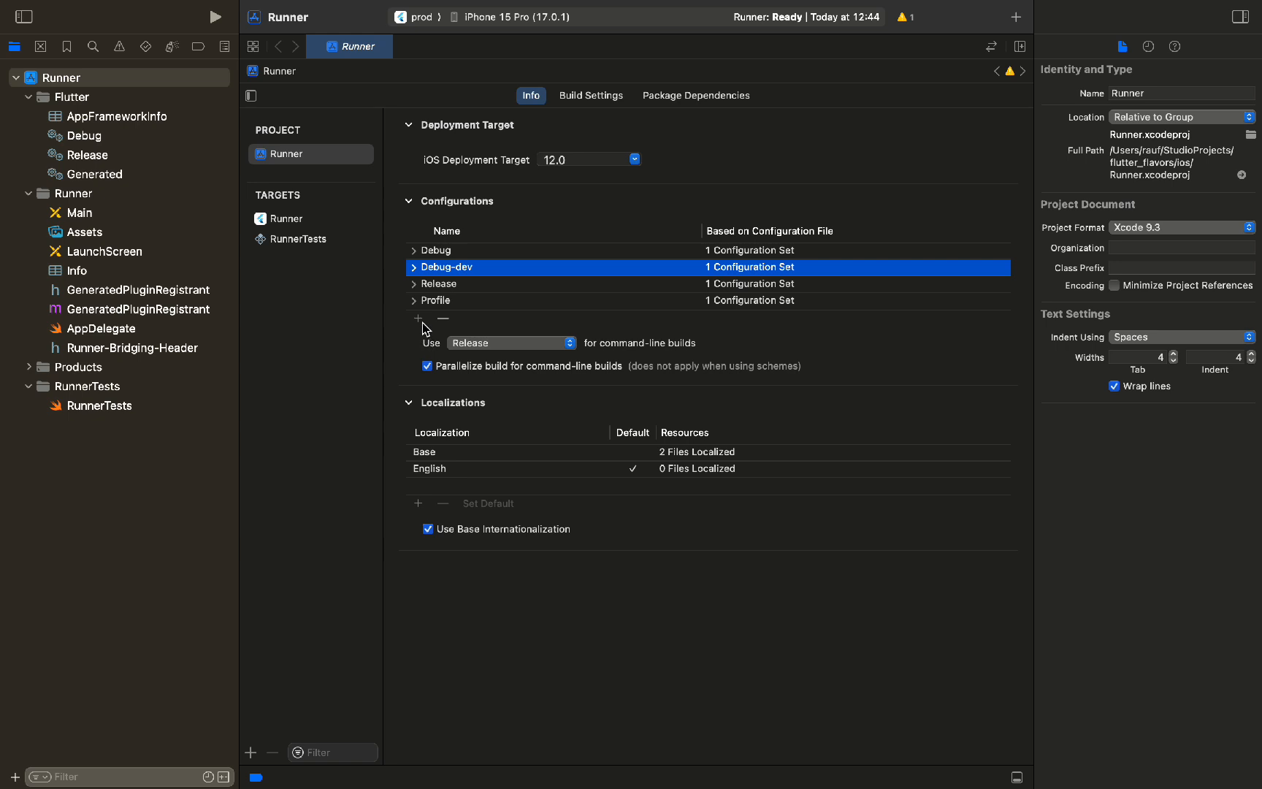
pyautogui.click(418, 317)
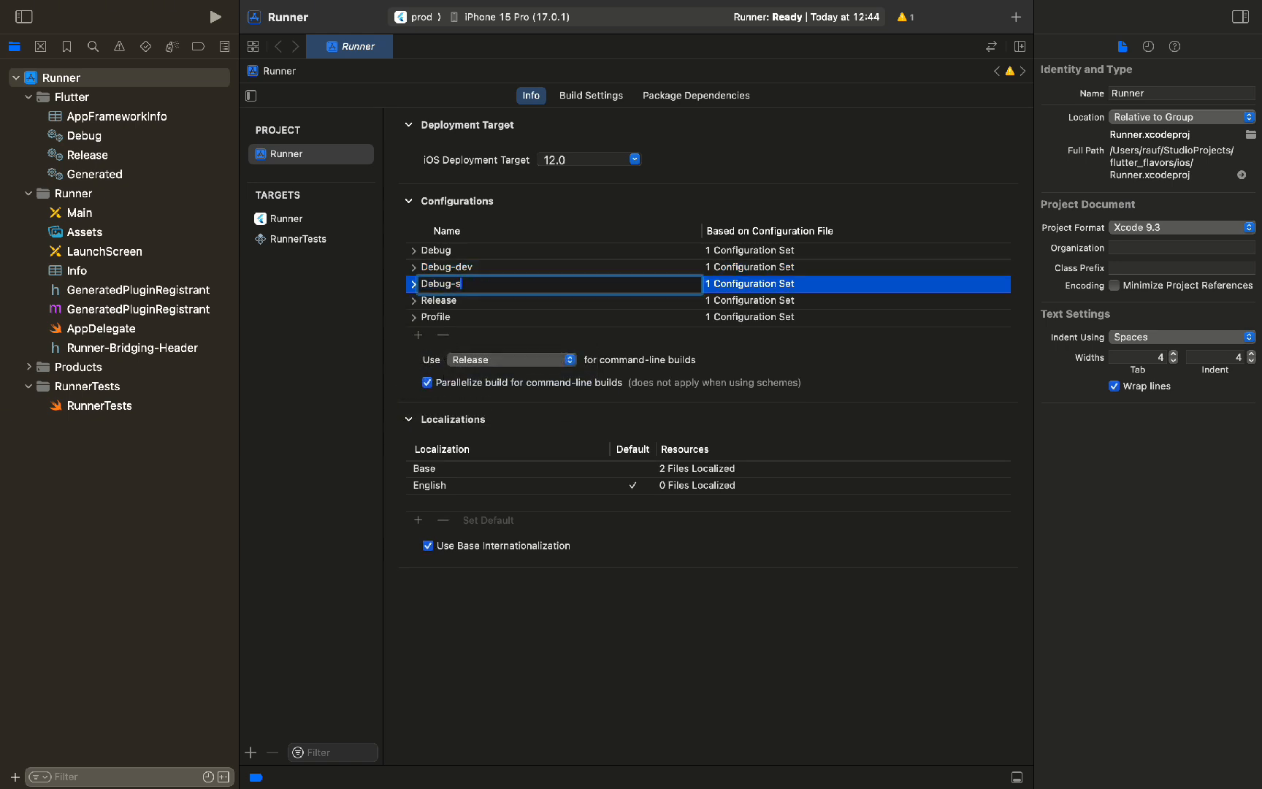
pyautogui.write('taging')
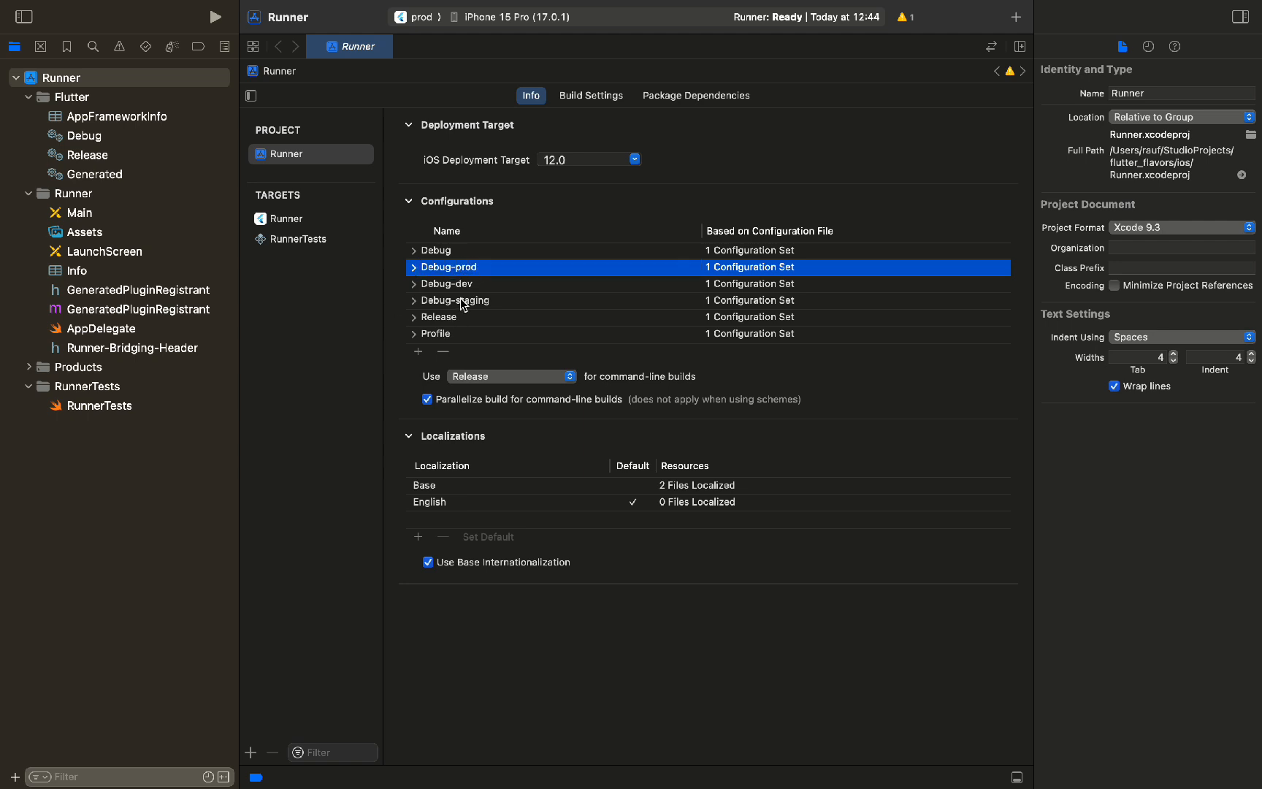
pyautogui.click(417, 351)
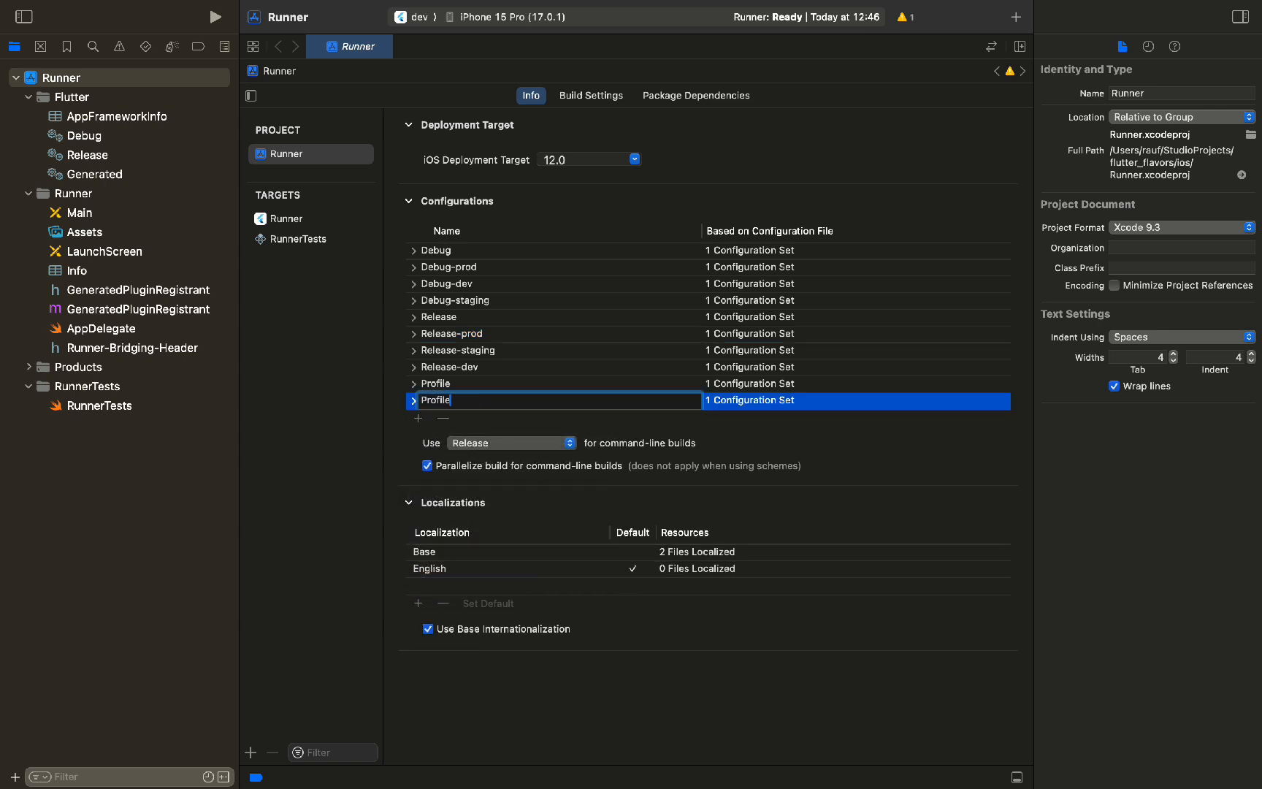
pyautogui.click(418, 417)
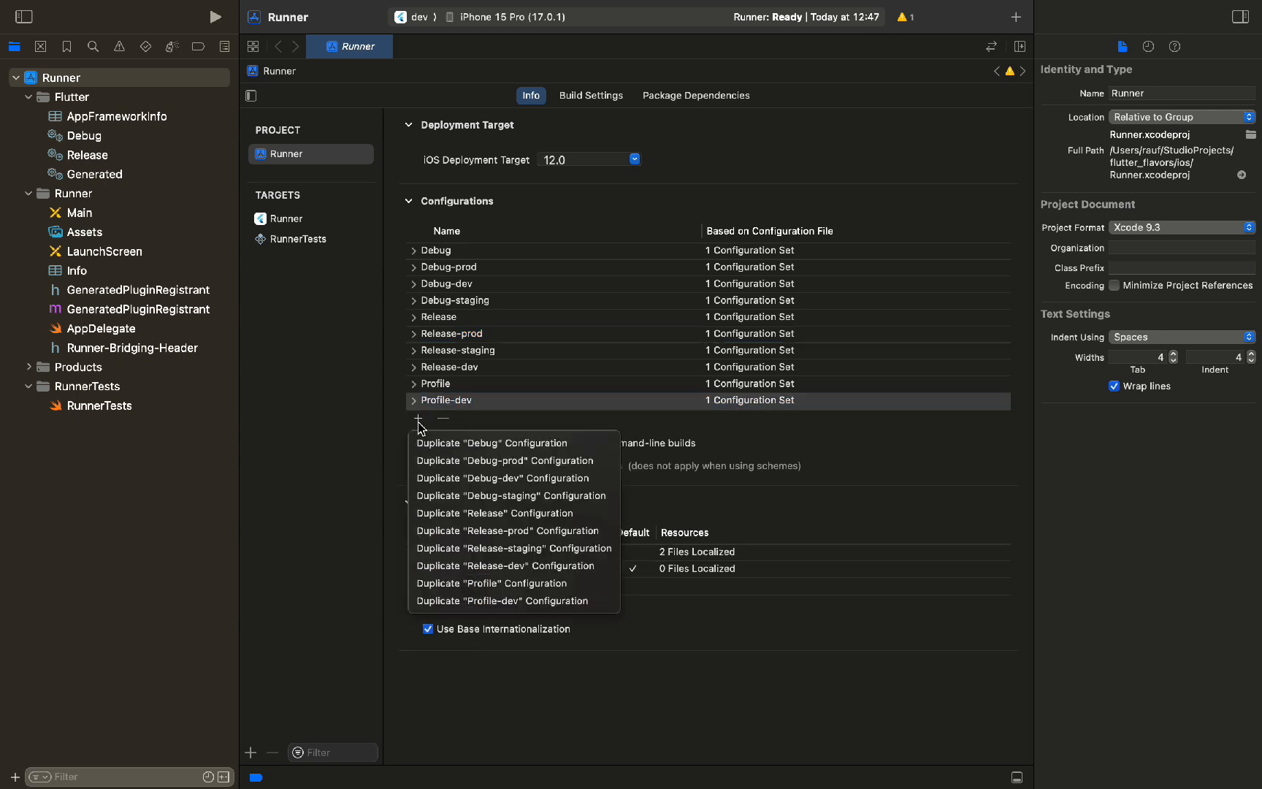
pyautogui.click(492, 583)
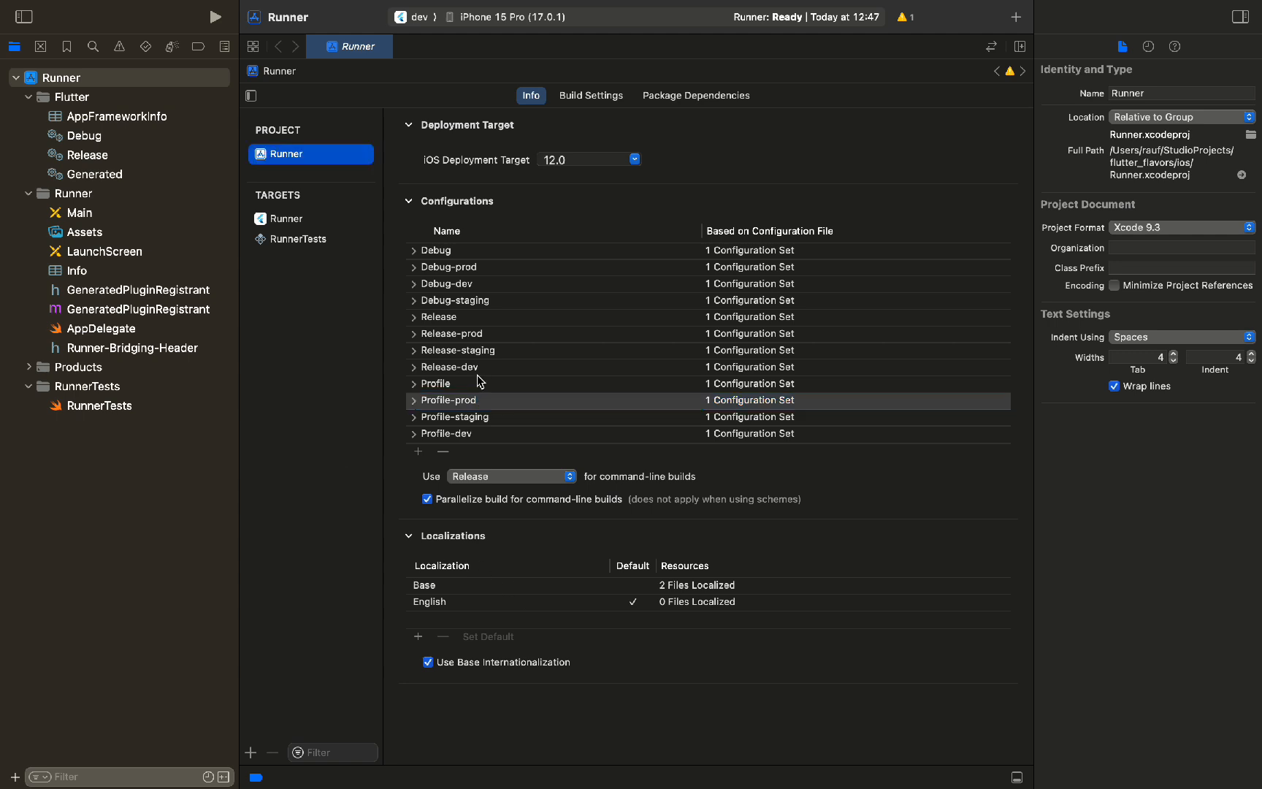
pyautogui.moveTo(309, 31)
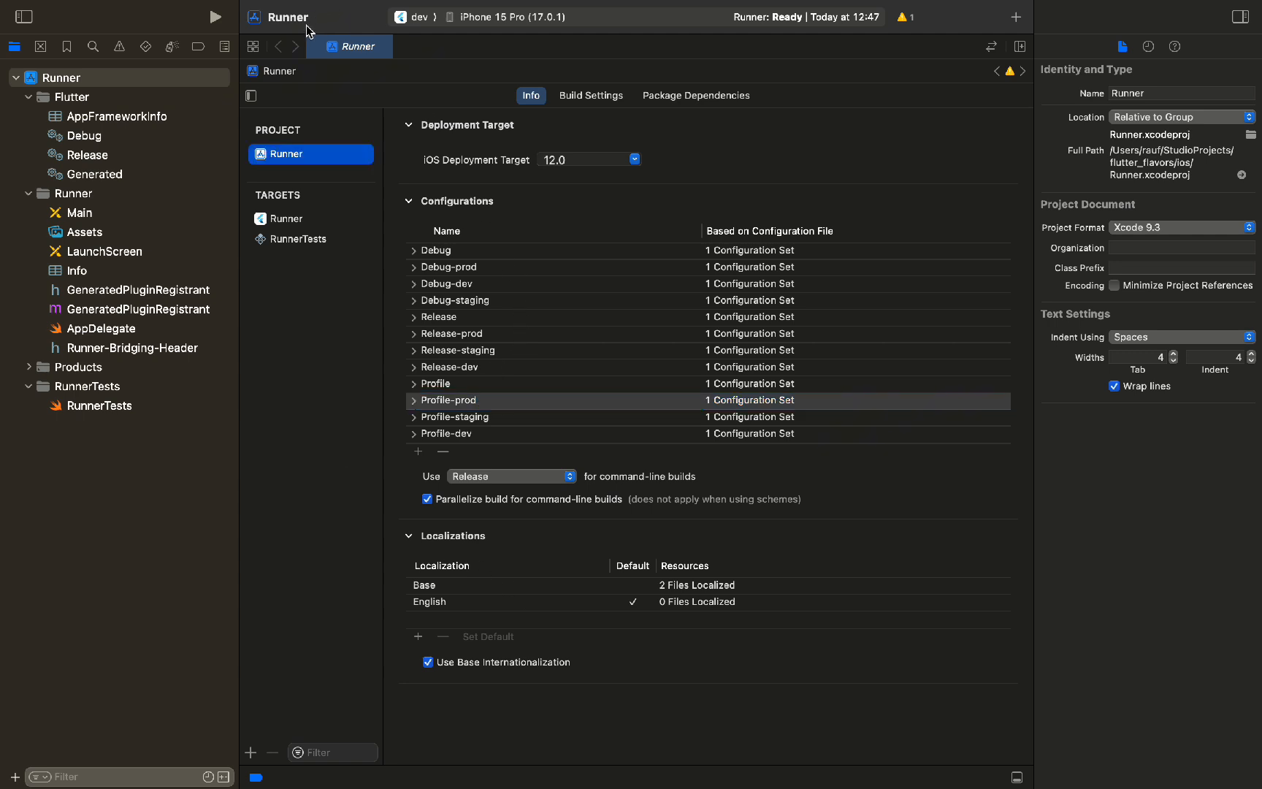
# Set dev scheme Run, Test, Analyze to Debug-dev, Profile to Profile-dev, Archive to Release-dev
pyautogui.click(413, 17)
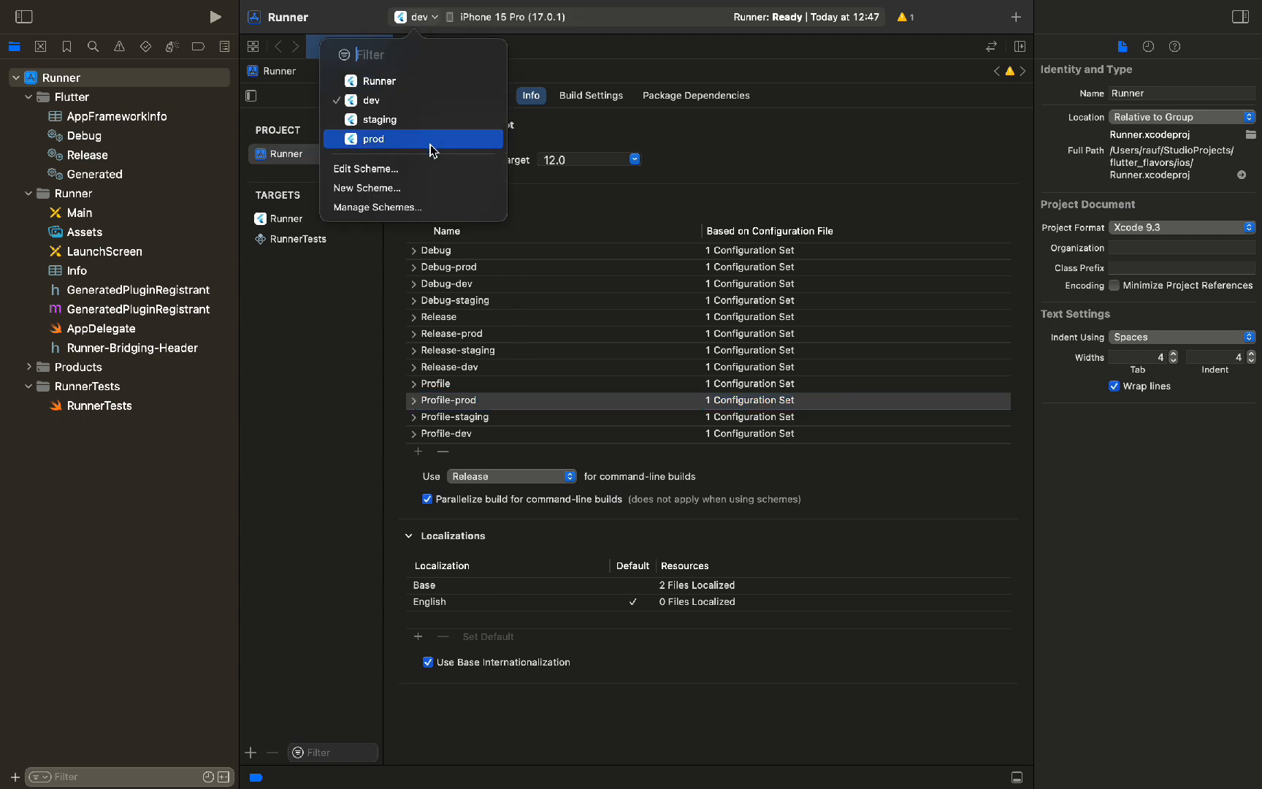
pyautogui.click(376, 207)
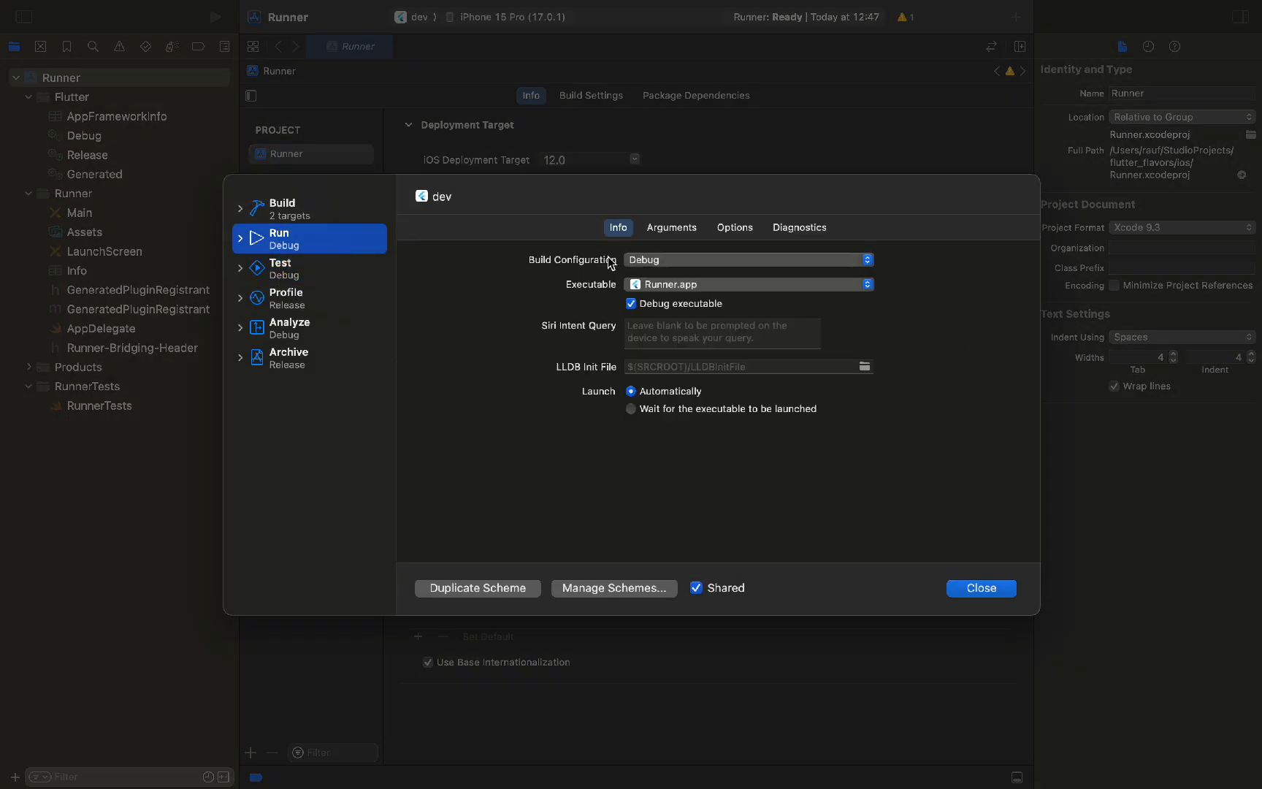
pyautogui.click(748, 259)
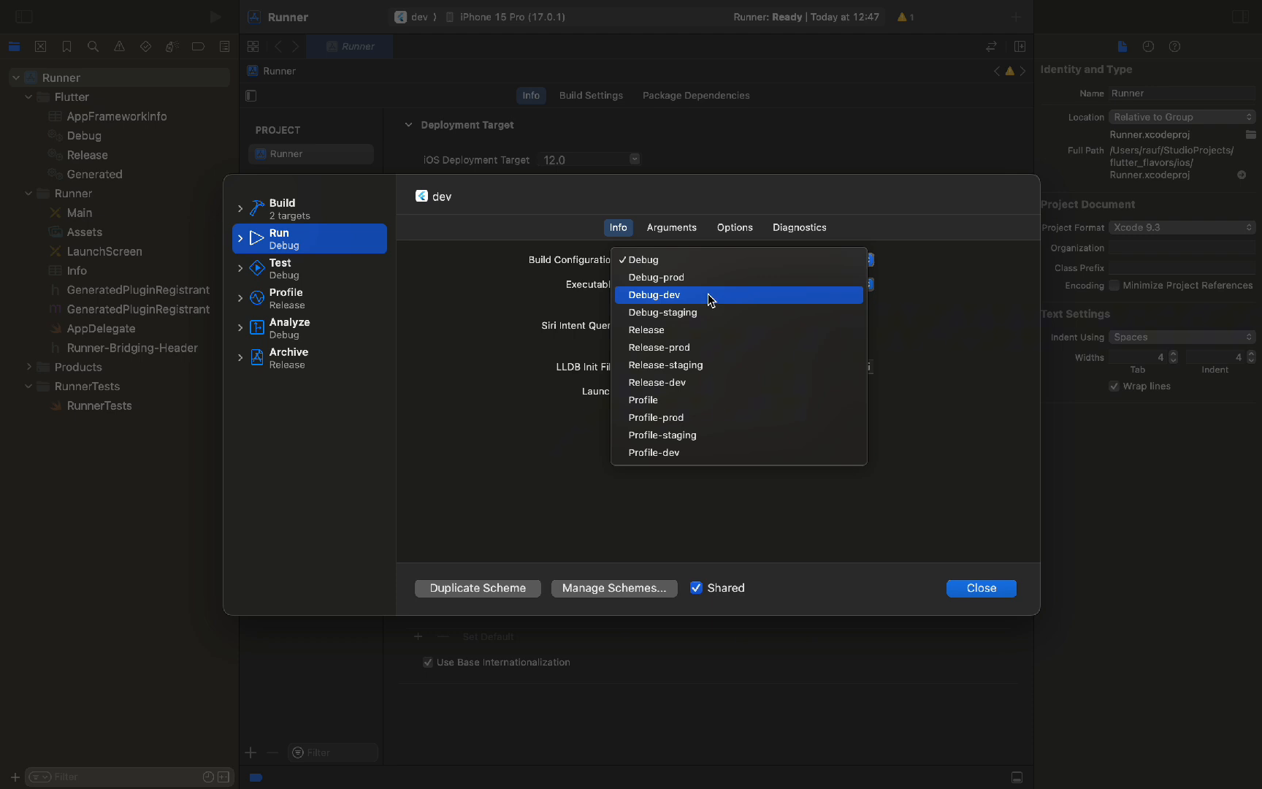
pyautogui.click(279, 267)
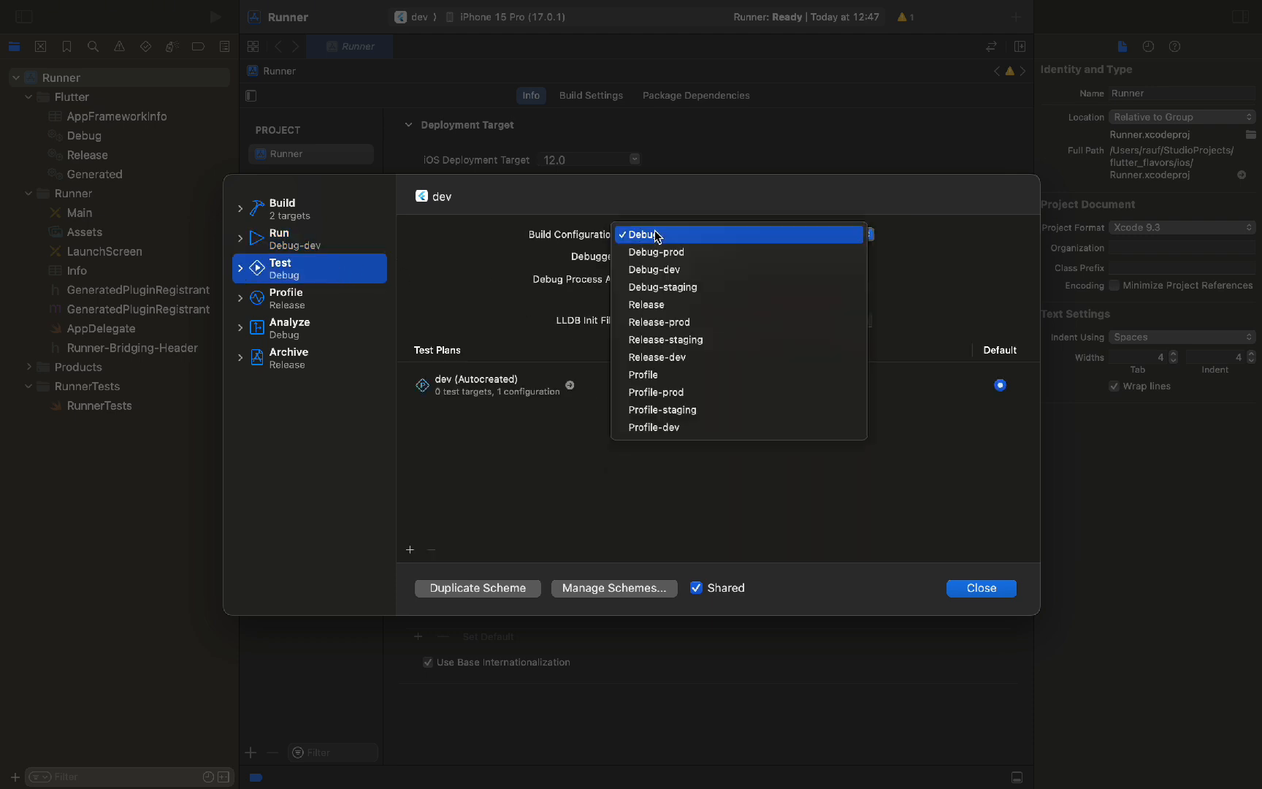
pyautogui.click(653, 270)
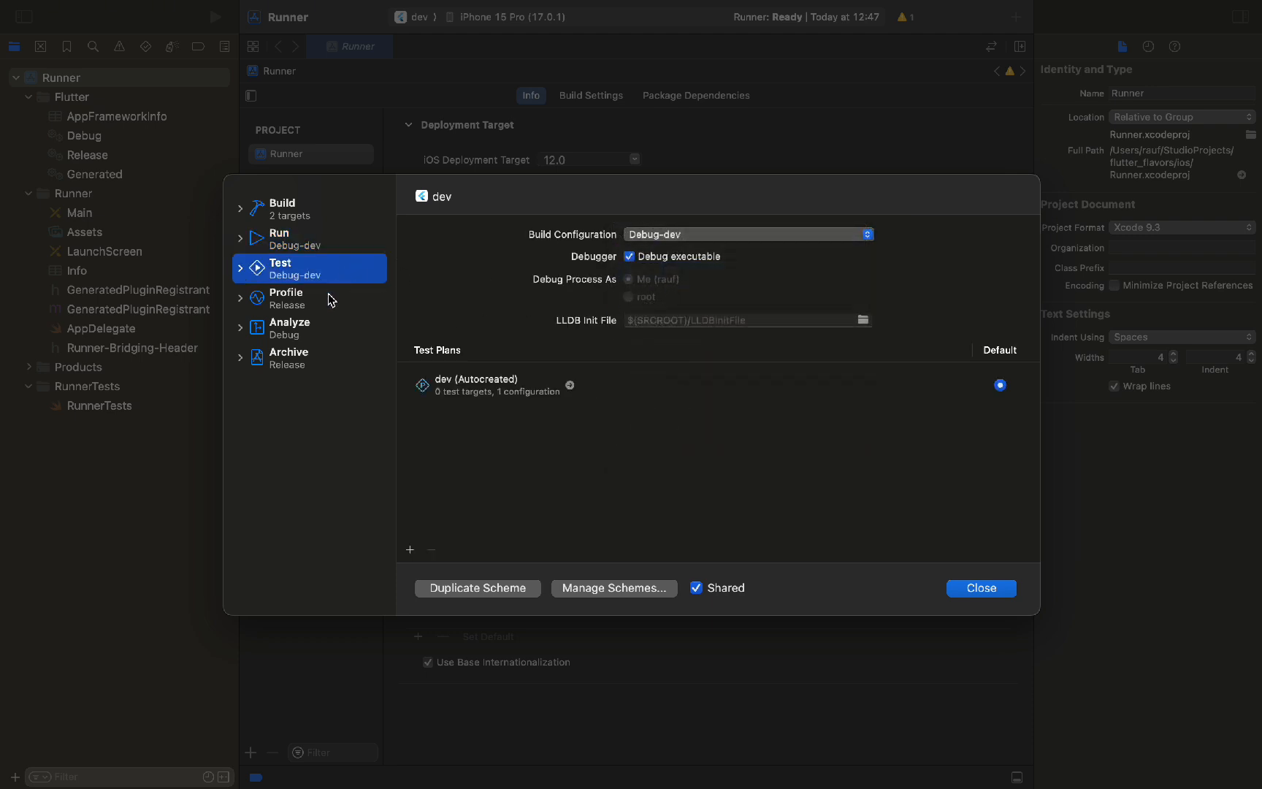
pyautogui.click(286, 298)
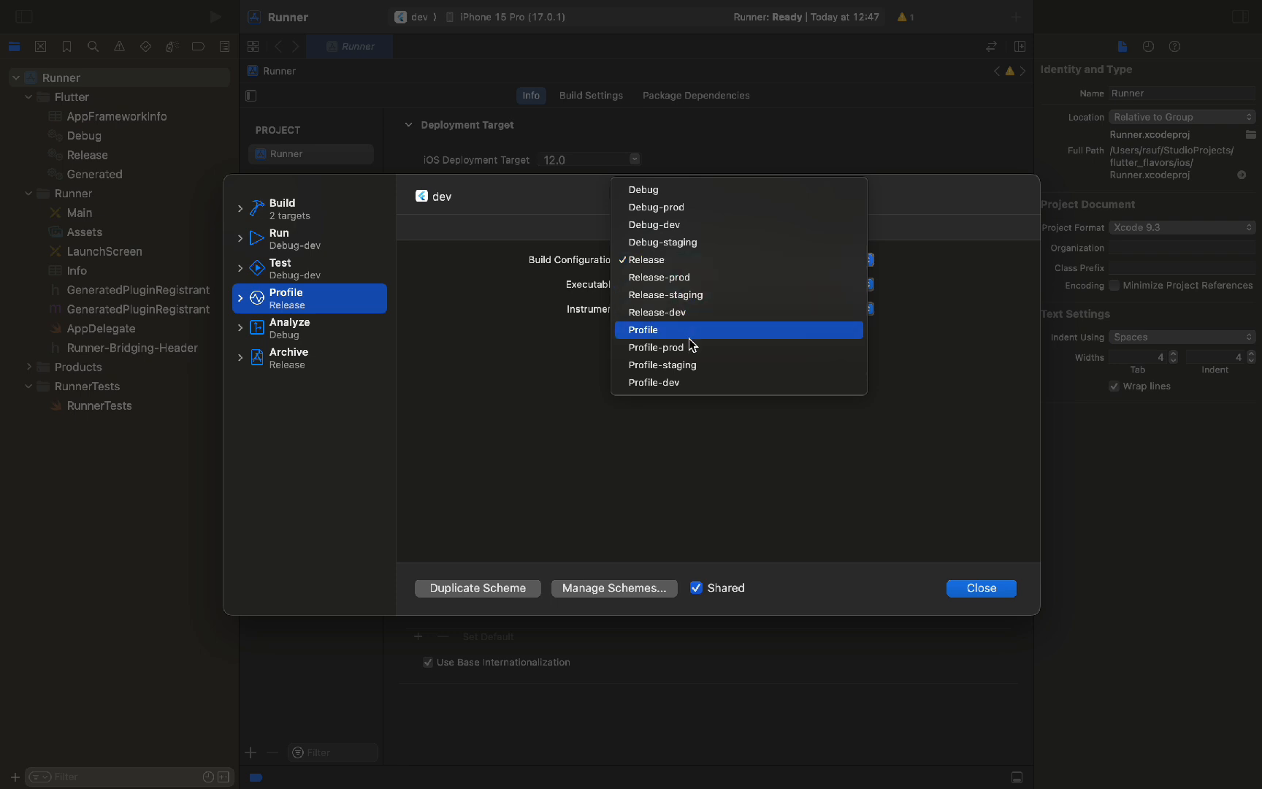
pyautogui.click(653, 382)
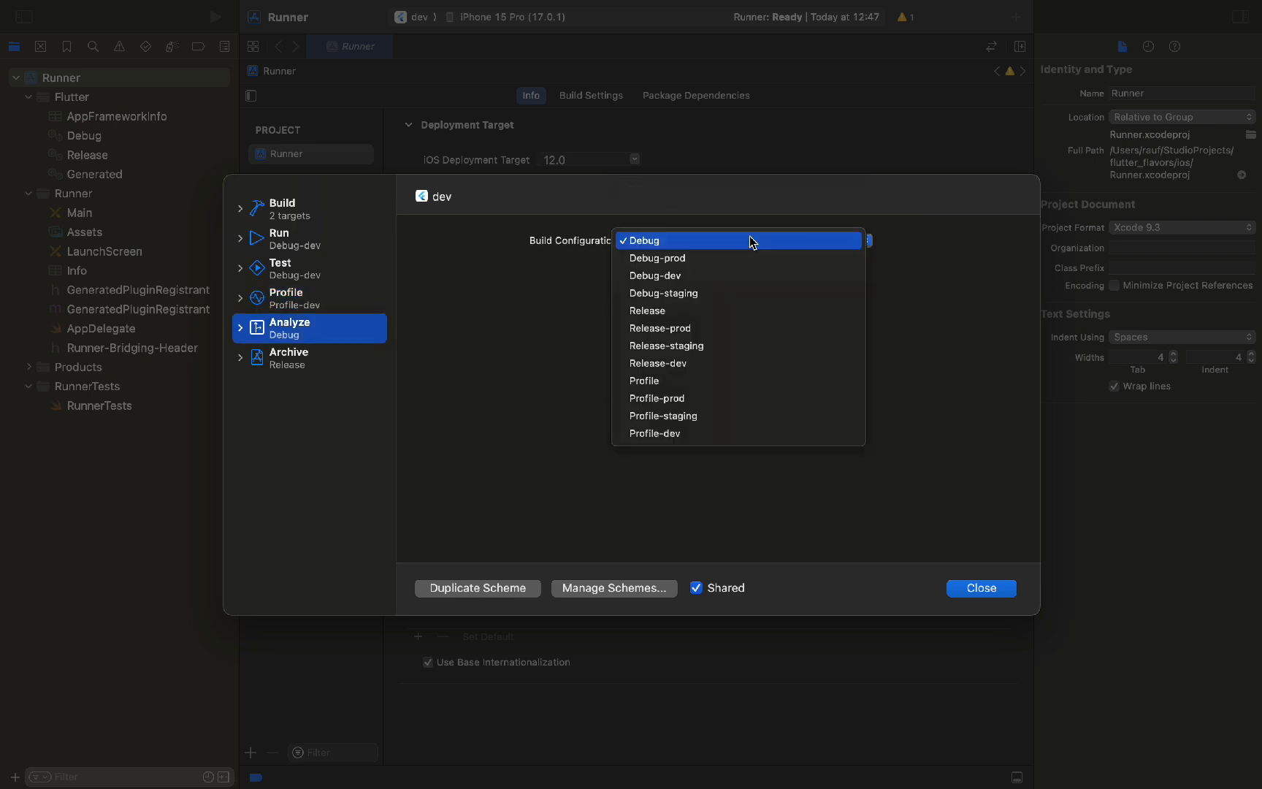
pyautogui.click(309, 358)
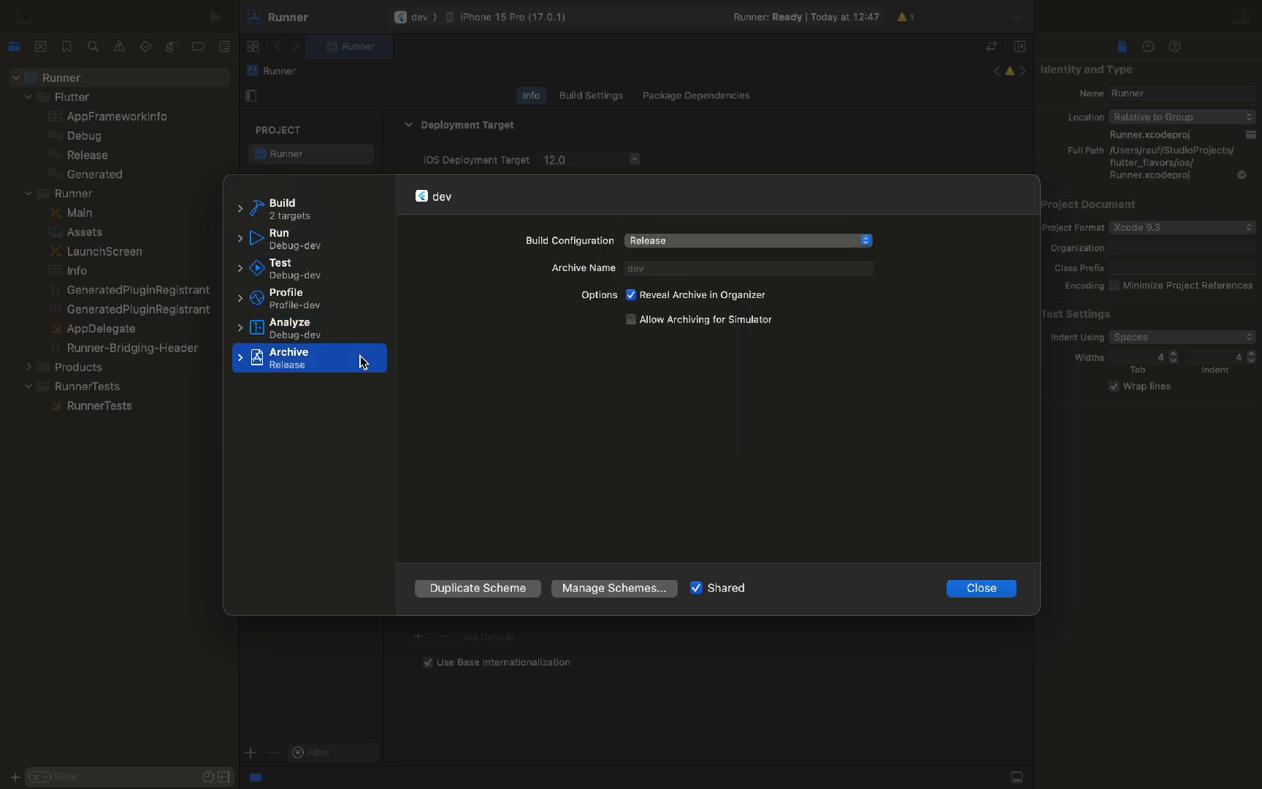
pyautogui.click(748, 241)
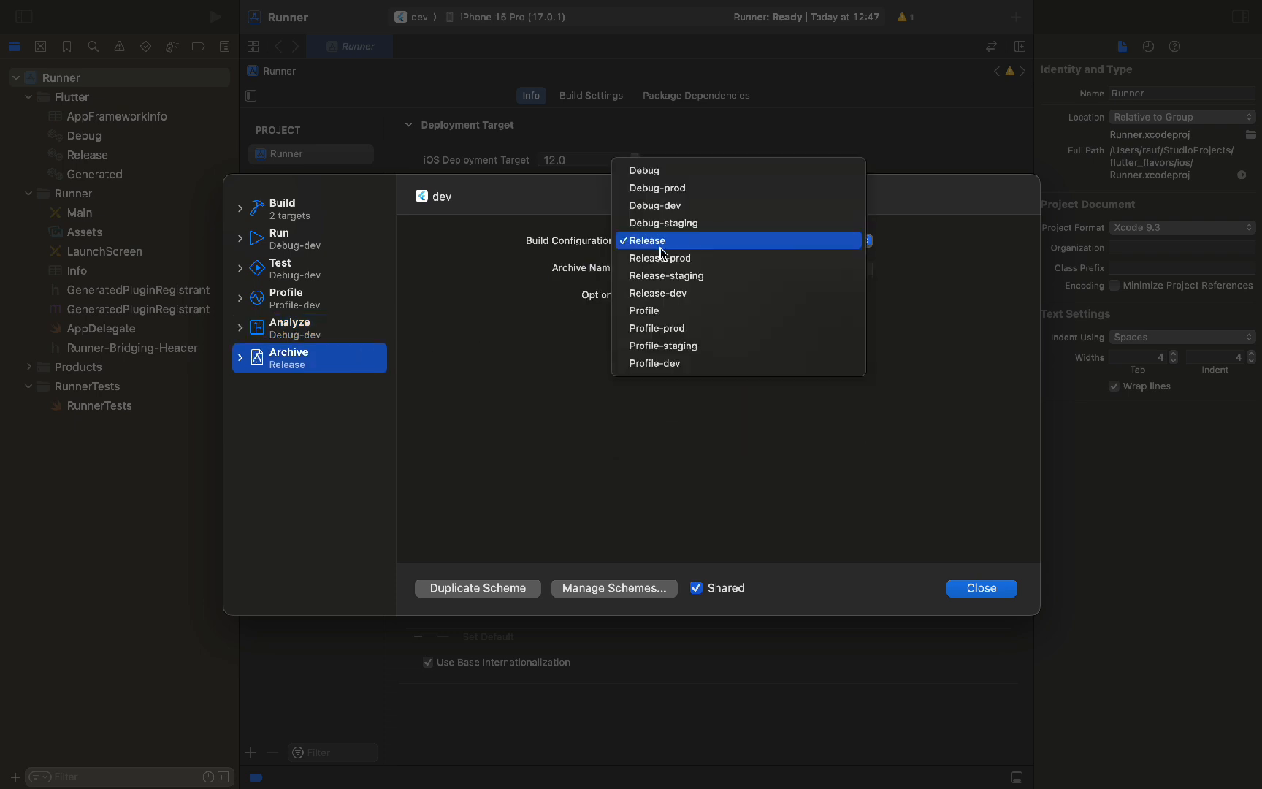
pyautogui.moveTo(682, 294)
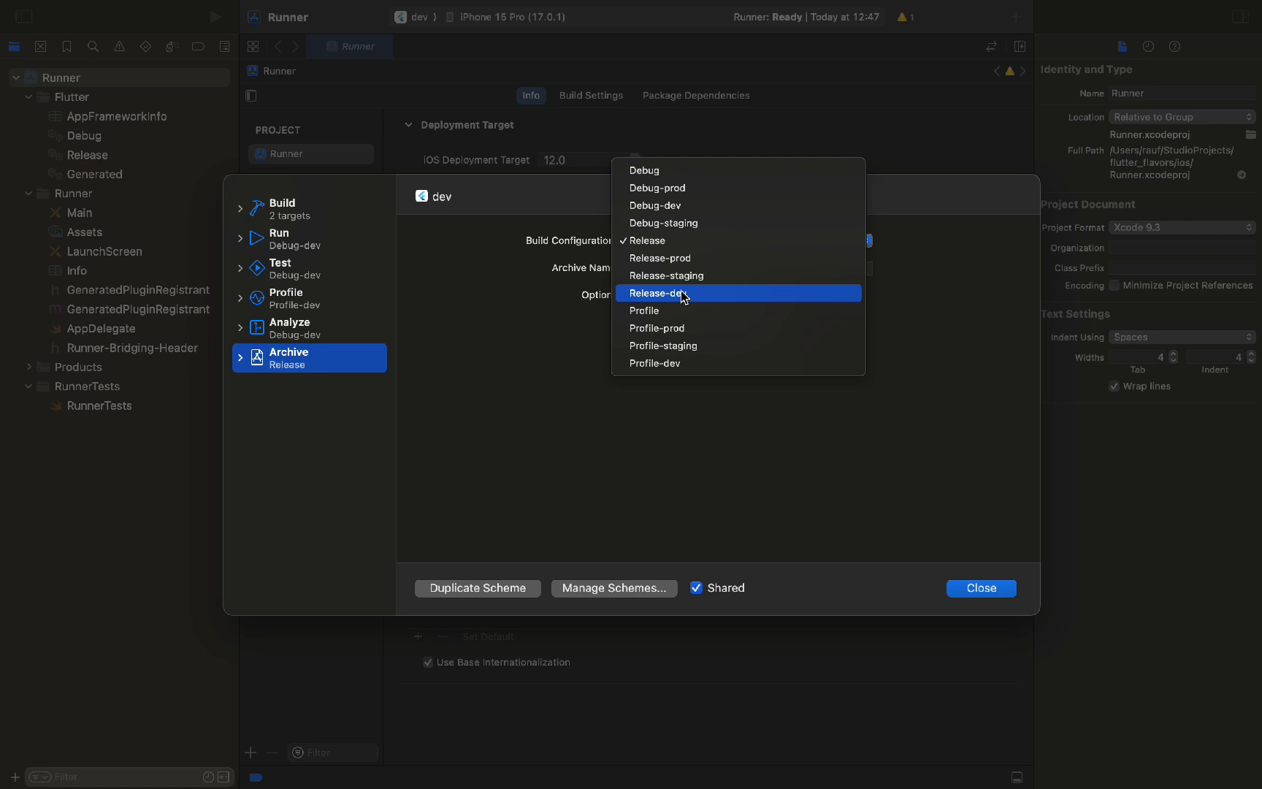
pyautogui.click(676, 292)
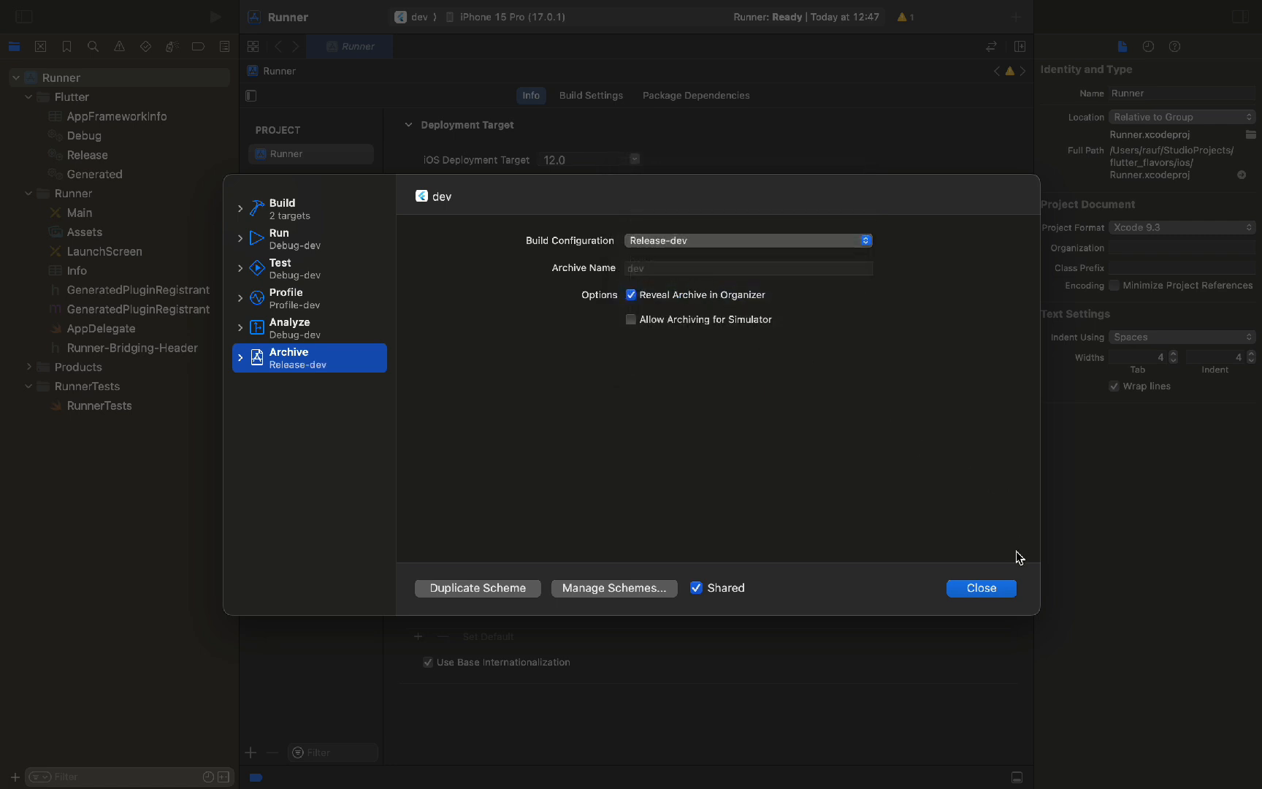
pyautogui.moveTo(1000, 594)
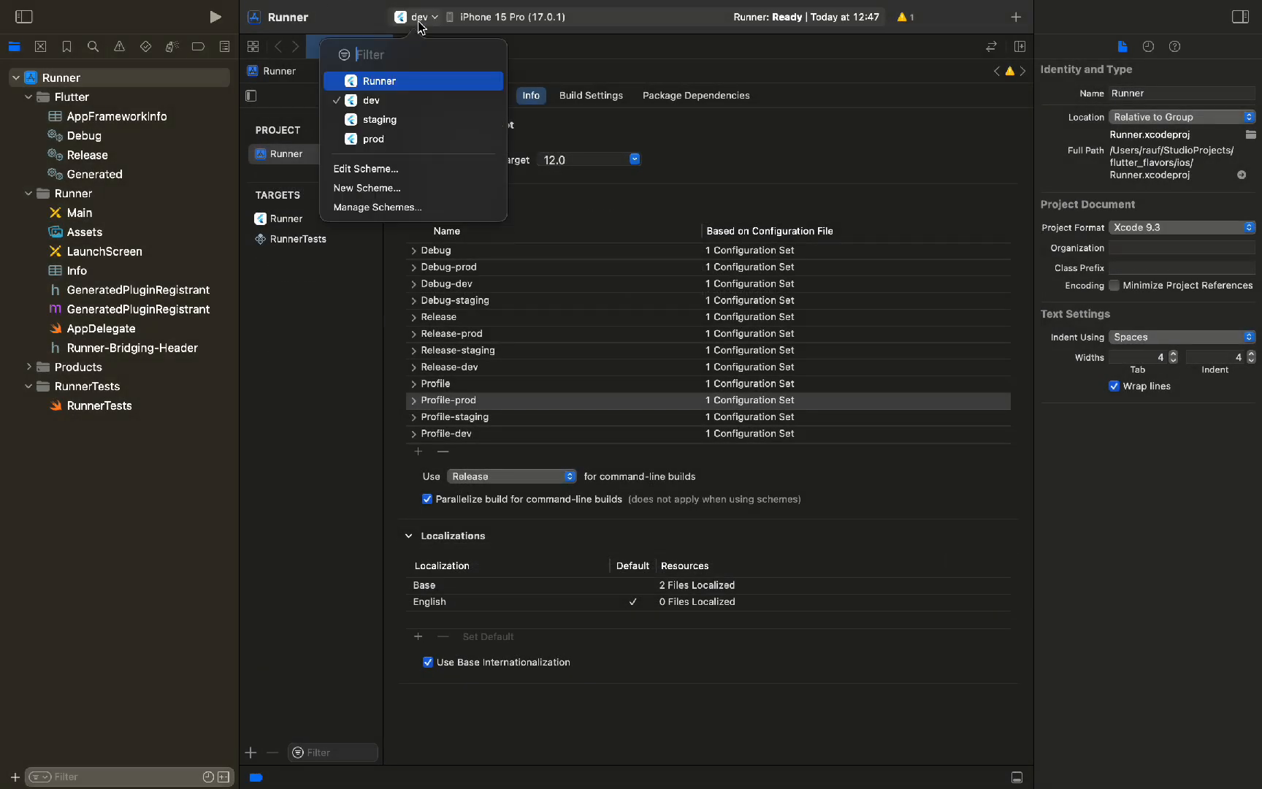
# Set the staging scheme's run, test and analyze actions to Debug-staging, then its archive configuration
pyautogui.click(377, 206)
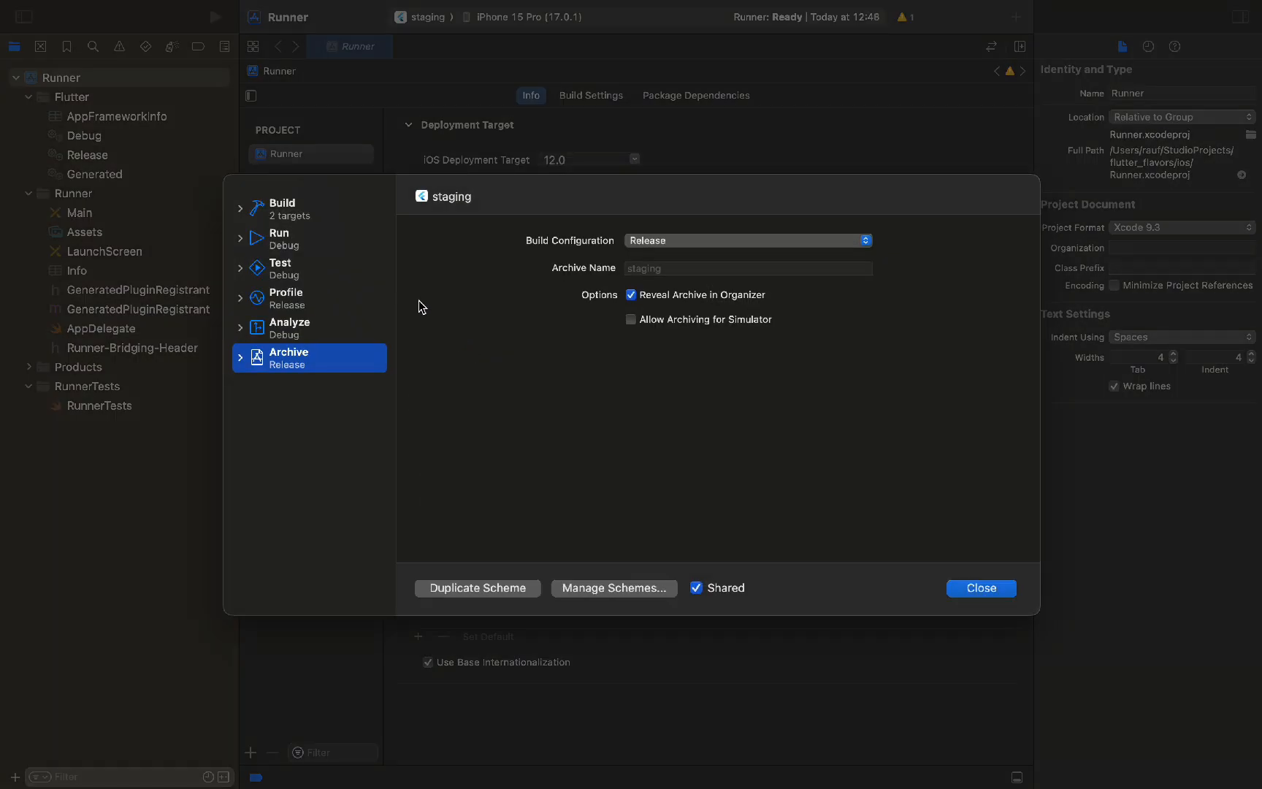
pyautogui.click(279, 238)
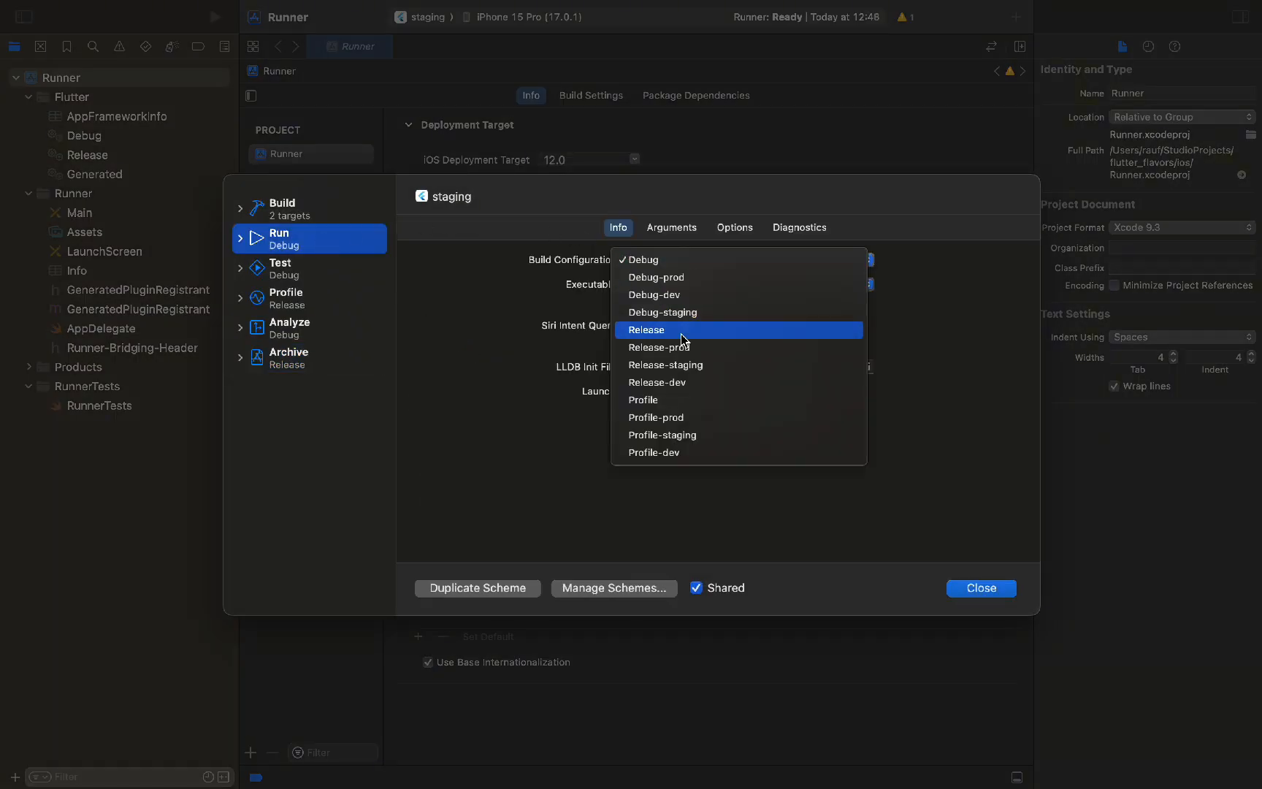
pyautogui.click(662, 312)
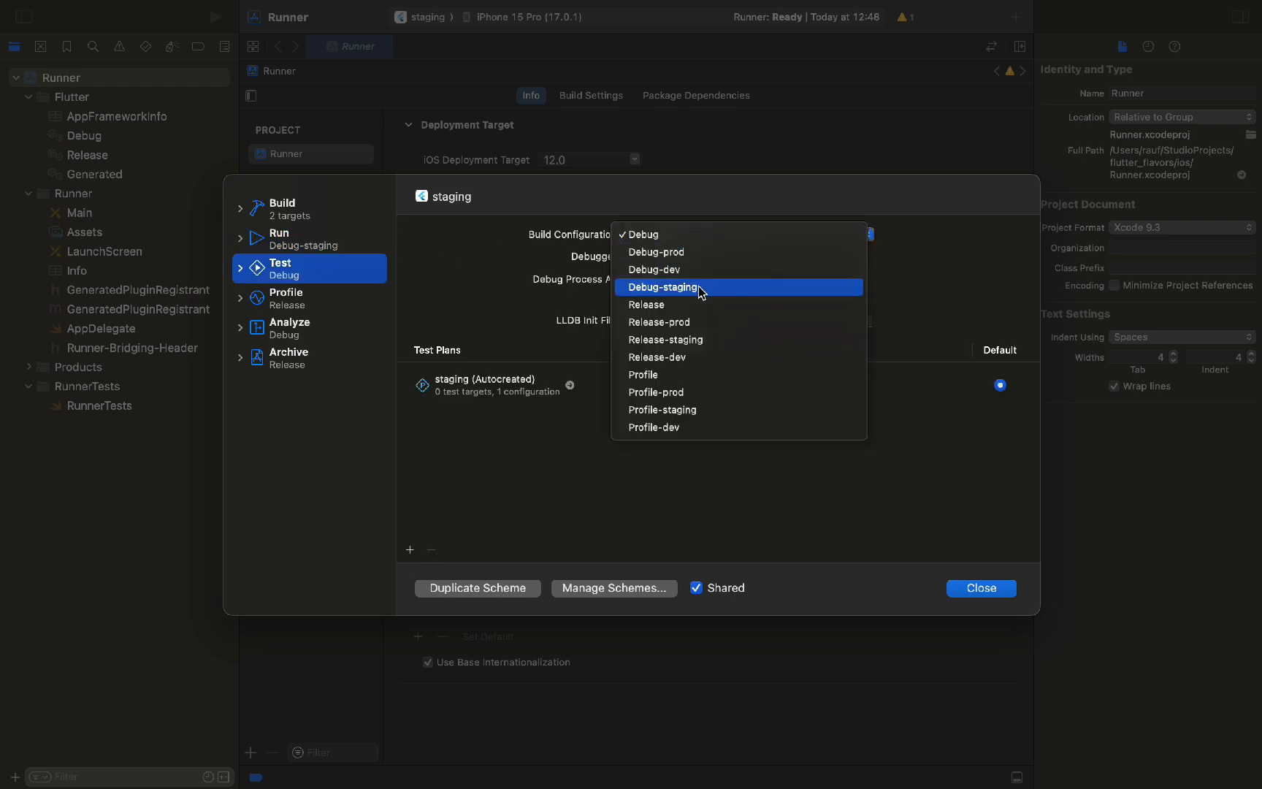
pyautogui.click(285, 298)
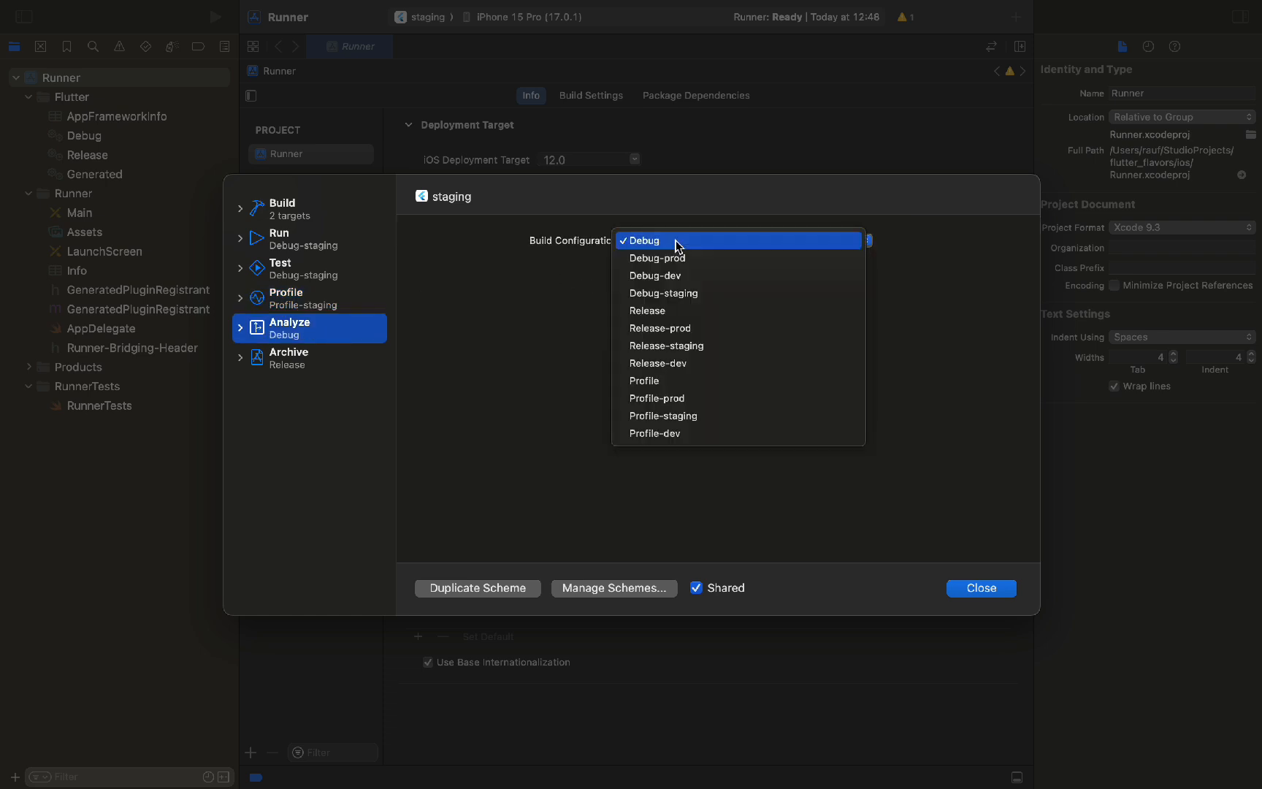
pyautogui.click(663, 293)
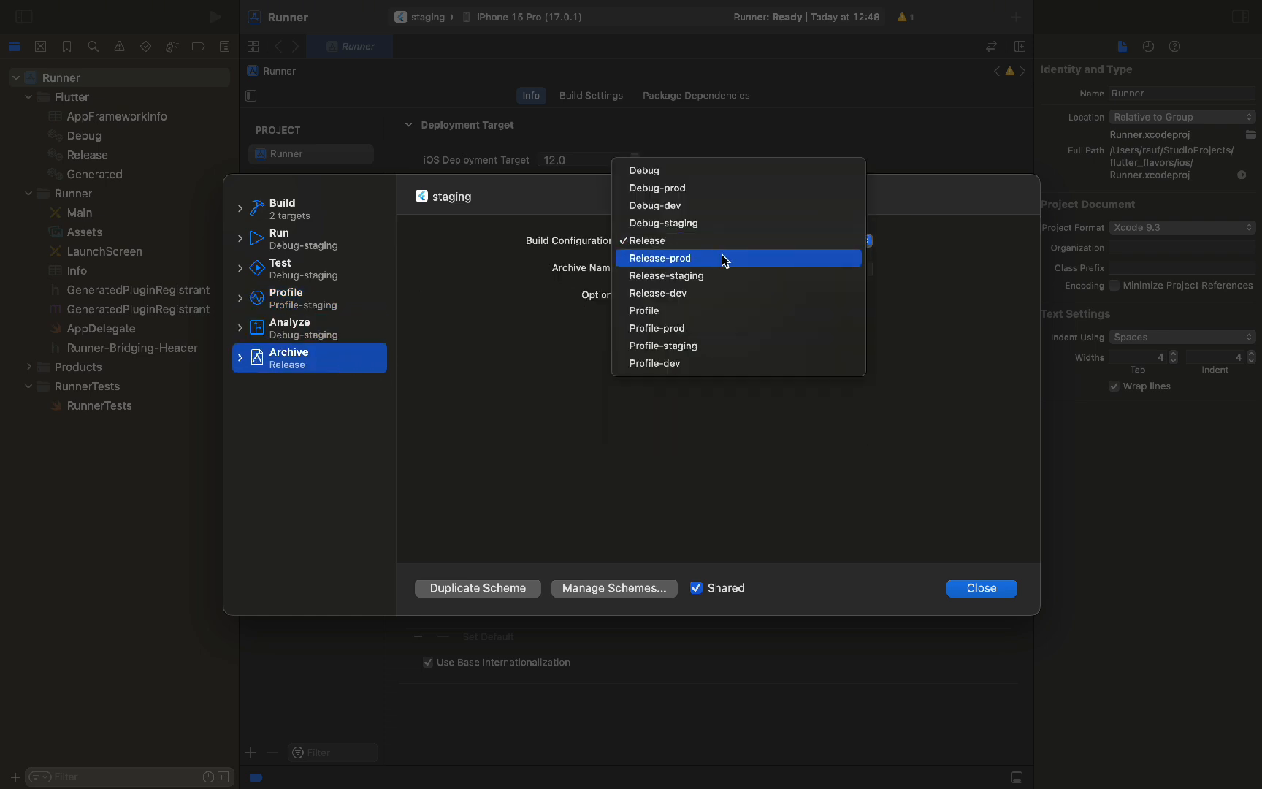
pyautogui.click(666, 276)
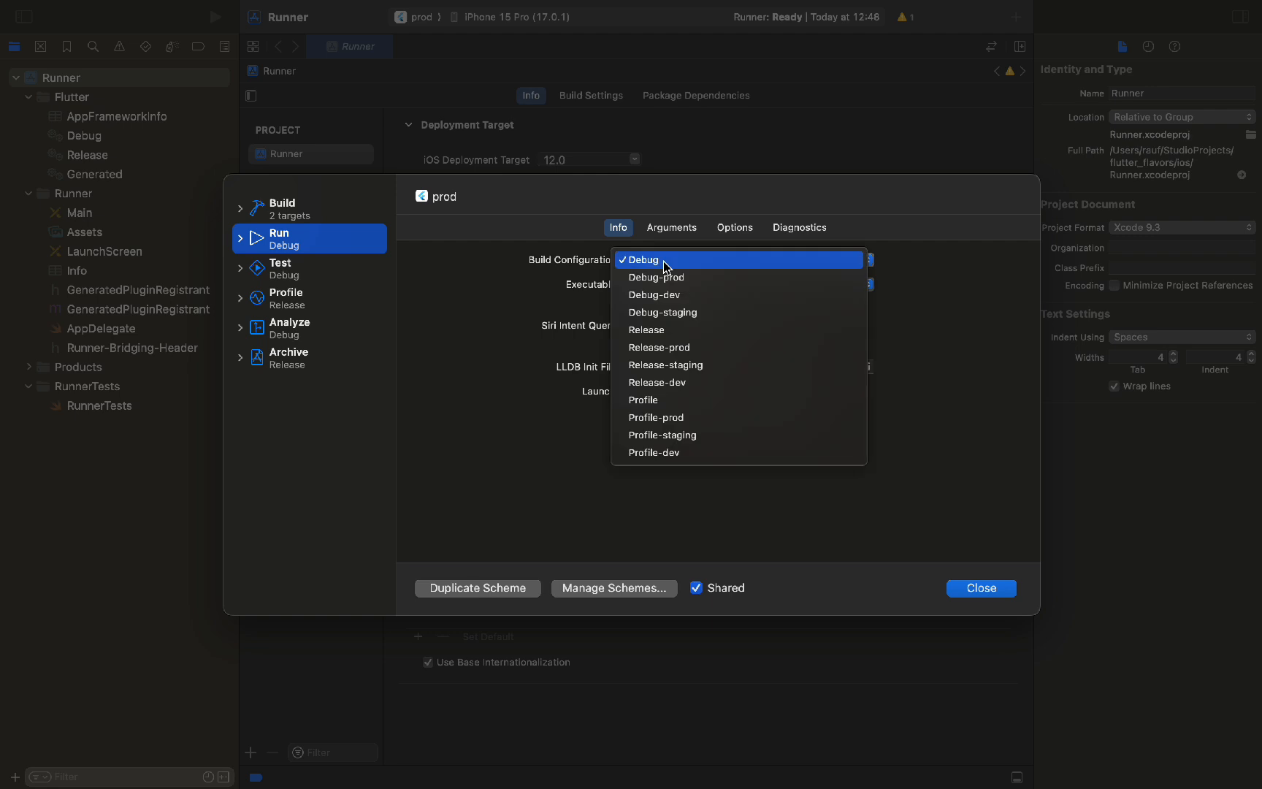
pyautogui.moveTo(685, 295)
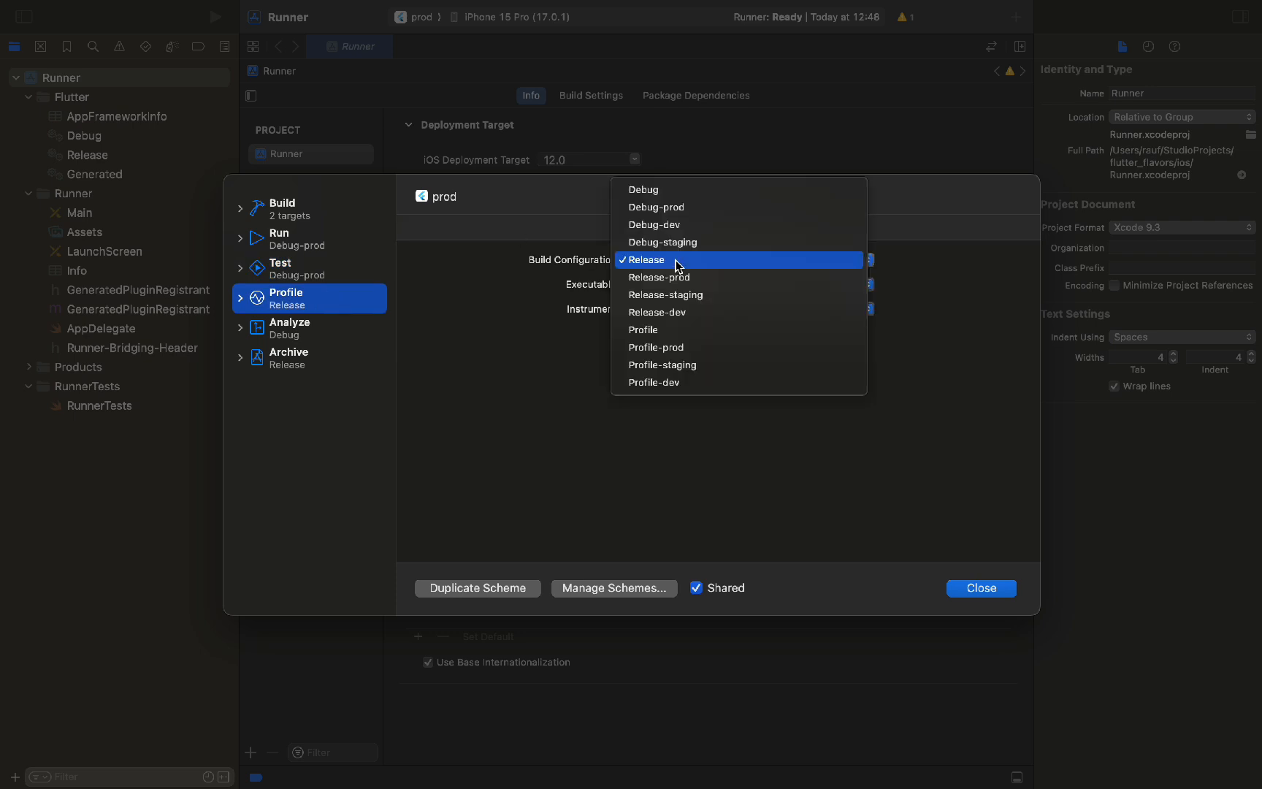
# Set the prod scheme's profile action to Profile-prod and analyze action to Debug-prod
pyautogui.click(656, 347)
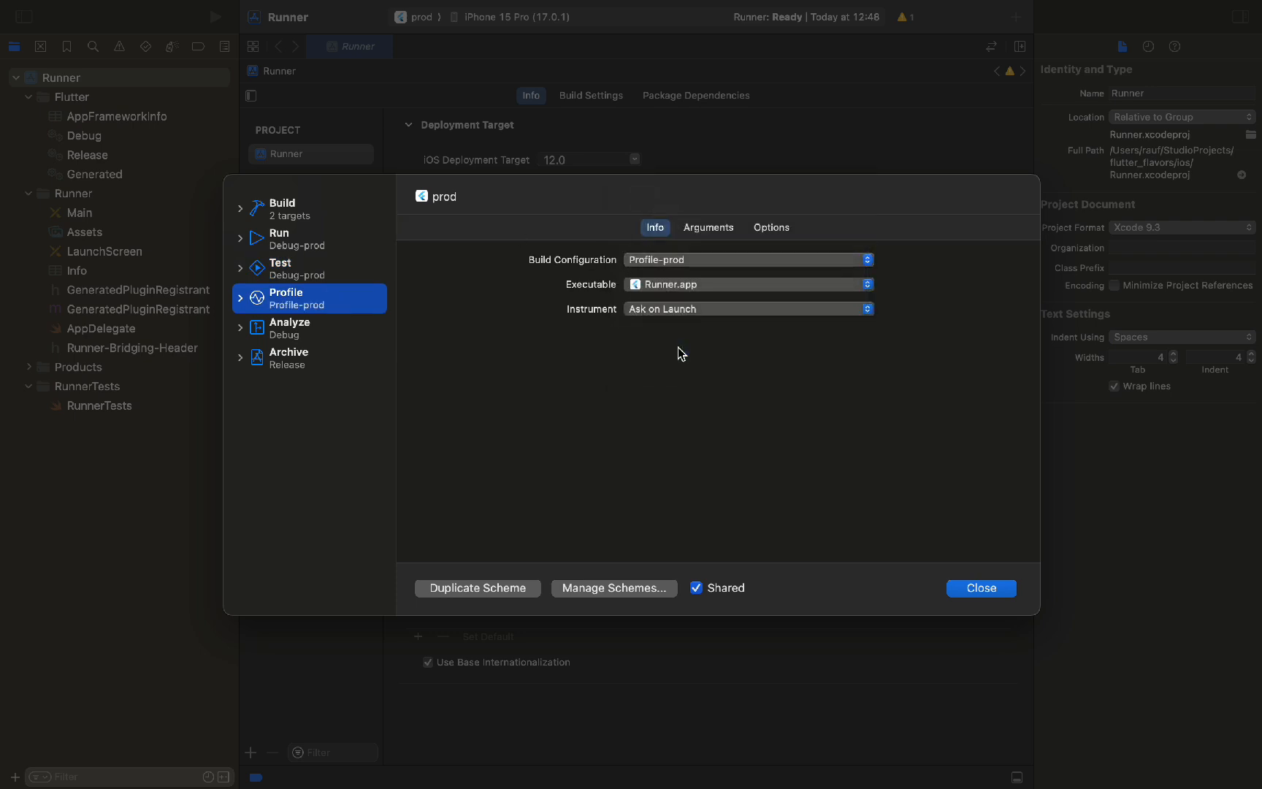
pyautogui.click(747, 259)
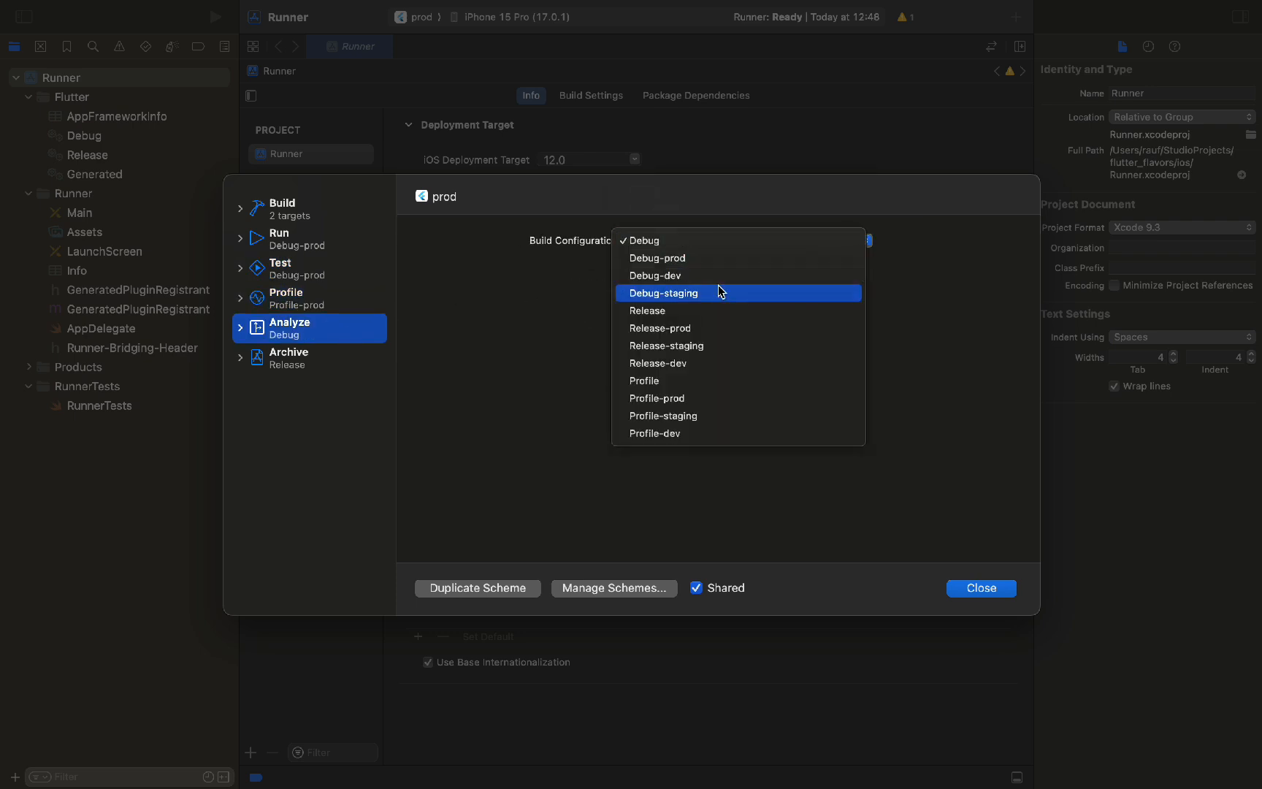
pyautogui.click(288, 357)
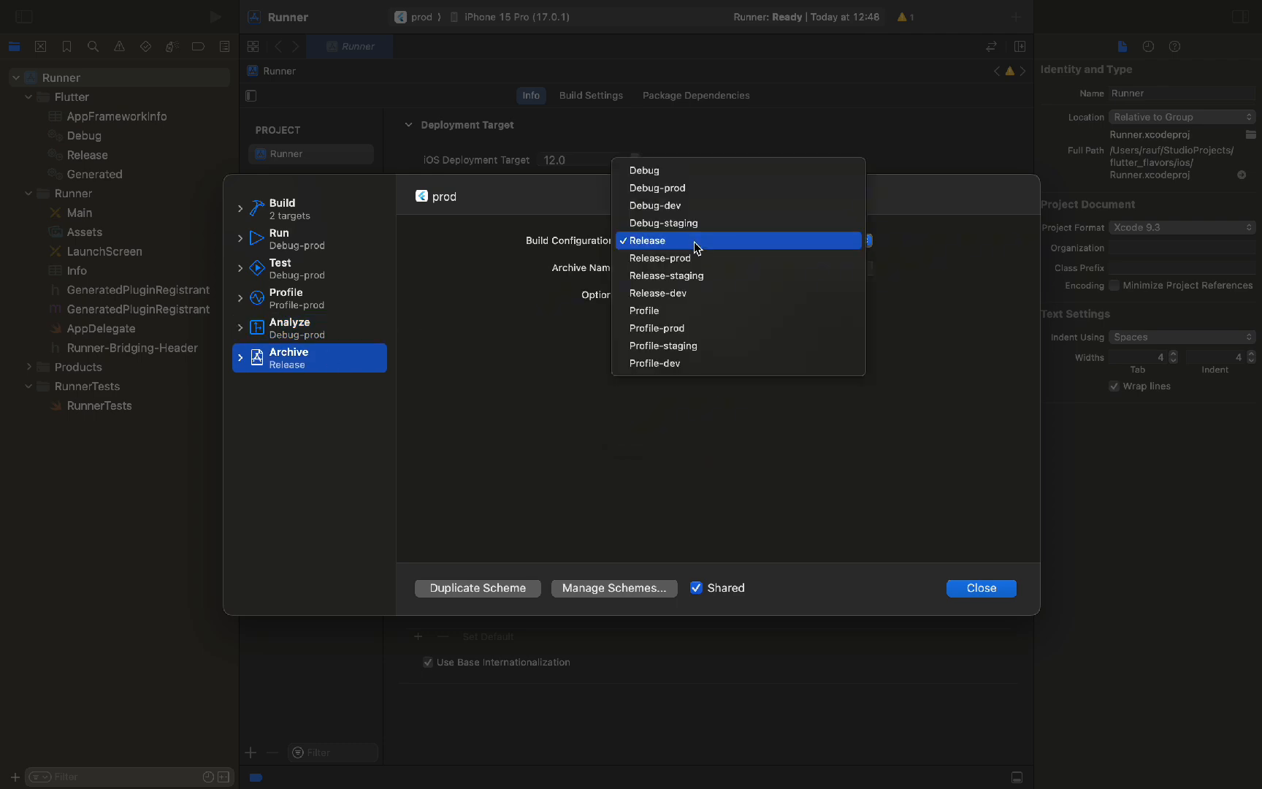
pyautogui.moveTo(697, 258)
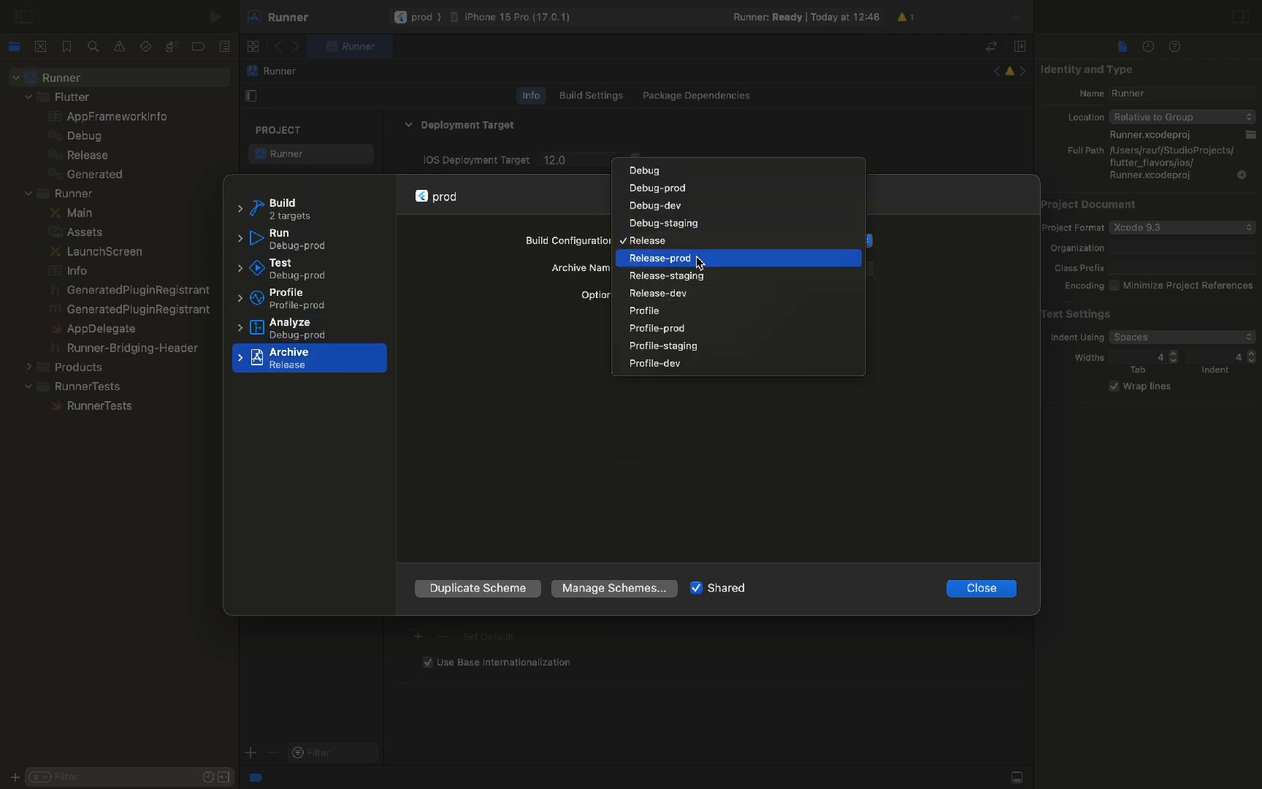
# Archive prod with Release-prod, then add user-defined setting APP_DISPLAY_NAME to the Runner target
pyautogui.click(981, 588)
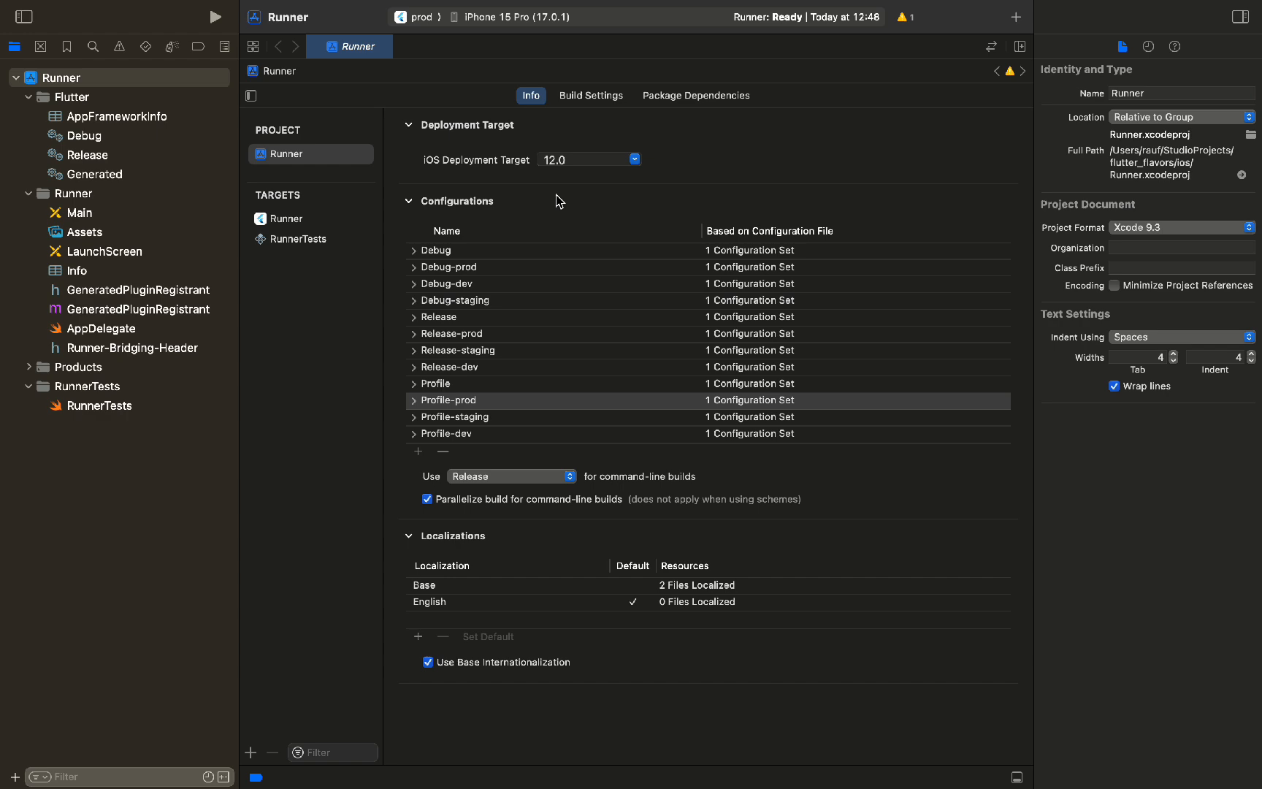
pyautogui.click(286, 219)
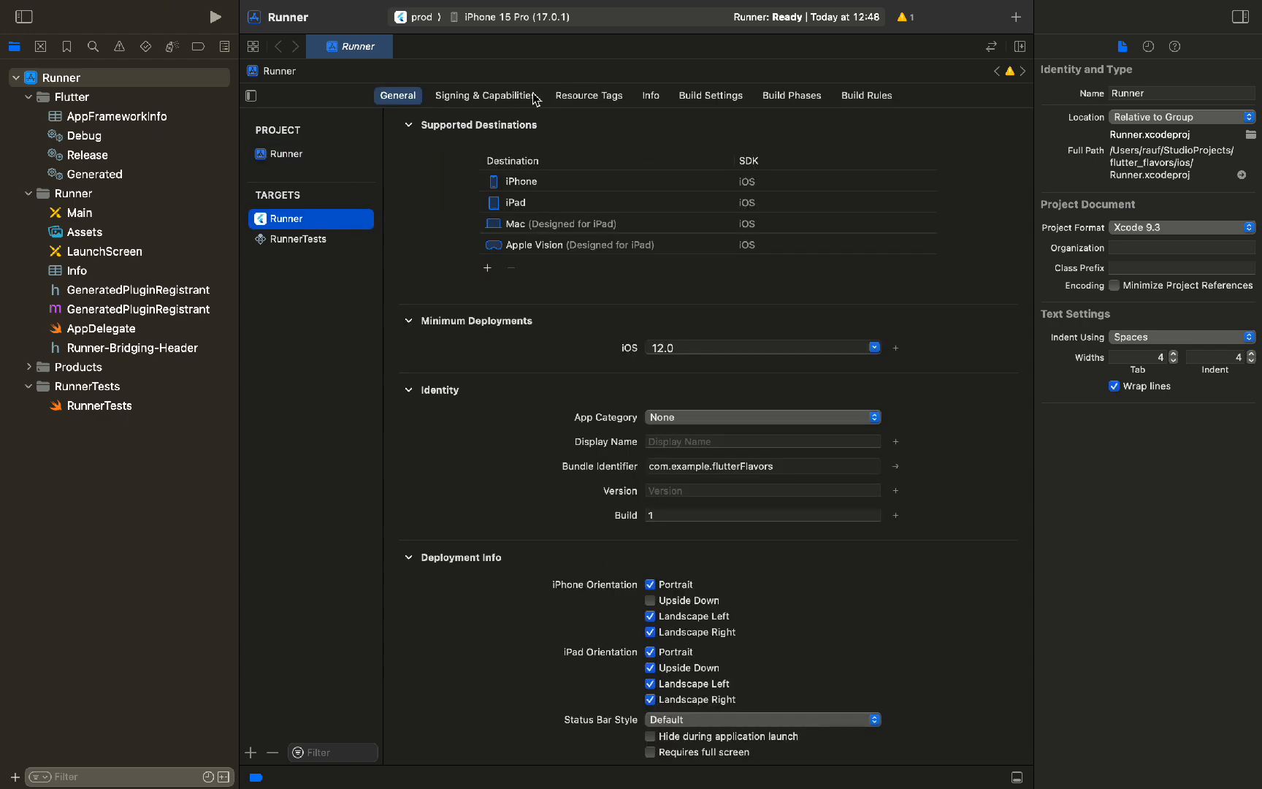
pyautogui.click(710, 95)
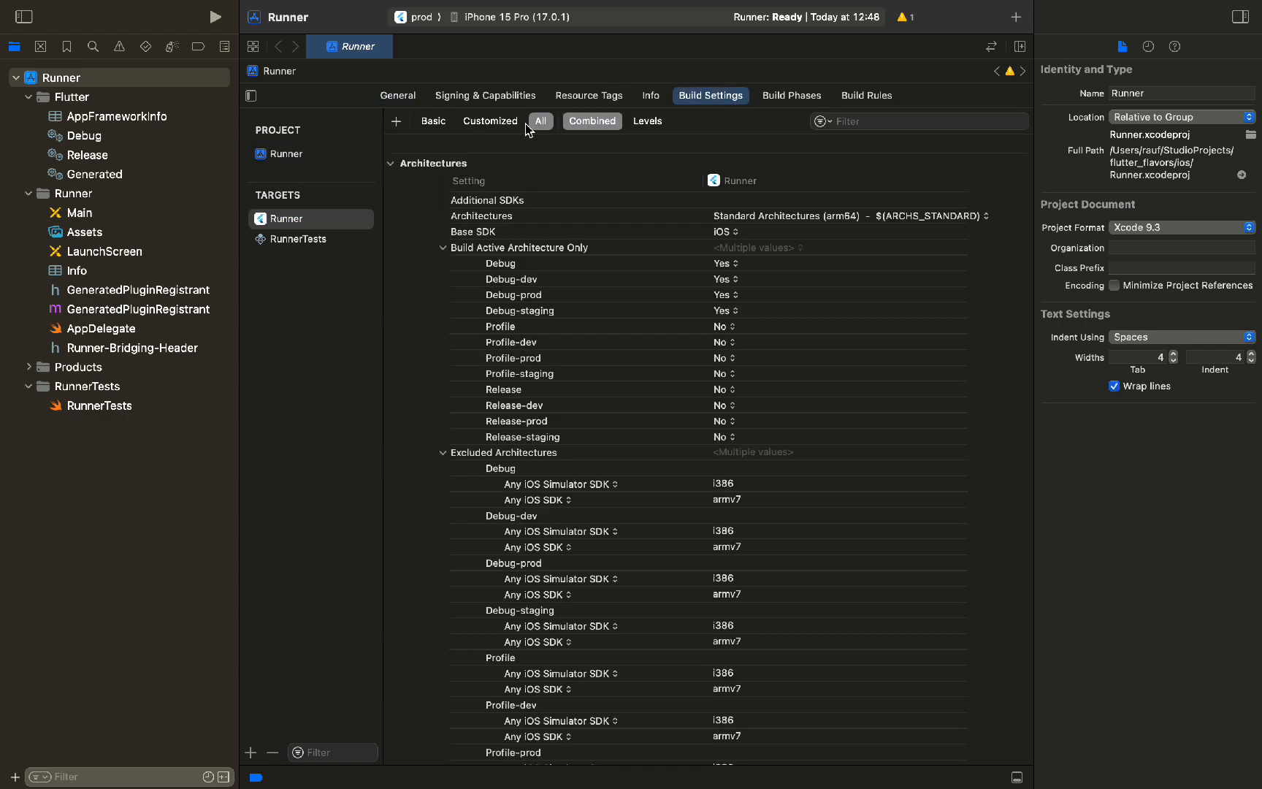
pyautogui.click(396, 121)
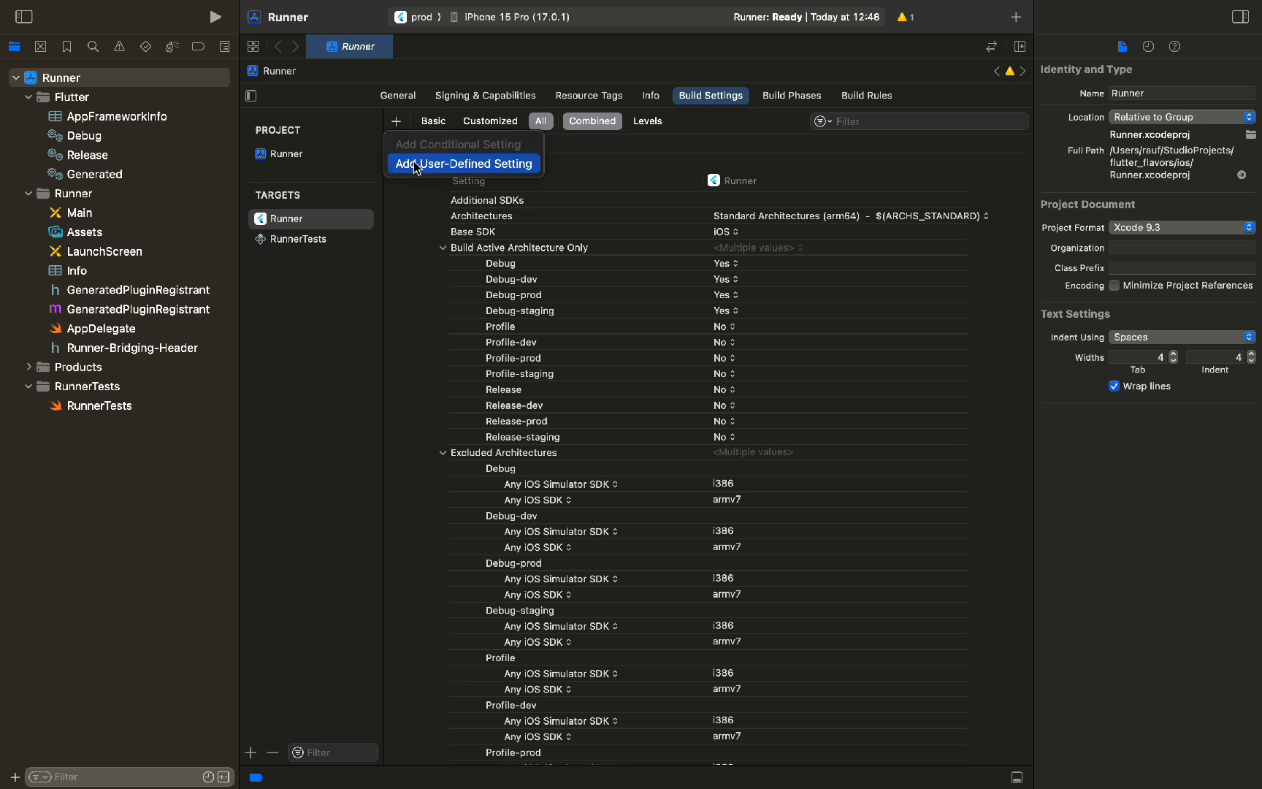
pyautogui.click(464, 163)
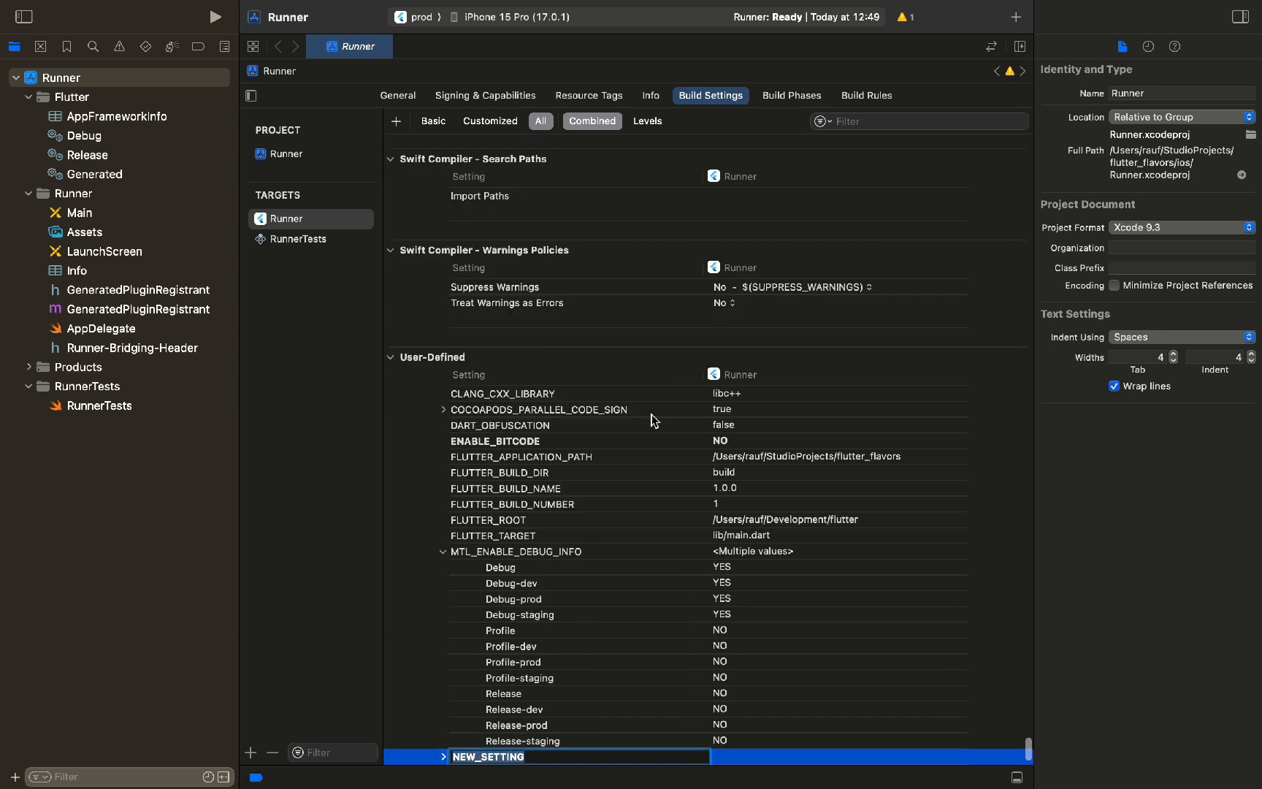
pyautogui.write('APP_DISPLAY_')
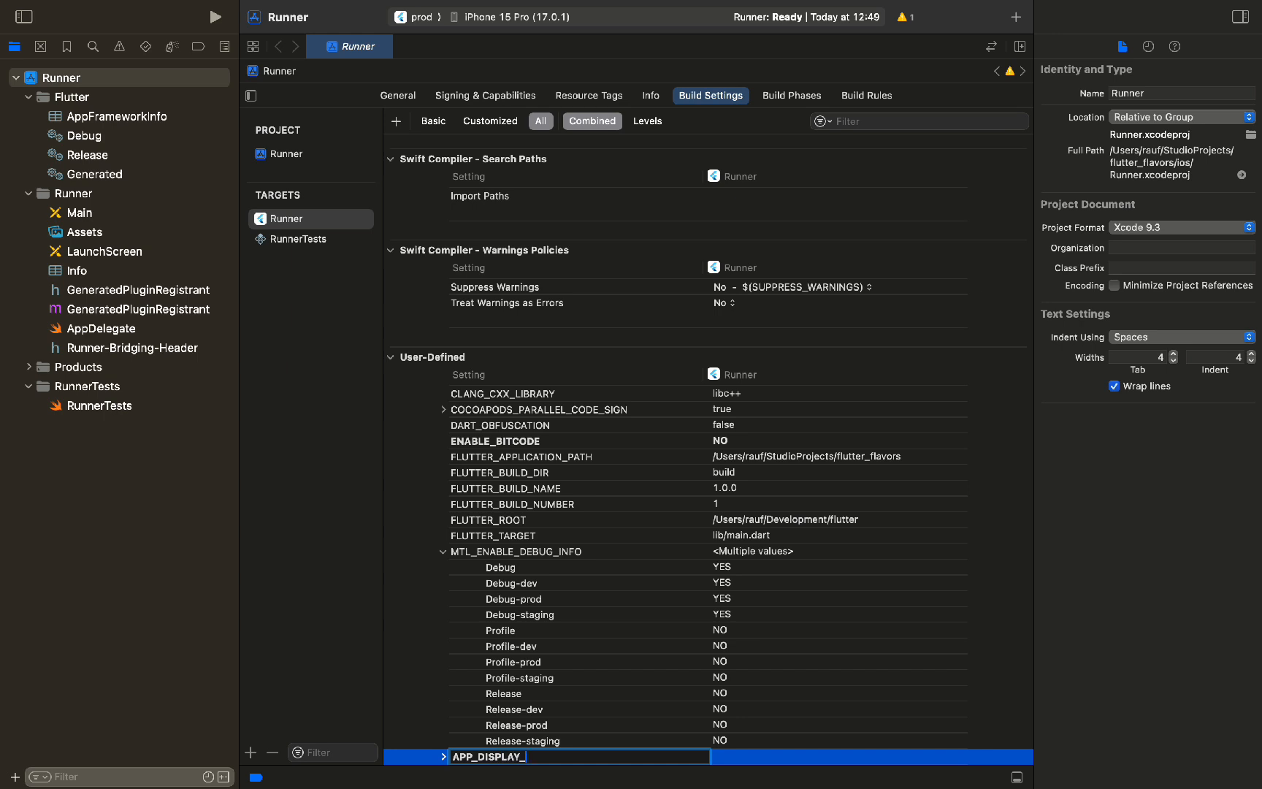
pyautogui.write('NAME')
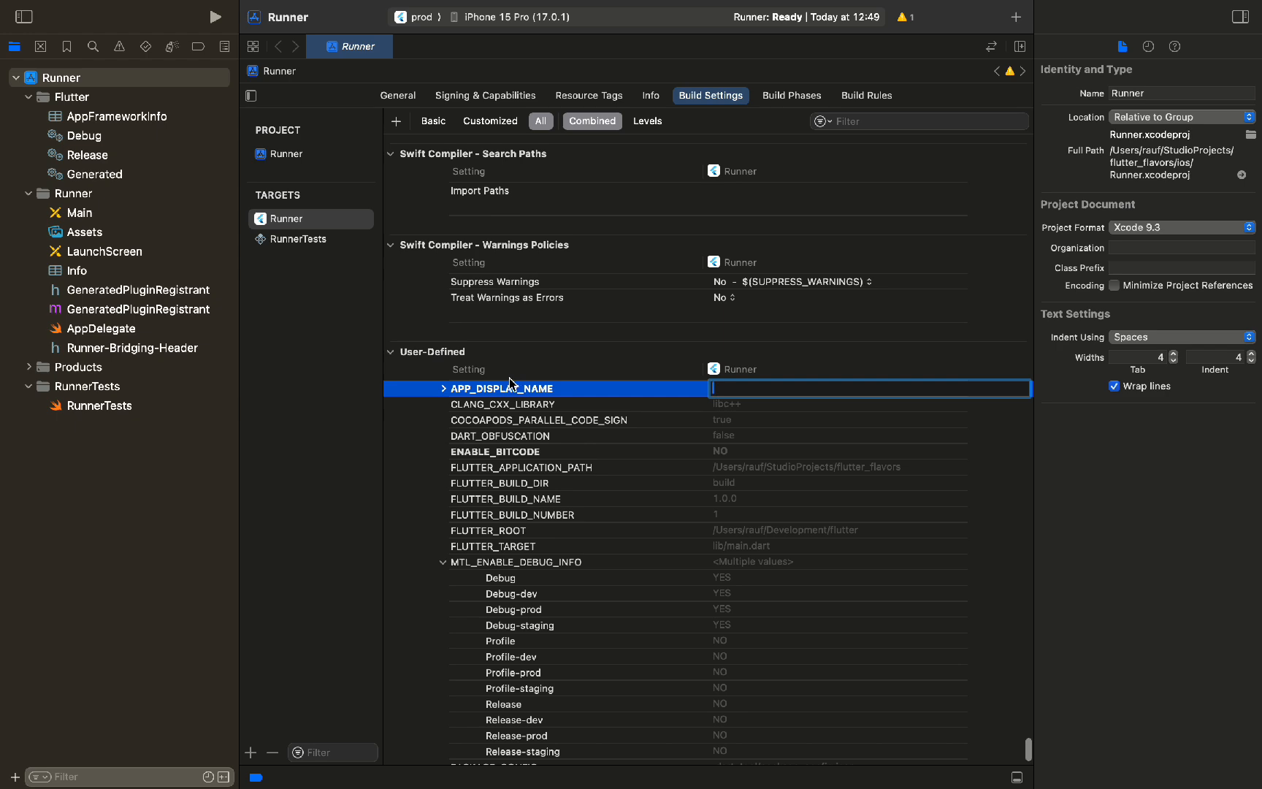
# Enter 'Flavors Dev', then 'Flavors Staging' as APP_DISPLAY_NAME values, starting with Debug-dev
pyautogui.click(442, 388)
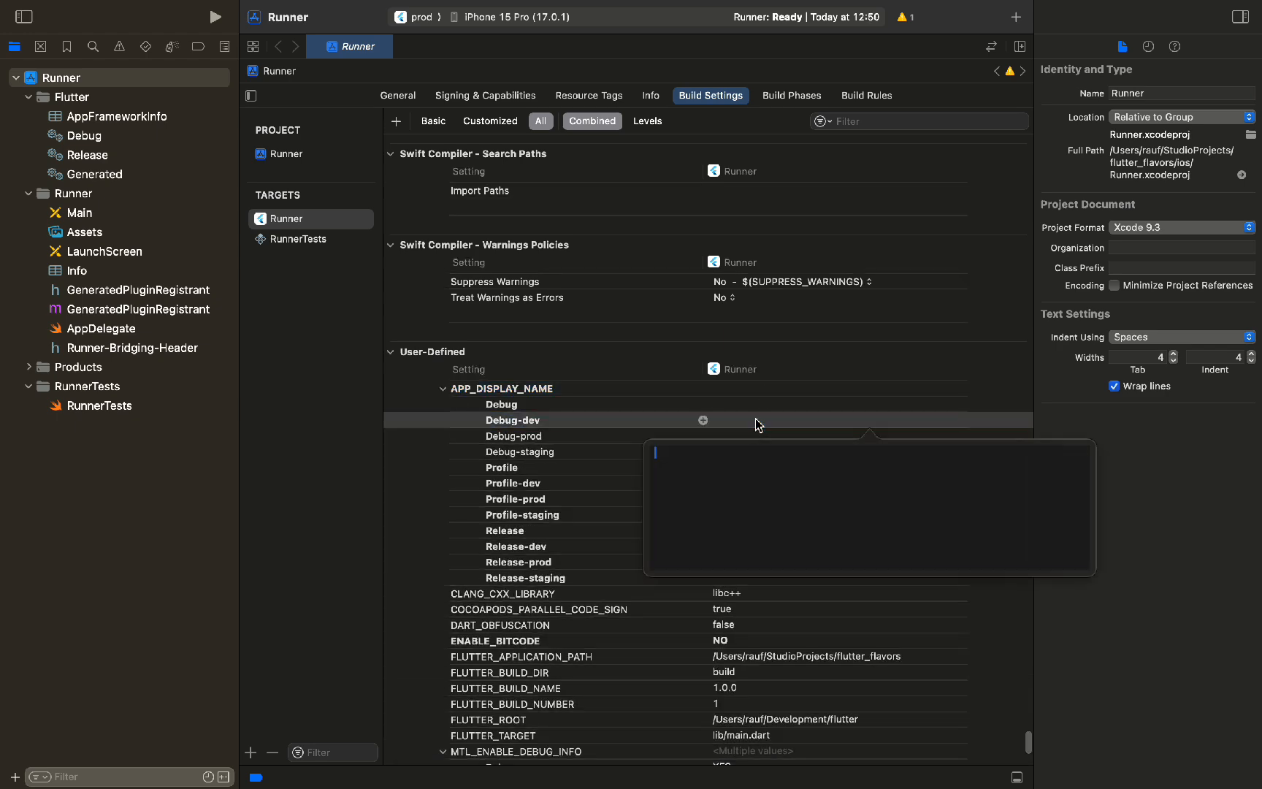
pyautogui.write('Flavors Dev')
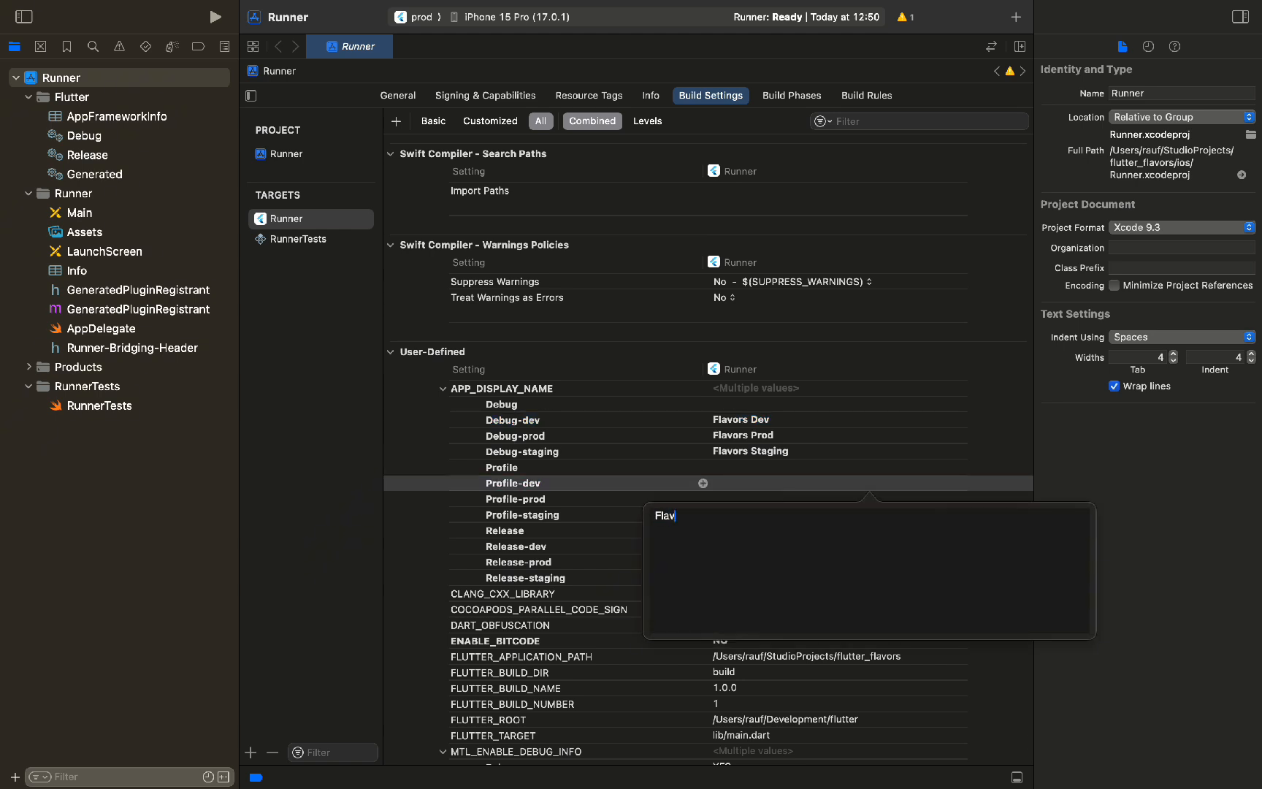
pyautogui.write('ors Dev')
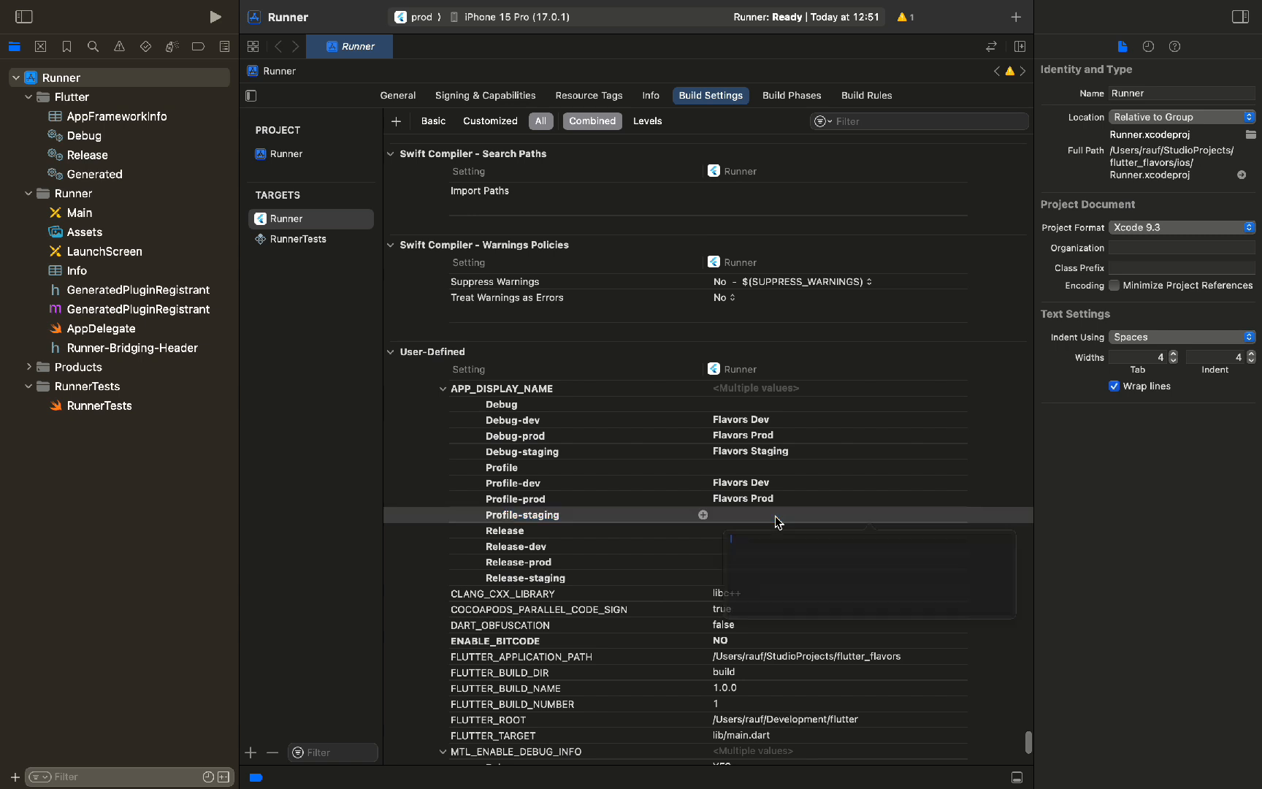
pyautogui.write('Flavors Staging')
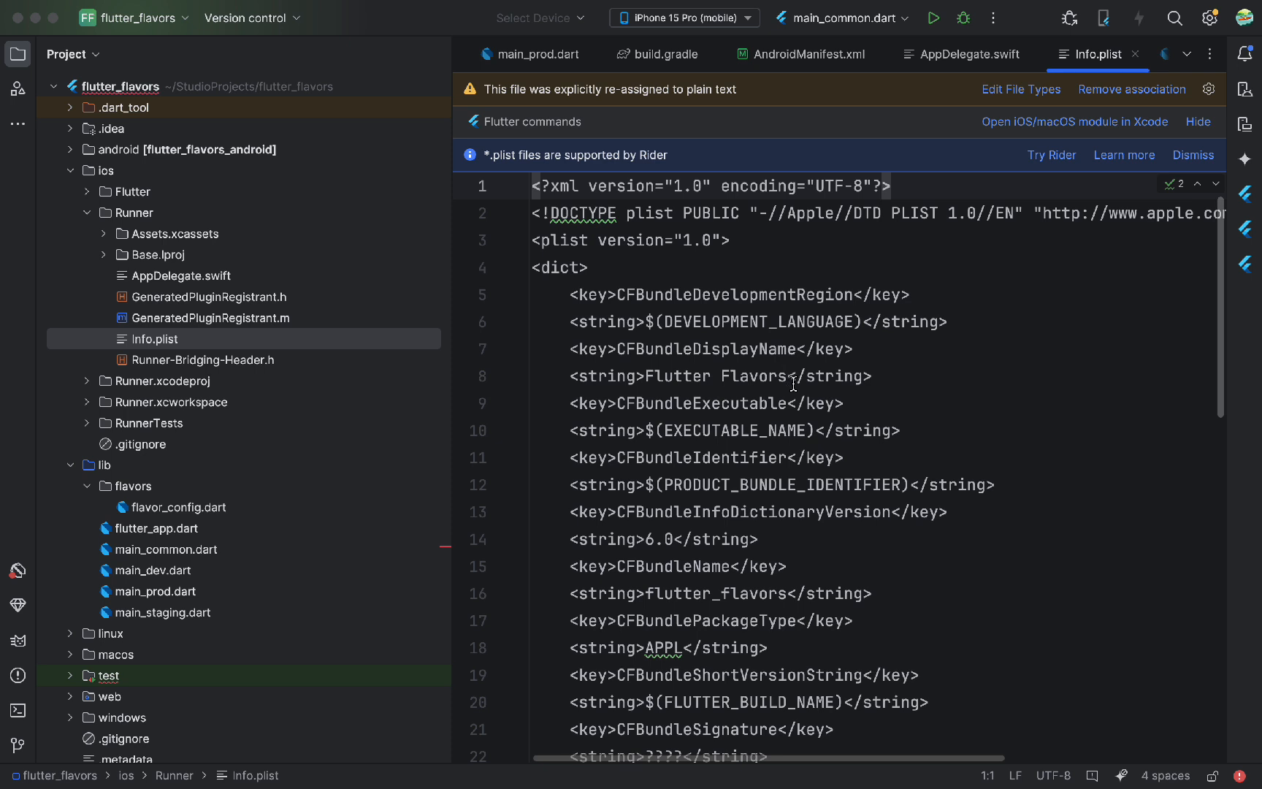
# Replace the CFBundleDisplayName value 'Flutter Flavors' with $(APP_DISPLAY_NAME) in Info.plist
pyautogui.doubleClick(712, 376)
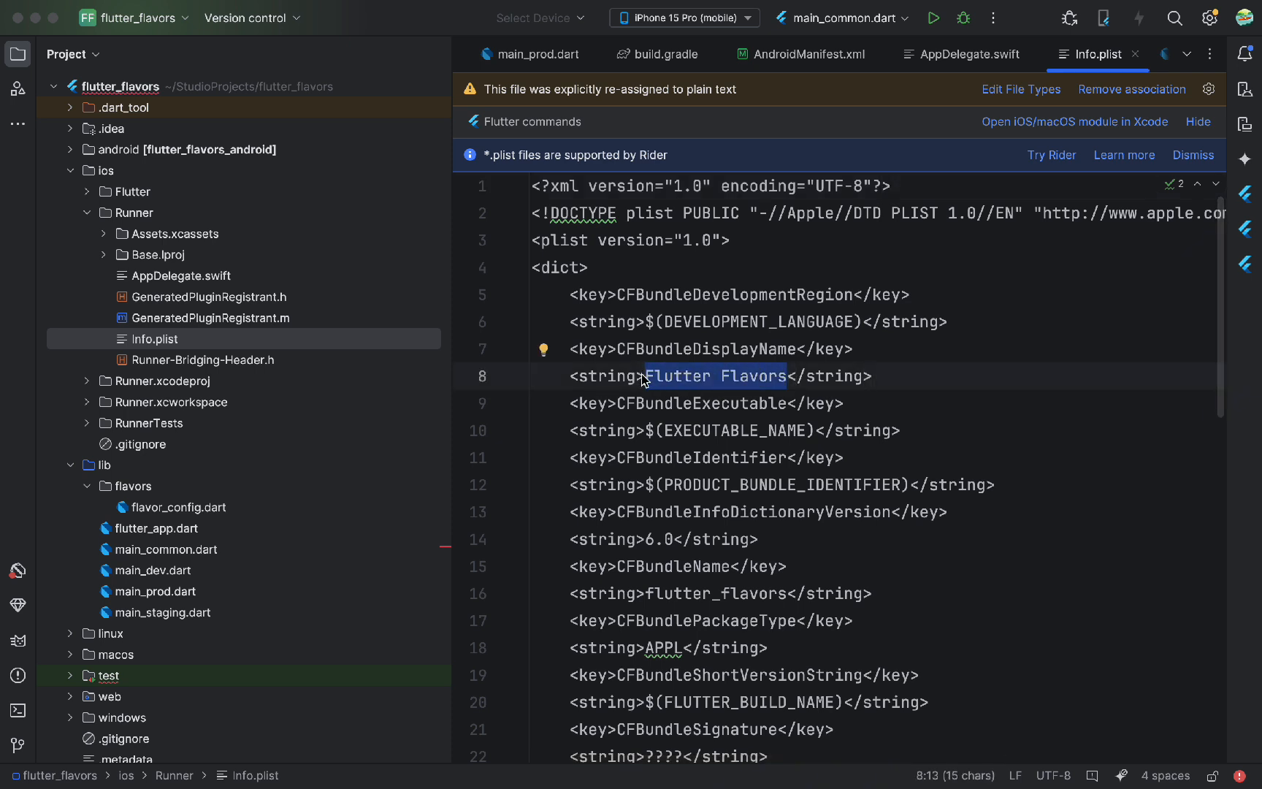
pyautogui.write('$(0')
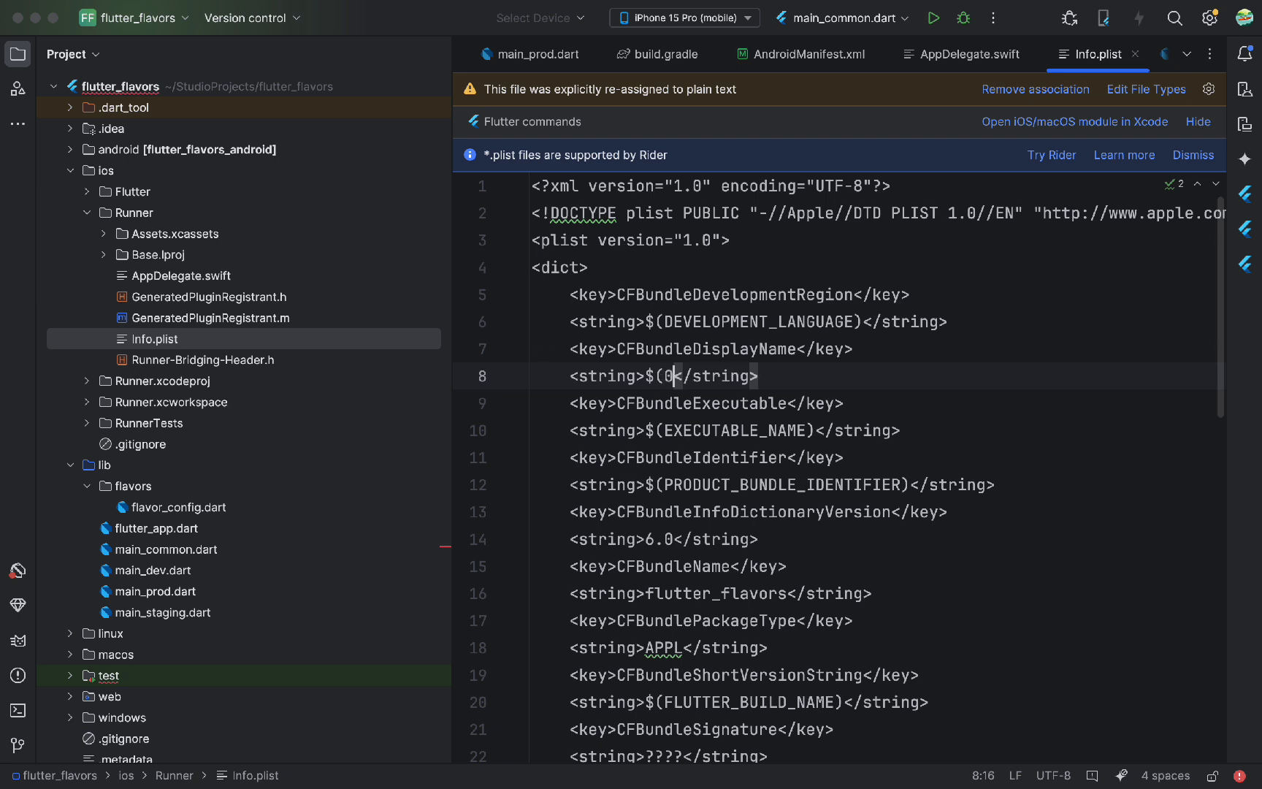
pyautogui.write('APP_')
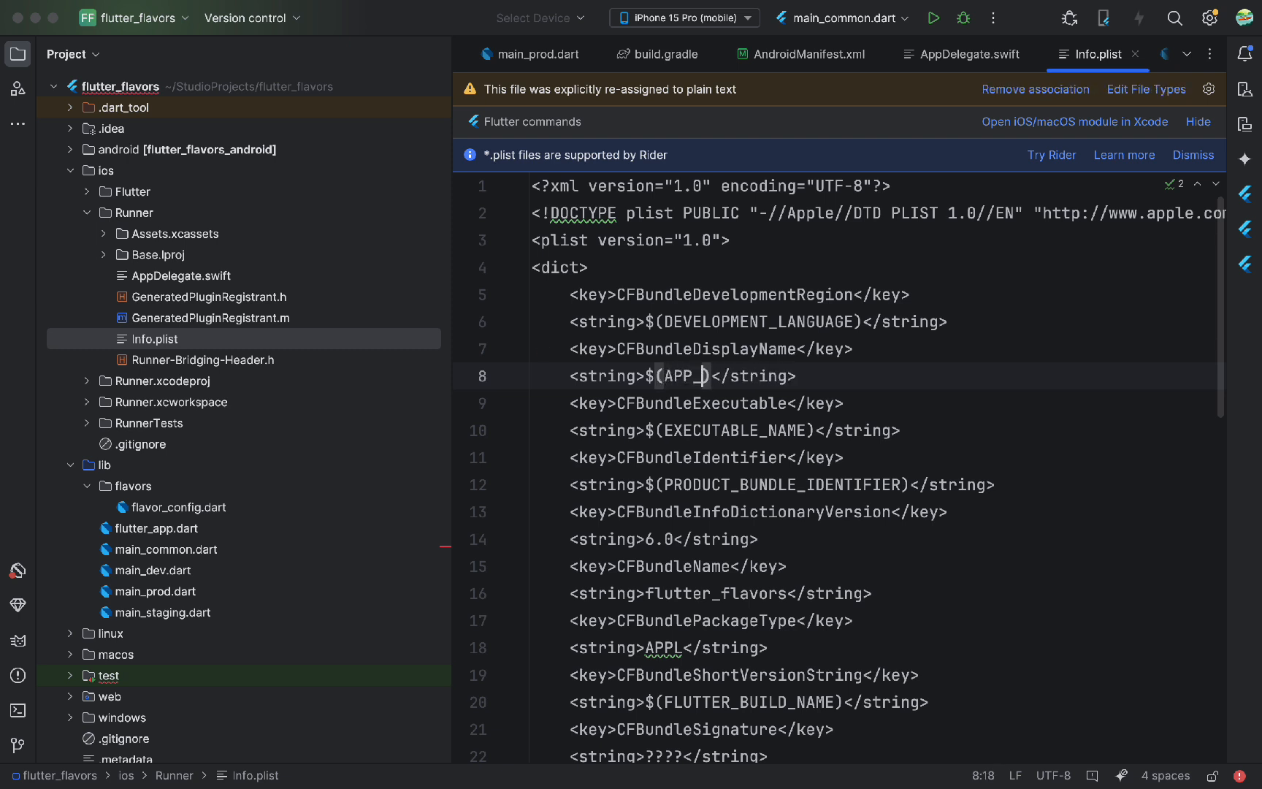
pyautogui.write('DISPLAY_')
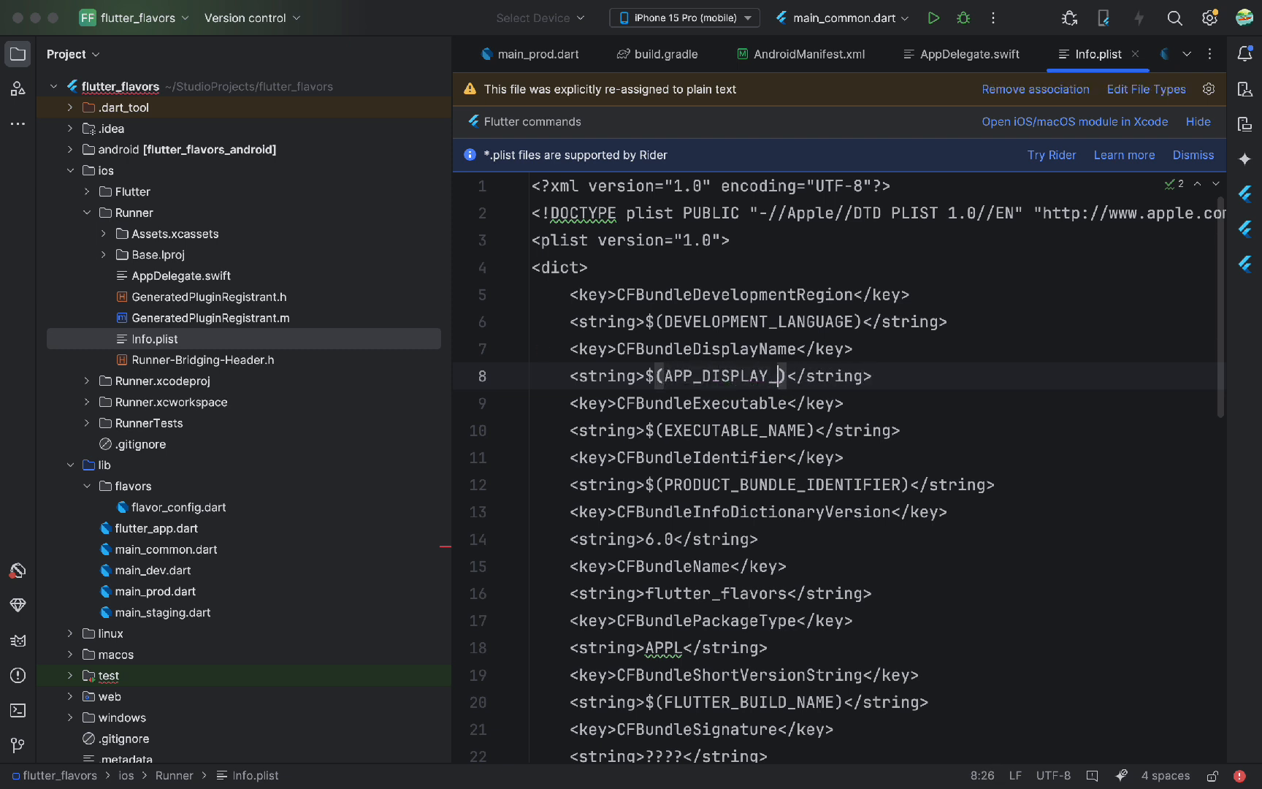
pyautogui.write('NAME')
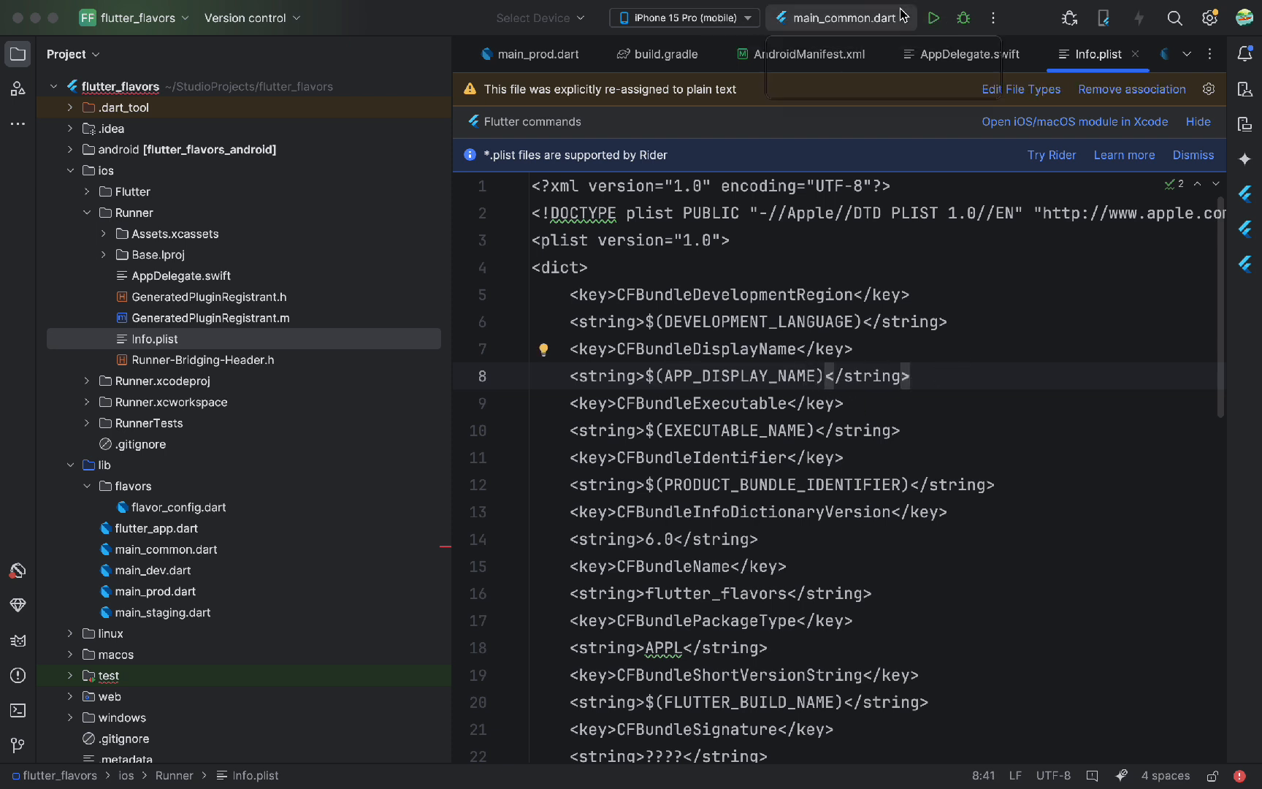
# Duplicate the main_common.dart run configuration as 'Dev' with build flavor dev
pyautogui.click(842, 17)
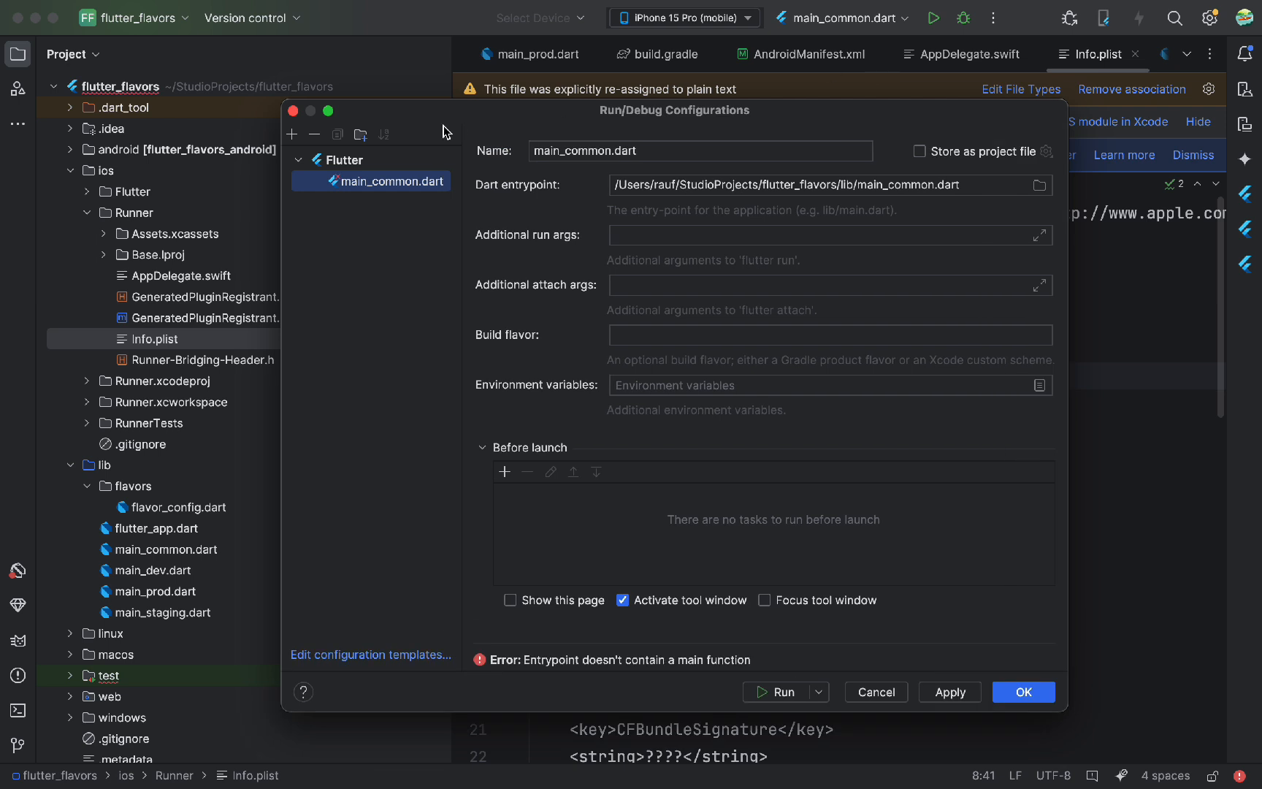
pyautogui.click(336, 135)
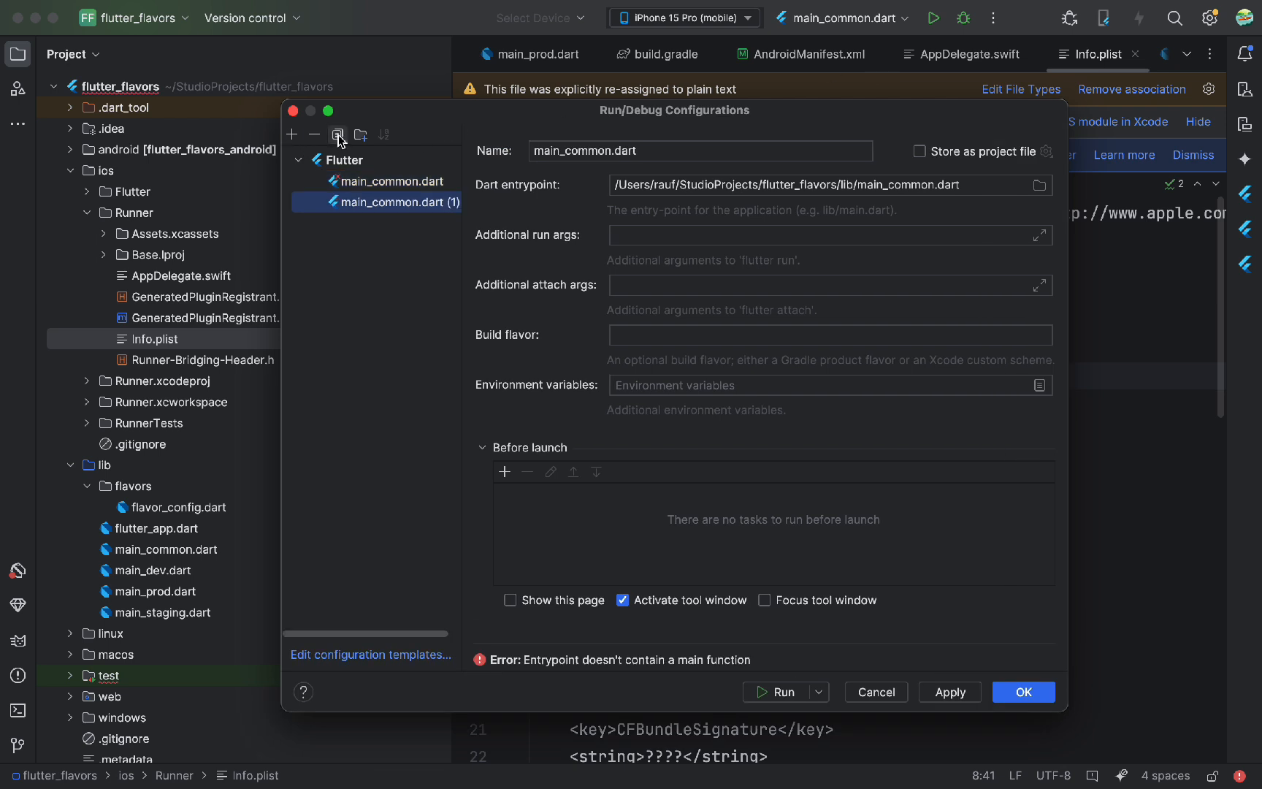
pyautogui.click(700, 151)
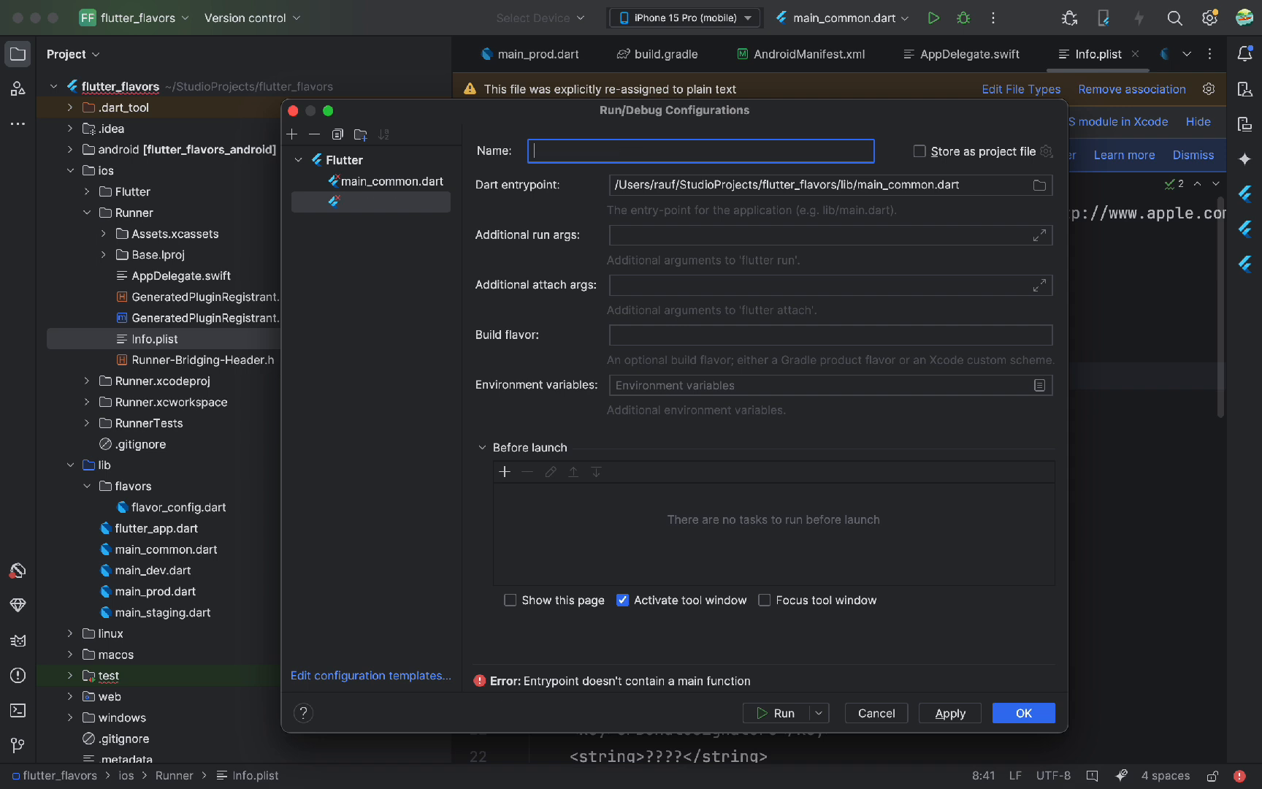
pyautogui.write('Dev')
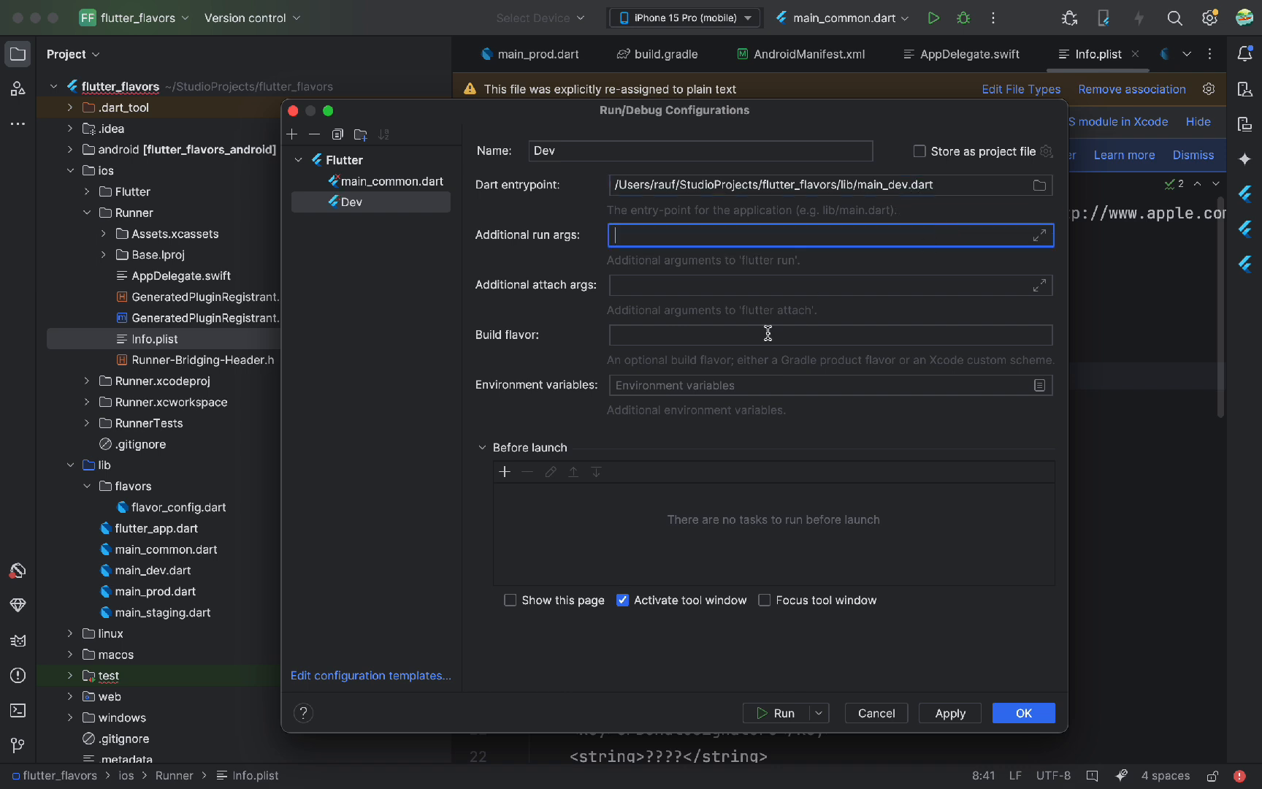
pyautogui.click(830, 335)
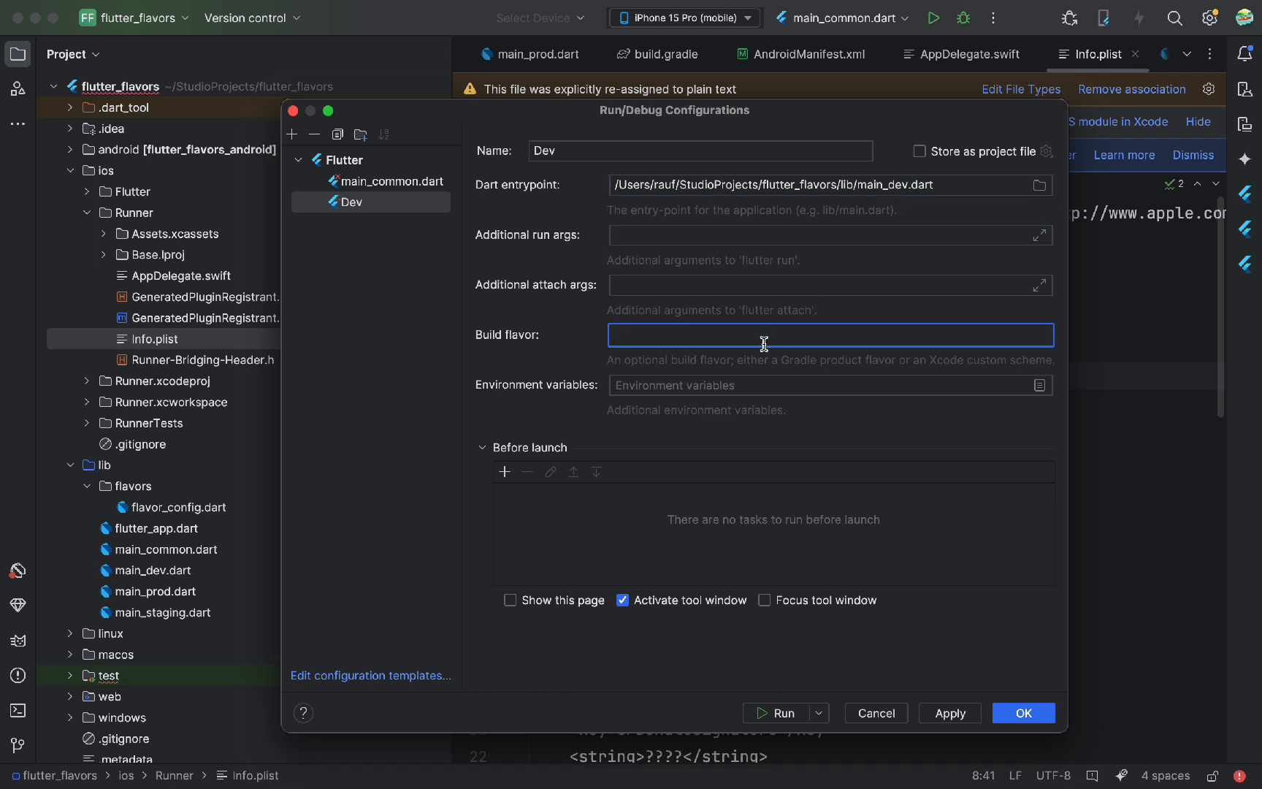
pyautogui.write('dev')
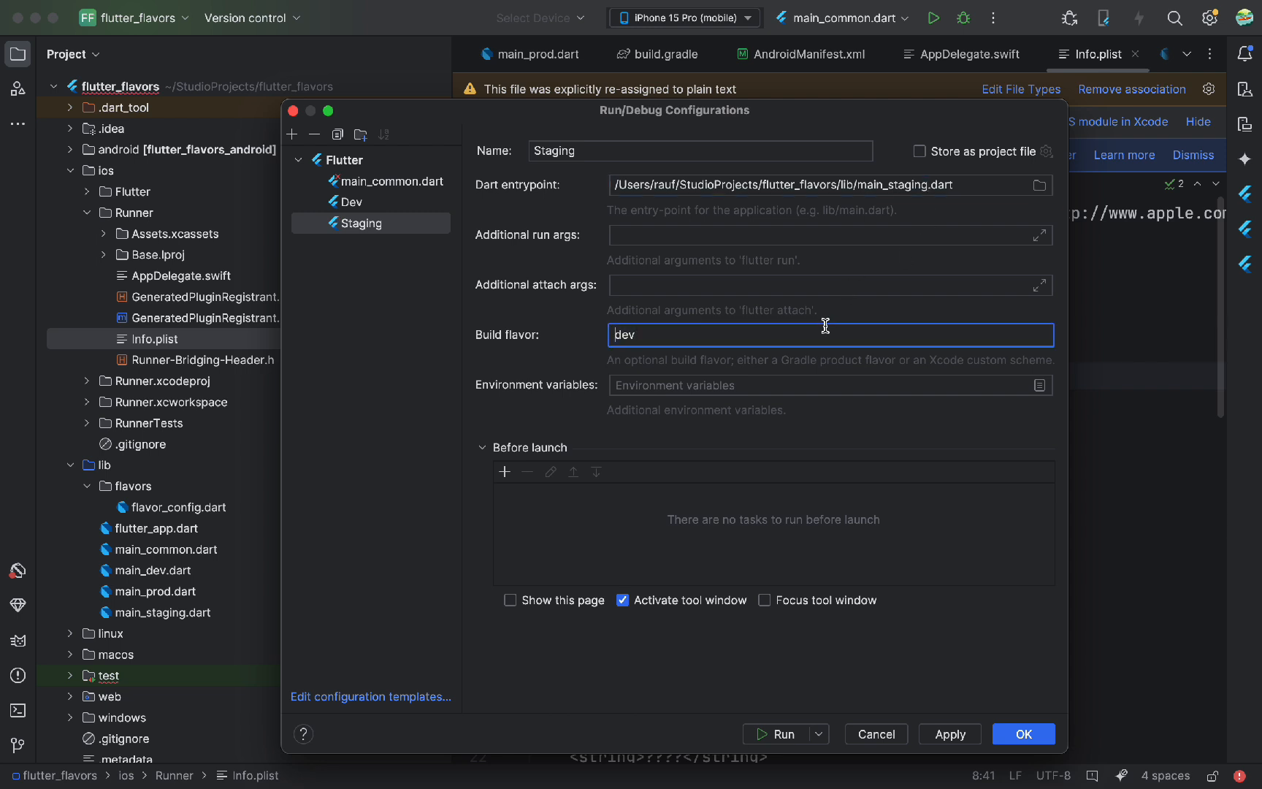
# Give the Staging configuration build flavor staging and name a new configuration 'Prod'
pyautogui.write('staging')
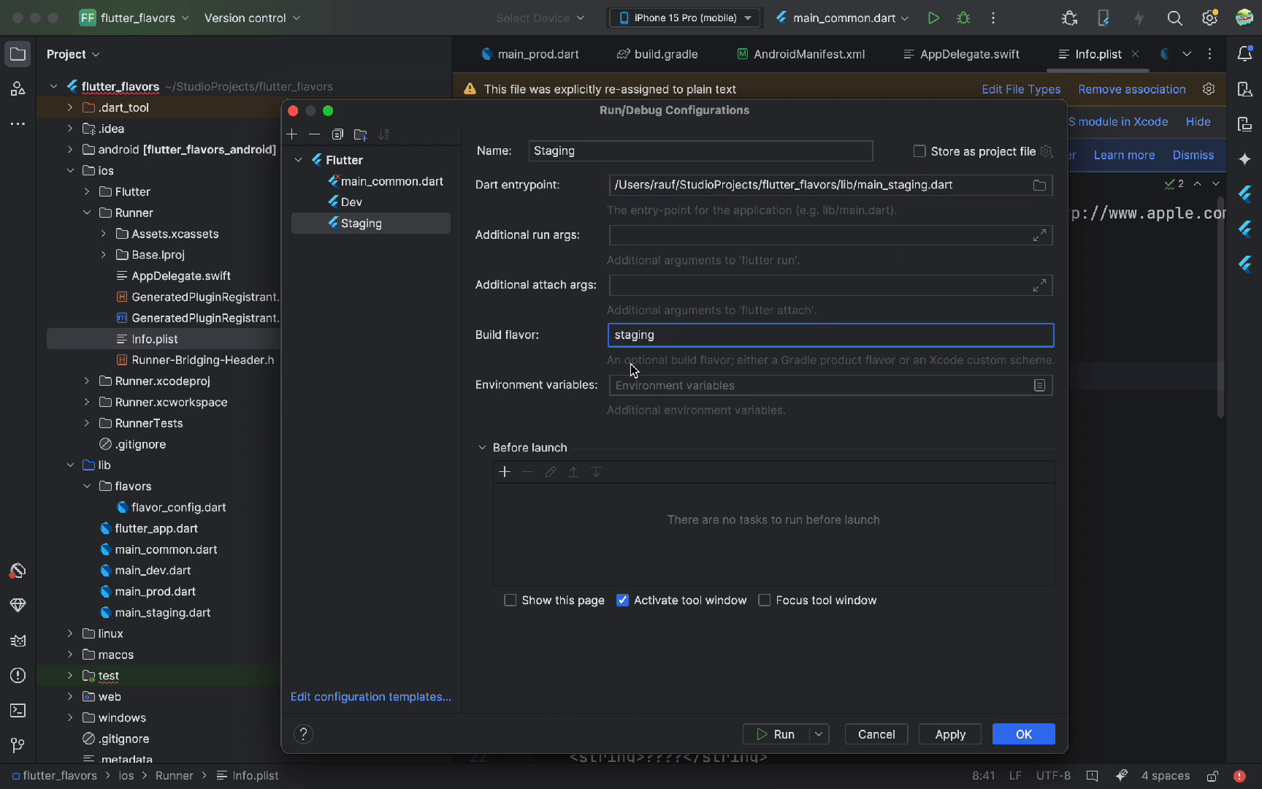
pyautogui.write('P')
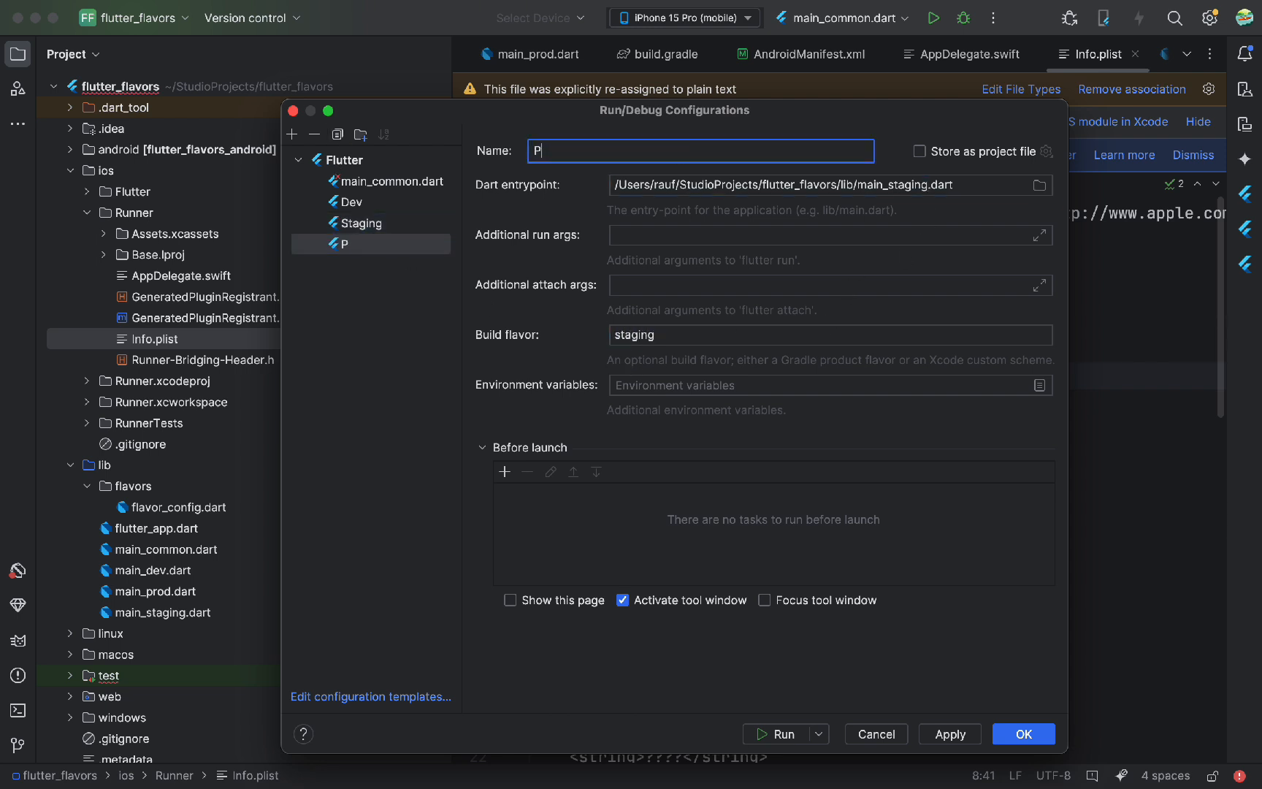
pyautogui.write('rod')
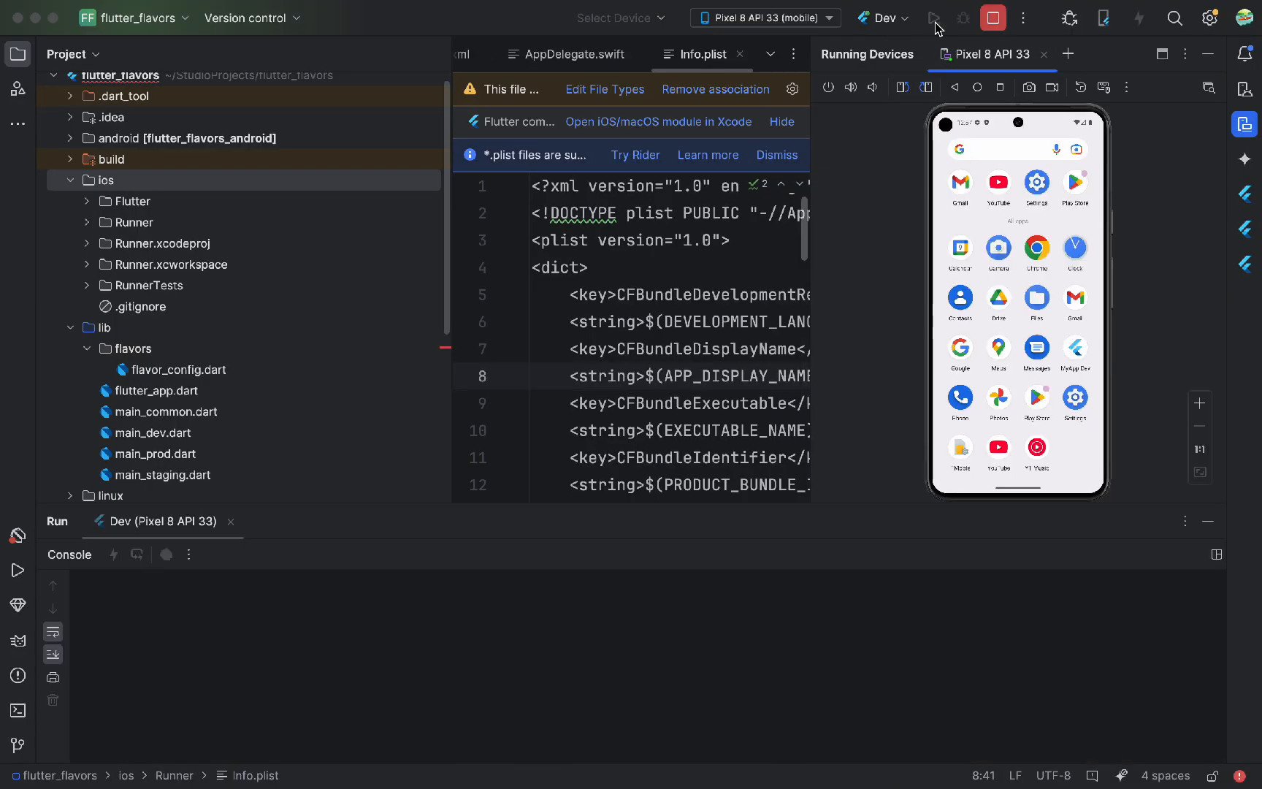
# Run the Dev, Staging and Prod configurations in turn on the Pixel 8 API 33 emulator
pyautogui.click(935, 17)
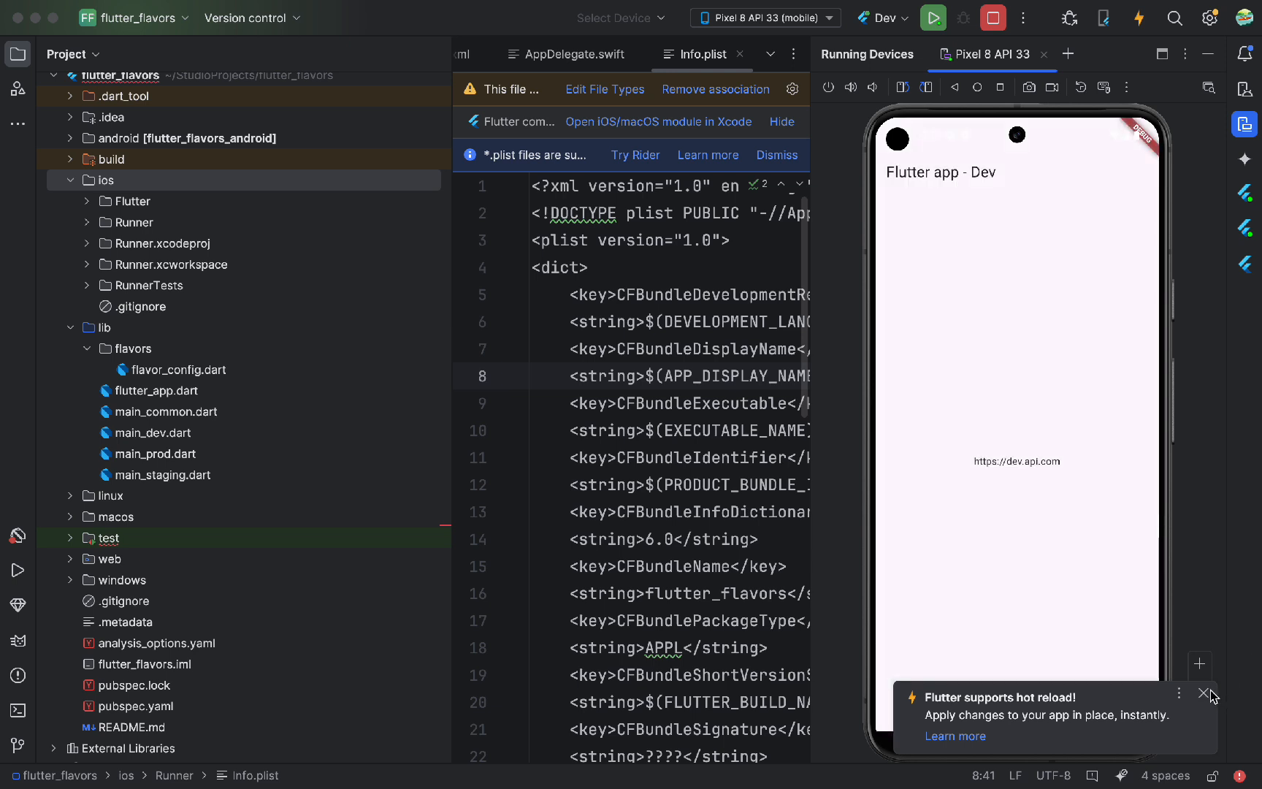
pyautogui.click(1199, 694)
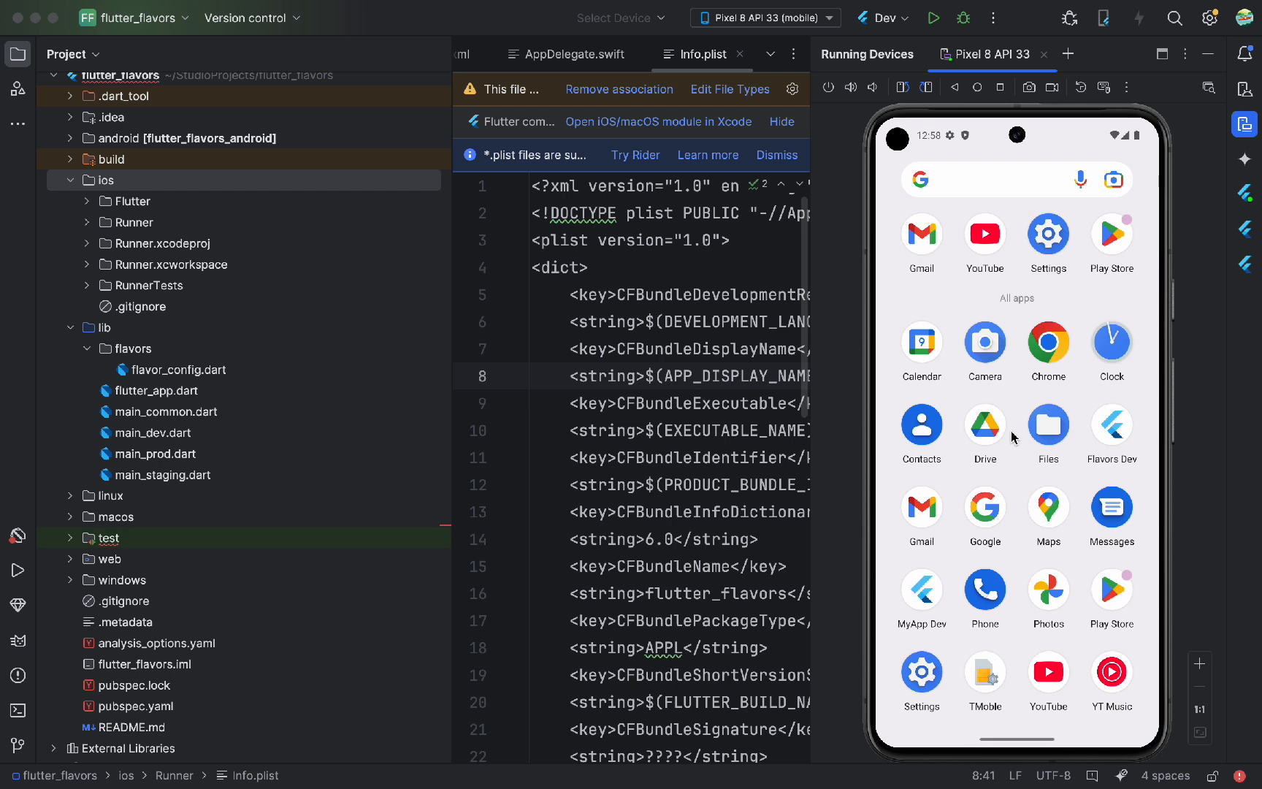
pyautogui.moveTo(1132, 373)
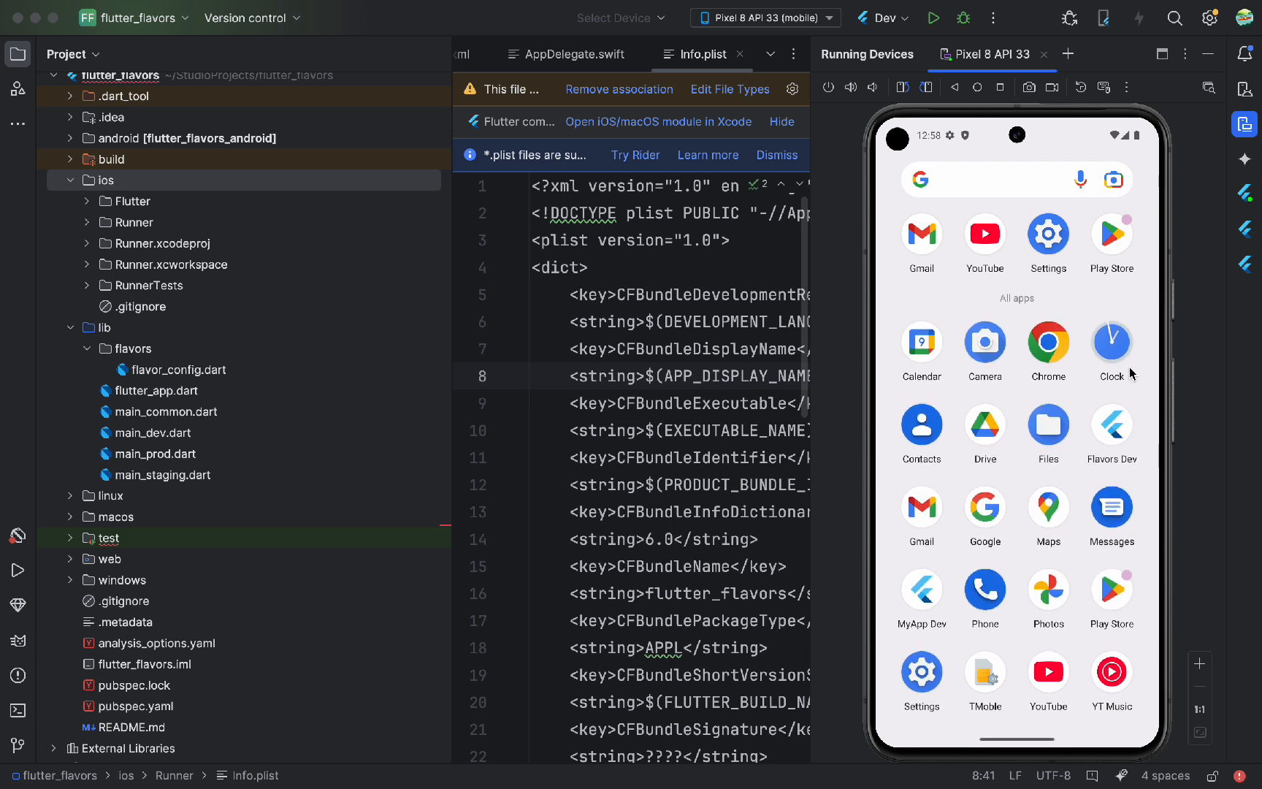
pyautogui.moveTo(859, 30)
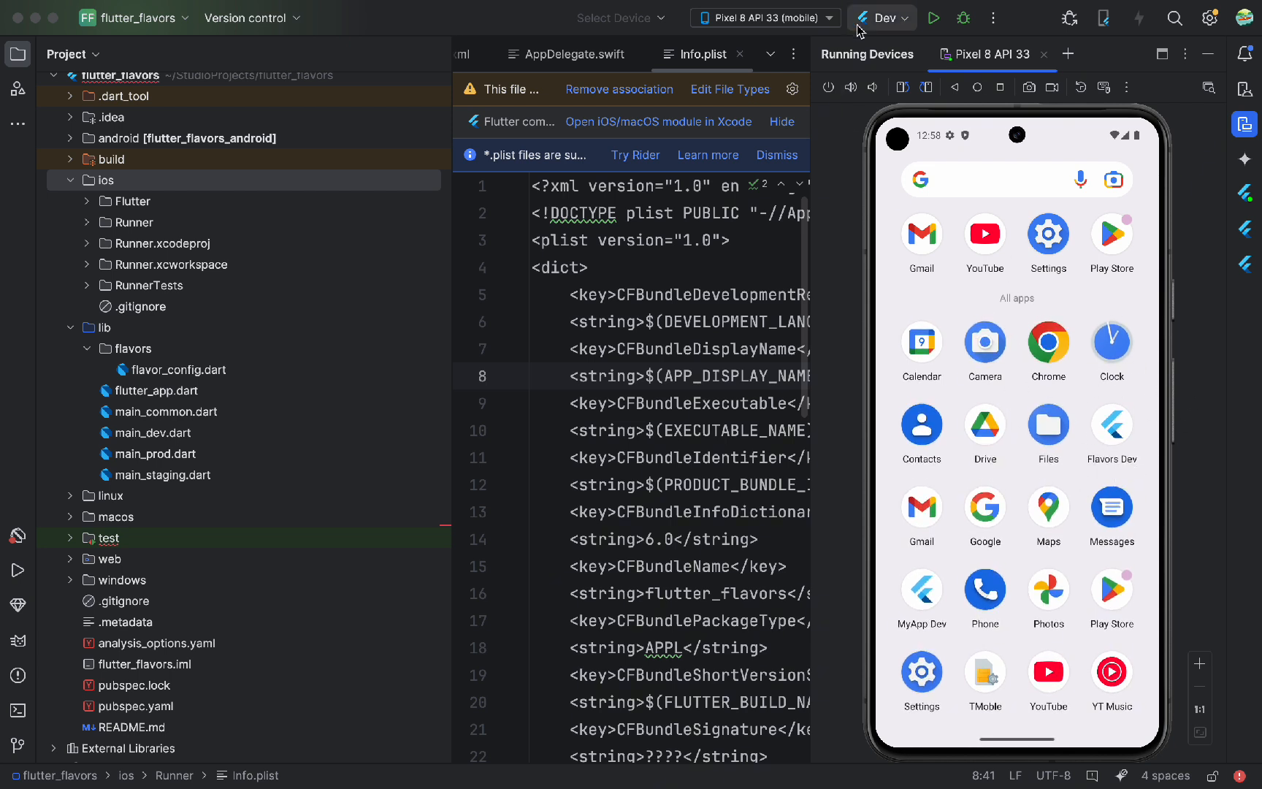
pyautogui.click(883, 17)
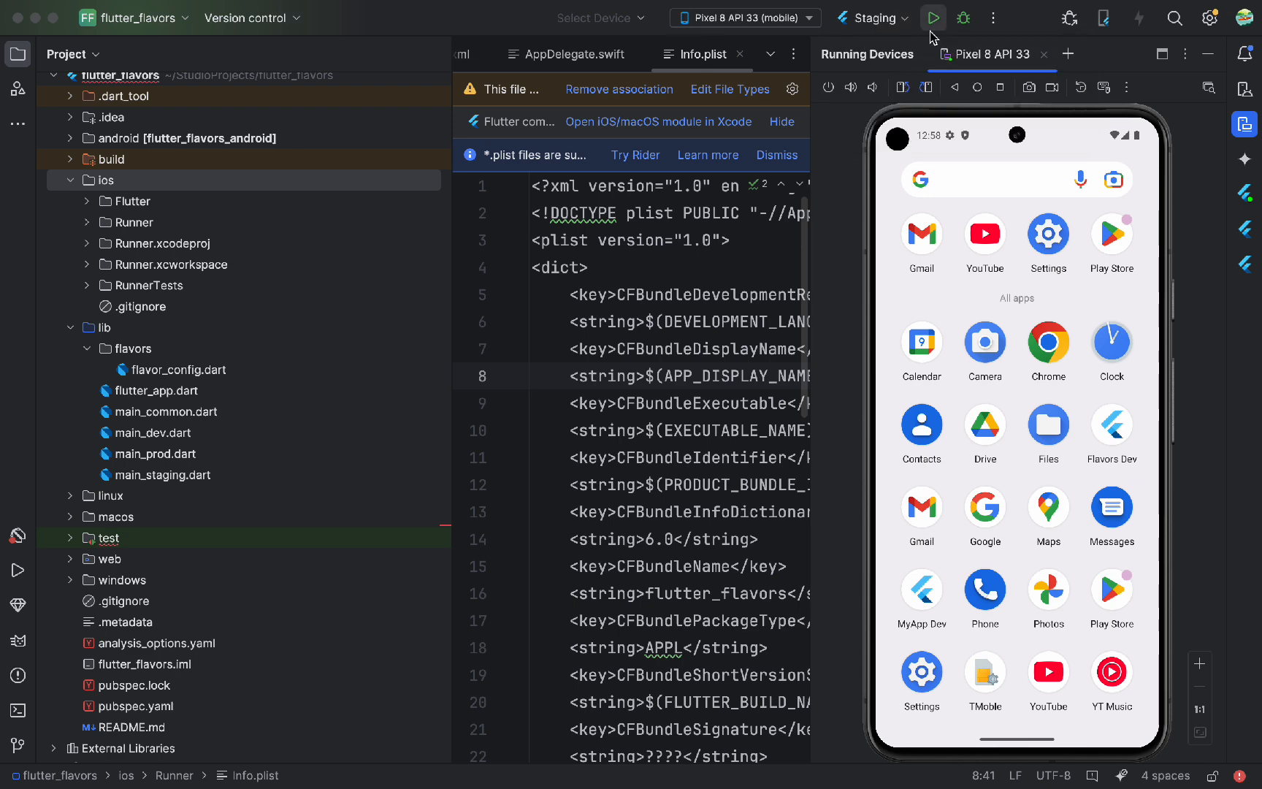
pyautogui.click(934, 19)
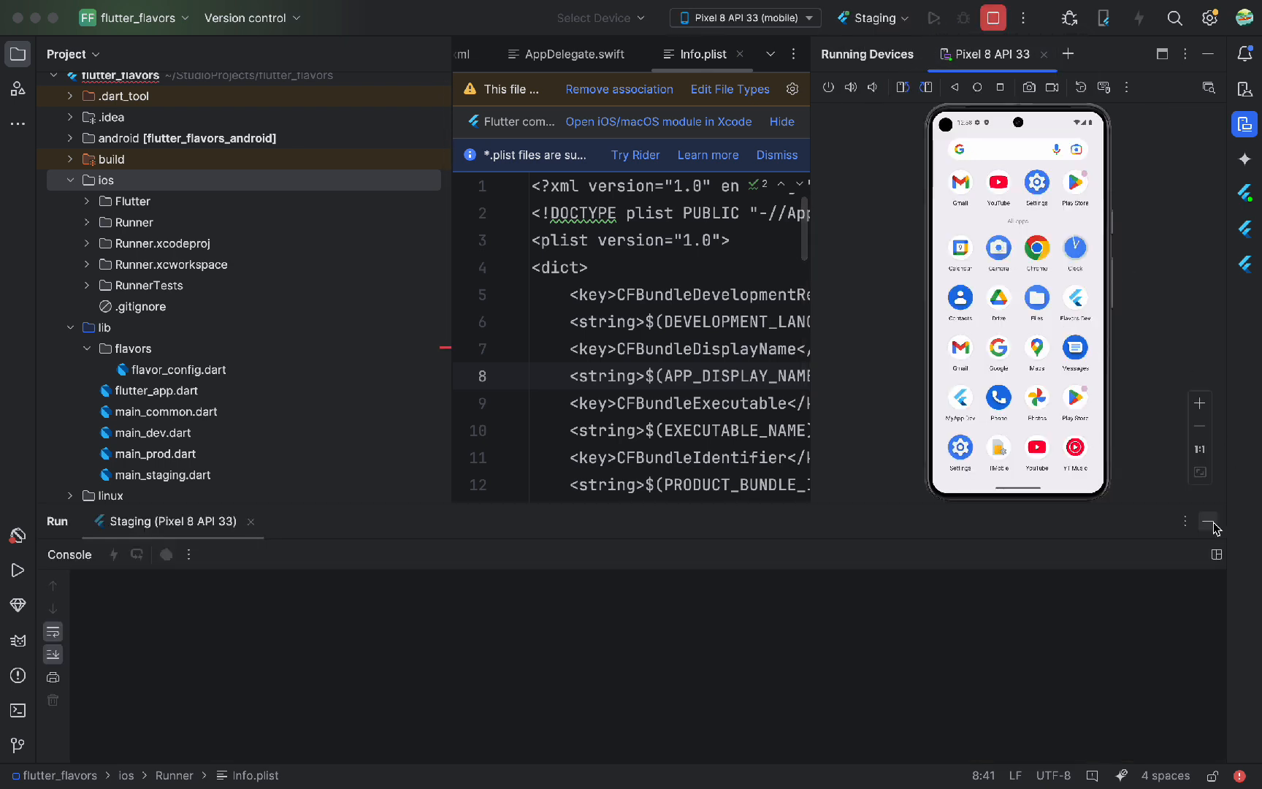
pyautogui.click(933, 18)
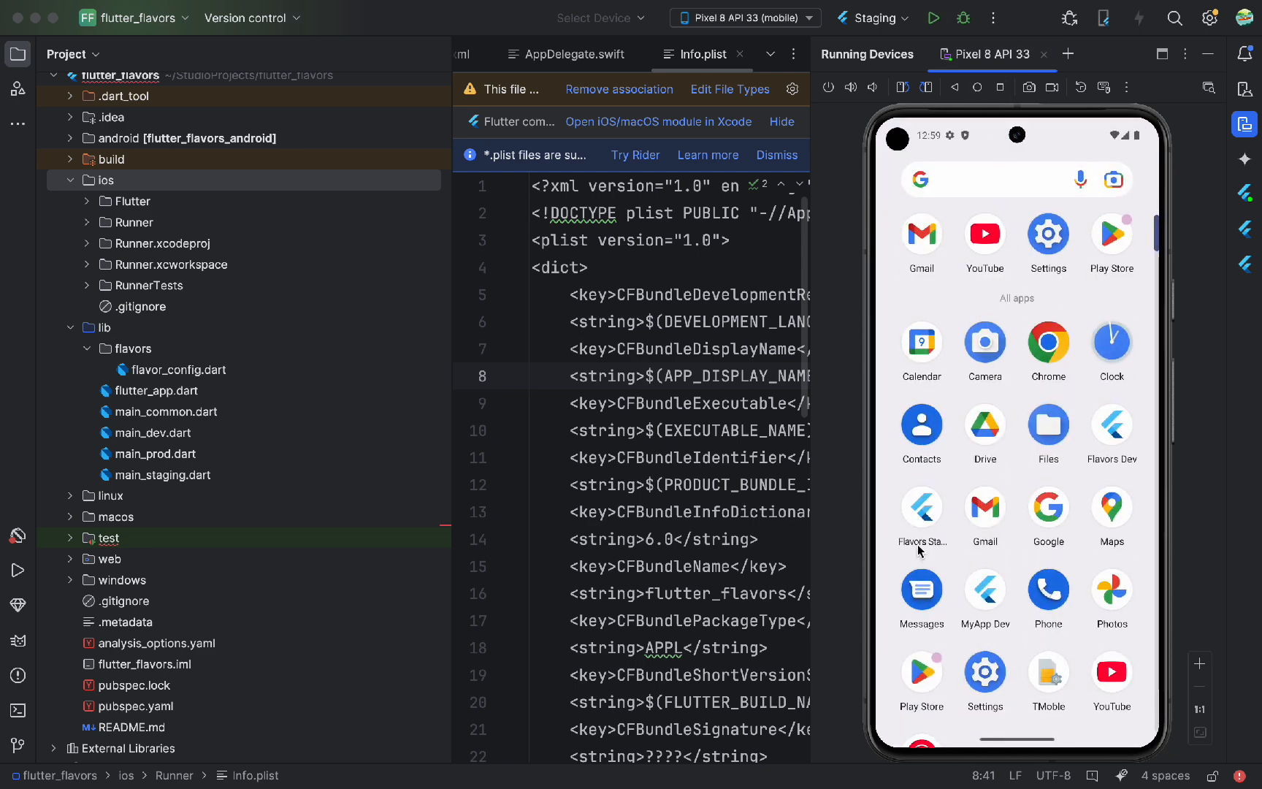
pyautogui.click(872, 18)
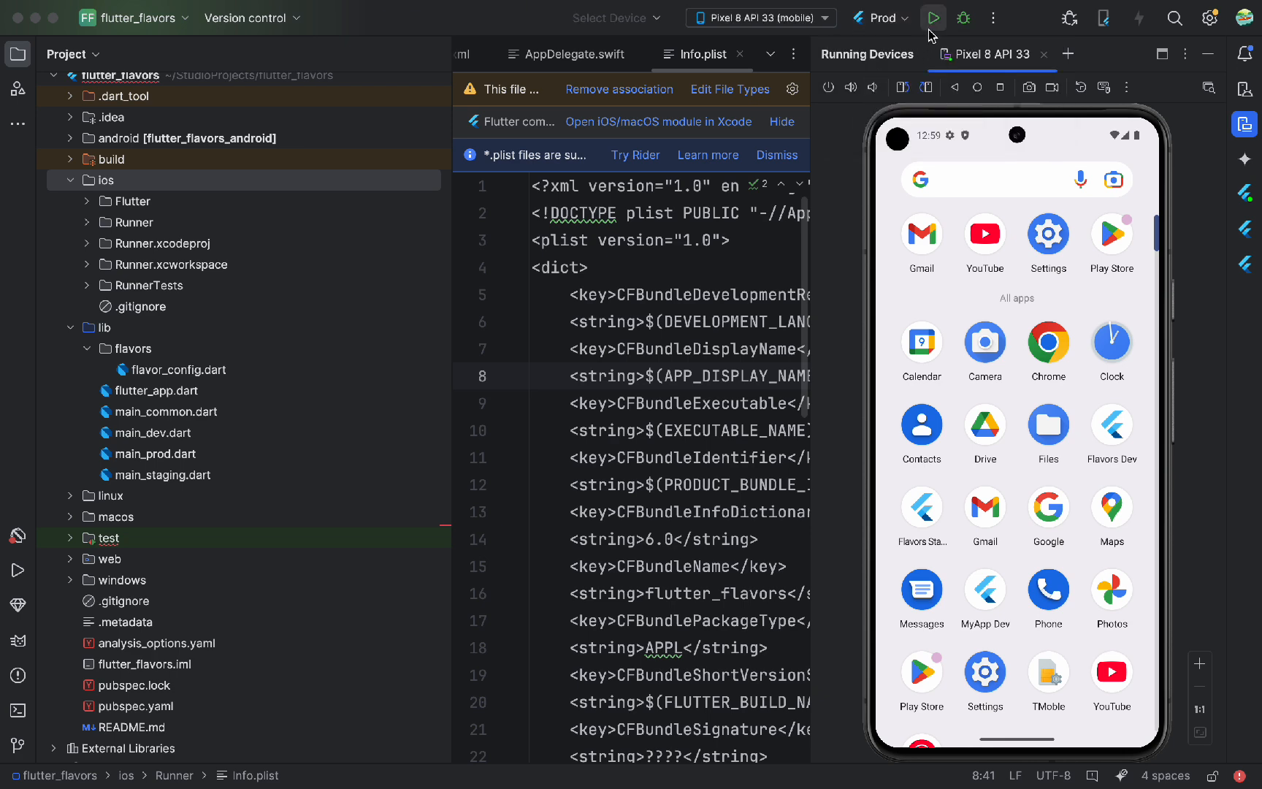
pyautogui.click(934, 18)
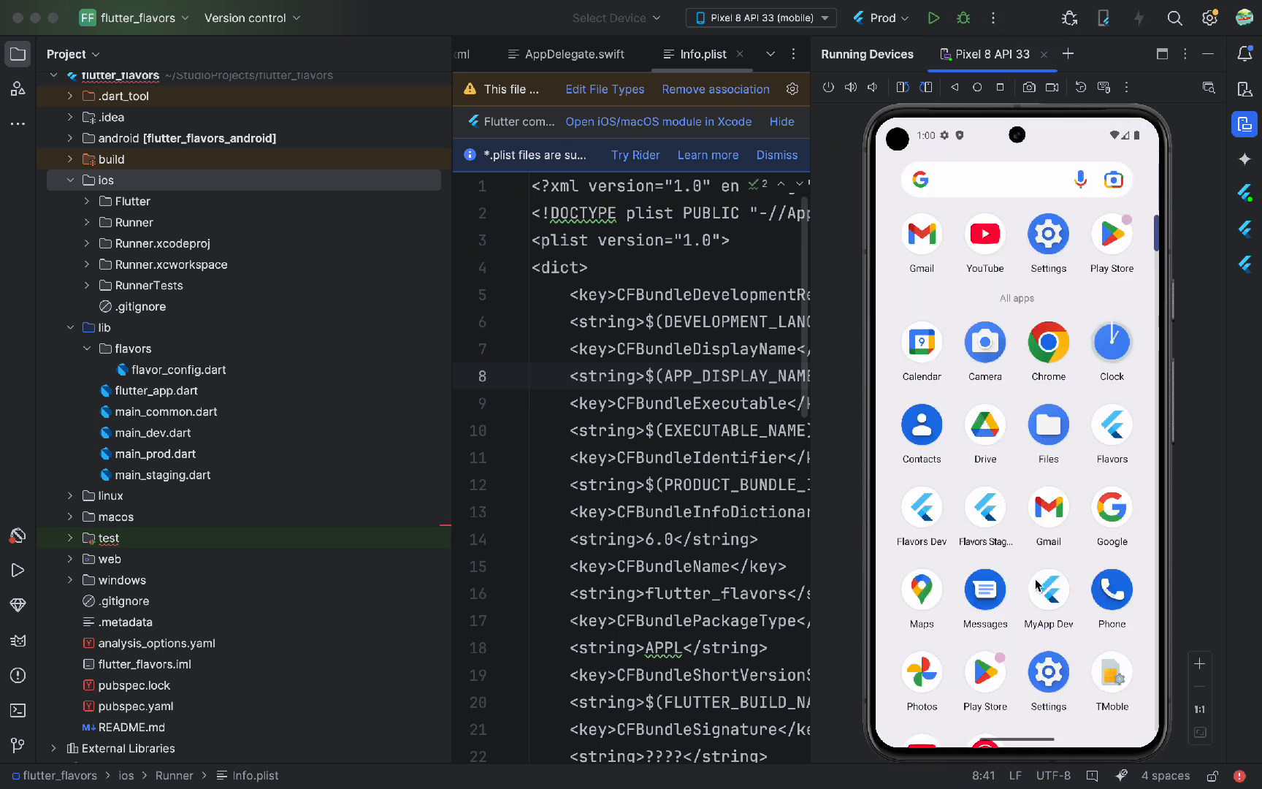
pyautogui.moveTo(1073, 458)
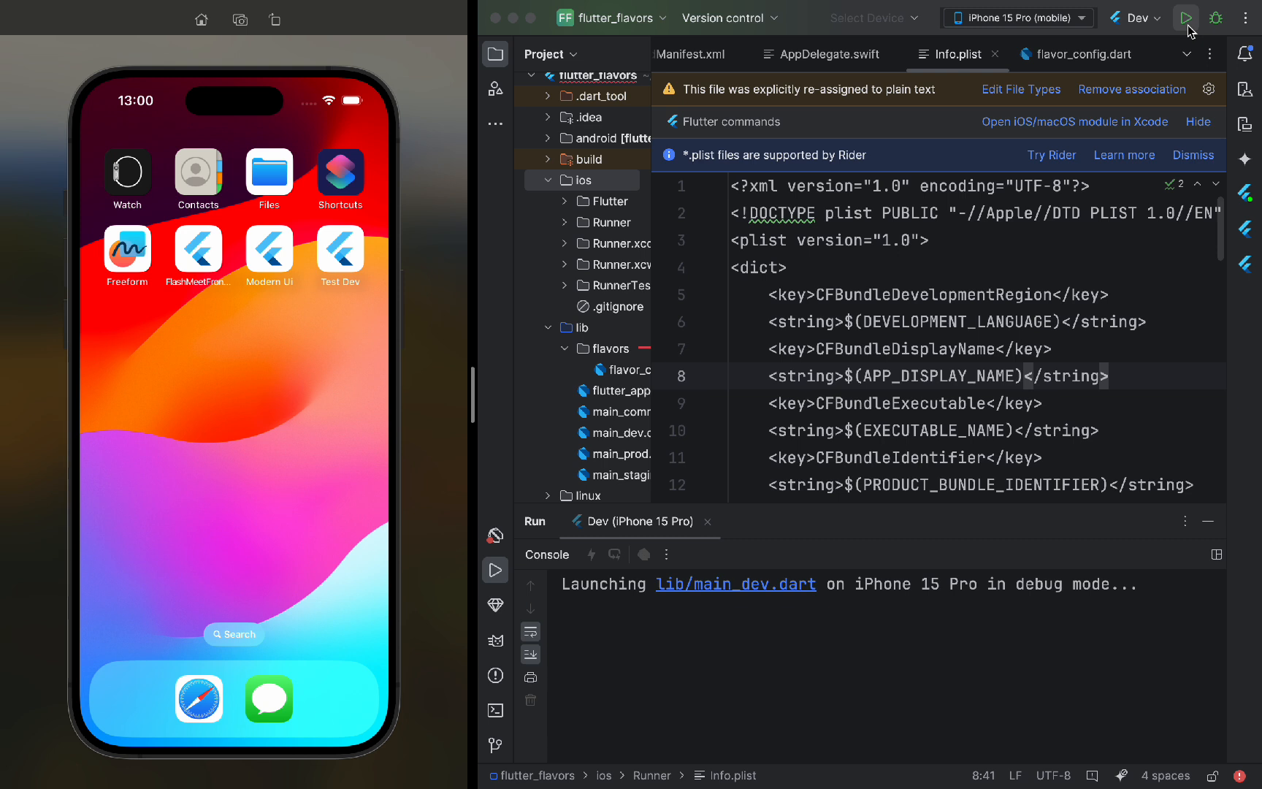
# Run Dev, Staging, then Prod on the iPhone 15 Pro, showing 'Flutter app - Prod'
pyautogui.click(1186, 18)
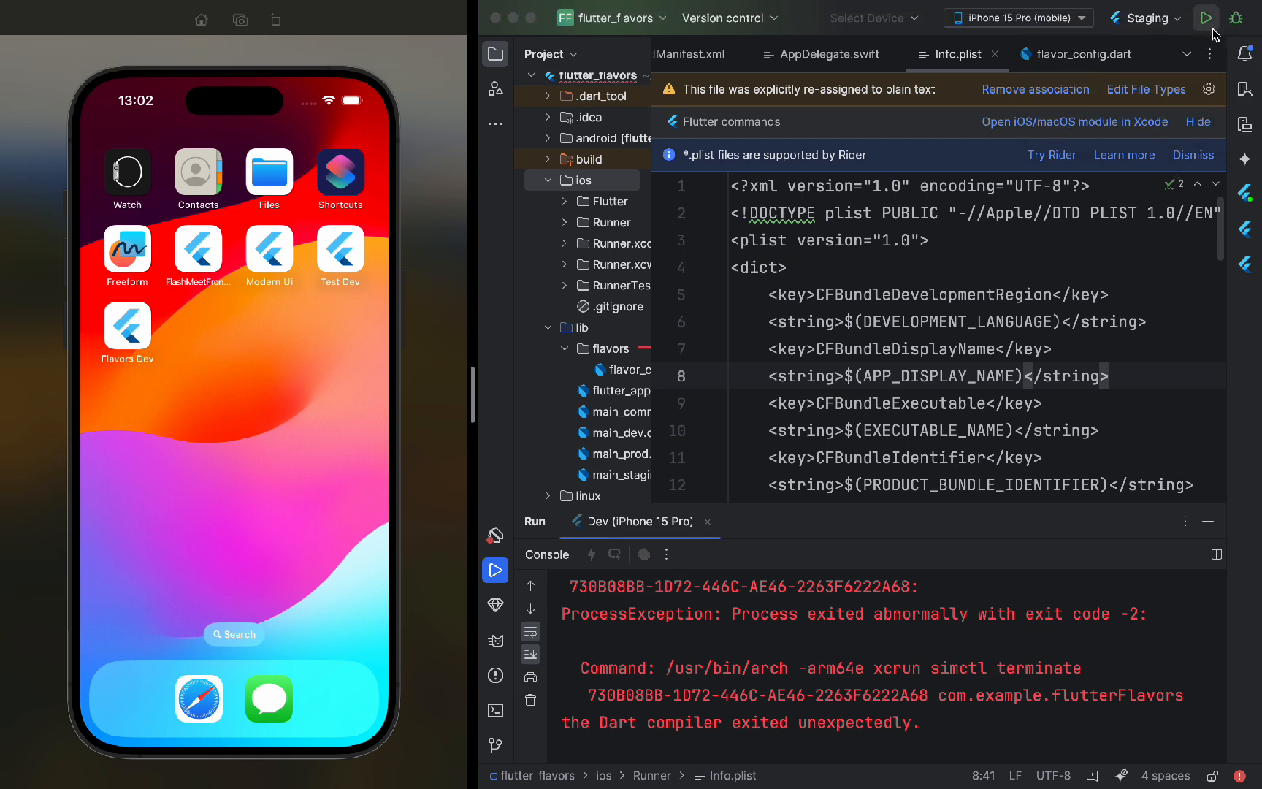
pyautogui.click(1206, 18)
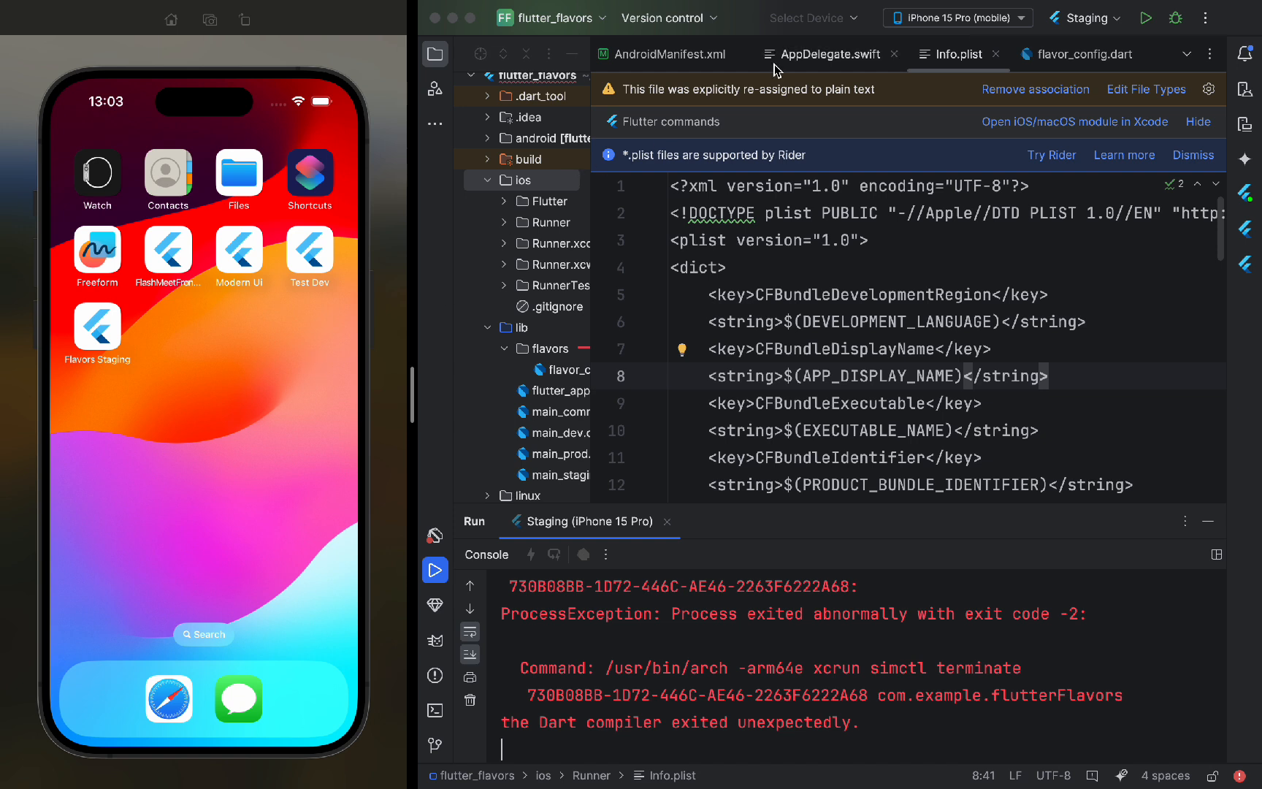
pyautogui.click(1082, 18)
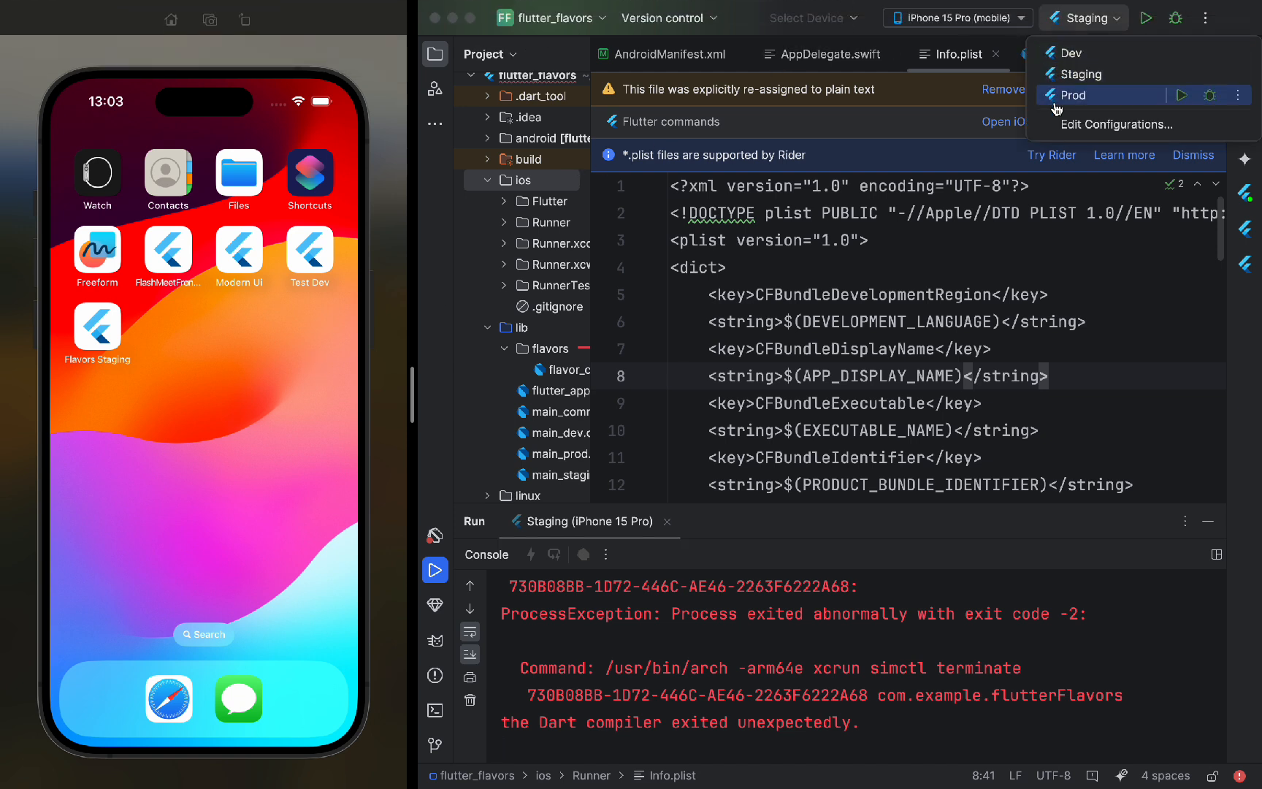
pyautogui.click(1073, 95)
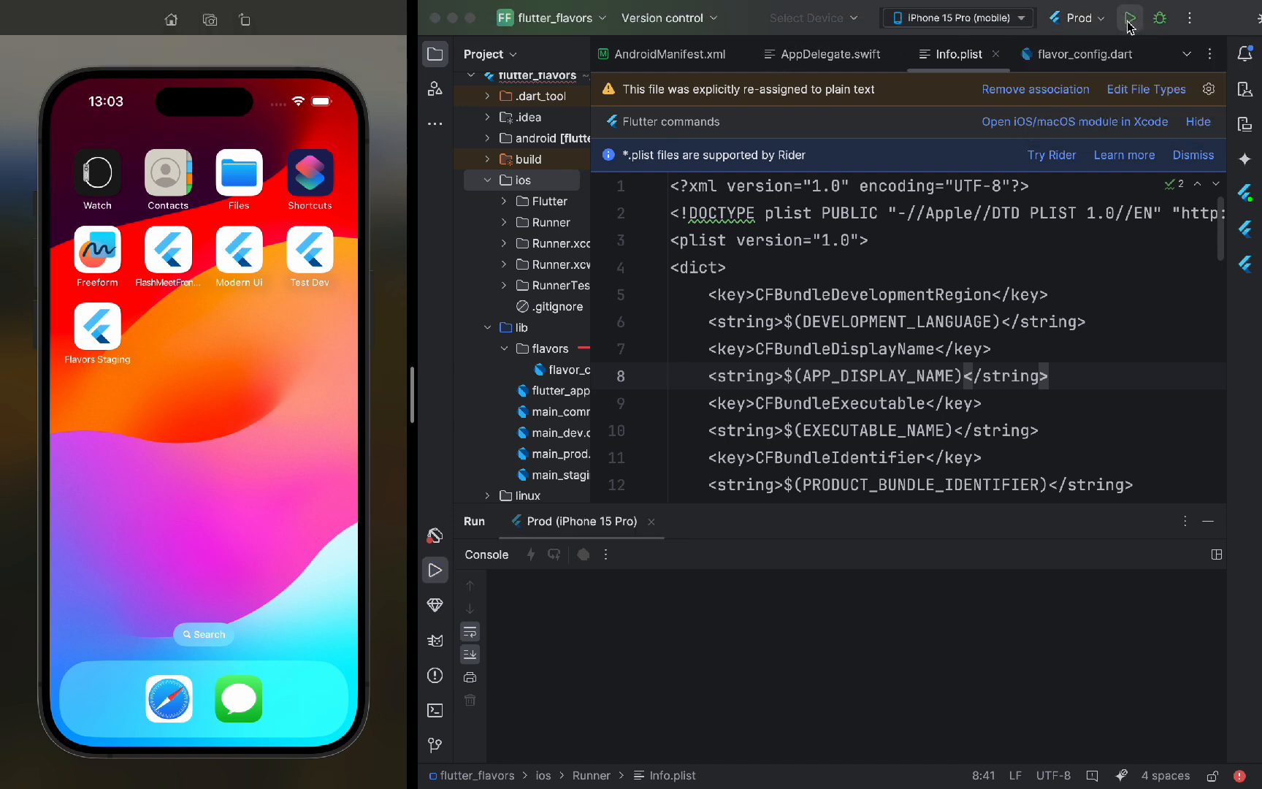
pyautogui.click(1134, 19)
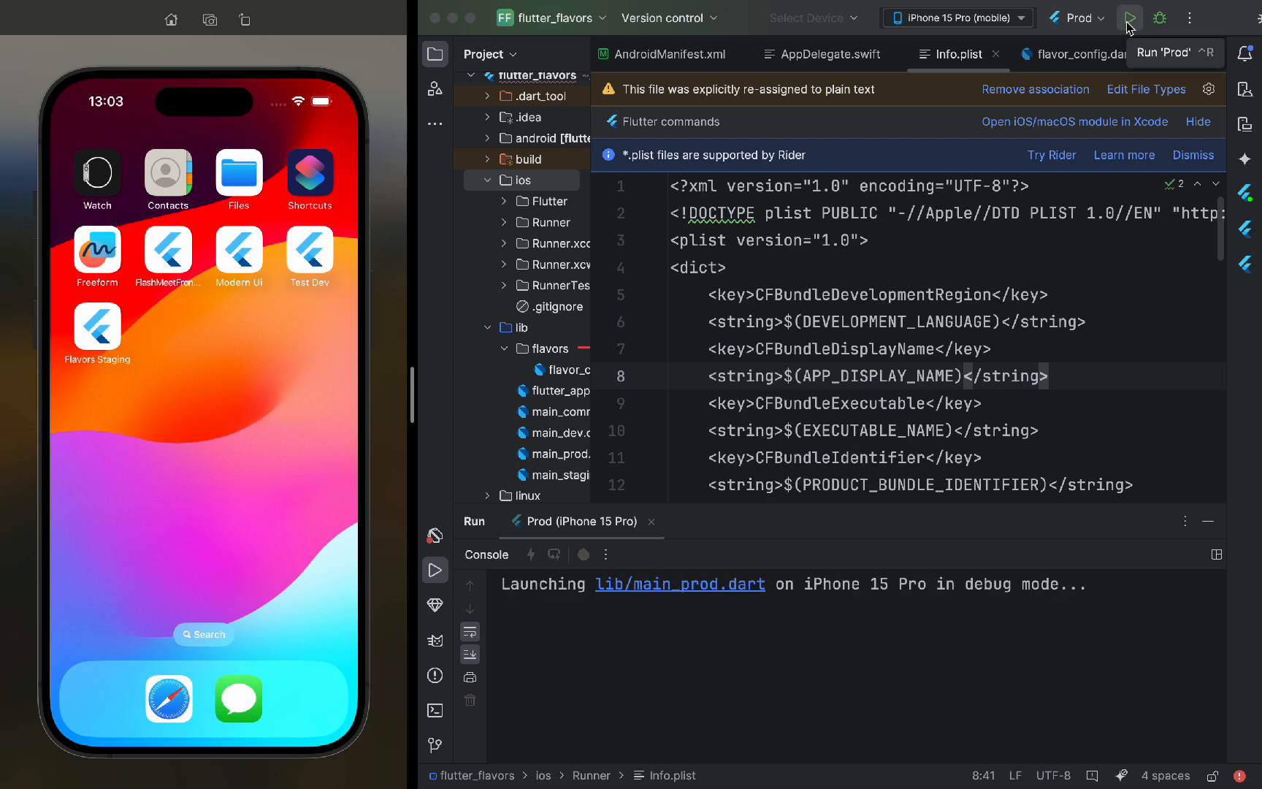
pyautogui.click(1130, 17)
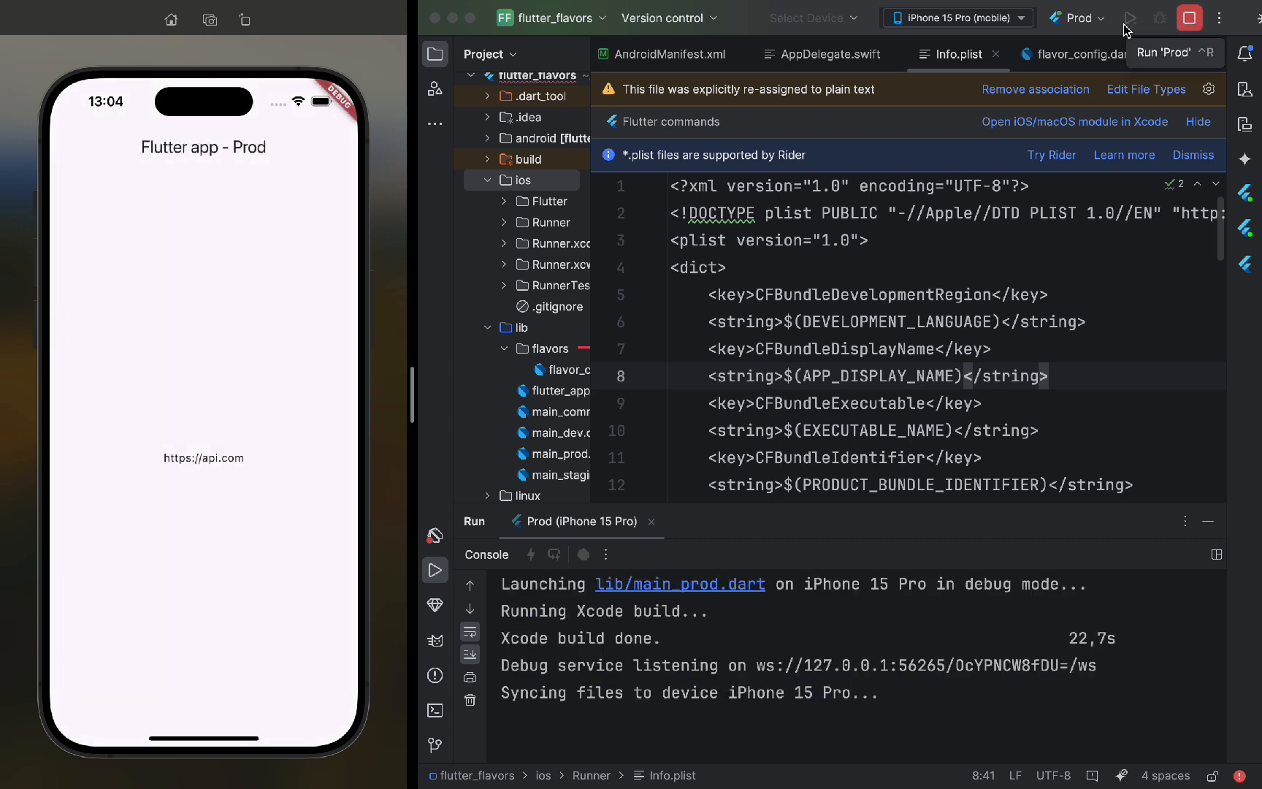